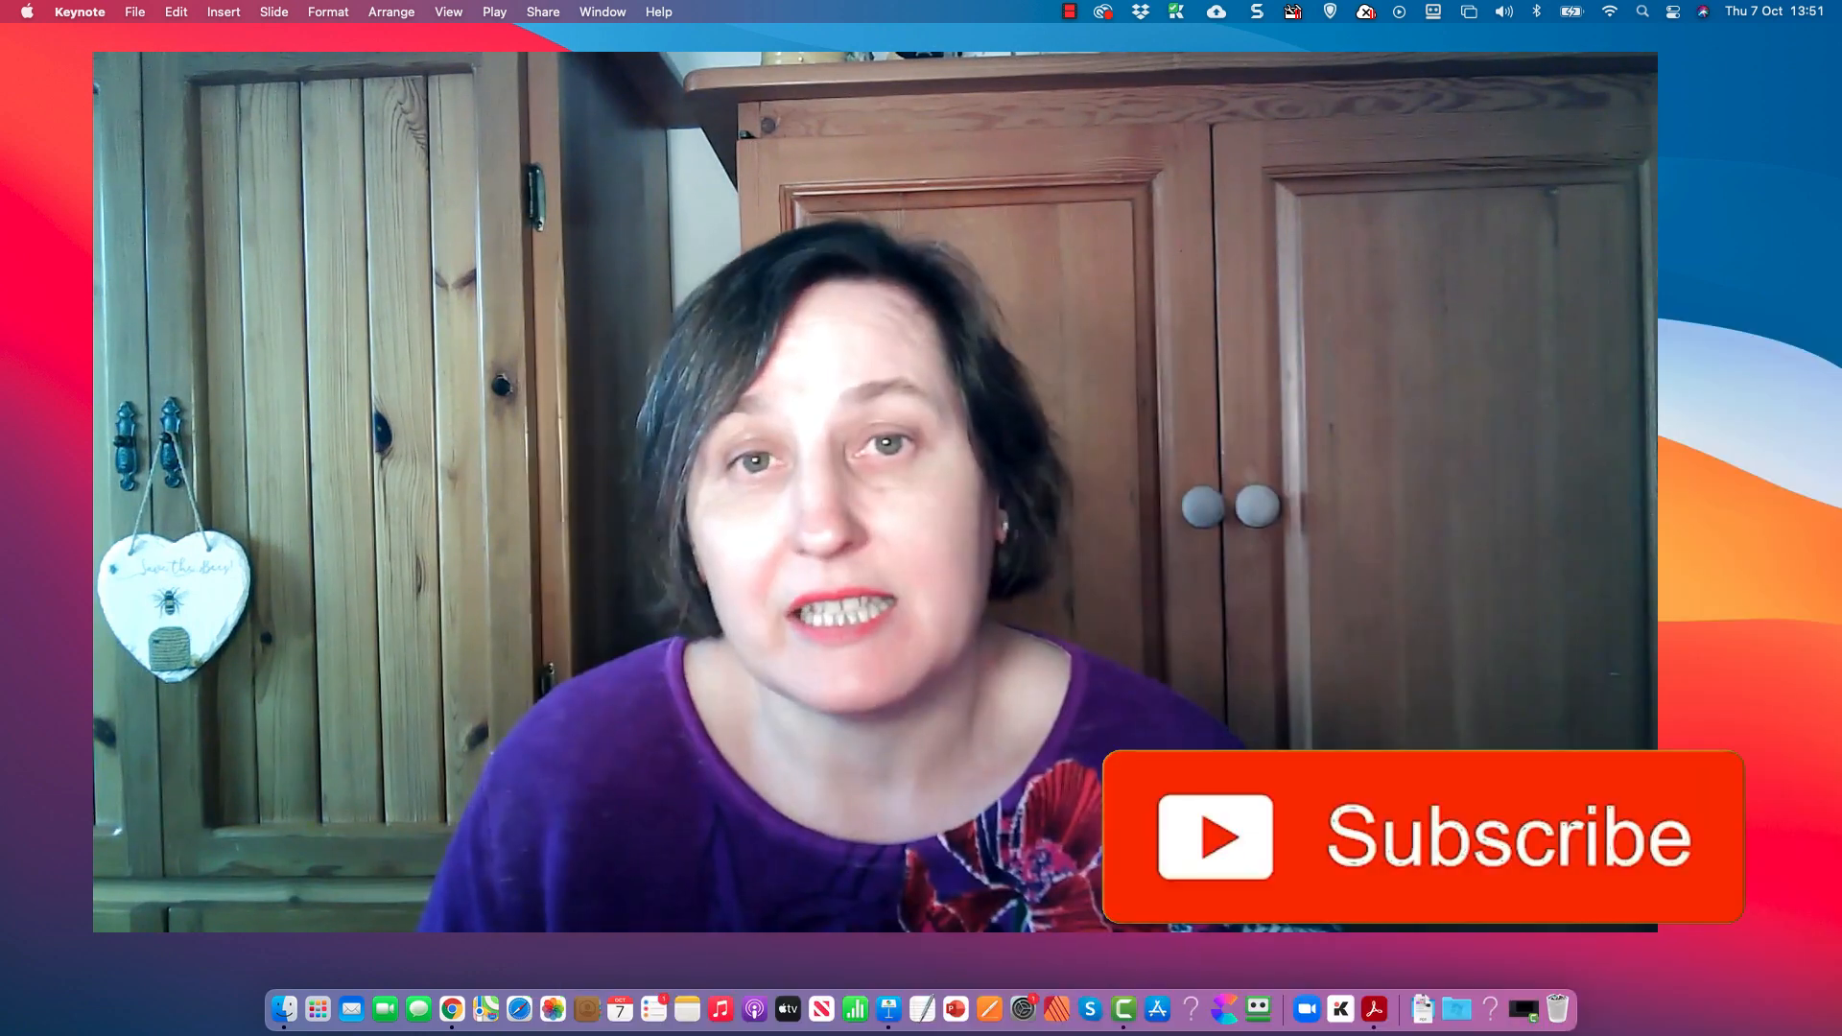
- Start a new Keynote presentation from the File menu, bringing up the theme chooser
{"action": "left_click", "coordinate": [1417, 838]}
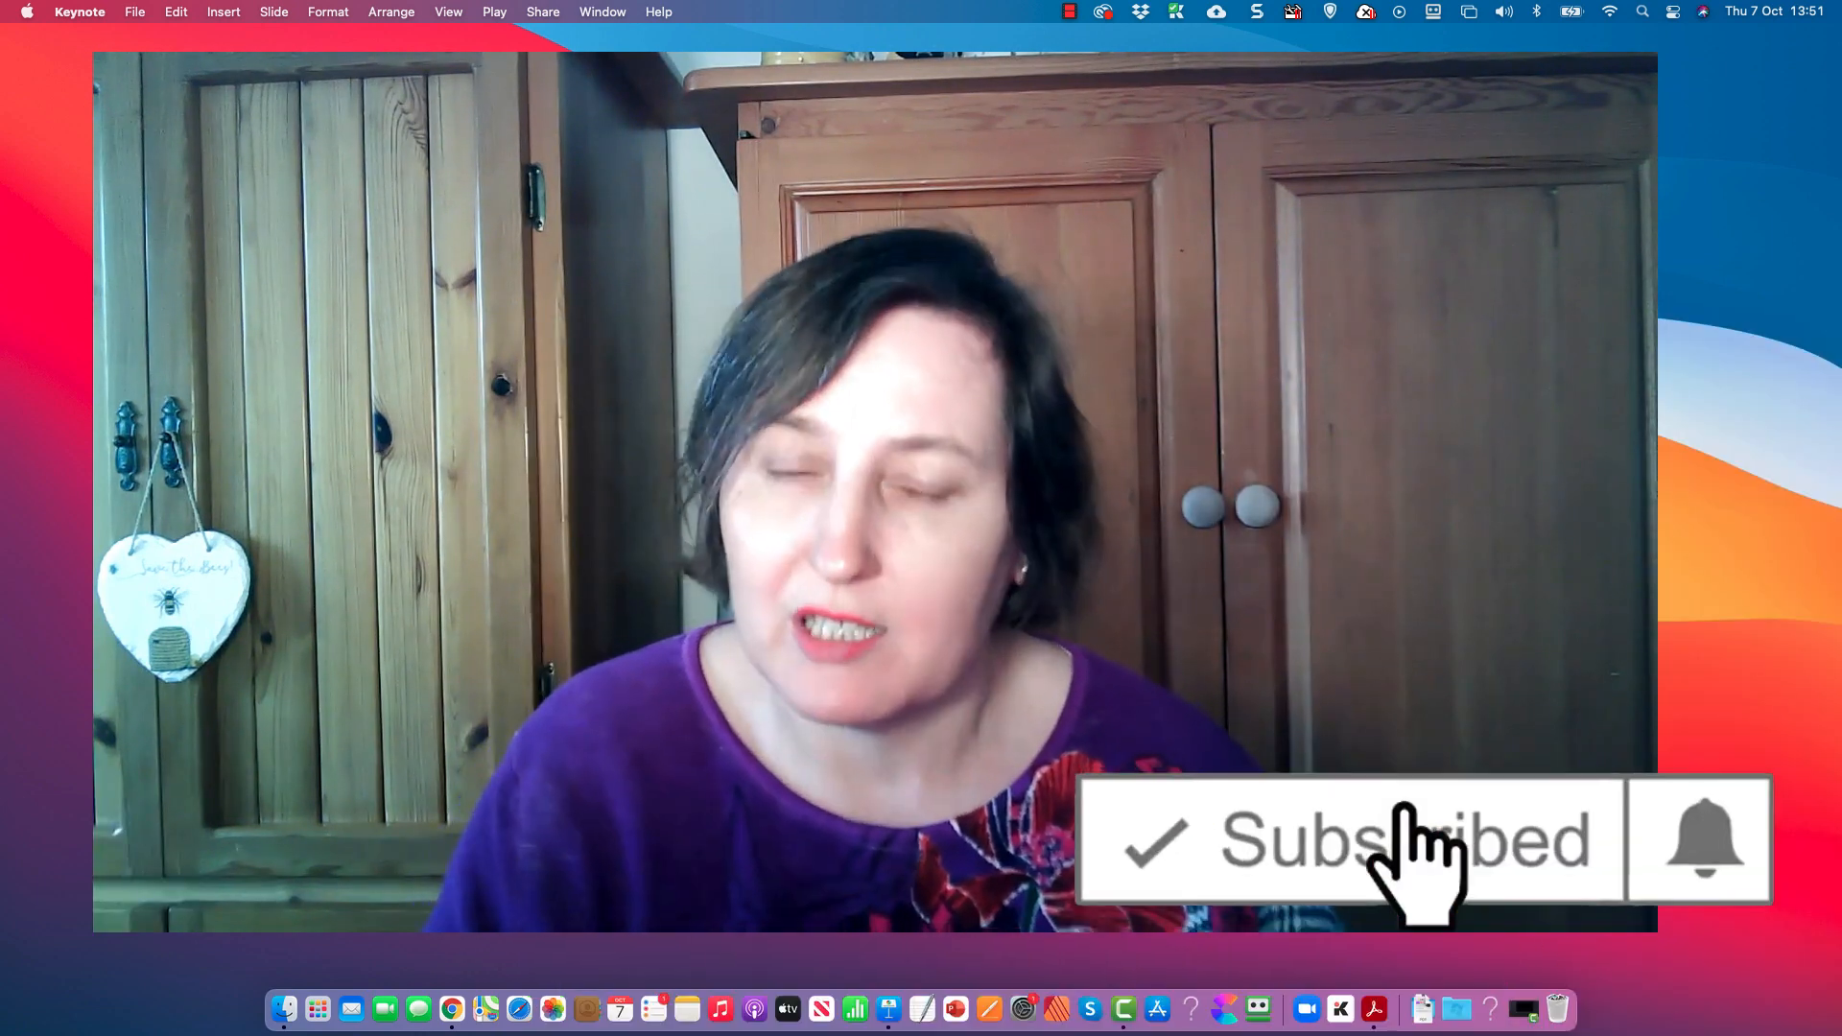
{"action": "mouse_move", "coordinate": [1698, 847]}
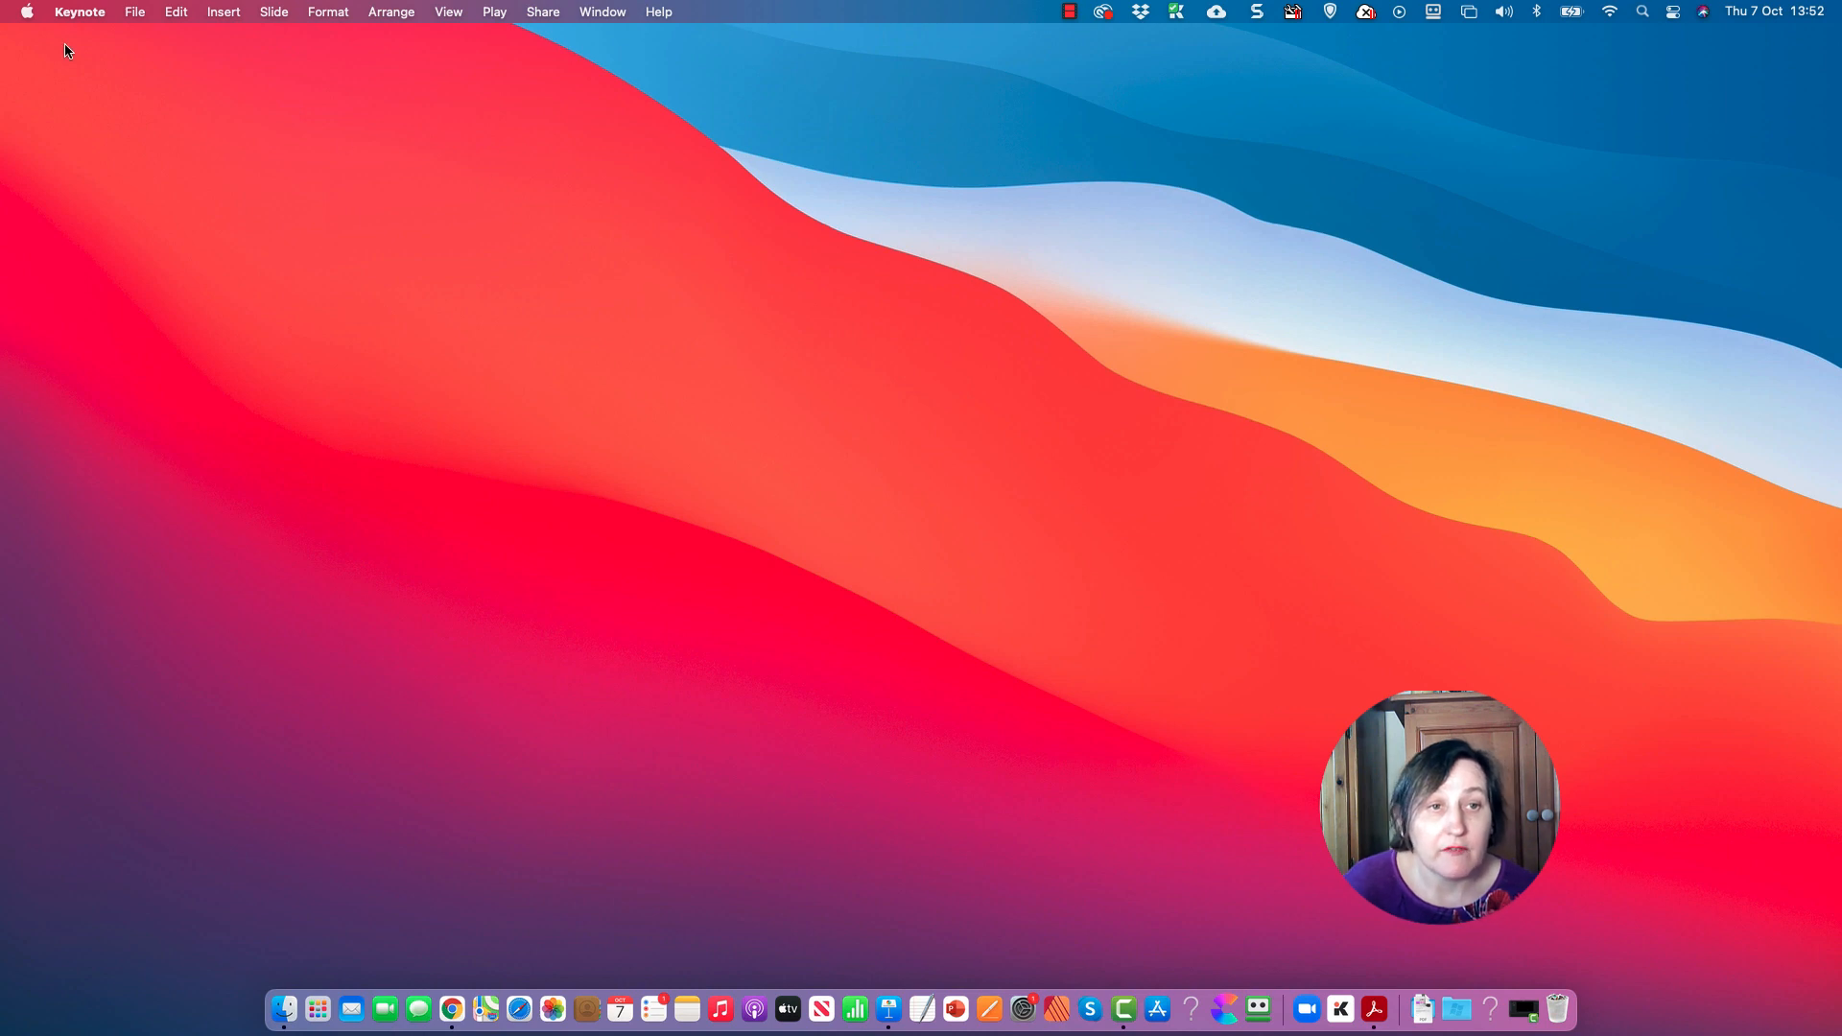
{"action": "left_click", "coordinate": [134, 11]}
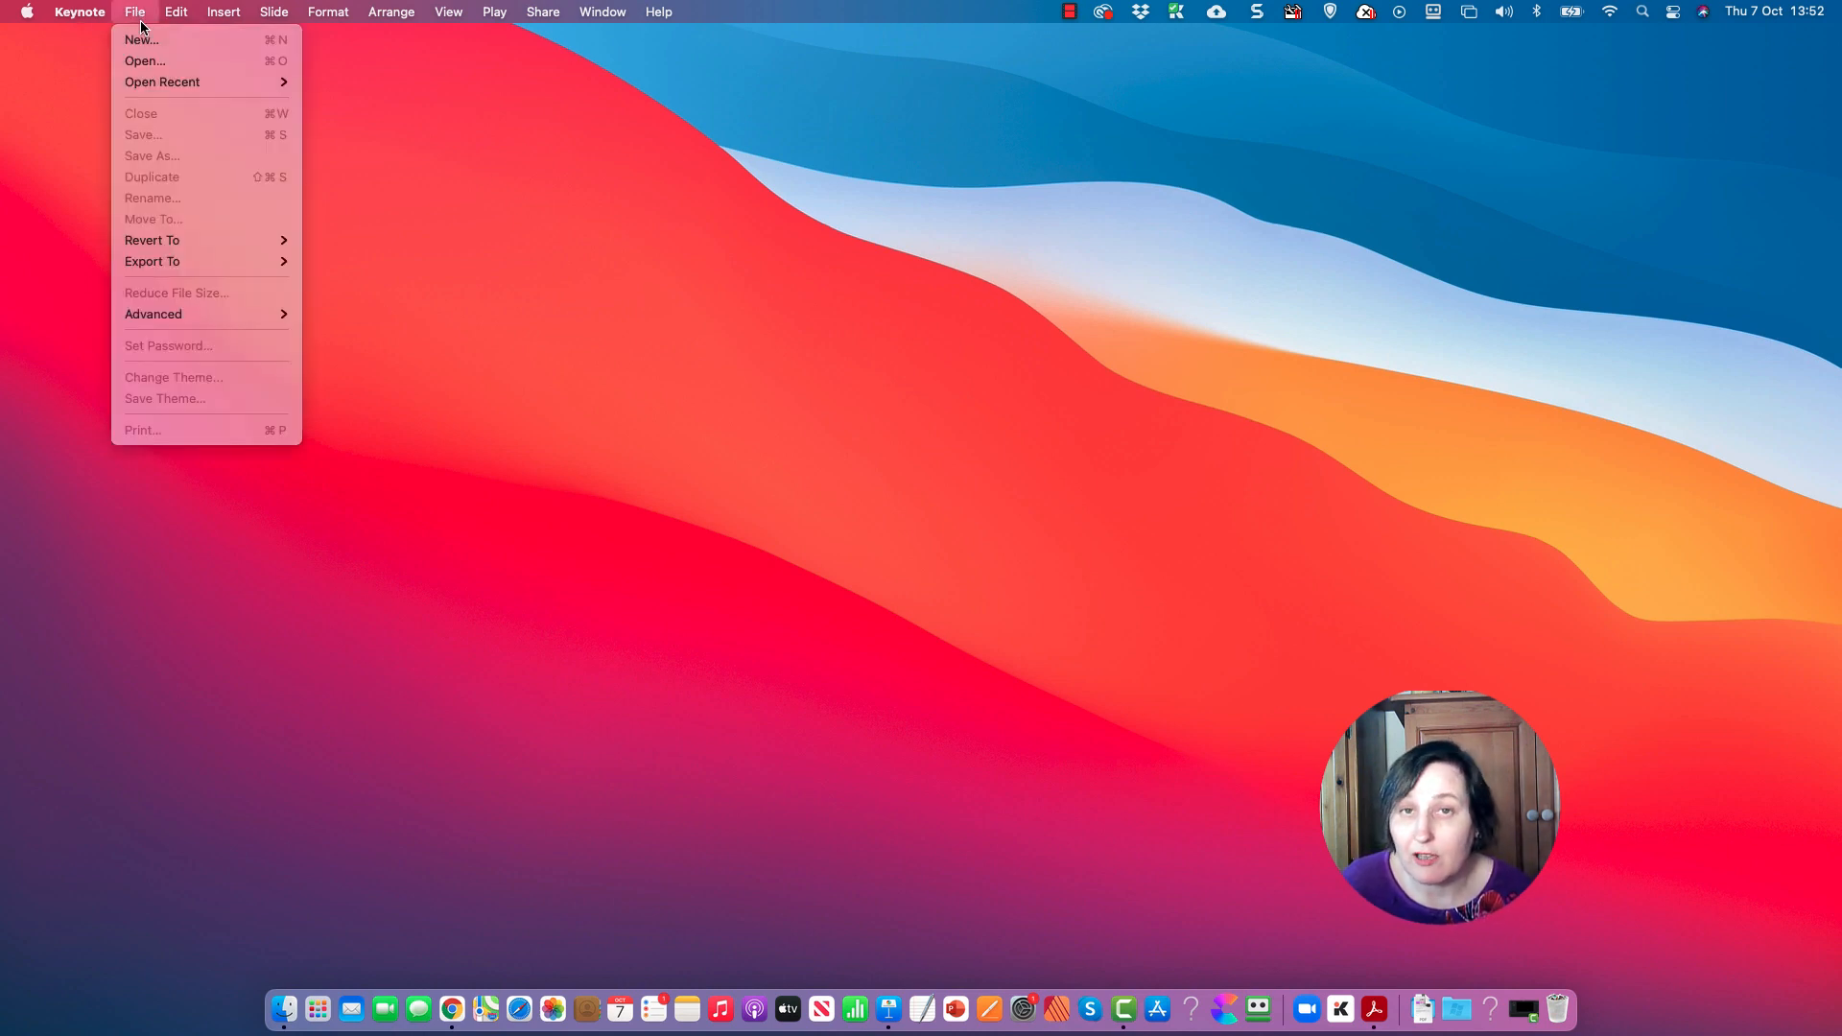
{"action": "left_click", "coordinate": [140, 39]}
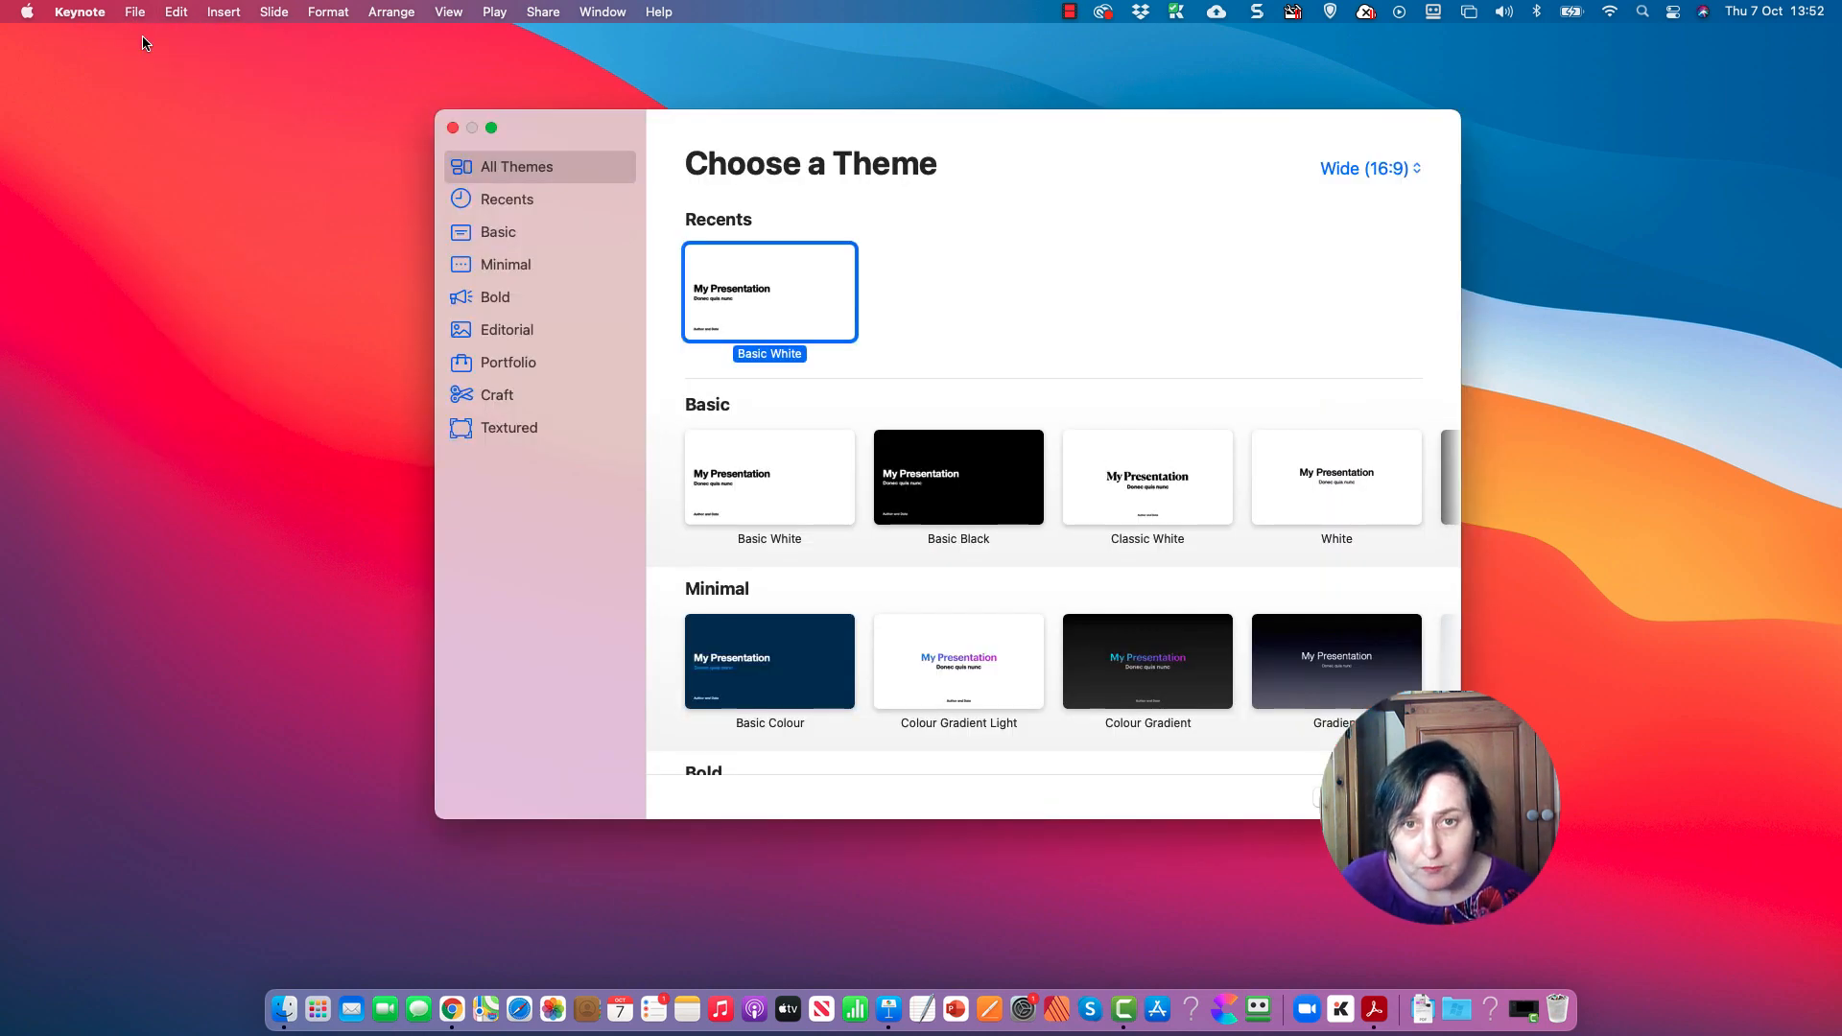
{"action": "mouse_move", "coordinate": [1263, 670]}
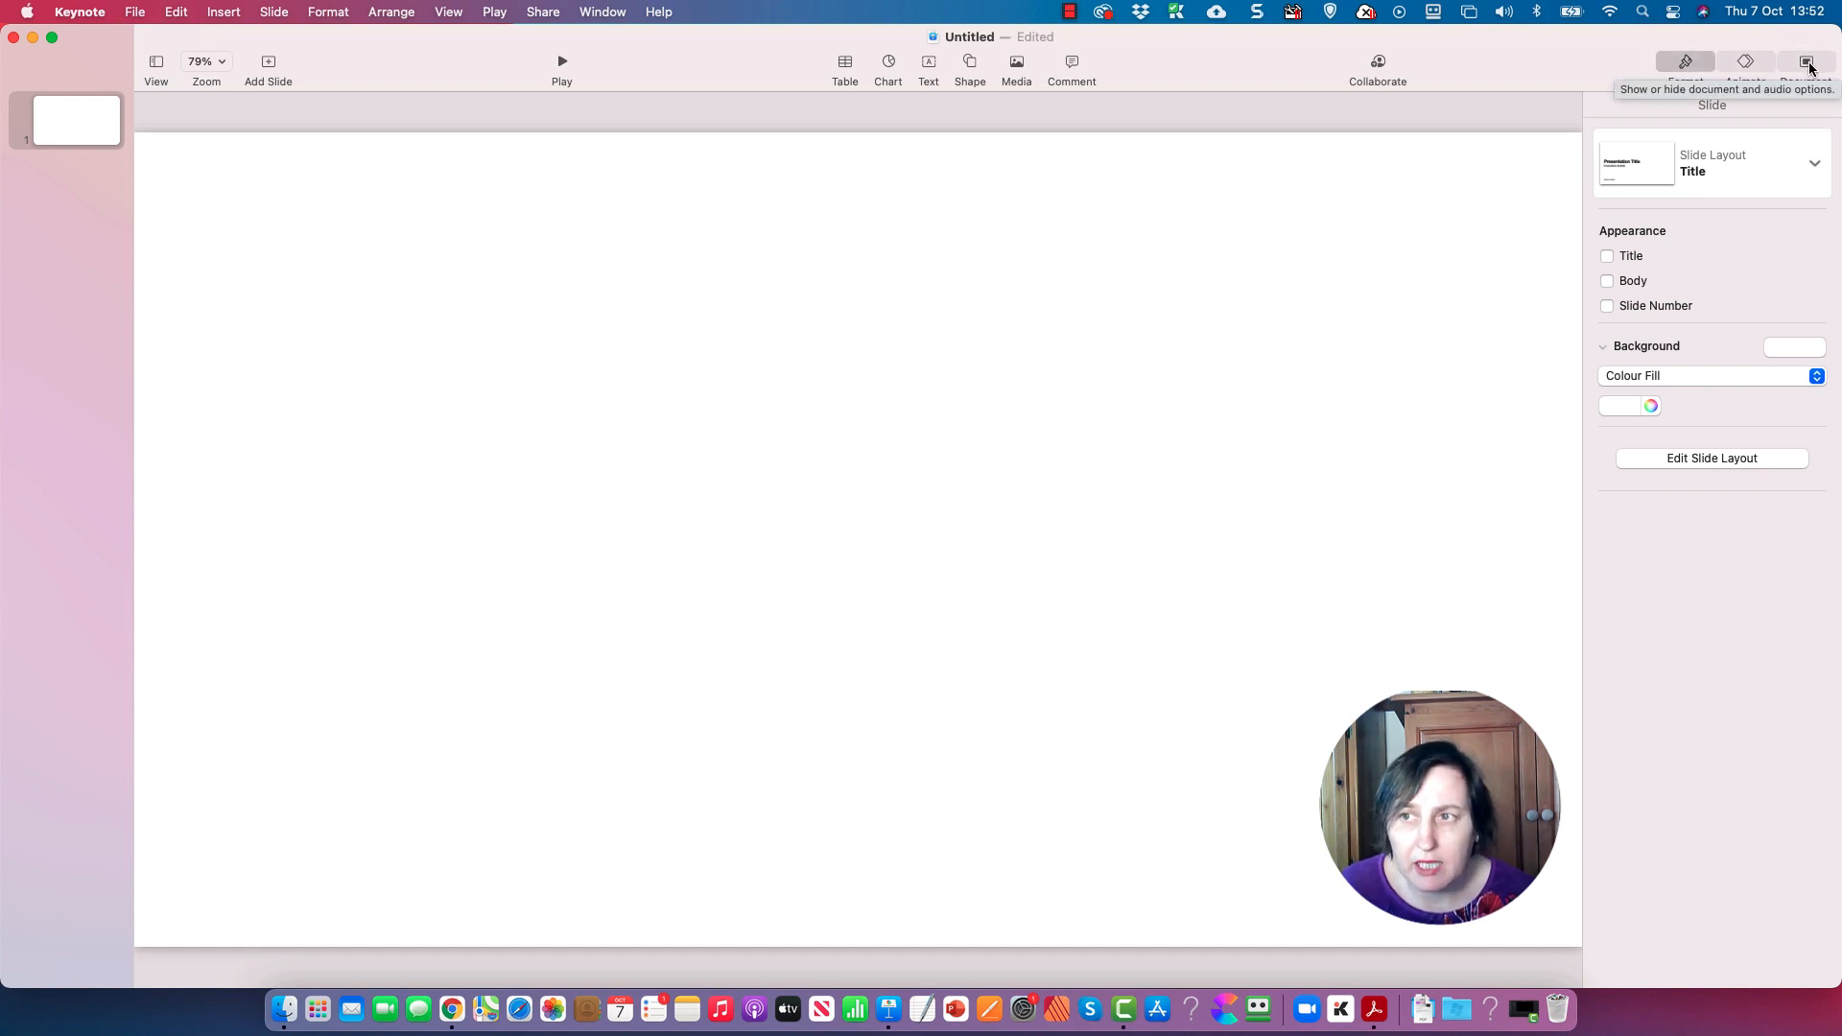
- Set a custom slide size of 432 wide by 648 high in the Document inspector
{"action": "left_click", "coordinate": [1805, 61]}
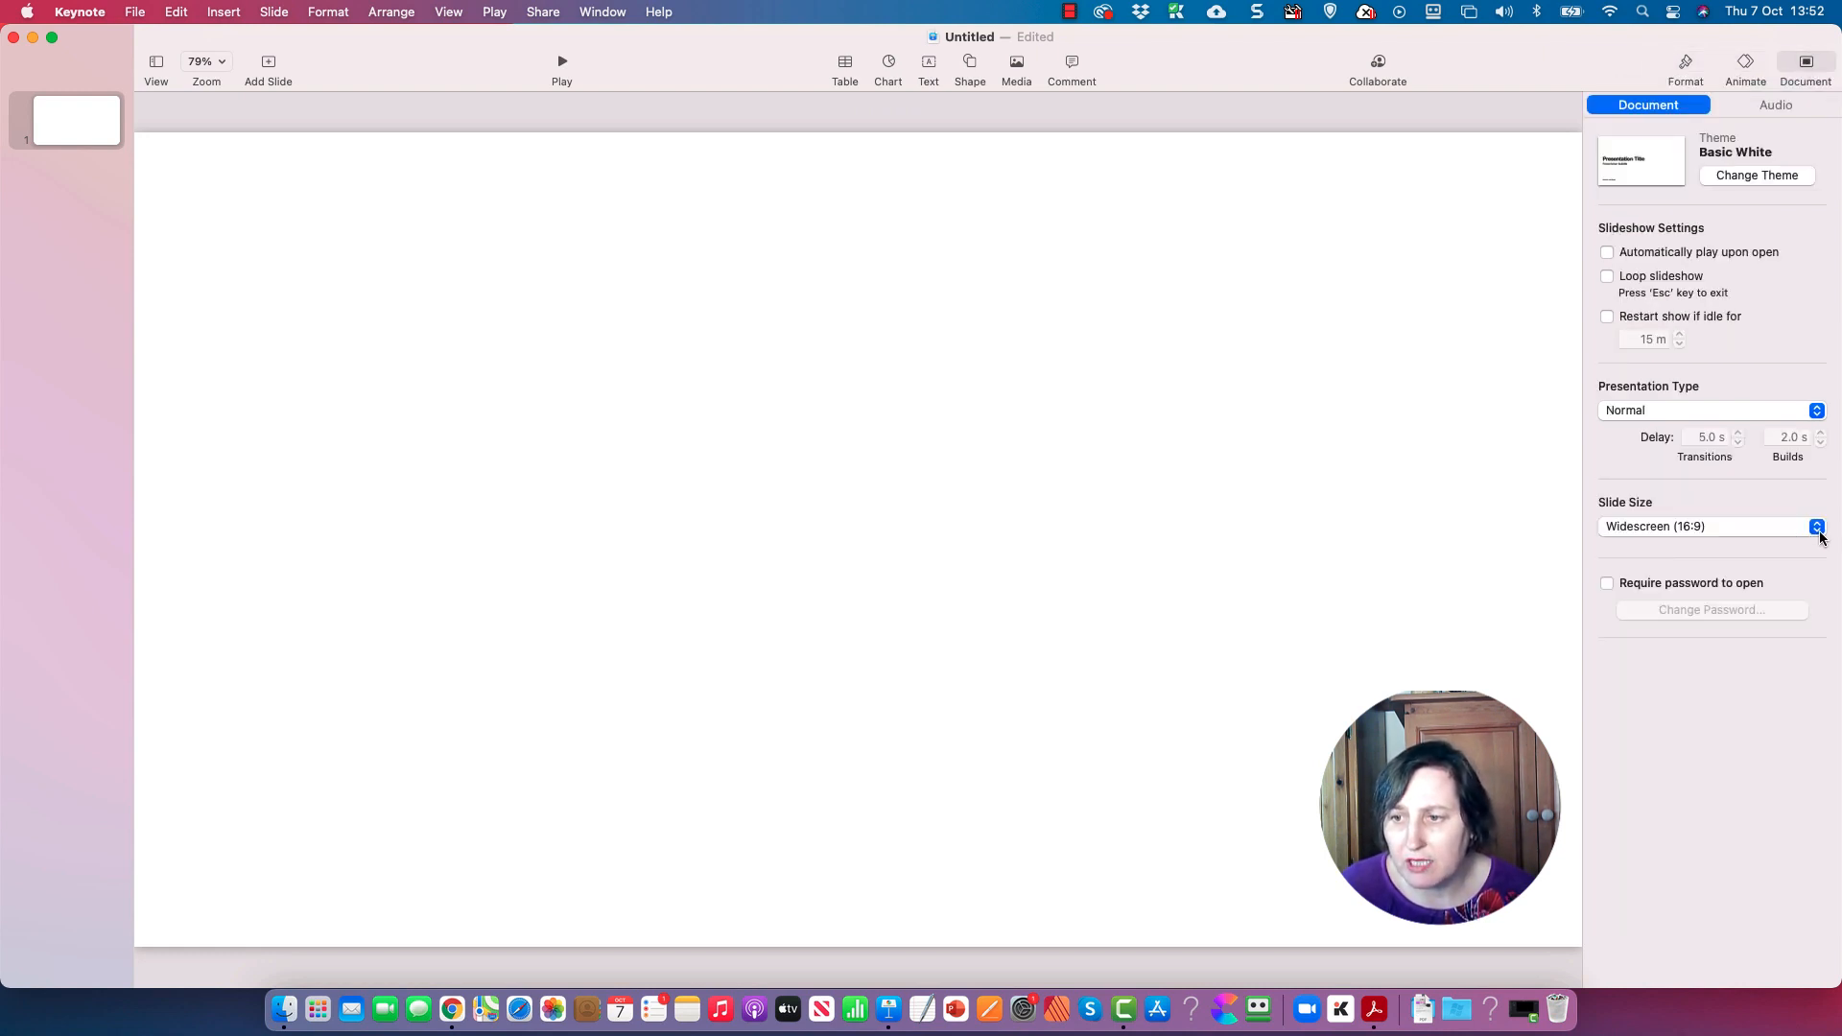
{"action": "left_click", "coordinate": [1817, 526]}
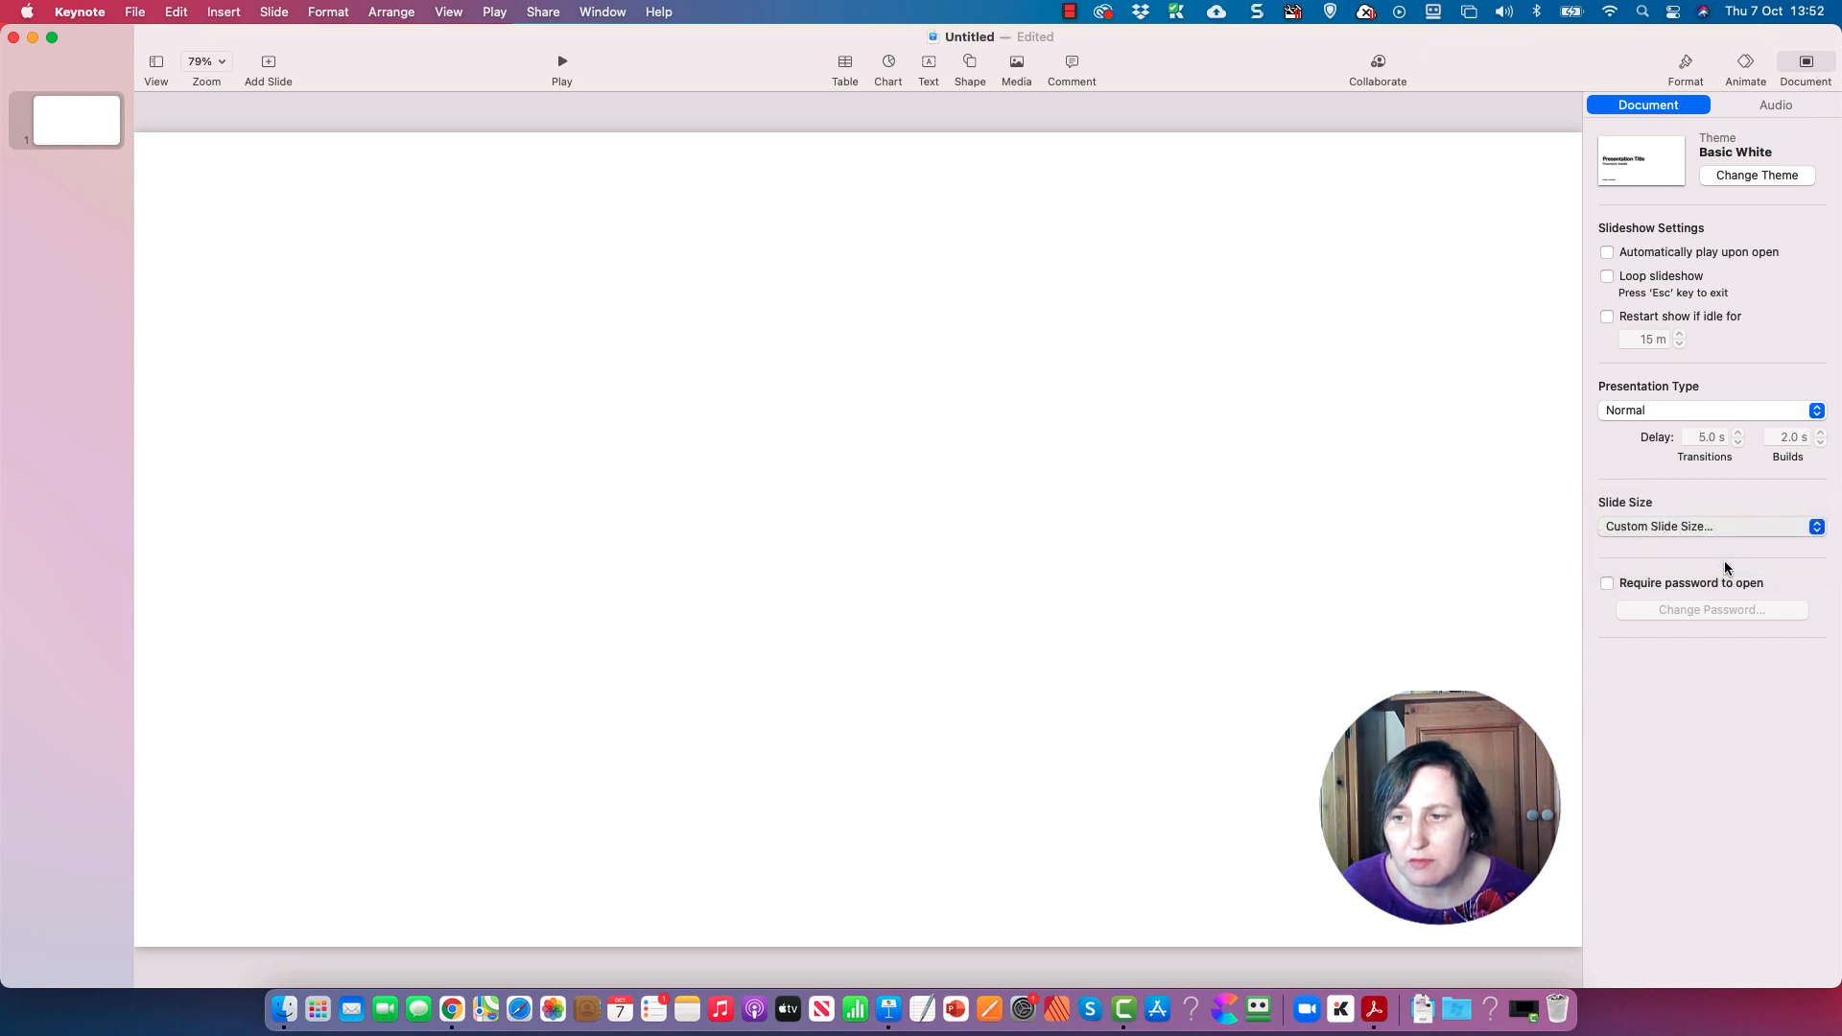
{"action": "left_click", "coordinate": [1708, 525]}
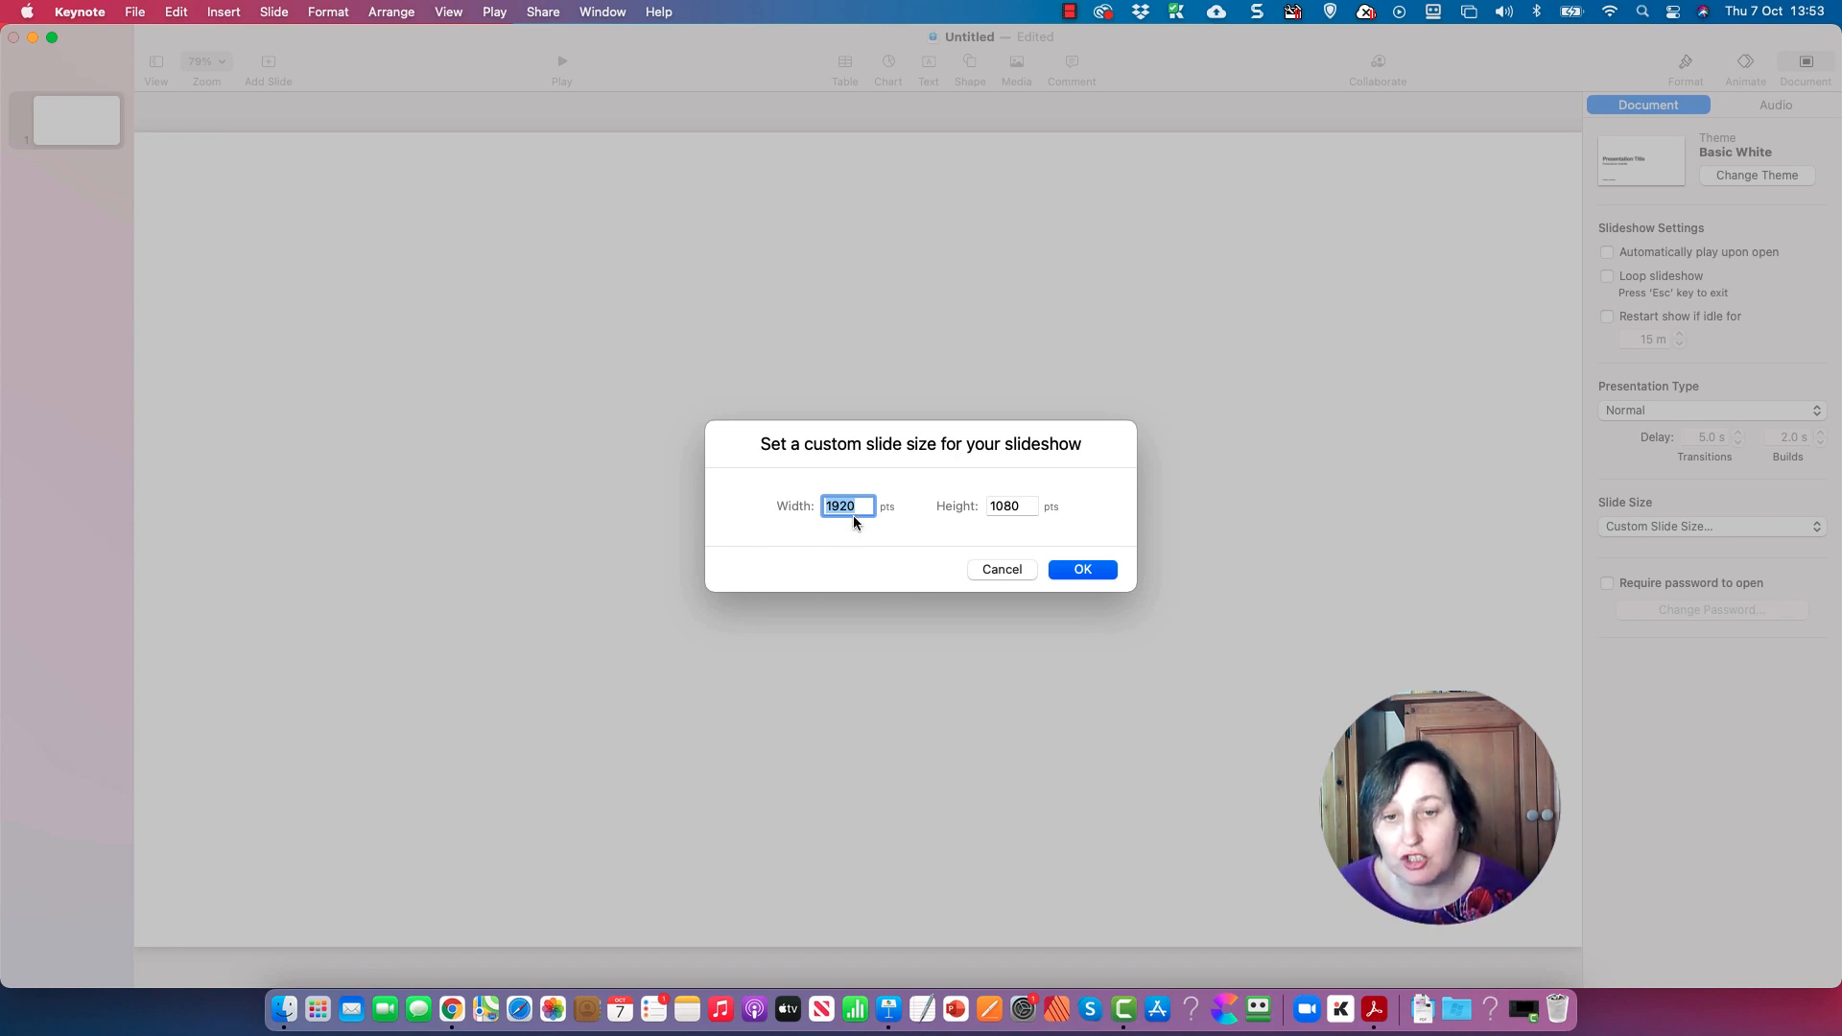
{"action": "mouse_move", "coordinate": [1071, 516]}
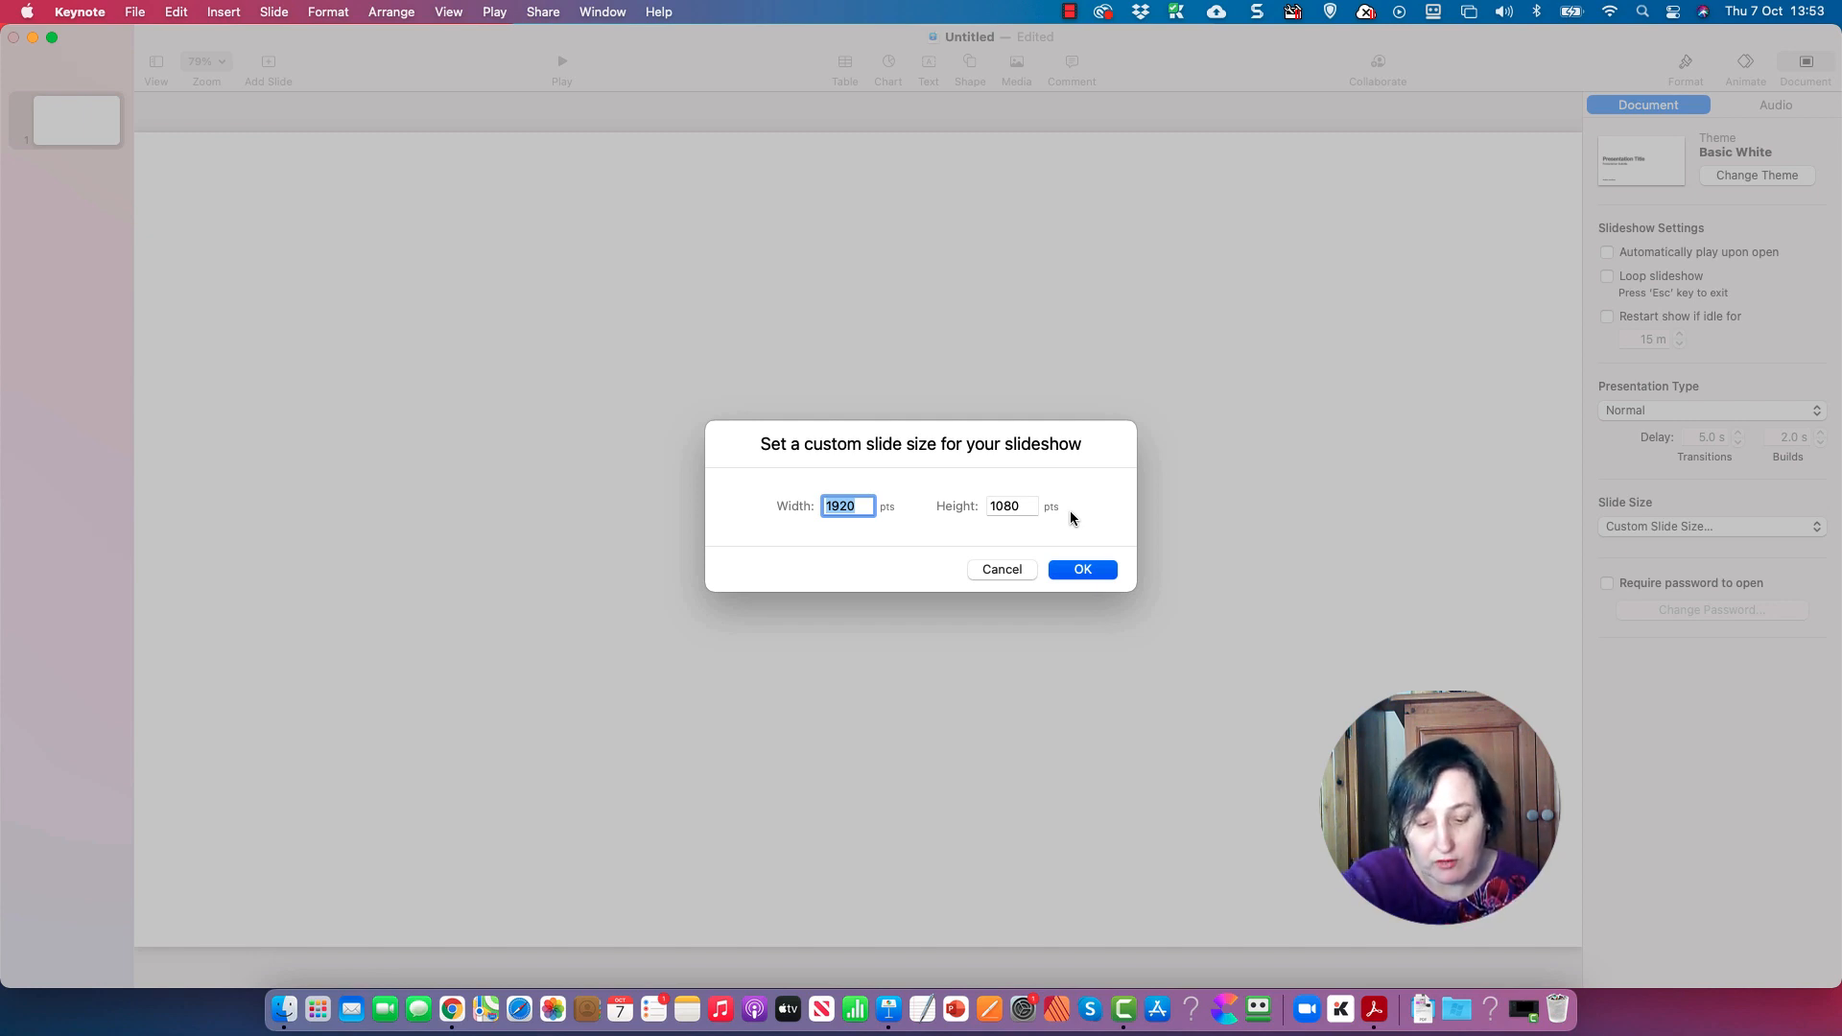
{"action": "type", "text": "432"}
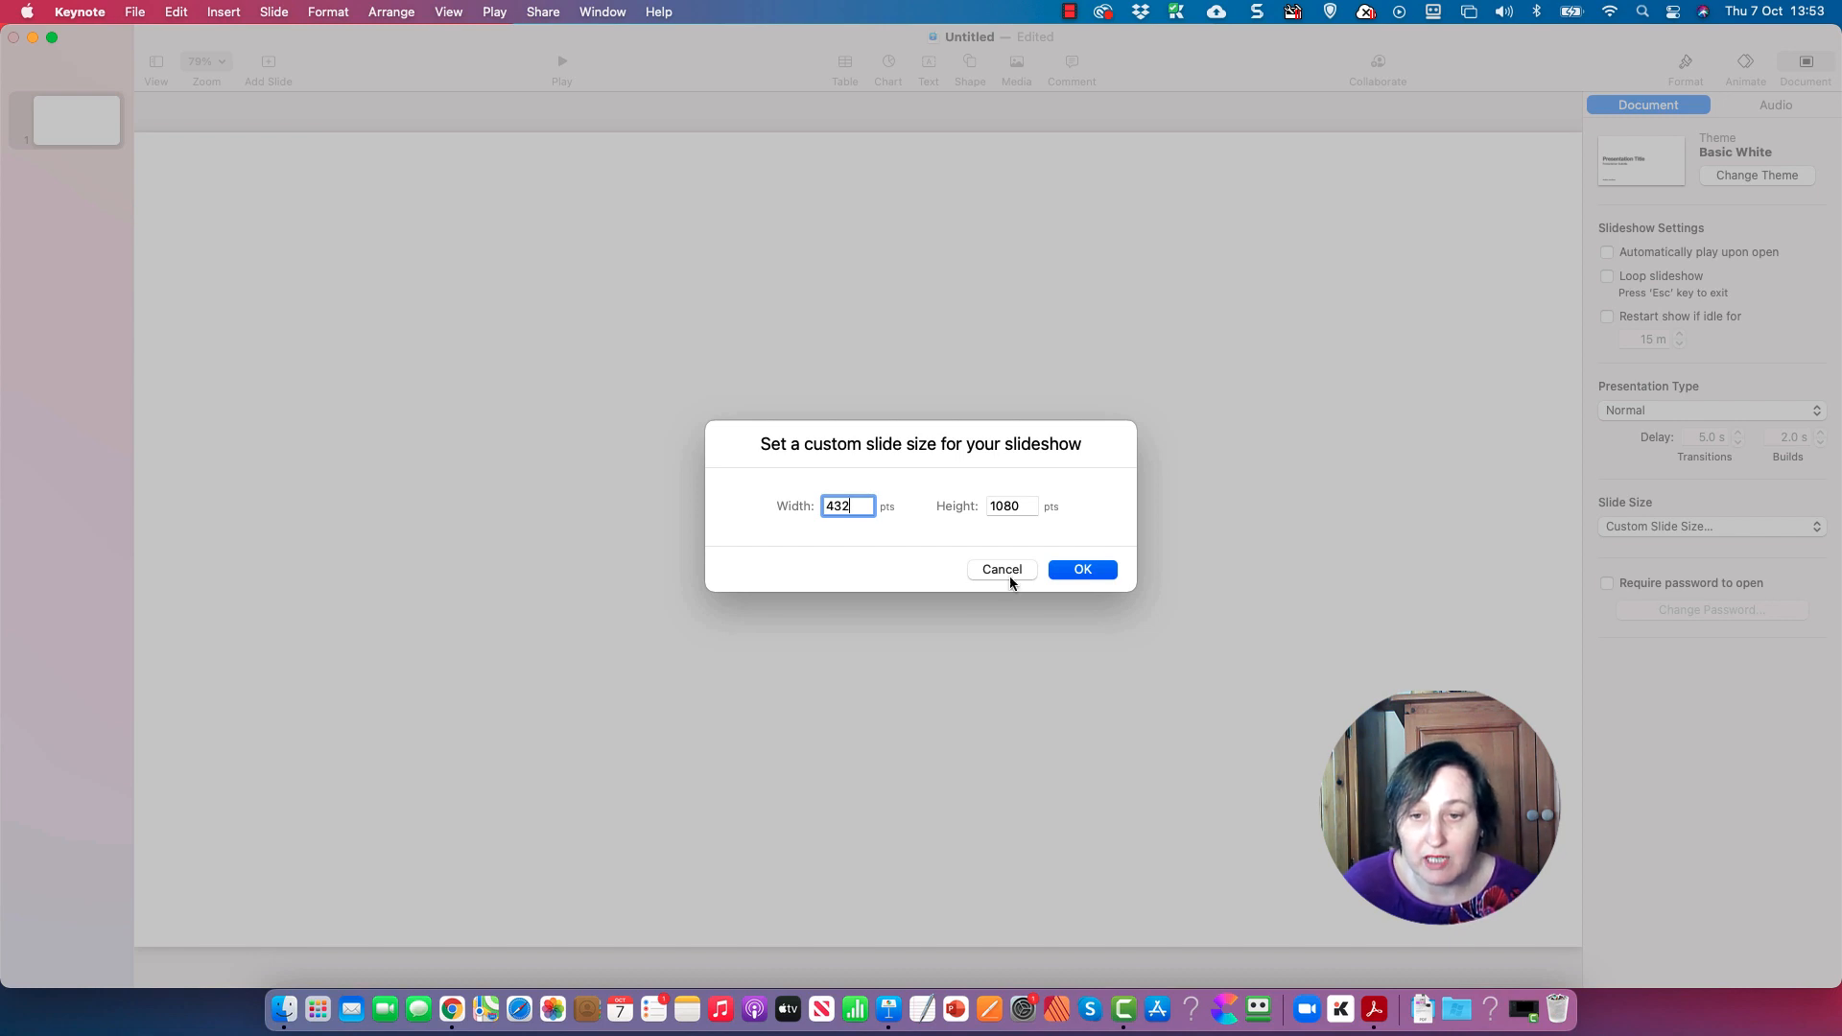
{"action": "left_click", "coordinate": [1011, 507]}
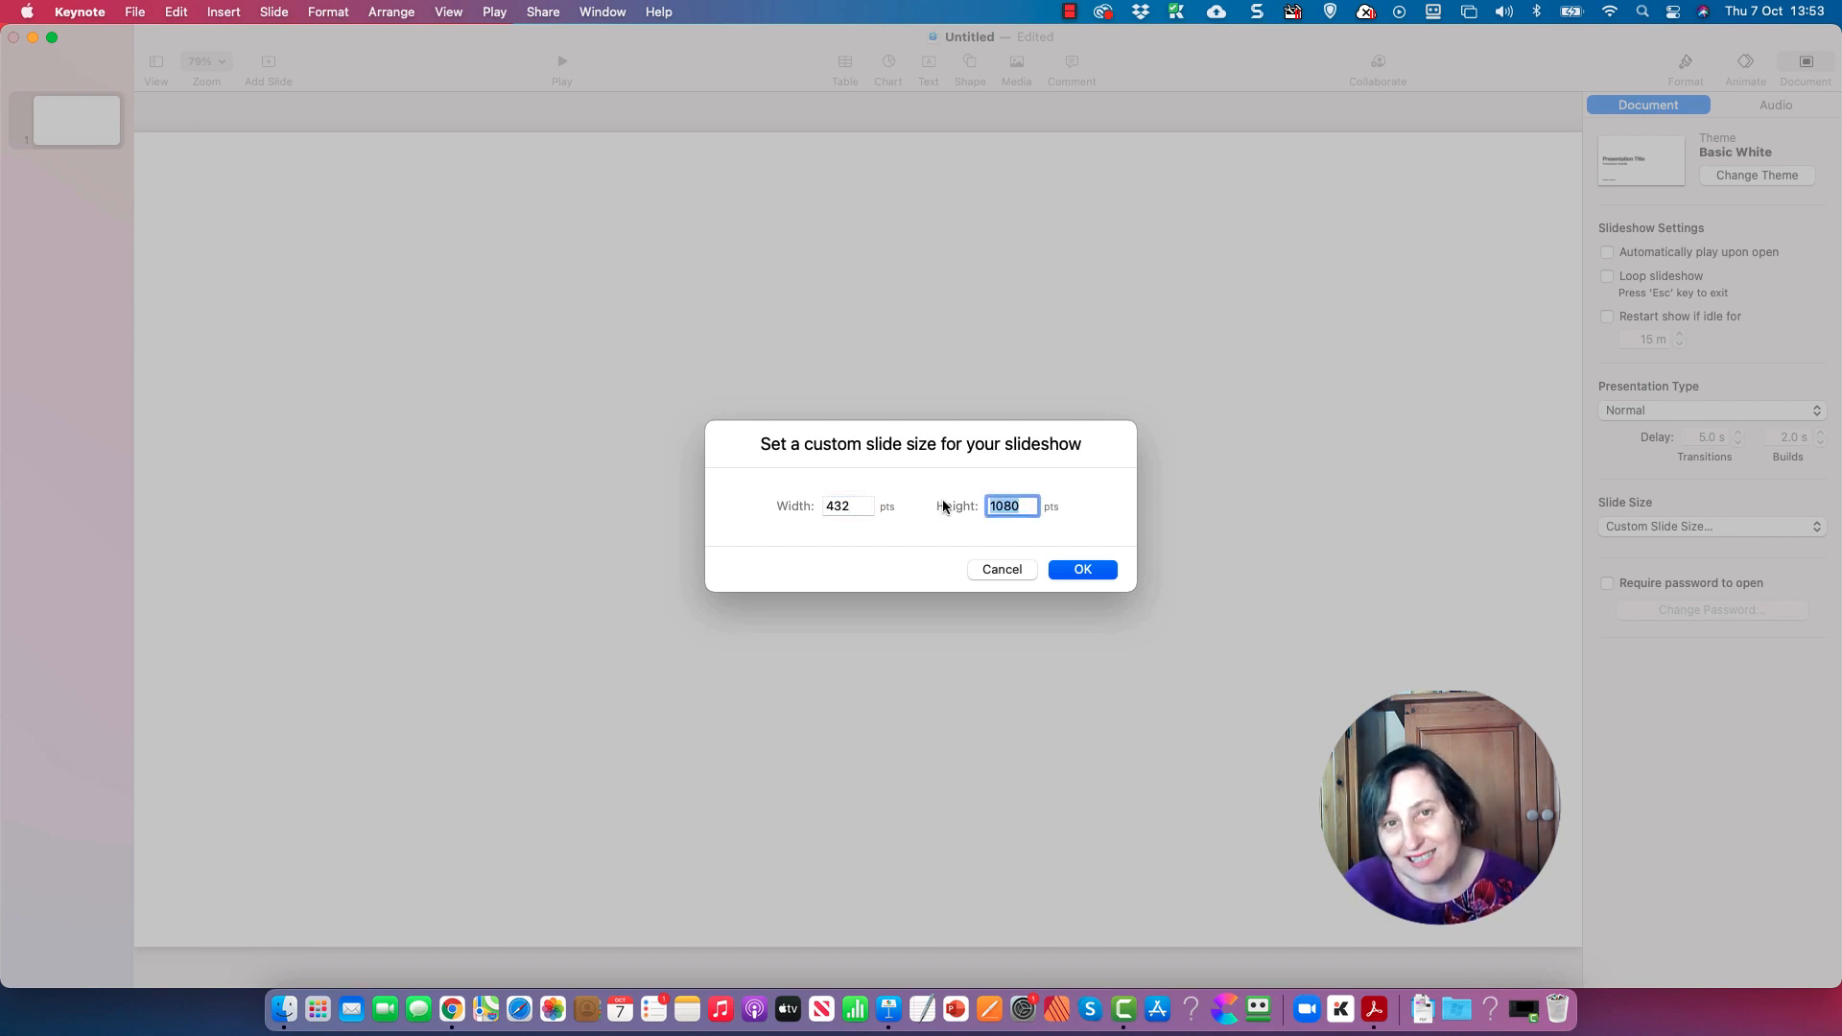
{"action": "type", "text": "648"}
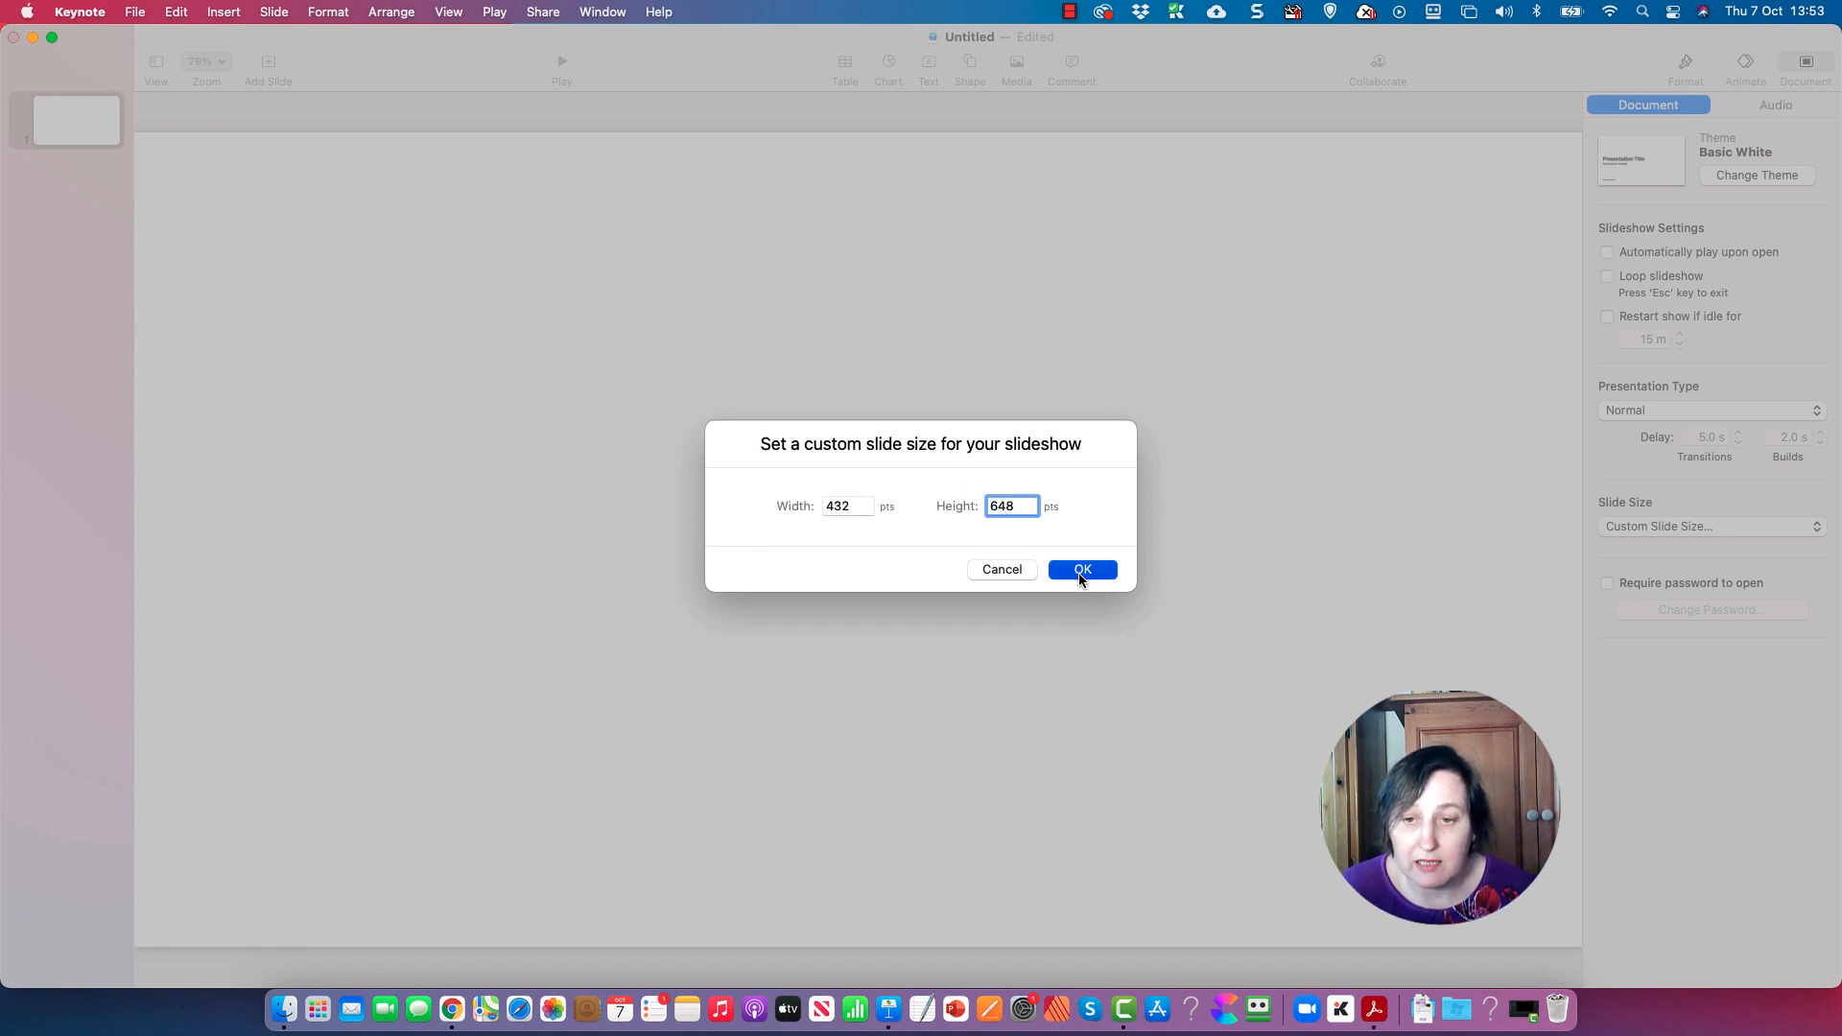
{"action": "left_click", "coordinate": [1081, 568]}
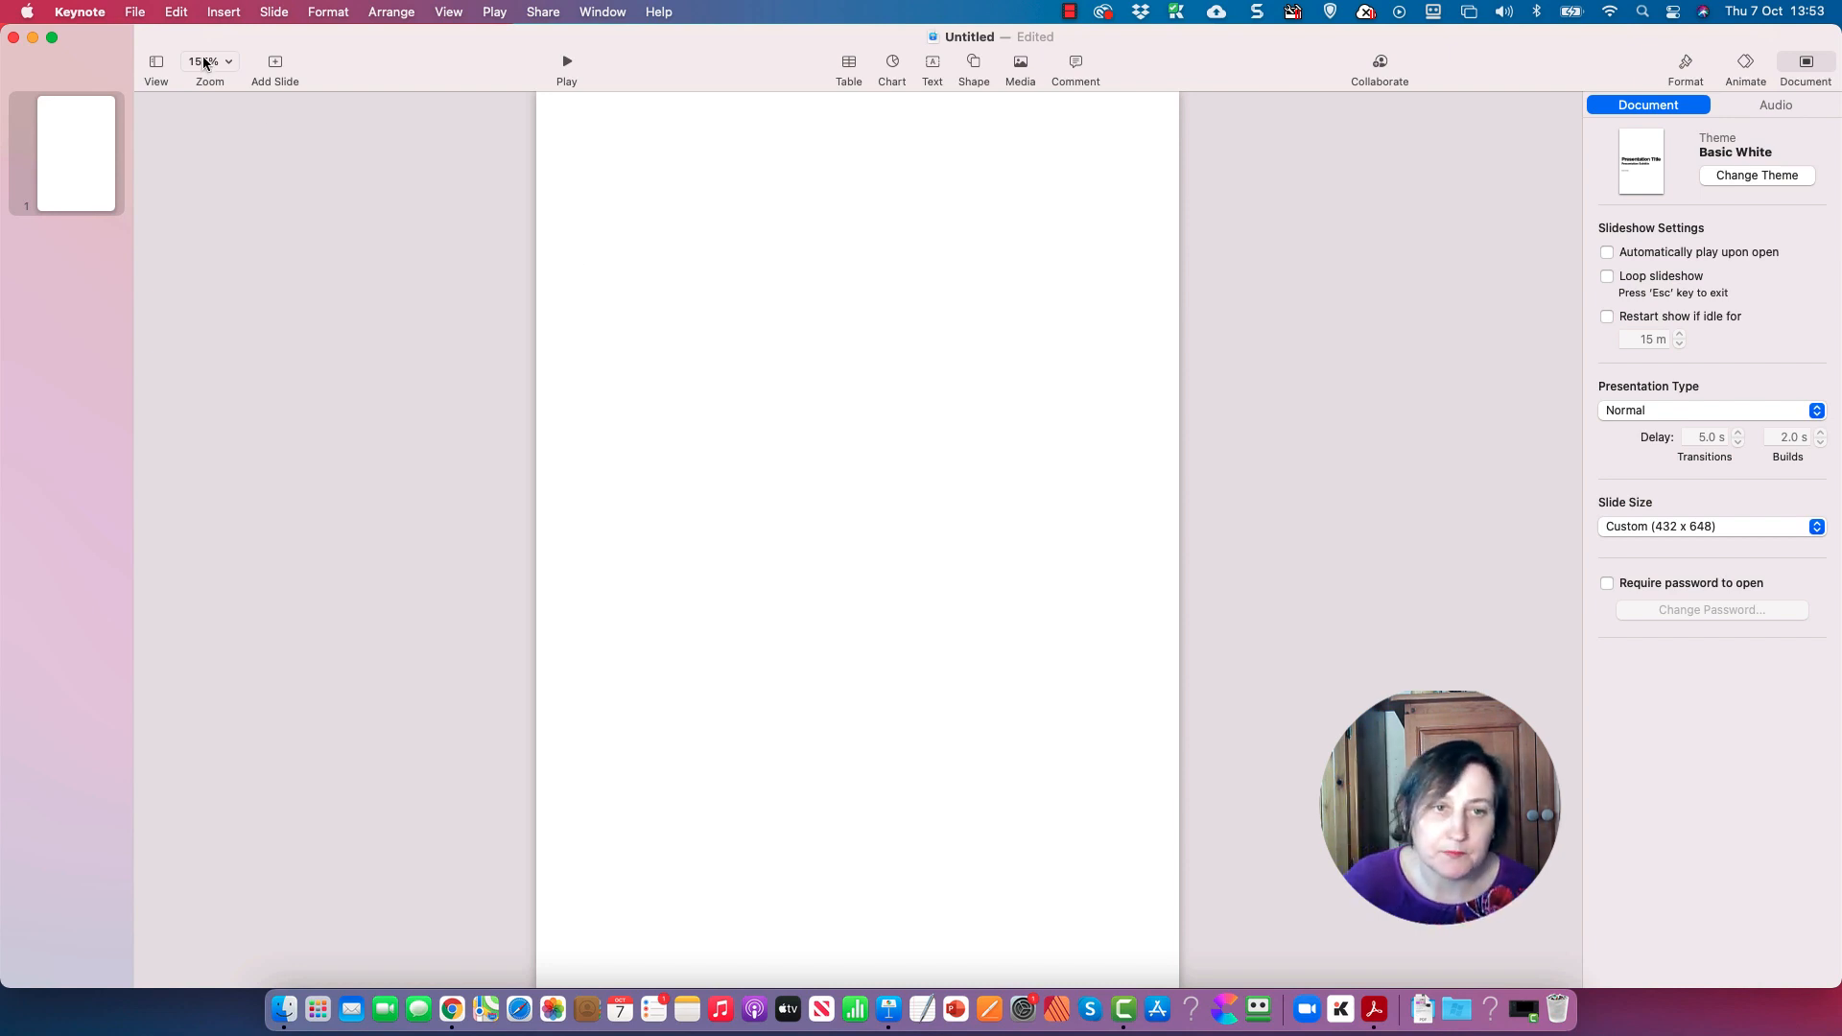
- Zoom the slide to 125% and show the rulers
{"action": "left_click", "coordinate": [207, 62]}
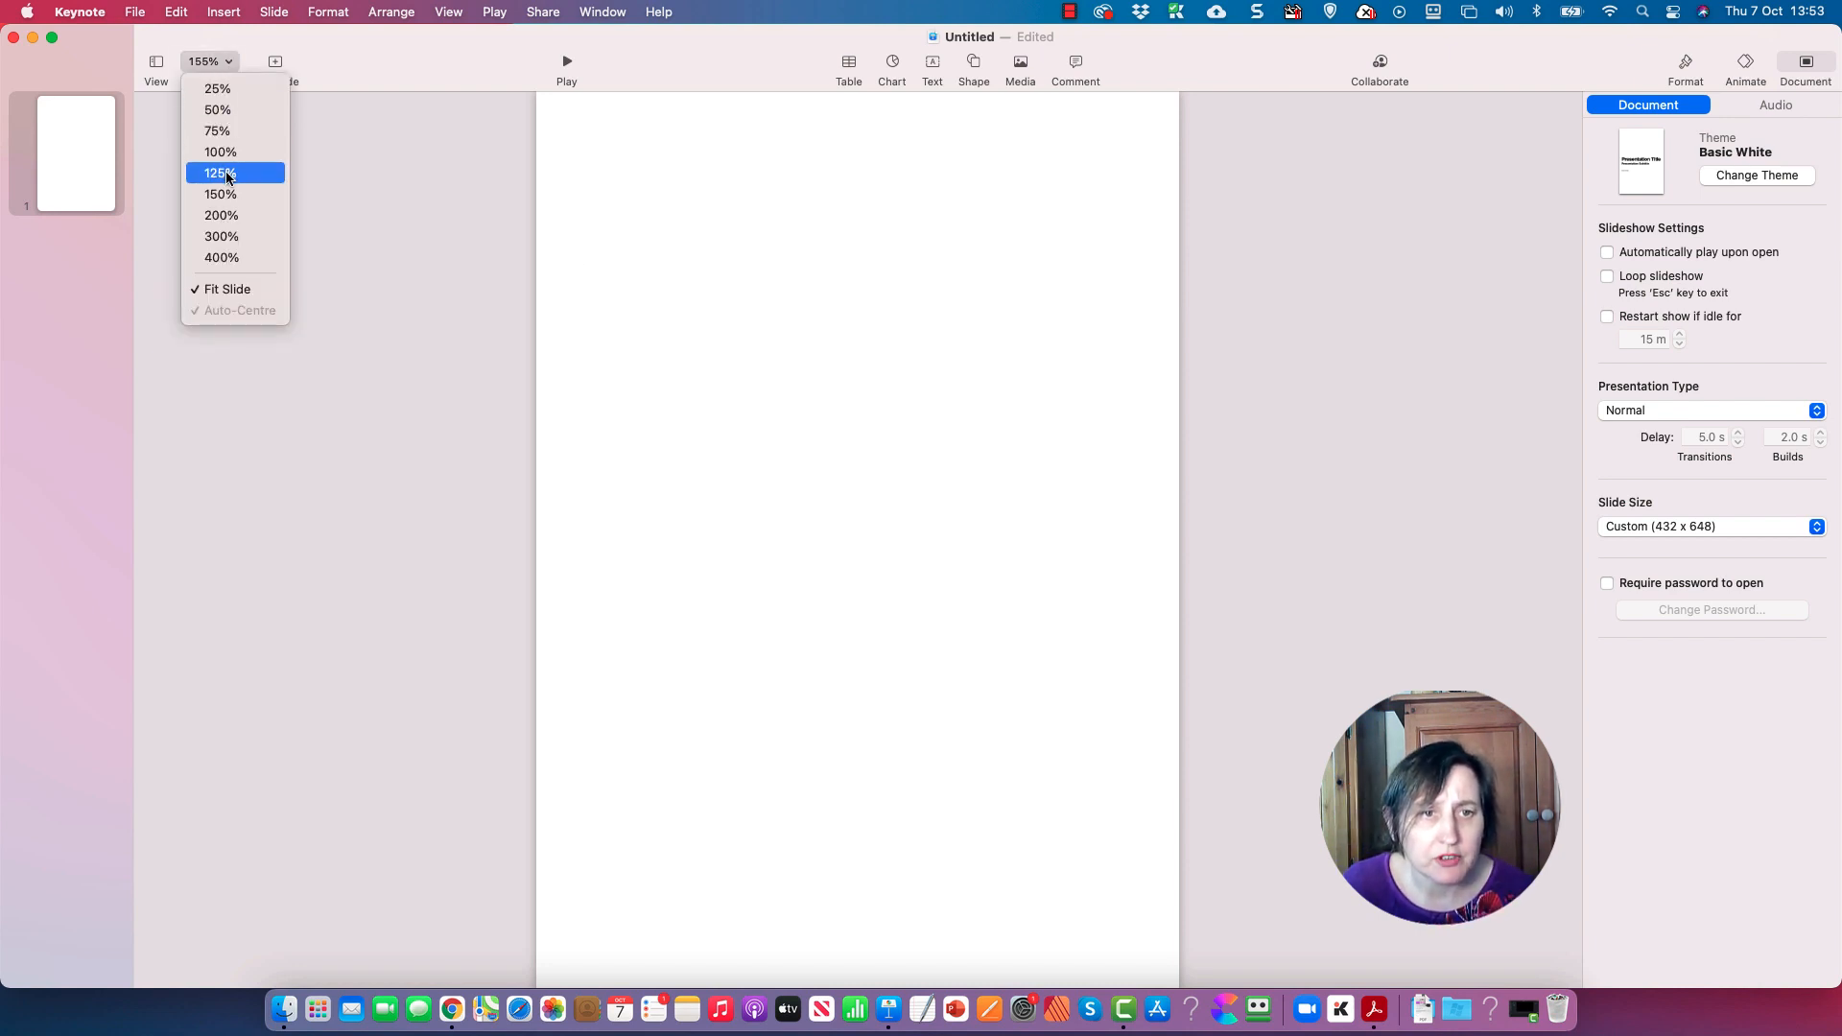
{"action": "left_click", "coordinate": [219, 172]}
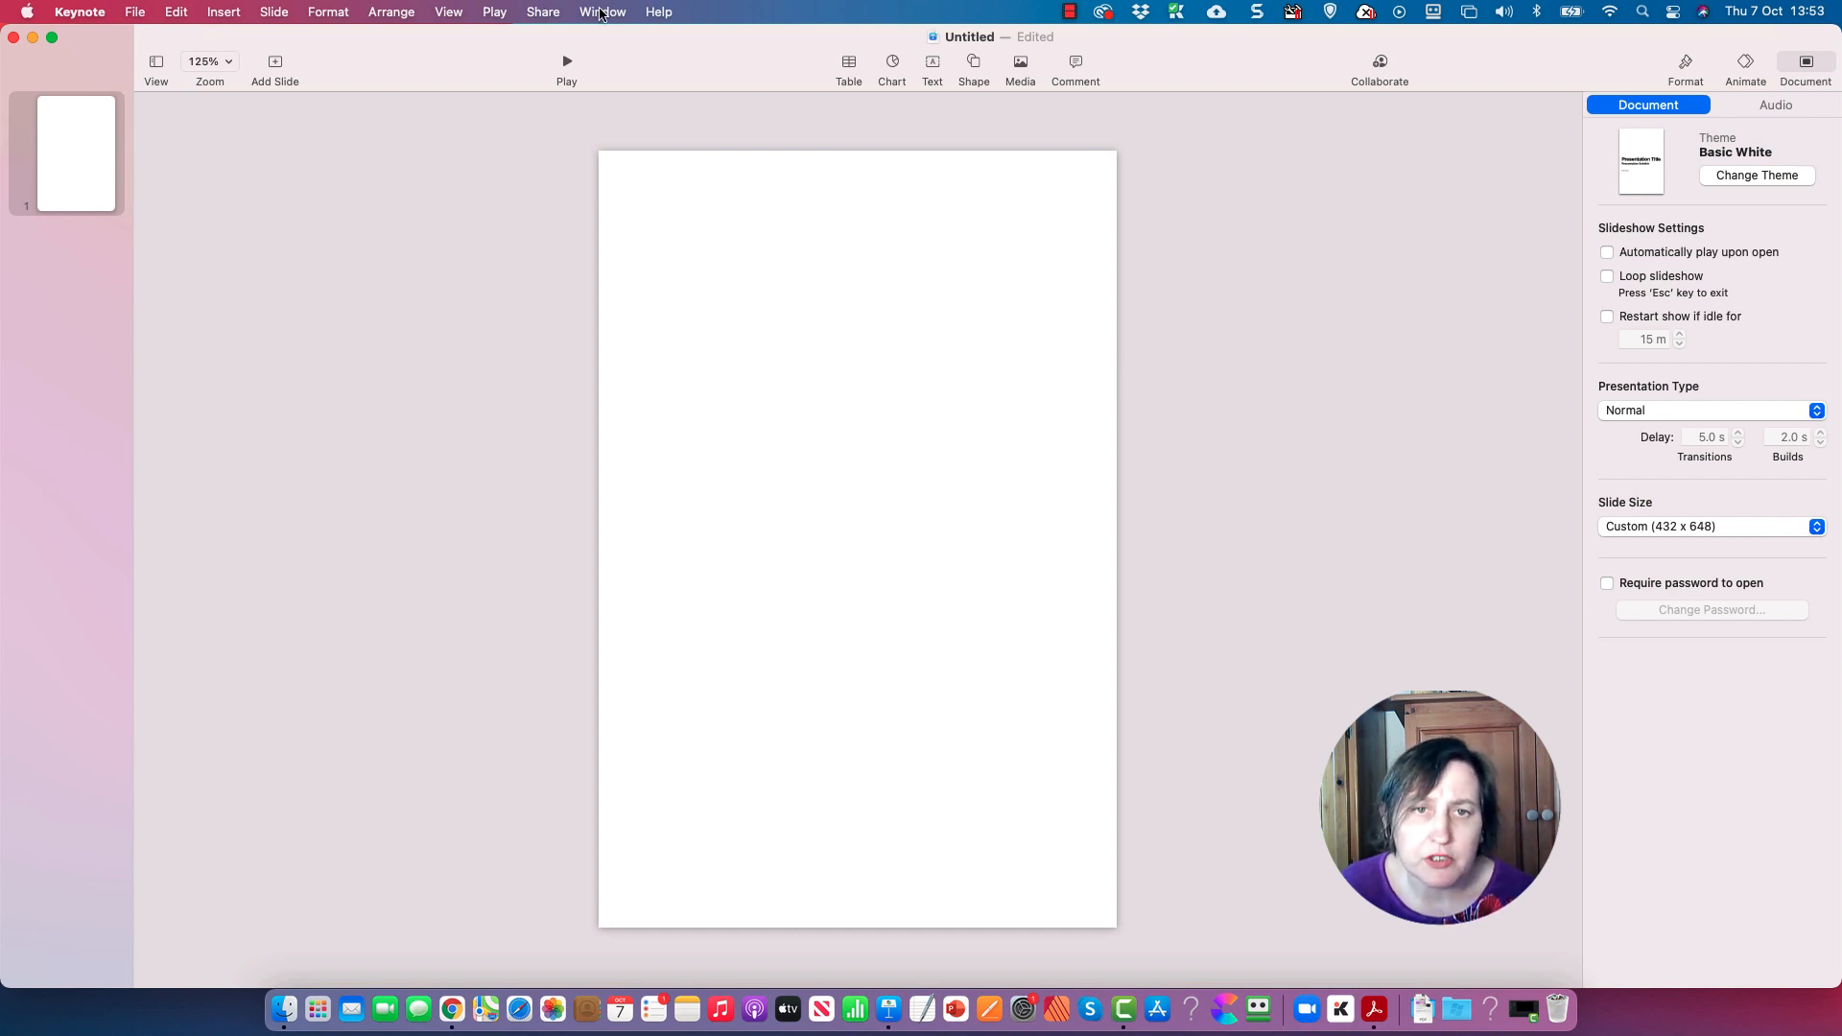
{"action": "left_click", "coordinate": [447, 12]}
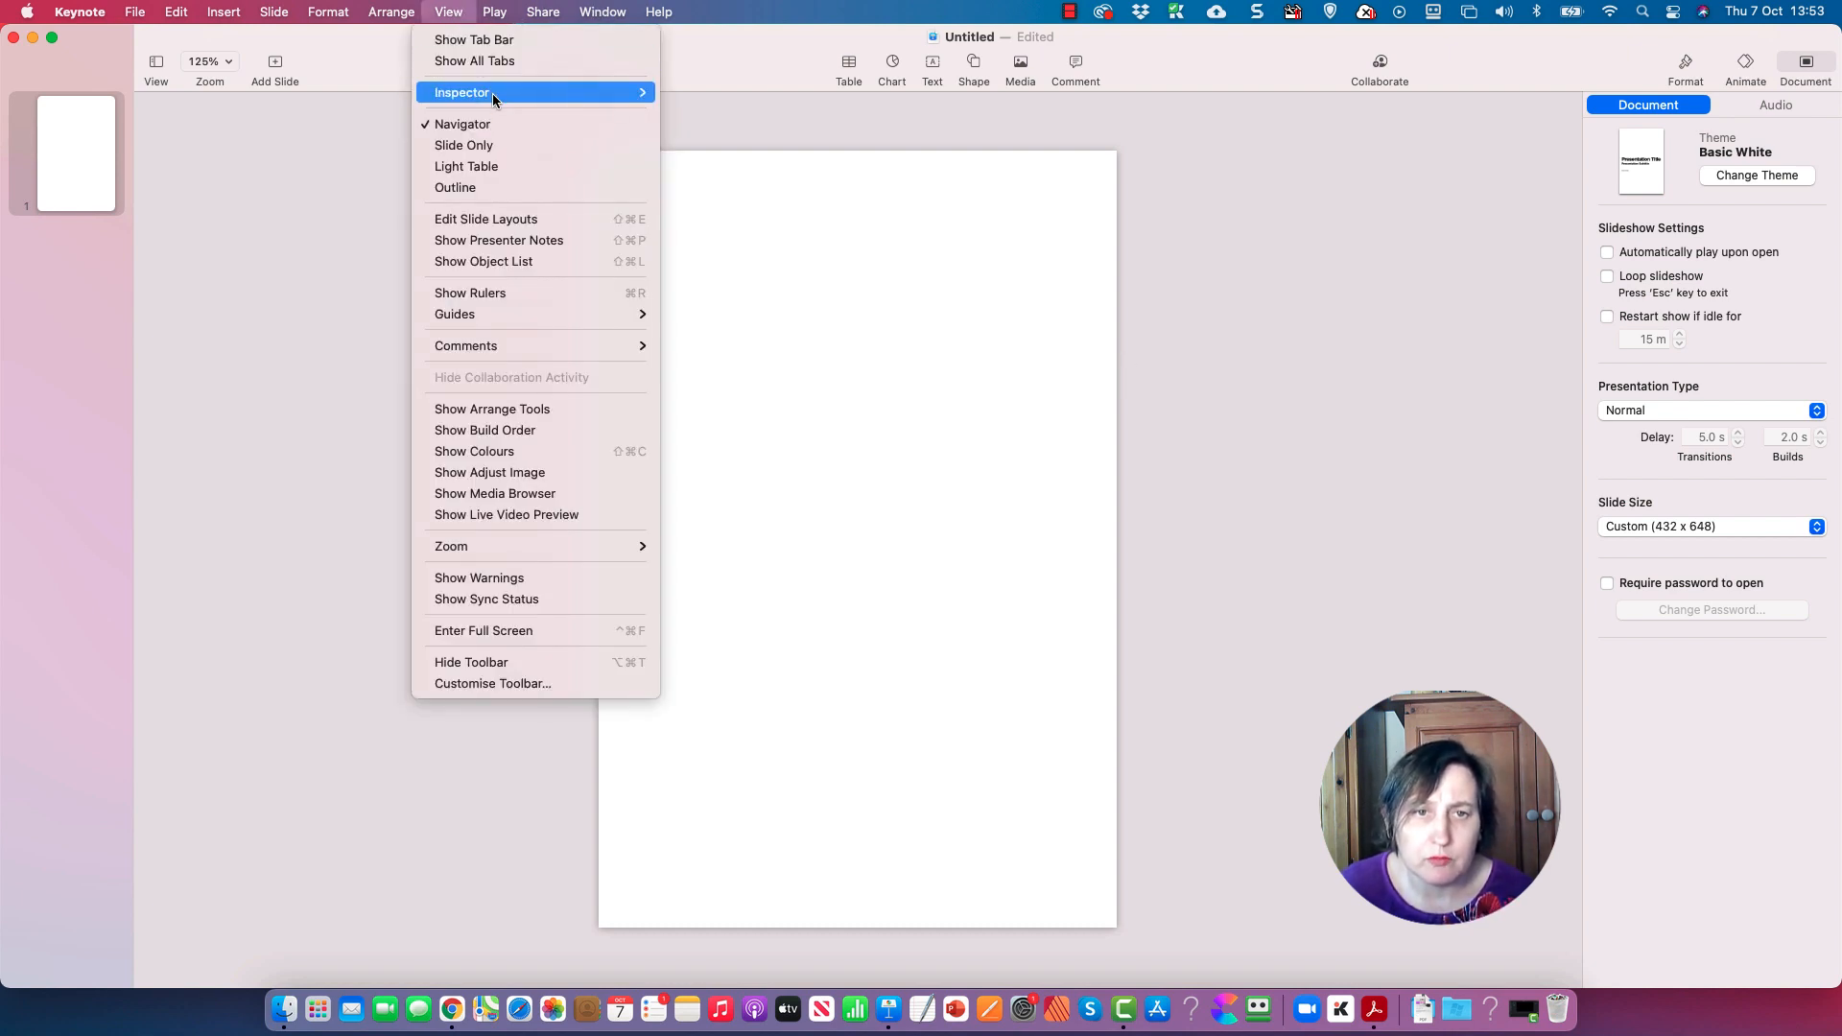
{"action": "mouse_move", "coordinate": [526, 292]}
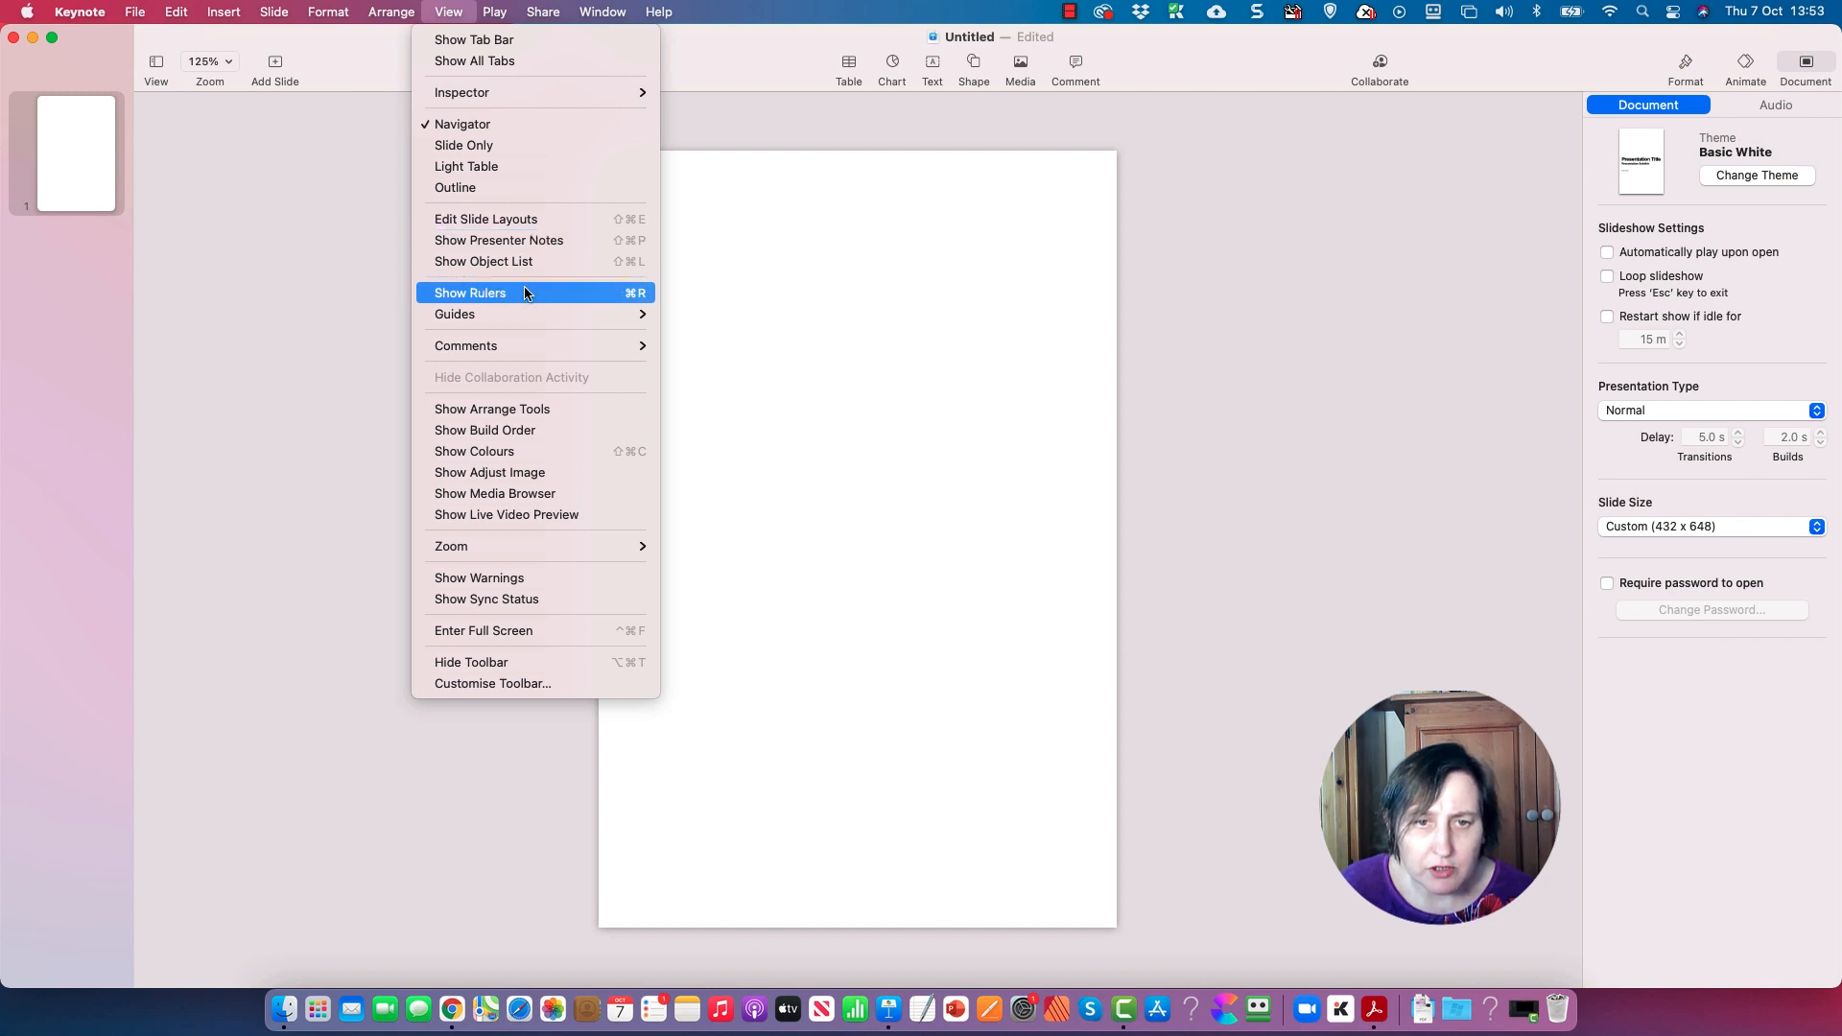
{"action": "left_click", "coordinate": [468, 292]}
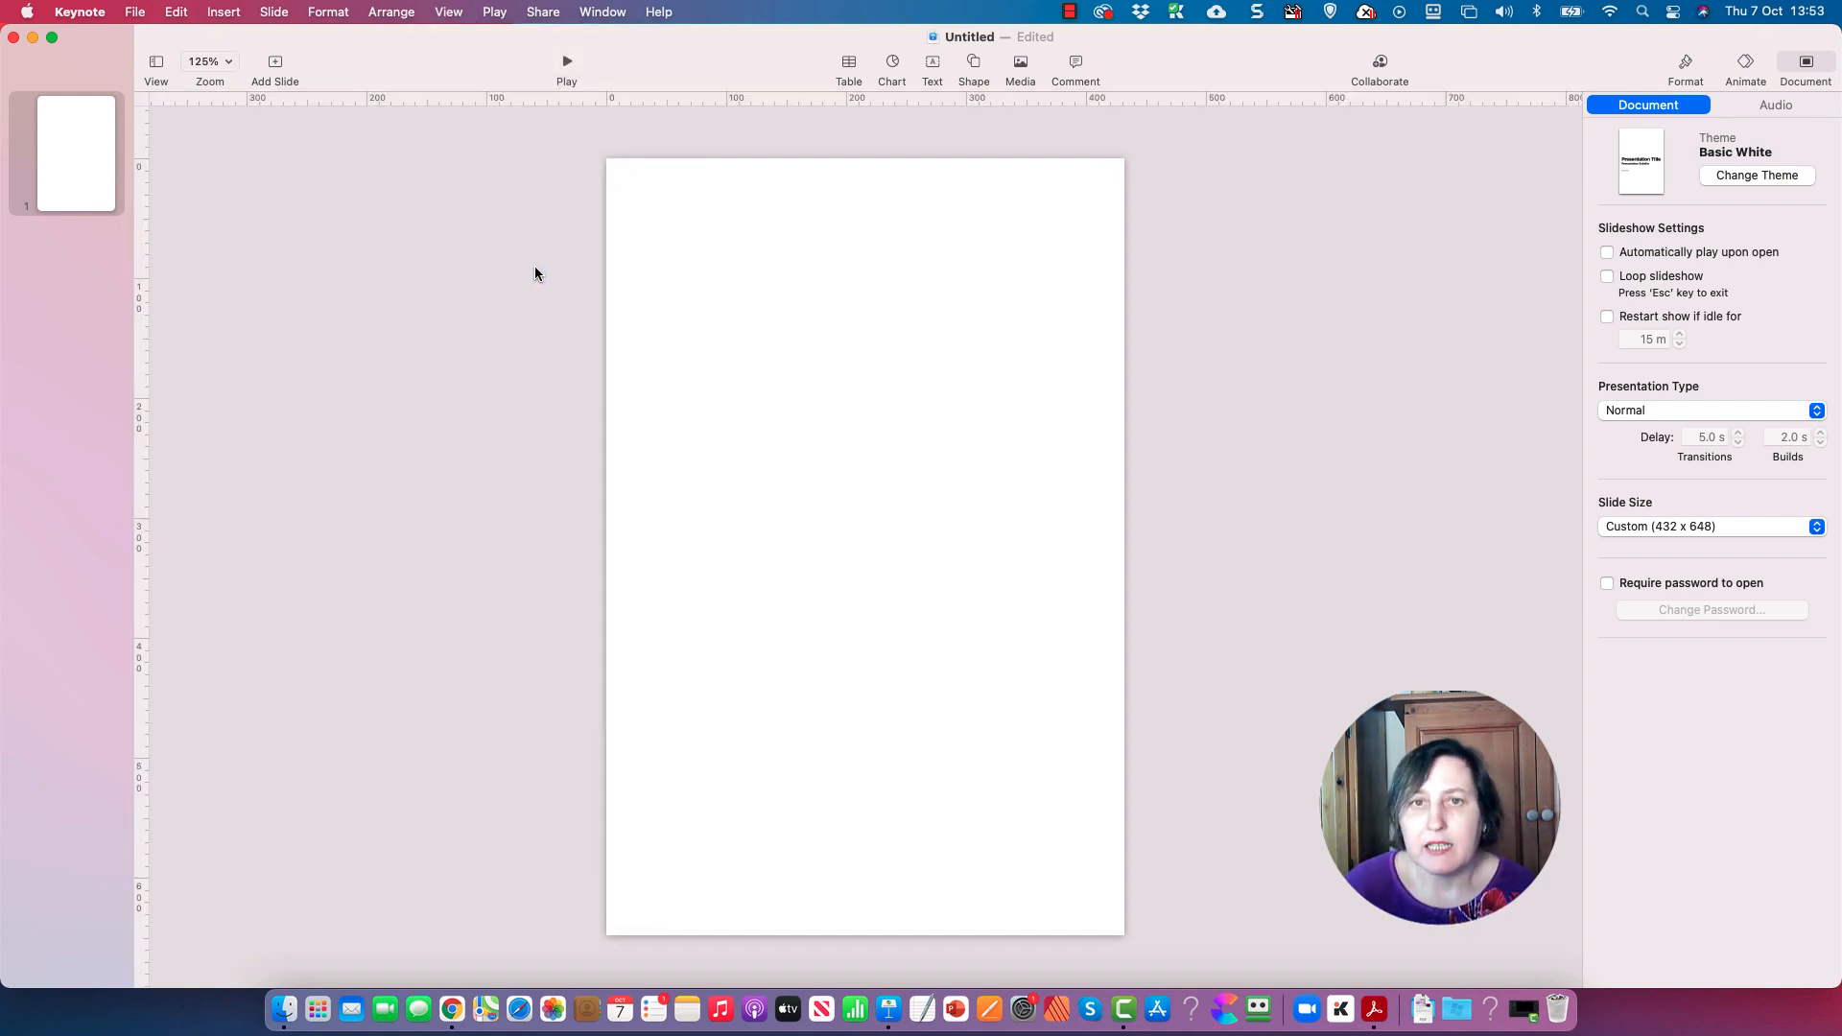
{"action": "mouse_move", "coordinate": [612, 175]}
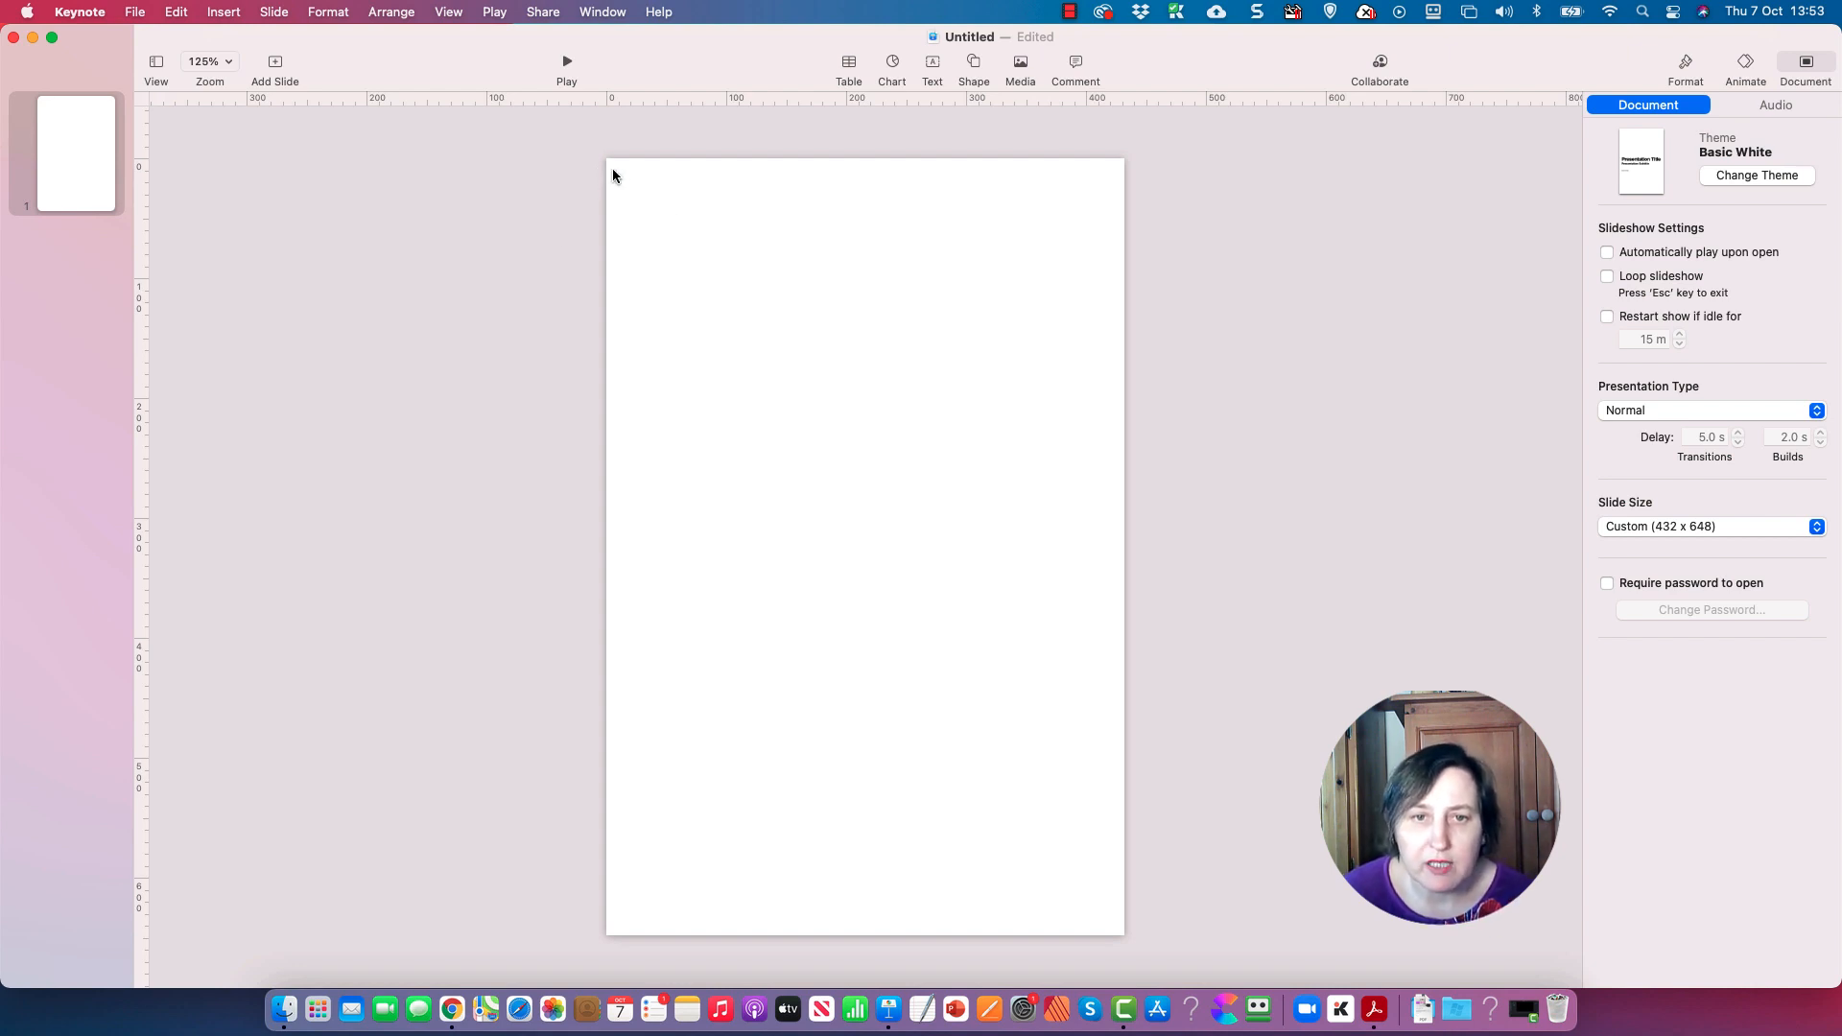
{"action": "mouse_move", "coordinate": [797, 816]}
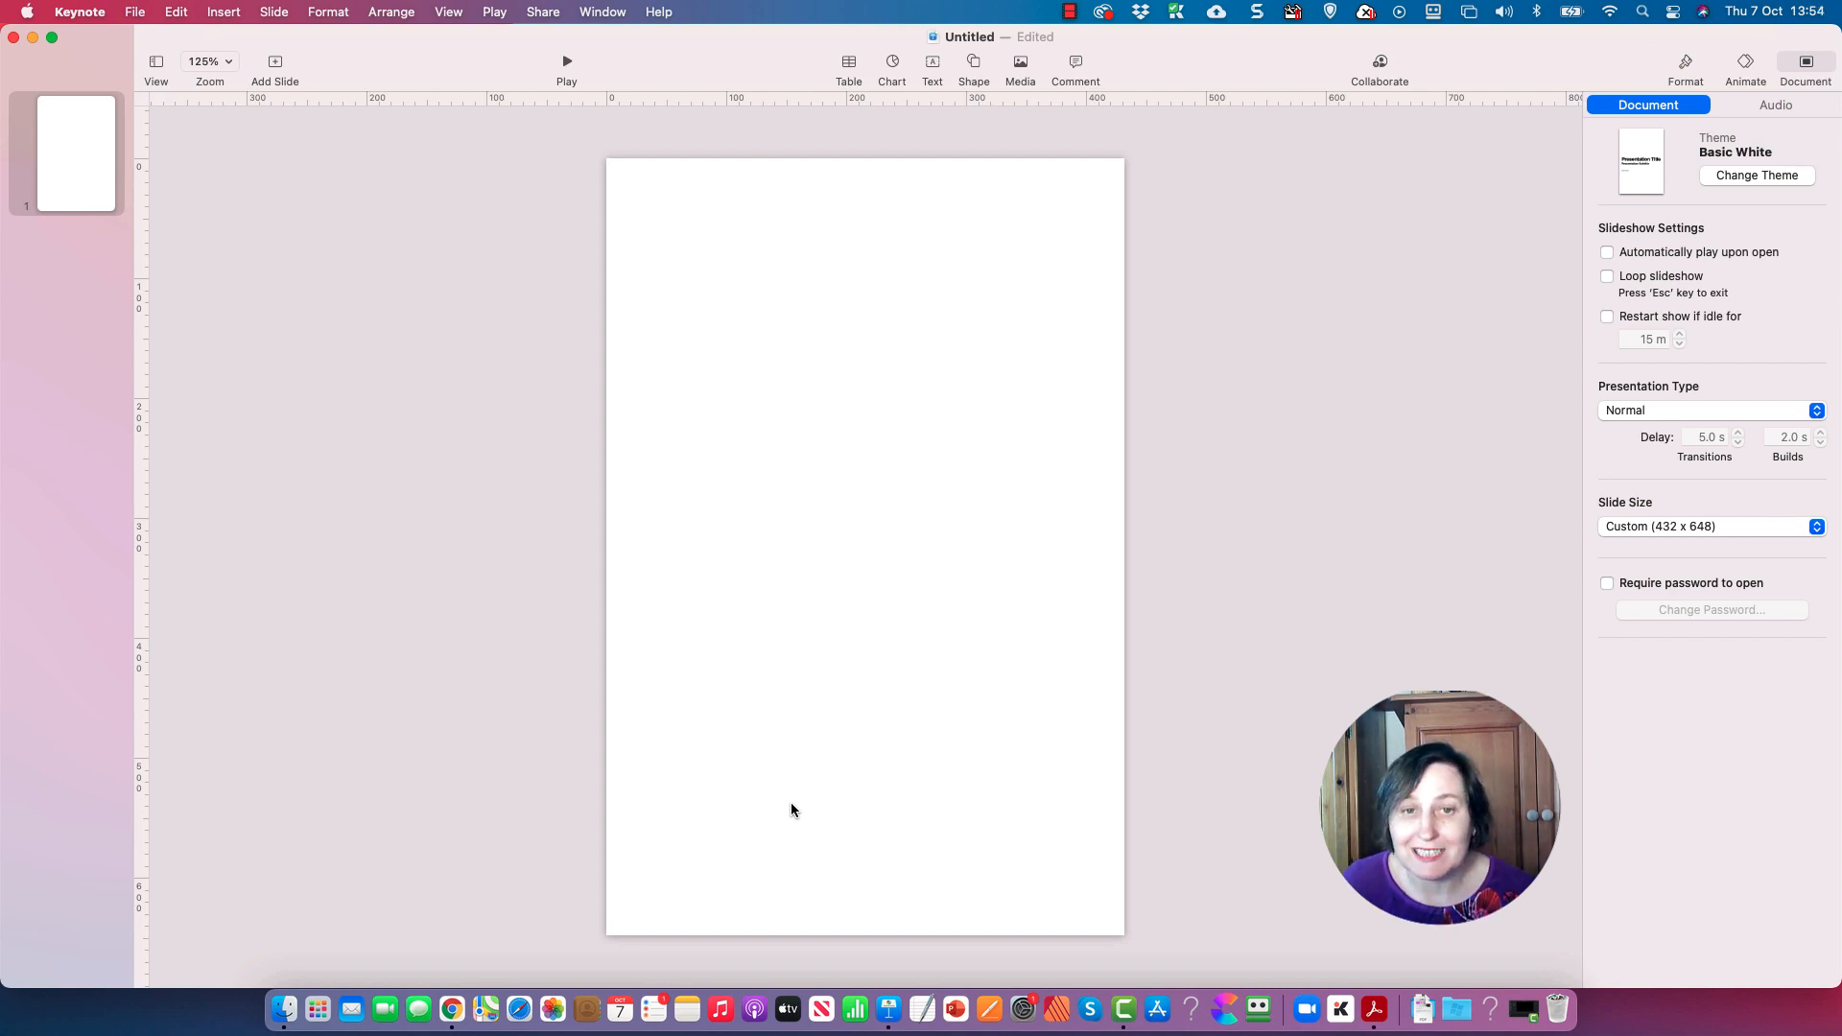
{"action": "mouse_move", "coordinate": [777, 420]}
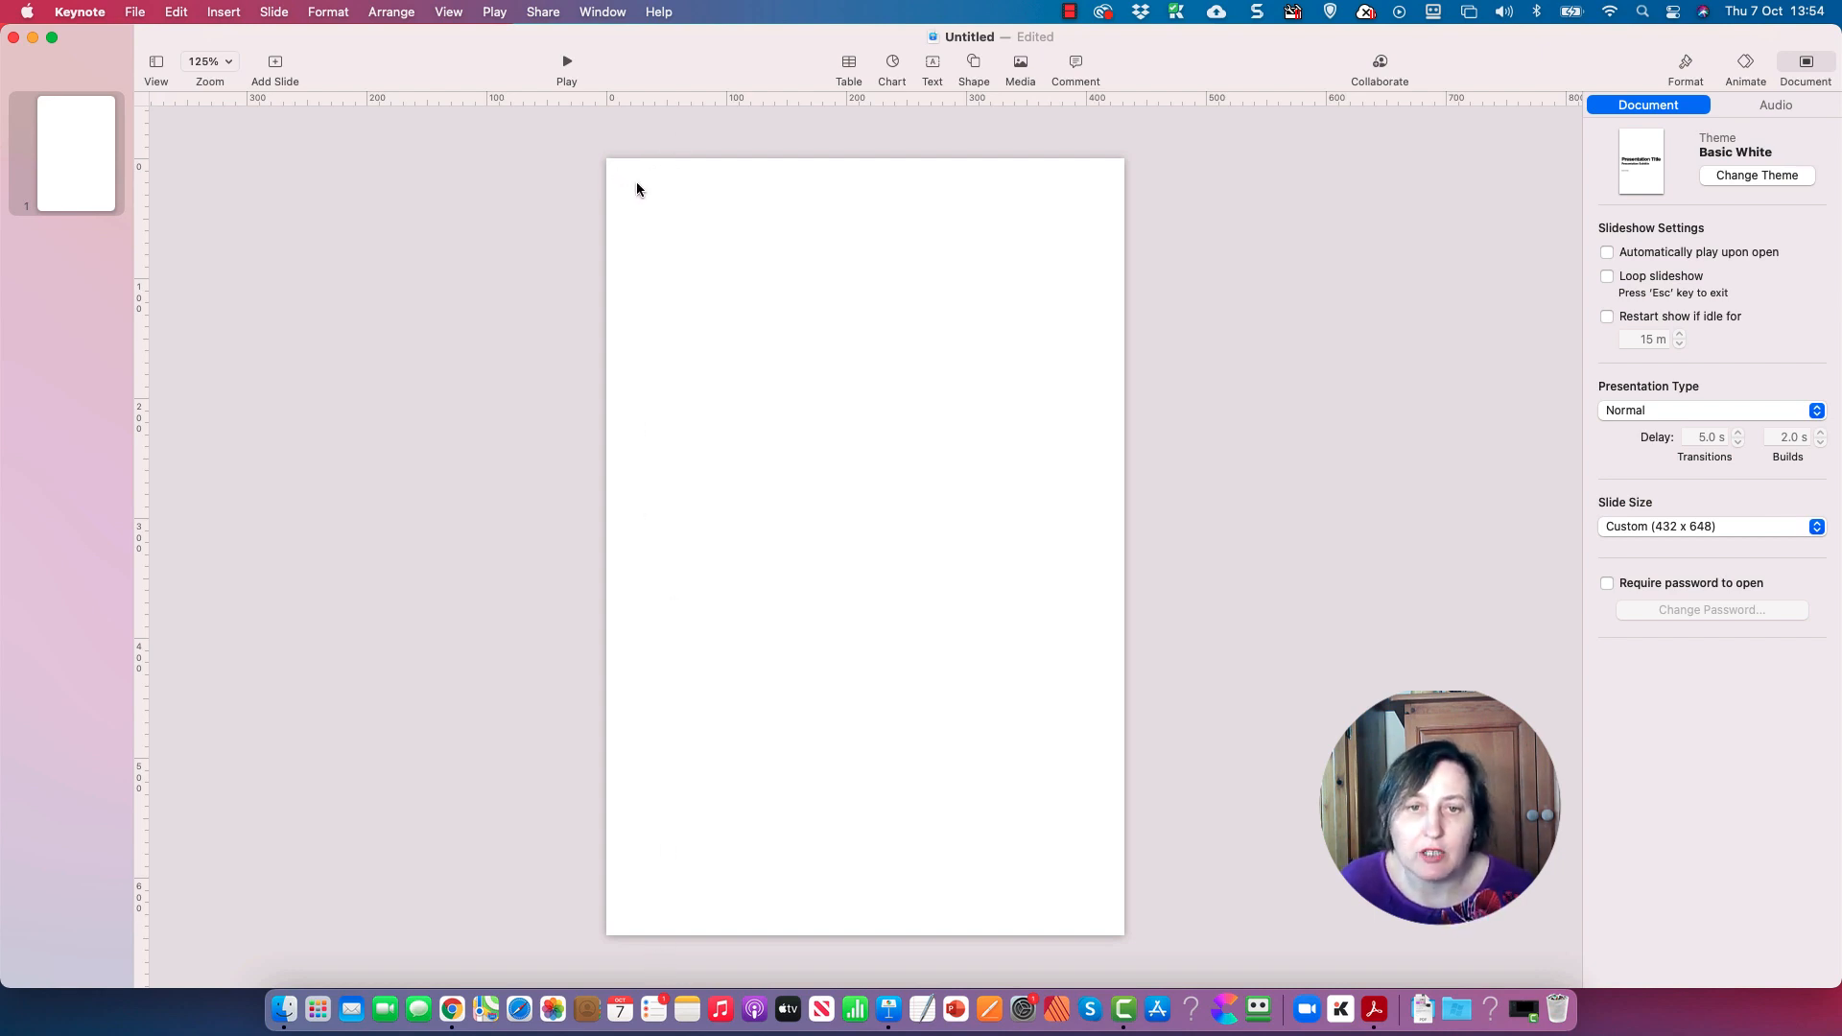
{"action": "mouse_move", "coordinate": [777, 233]}
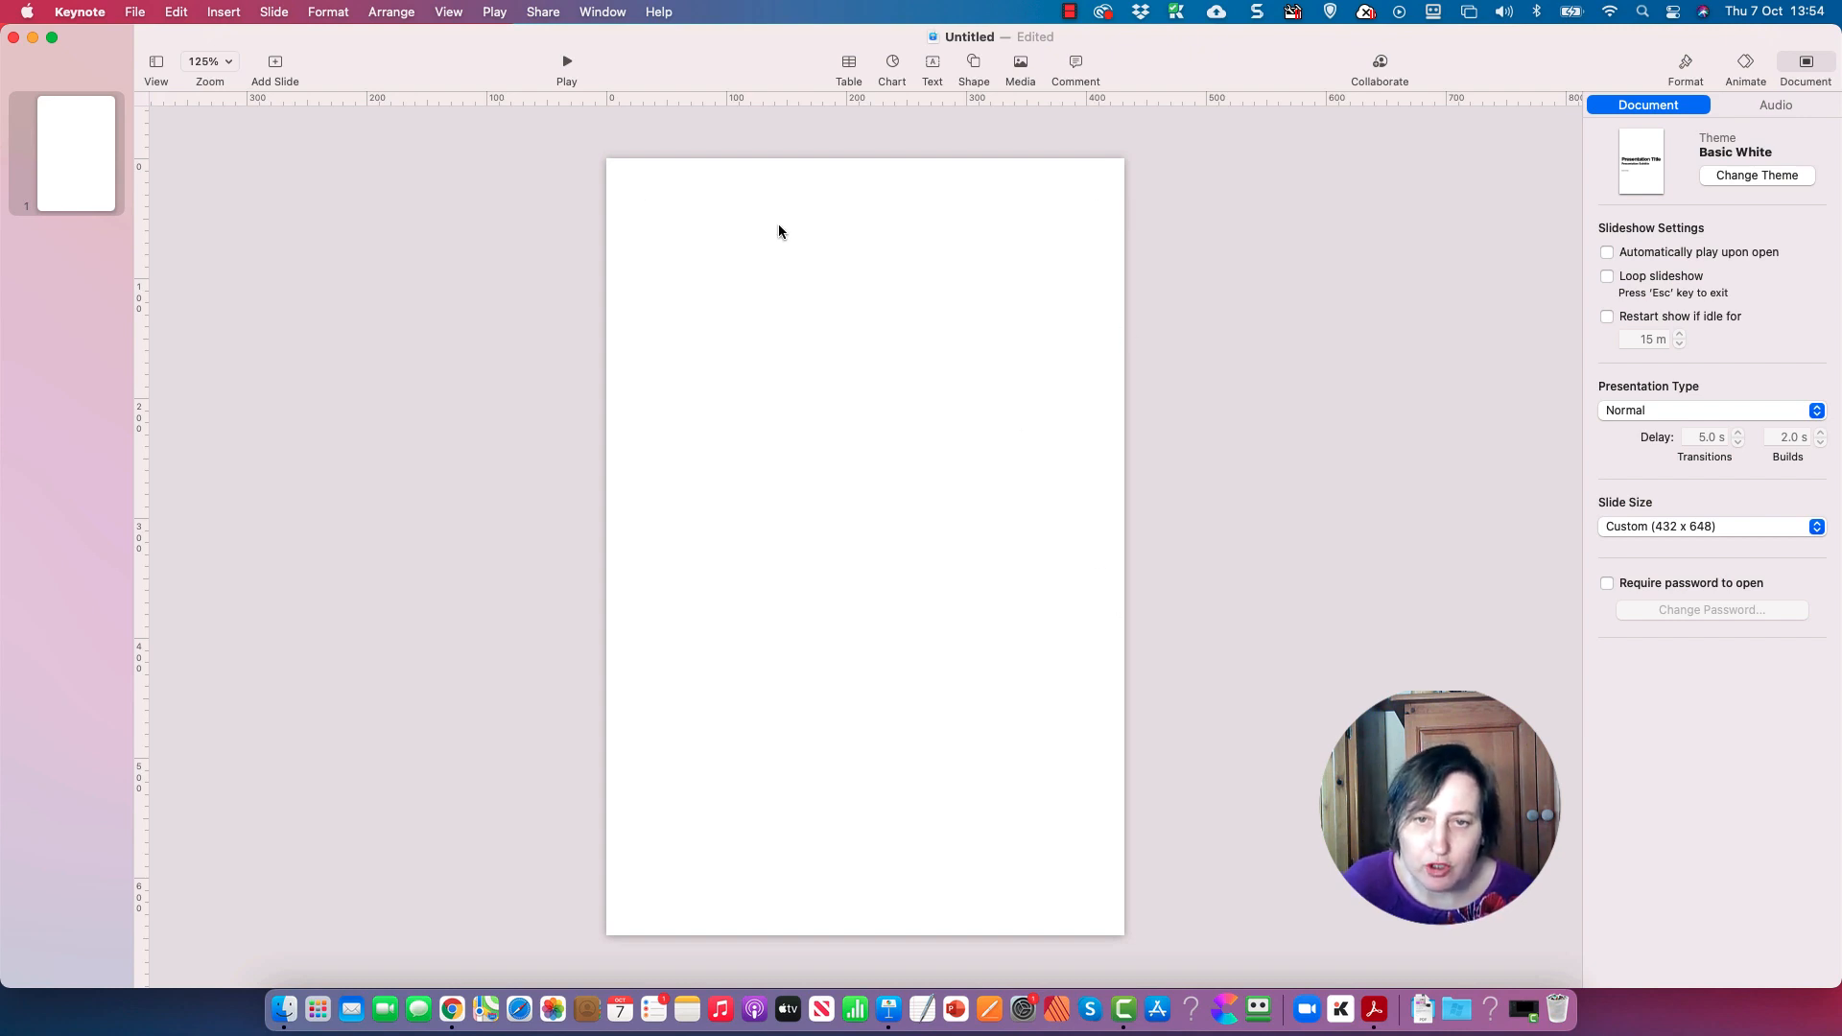
{"action": "mouse_move", "coordinate": [1361, 421]}
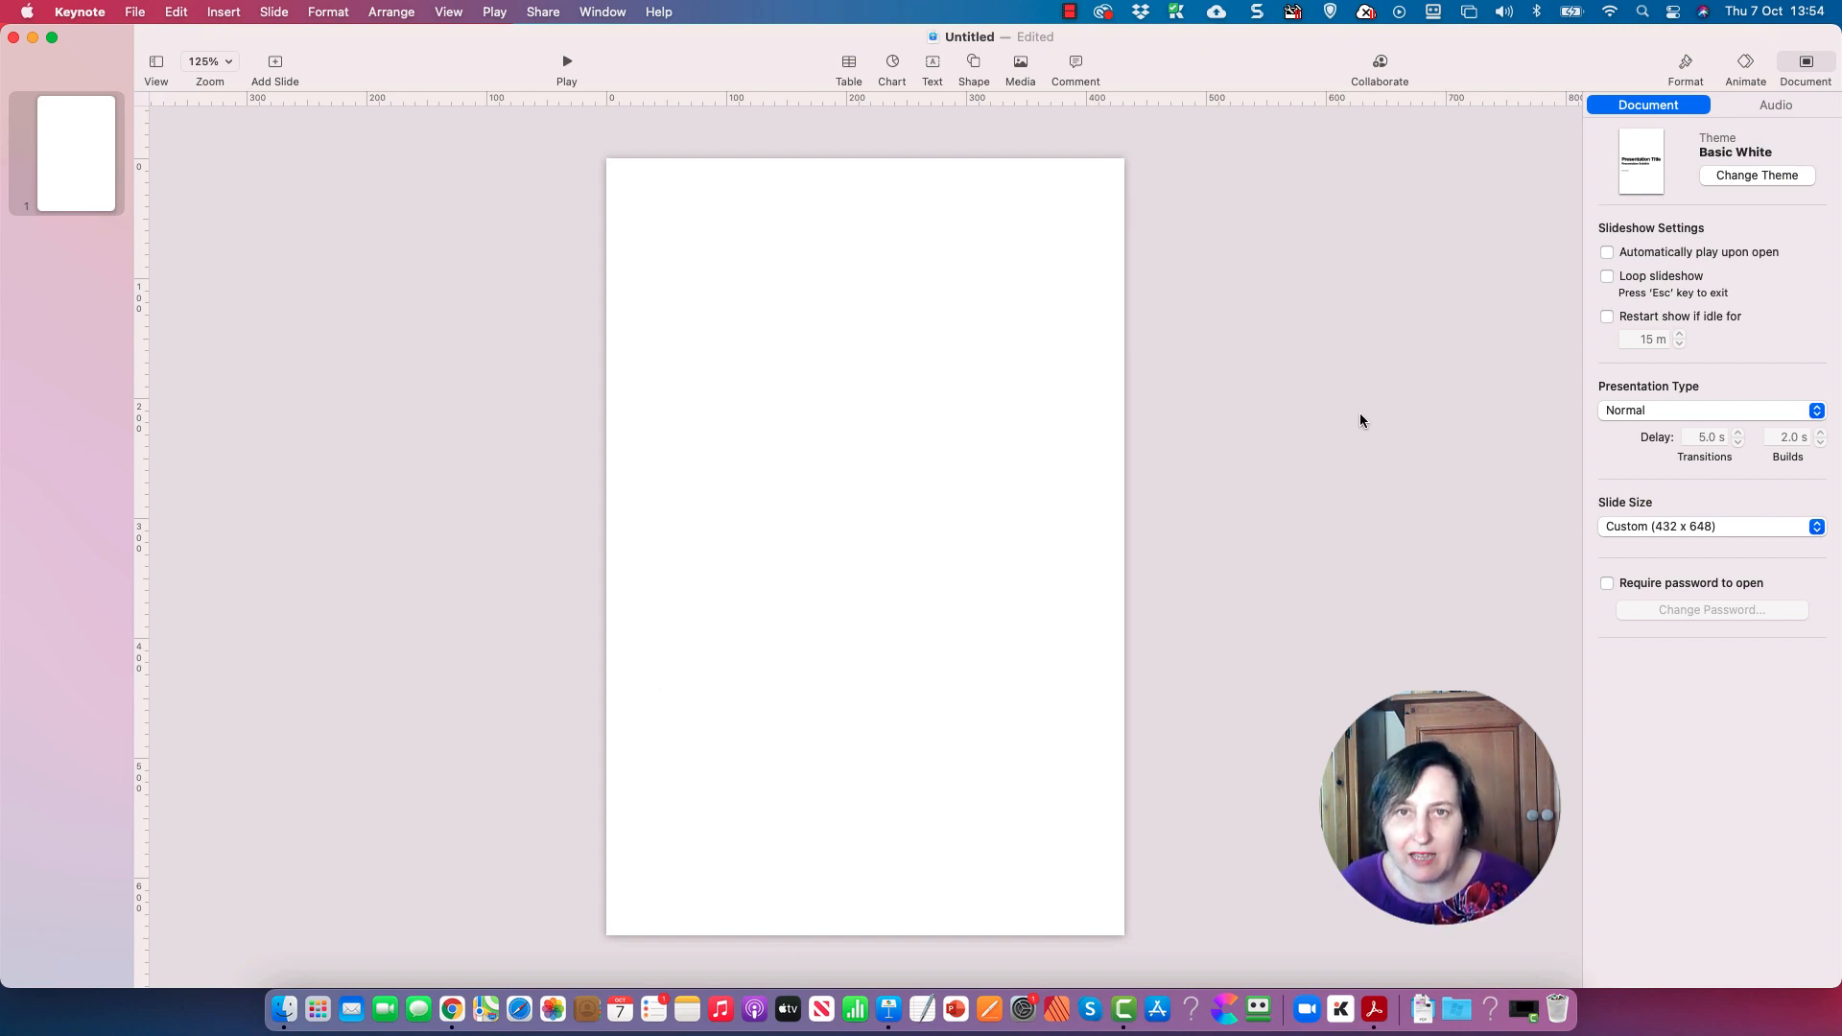
{"action": "mouse_move", "coordinate": [714, 238]}
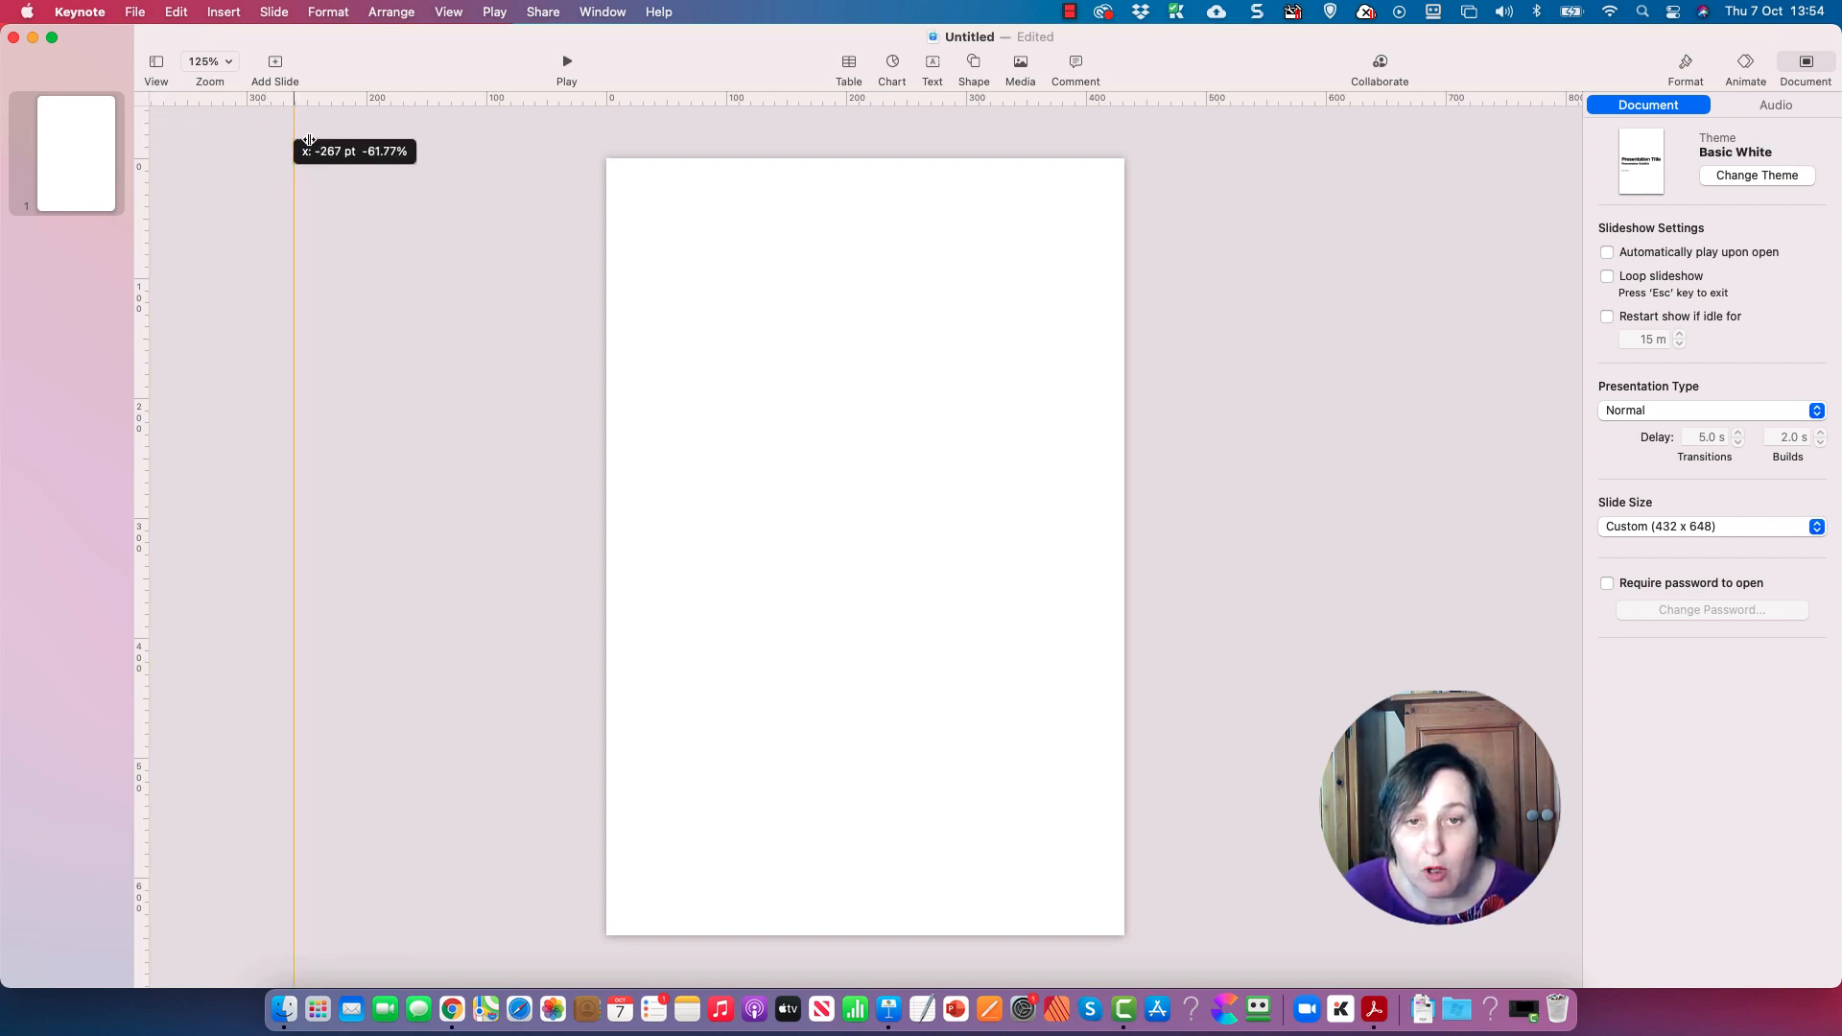
- Place a vertical guide at the left margin near 27 pt, fine-tuning its position
{"action": "left_click_drag", "start_coordinate": [296, 154], "coordinate": [624, 154]}
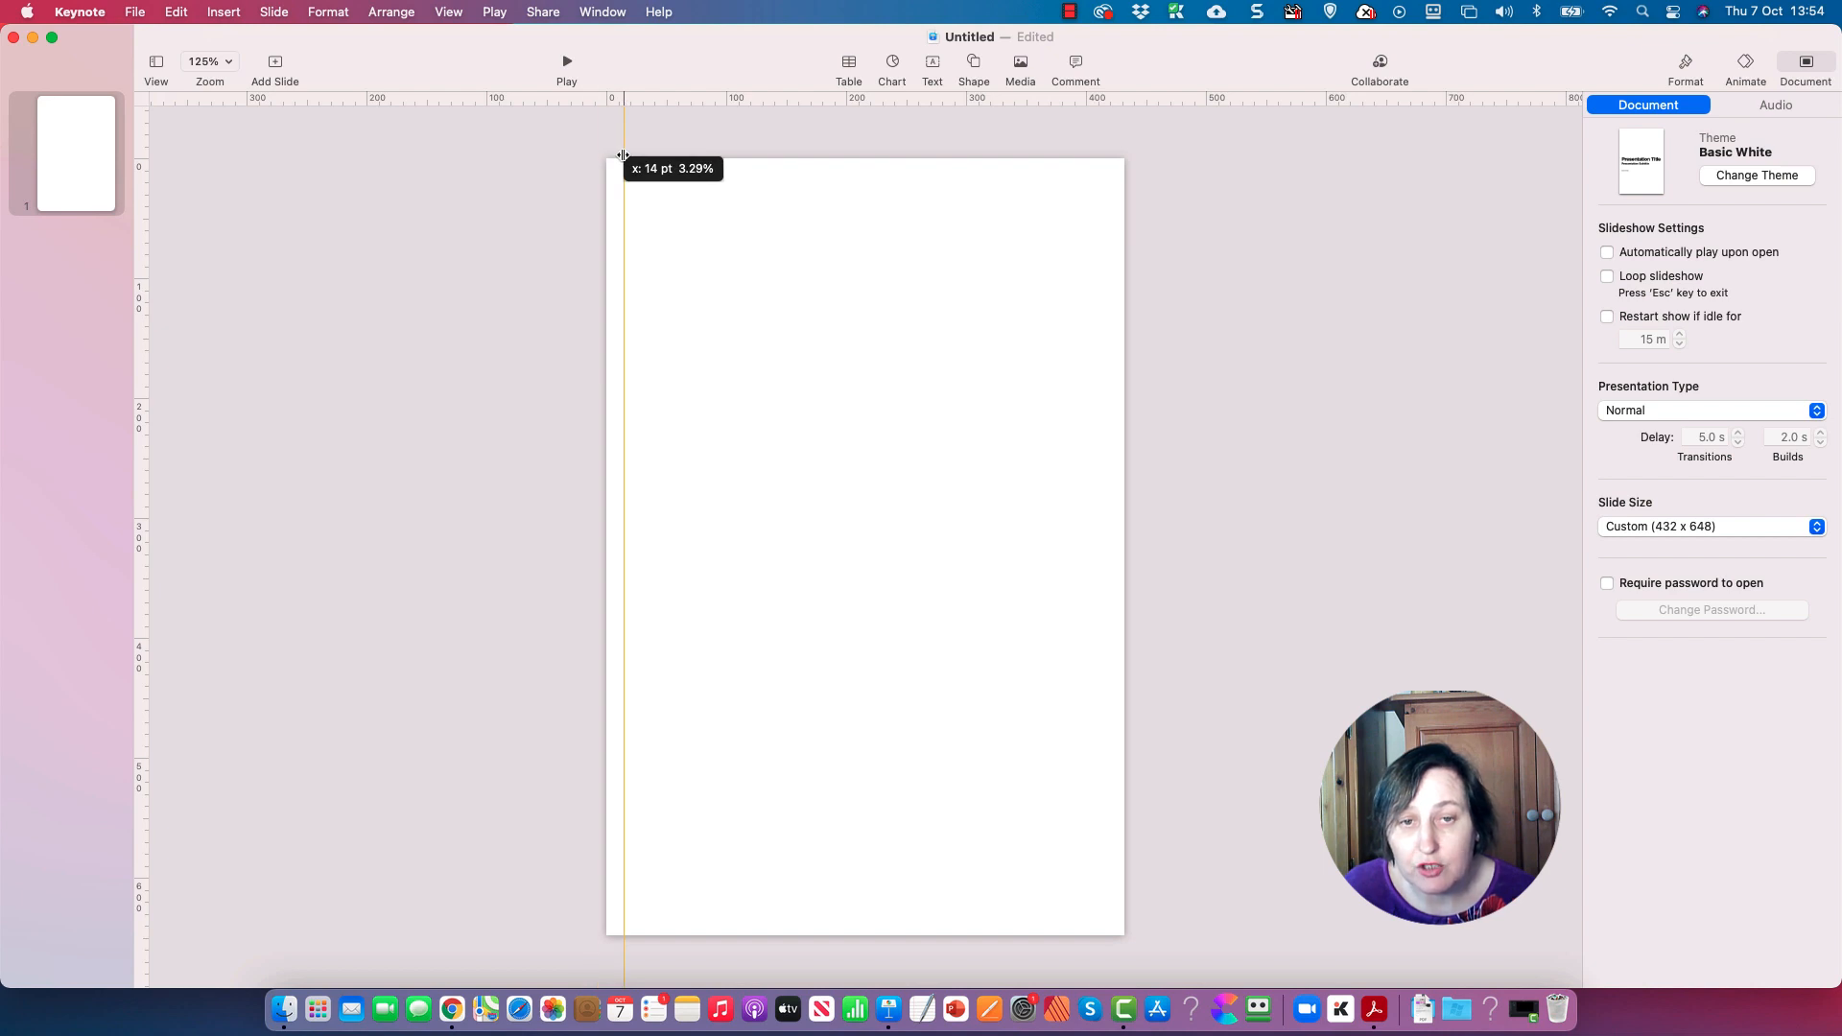
{"action": "left_click_drag", "start_coordinate": [622, 169], "coordinate": [630, 169]}
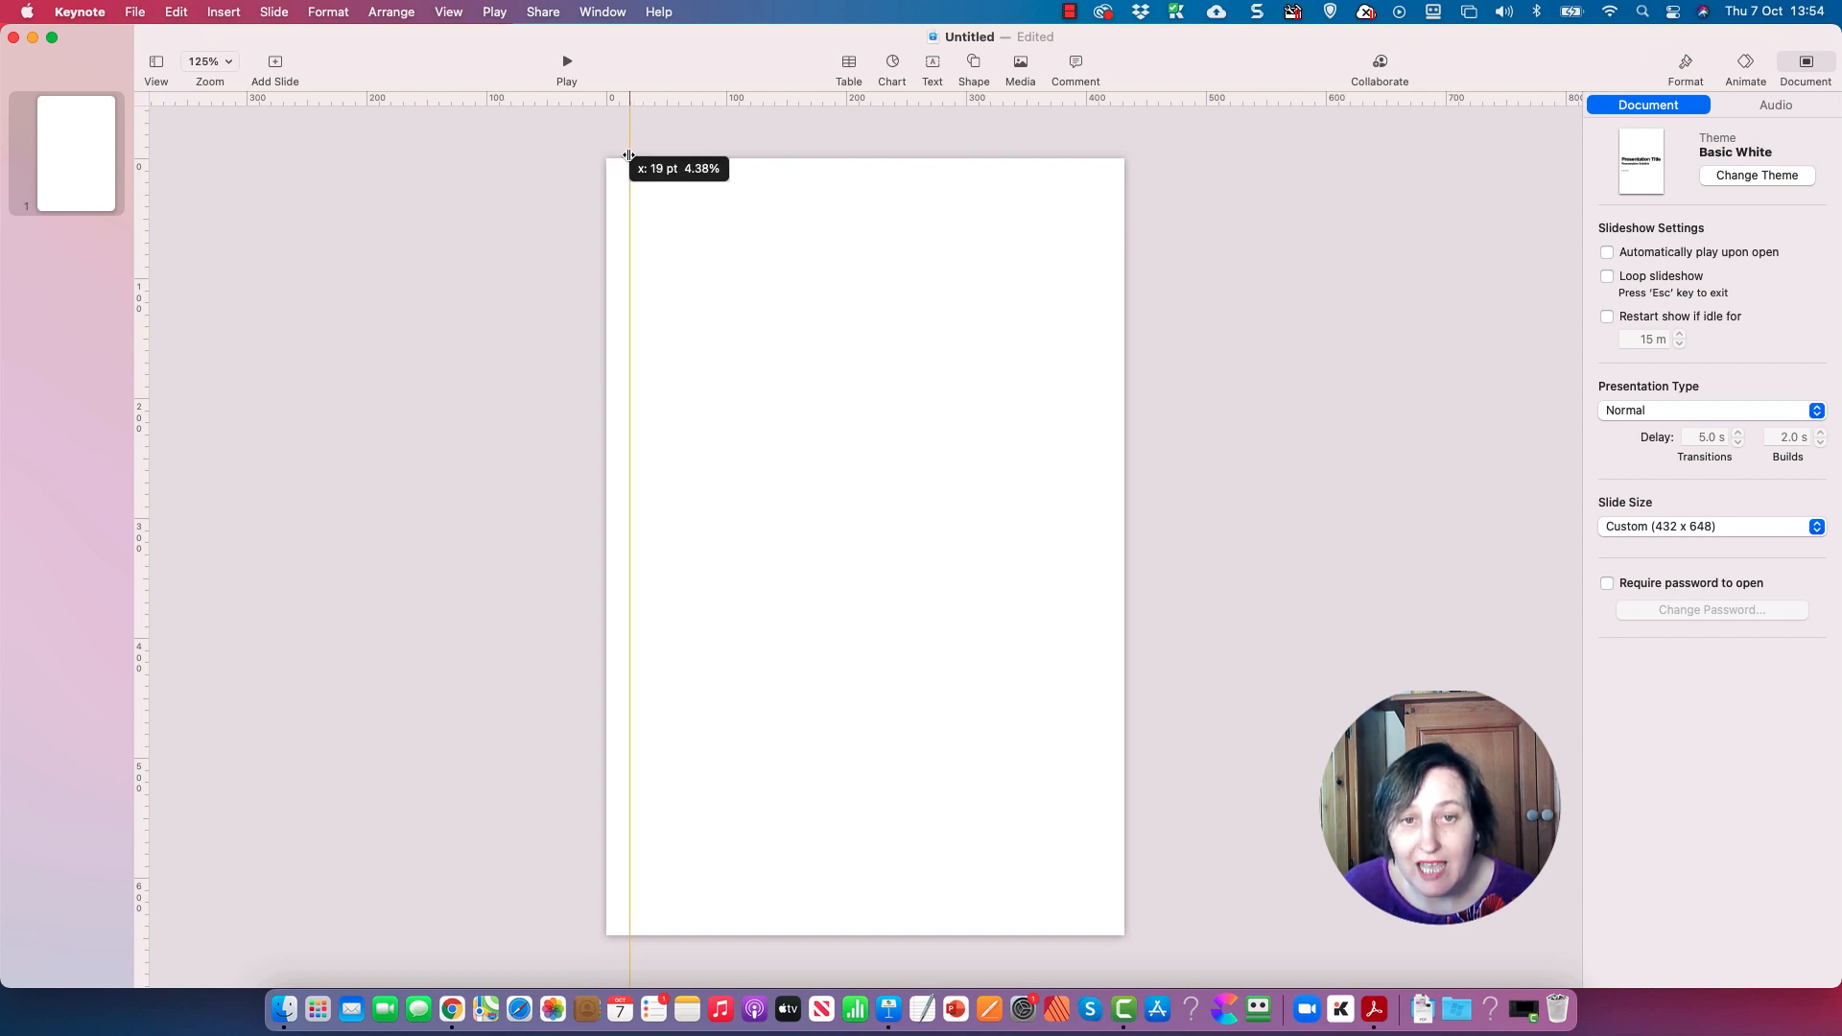
{"action": "left_click_drag", "start_coordinate": [628, 169], "coordinate": [639, 168]}
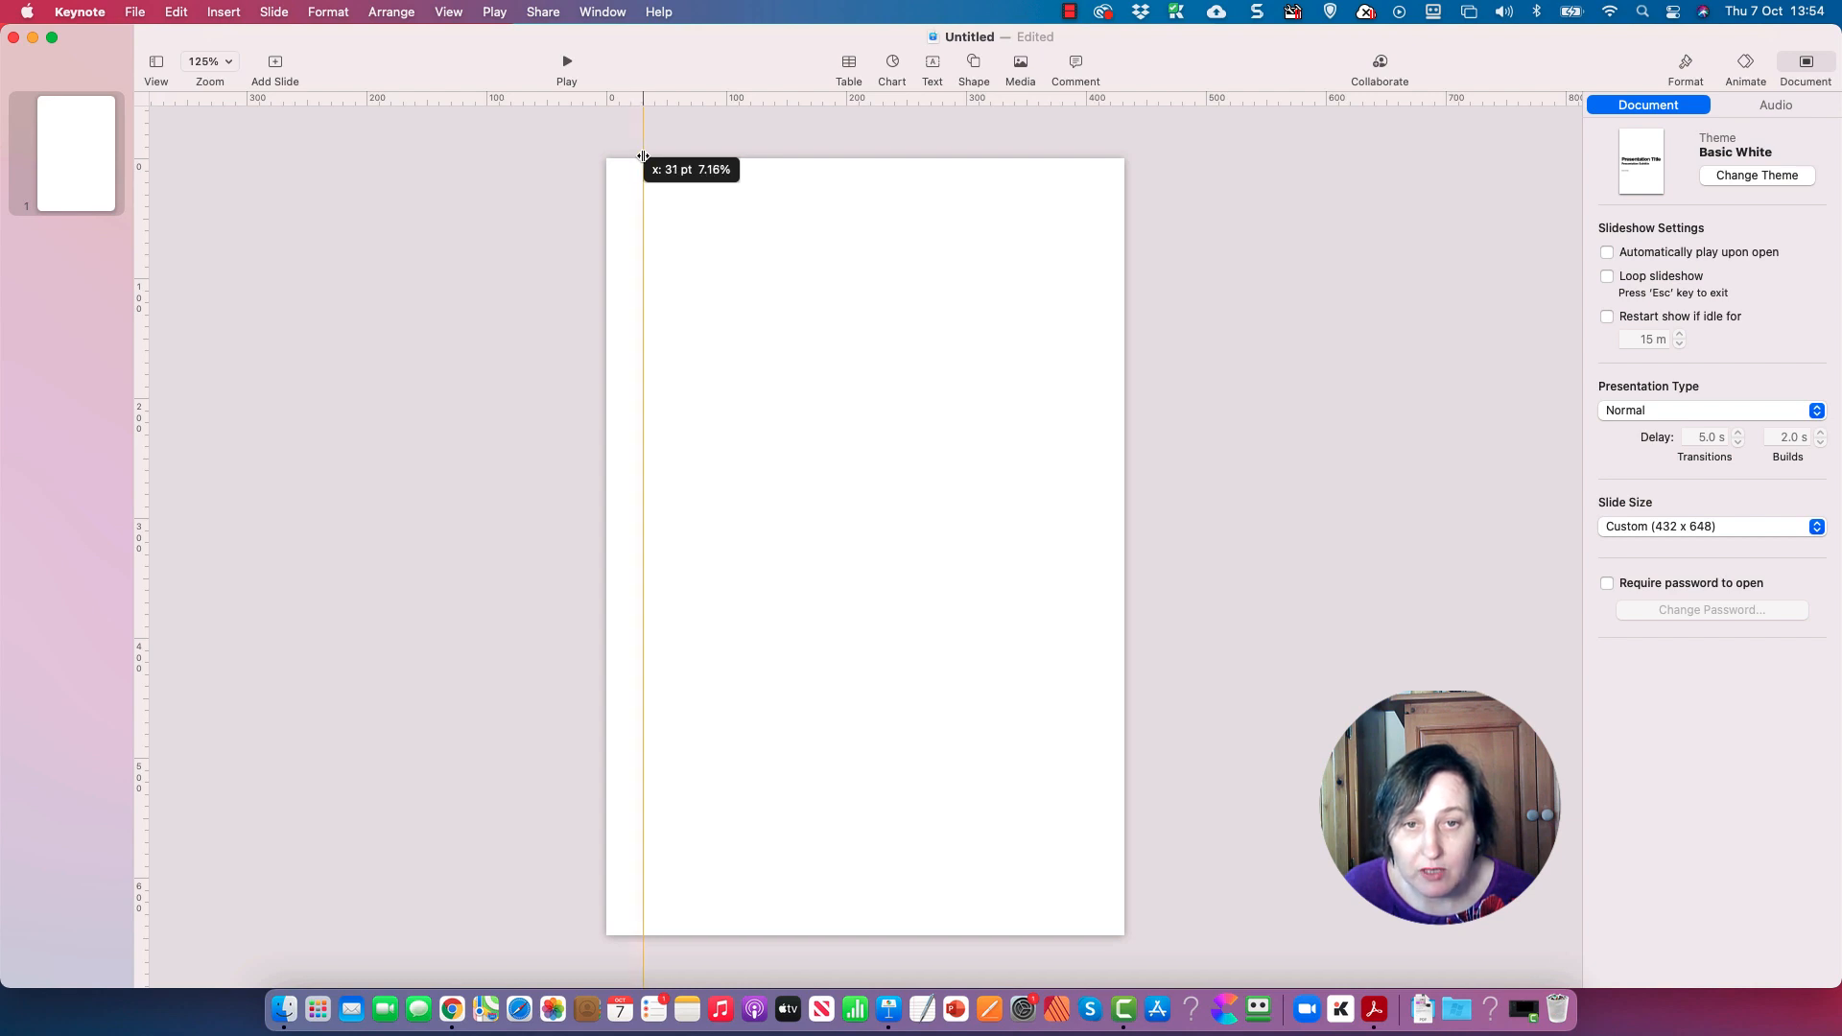
{"action": "left_click_drag", "start_coordinate": [643, 153], "coordinate": [635, 154]}
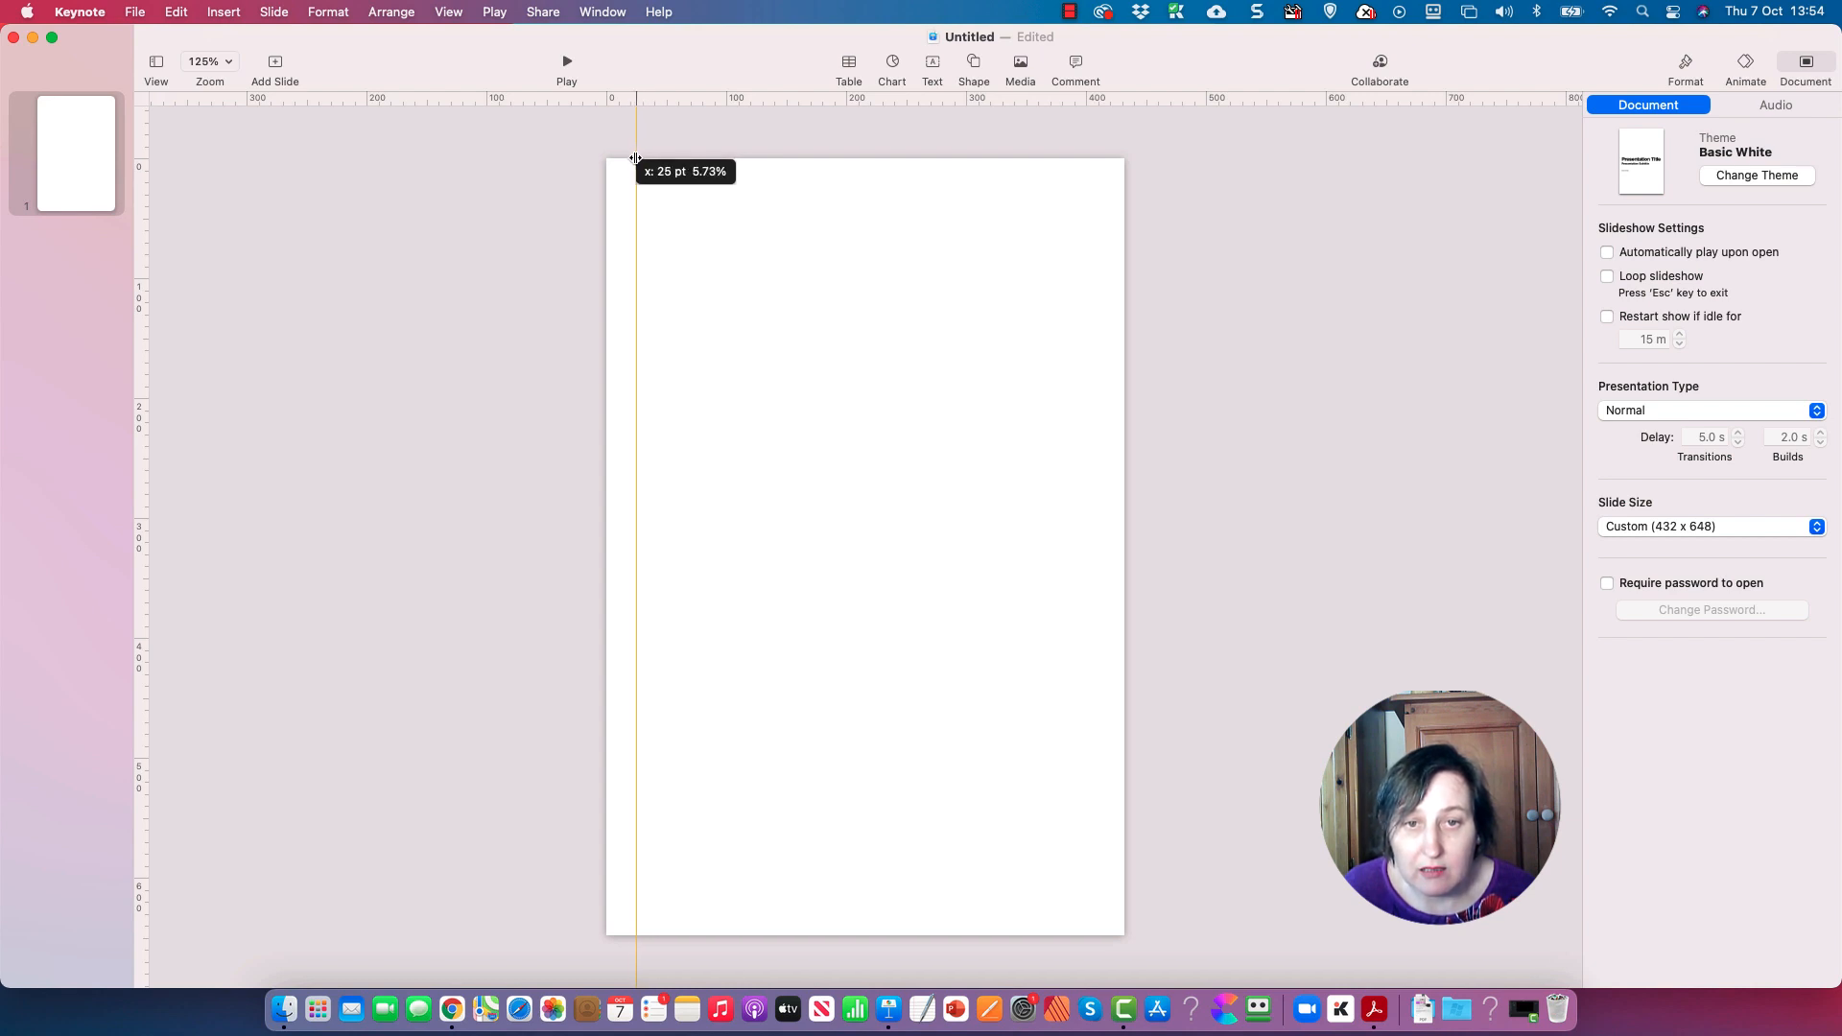
{"action": "left_click_drag", "start_coordinate": [635, 159], "coordinate": [637, 159]}
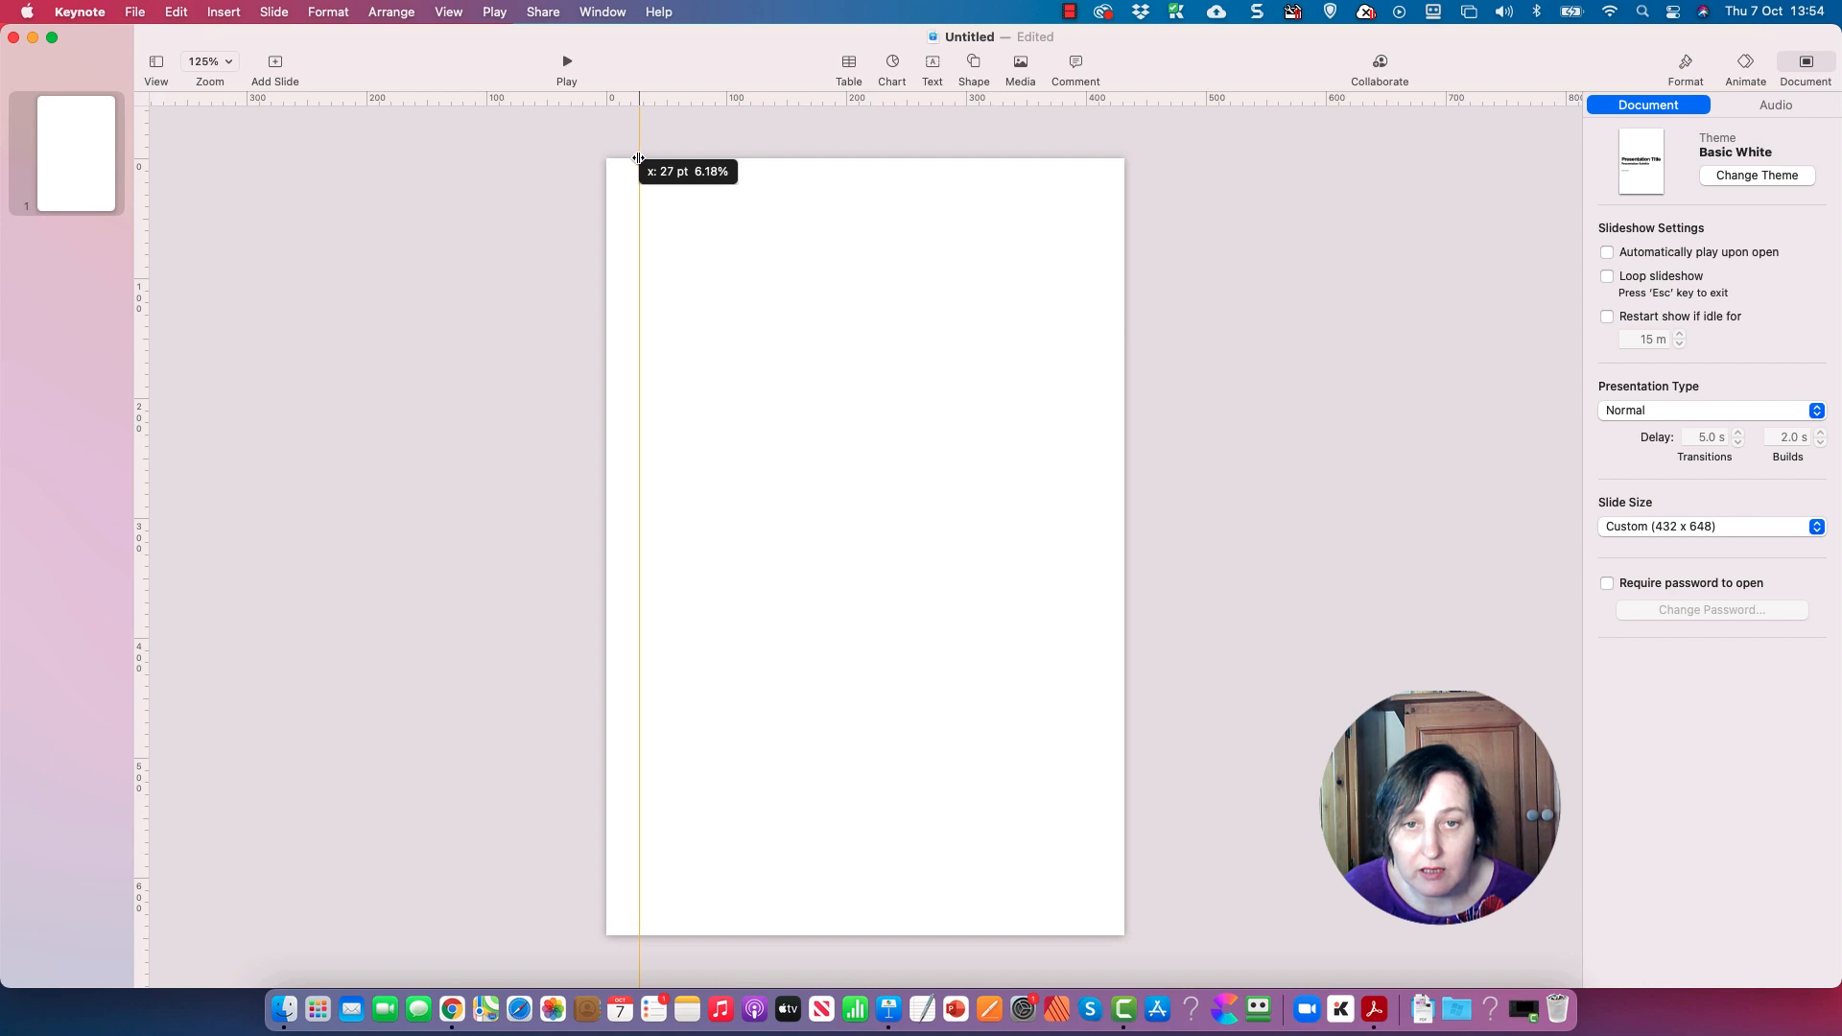
{"action": "left_click_drag", "start_coordinate": [639, 171], "coordinate": [634, 171]}
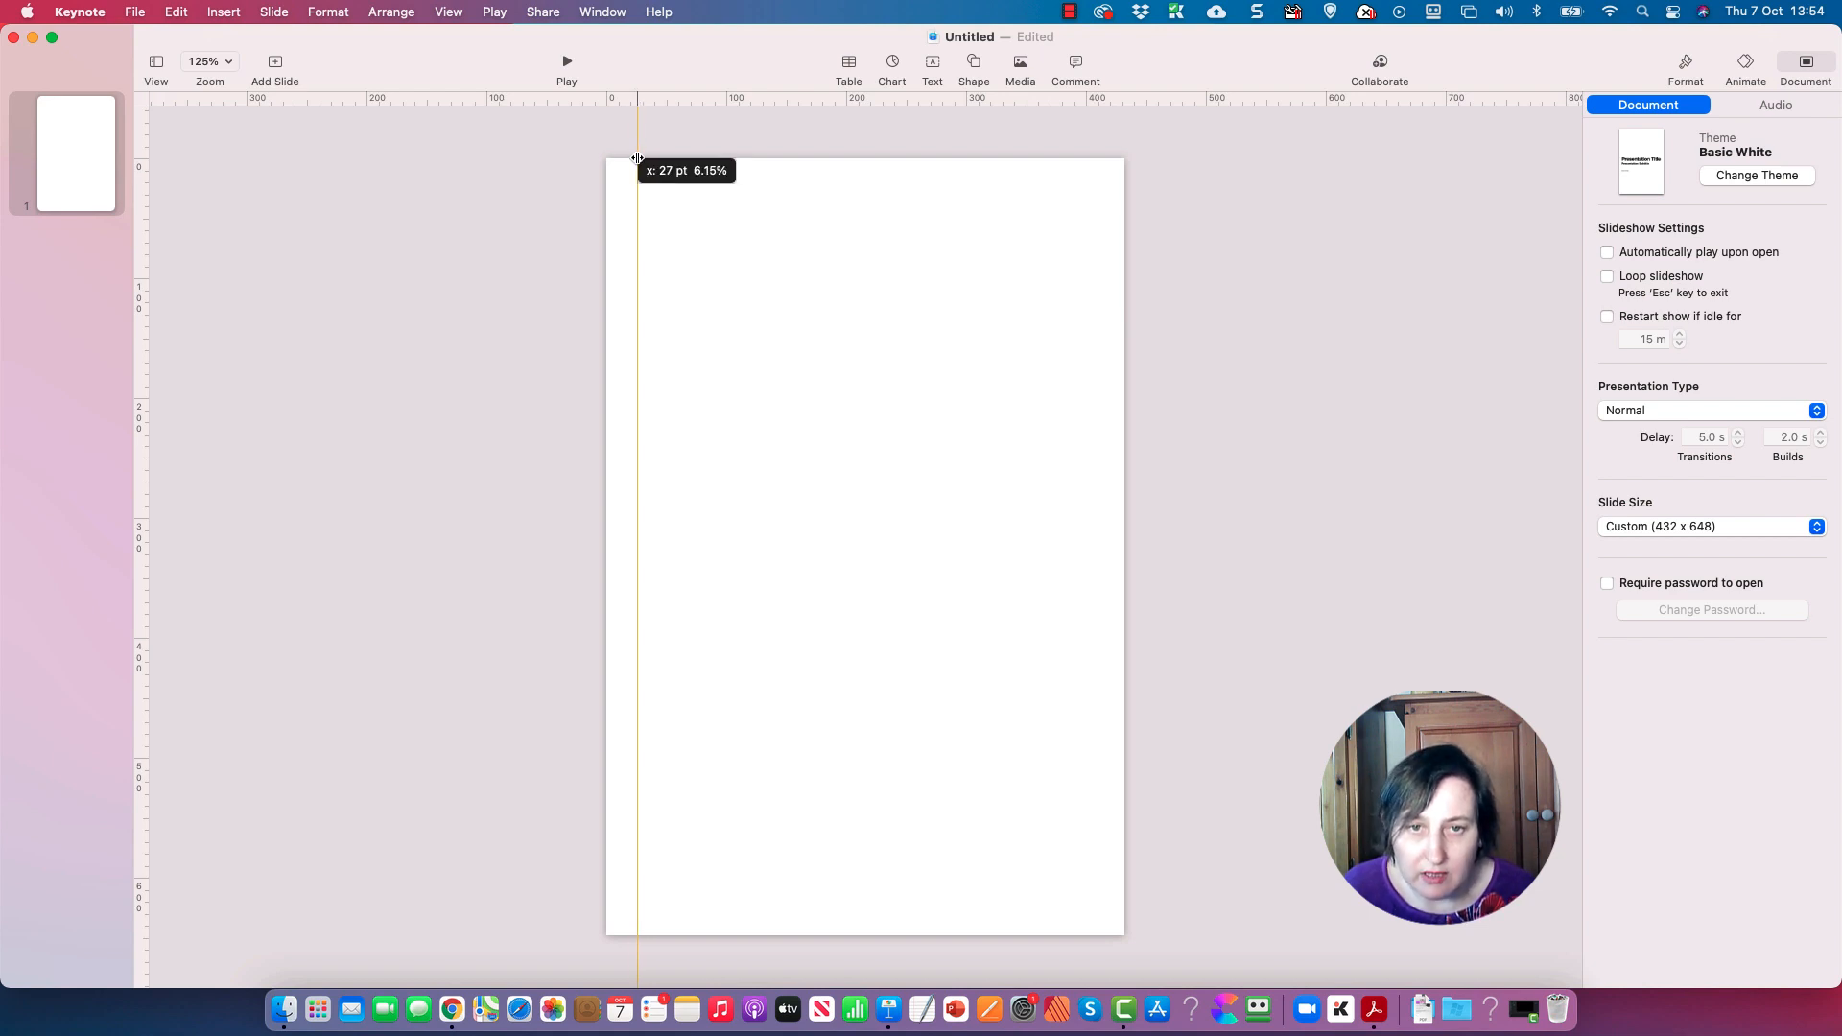
{"action": "mouse_move", "coordinate": [410, 106]}
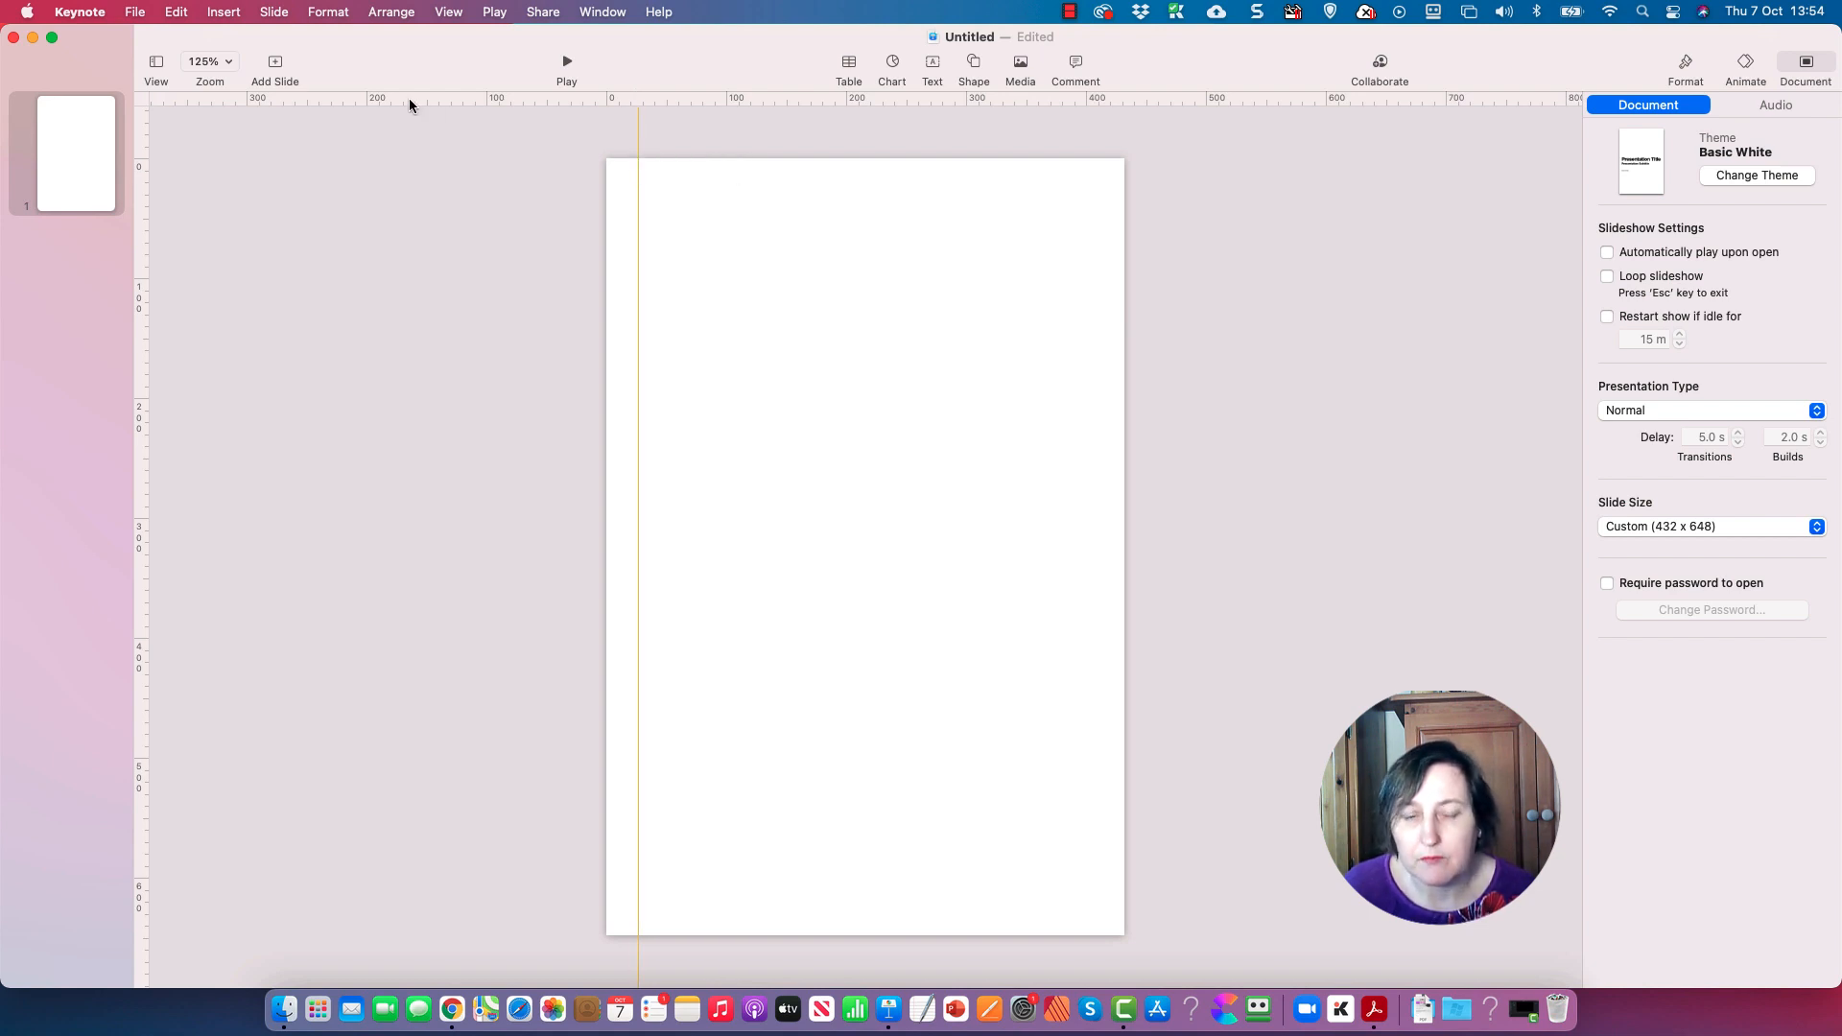
{"action": "mouse_move", "coordinate": [1092, 426]}
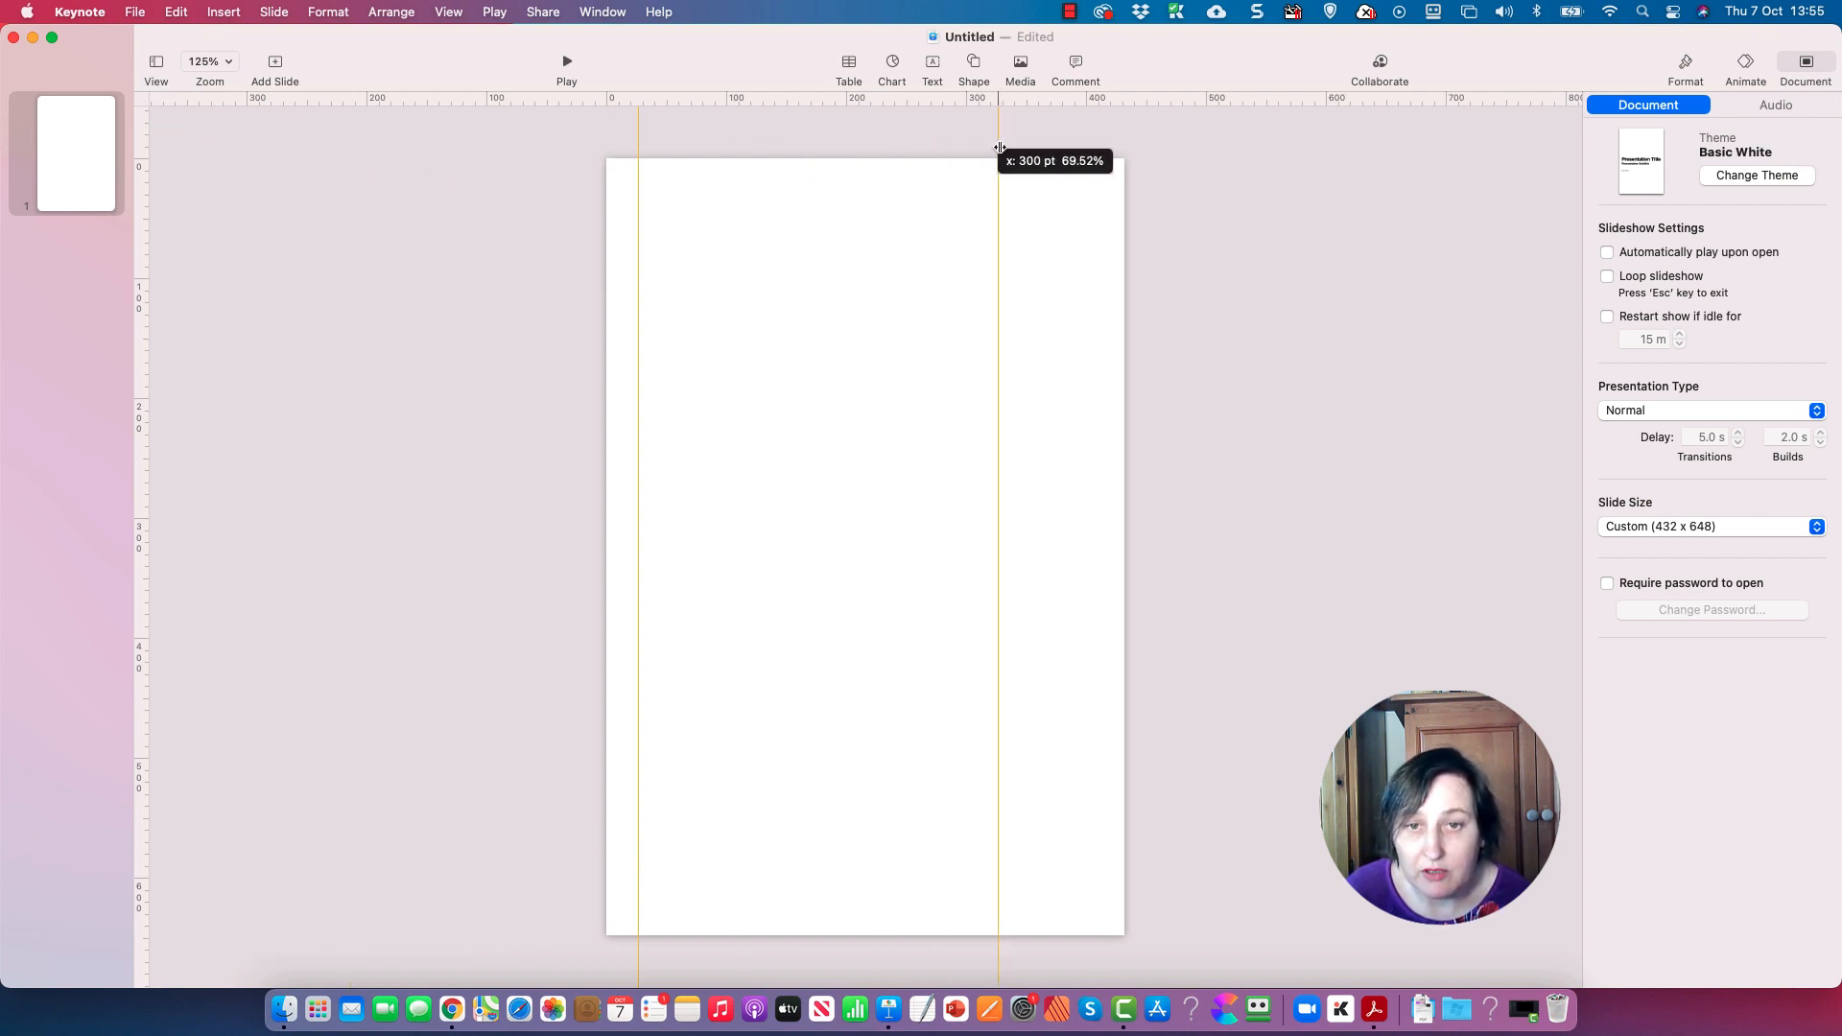
- Place a second vertical guide at the right margin near the slide edge
{"action": "left_click_drag", "start_coordinate": [998, 148], "coordinate": [1042, 148]}
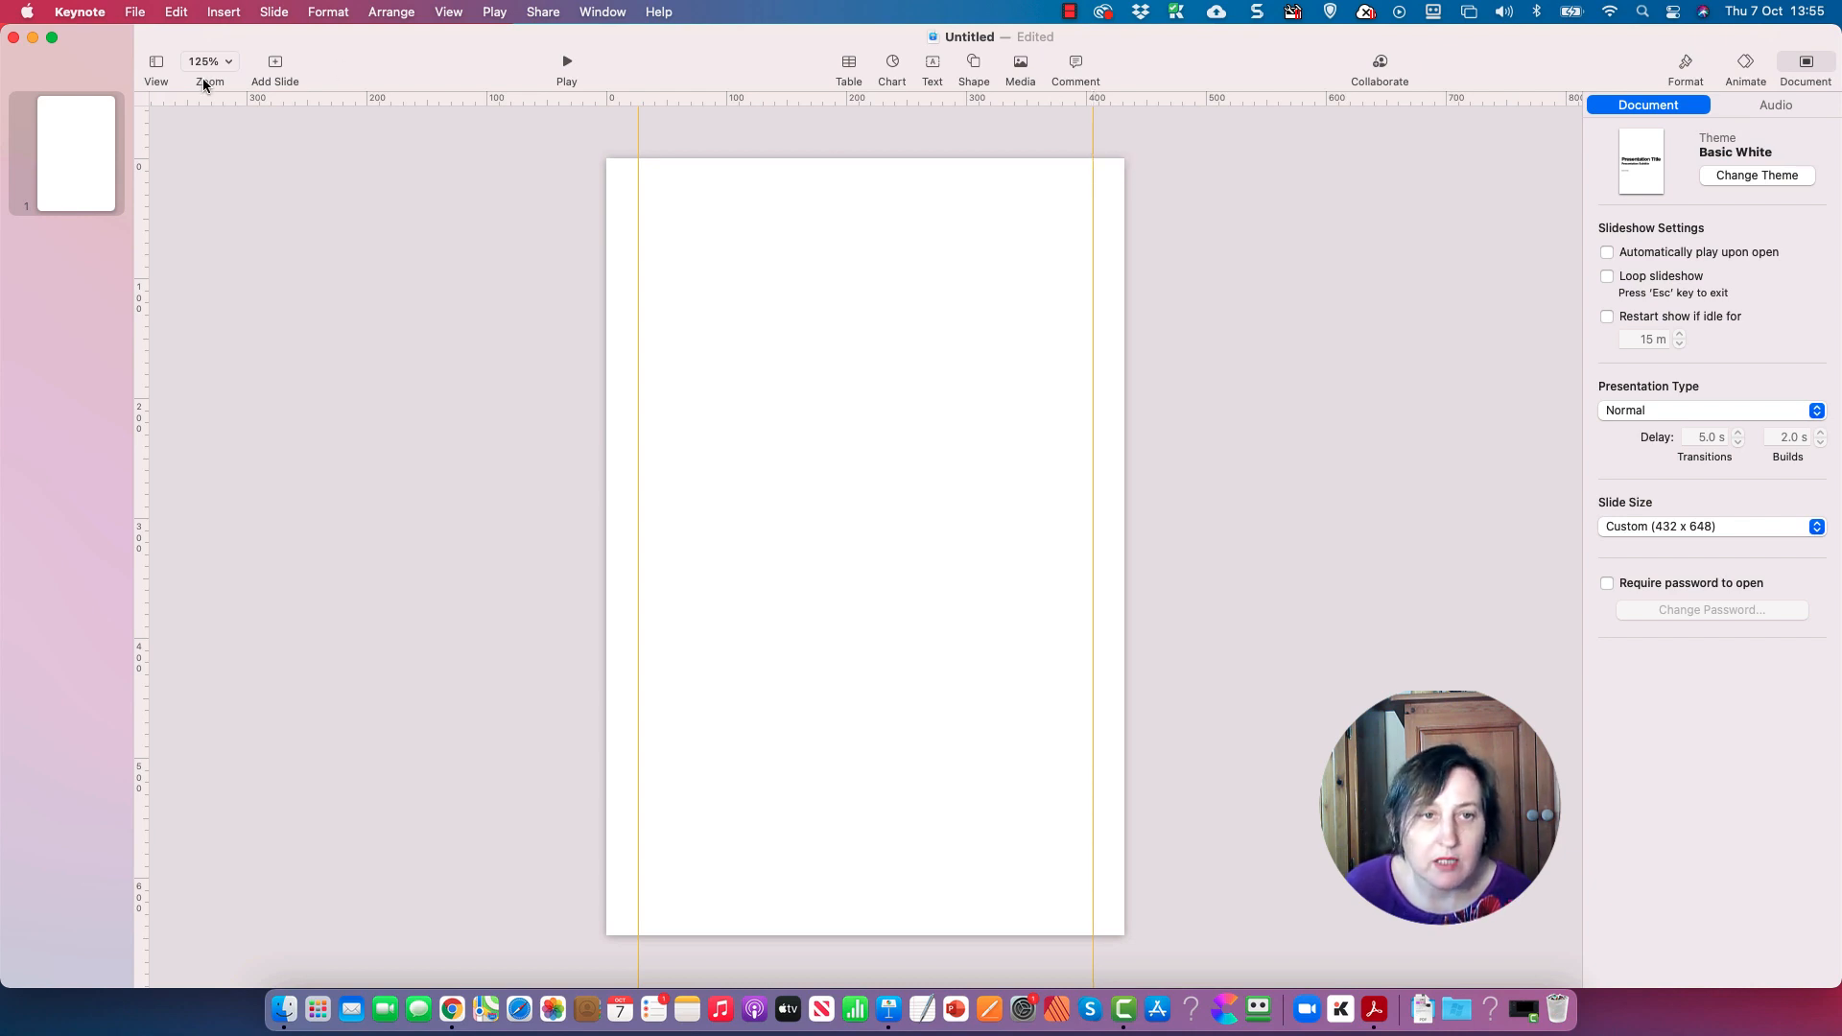
{"action": "mouse_move", "coordinate": [169, 109]}
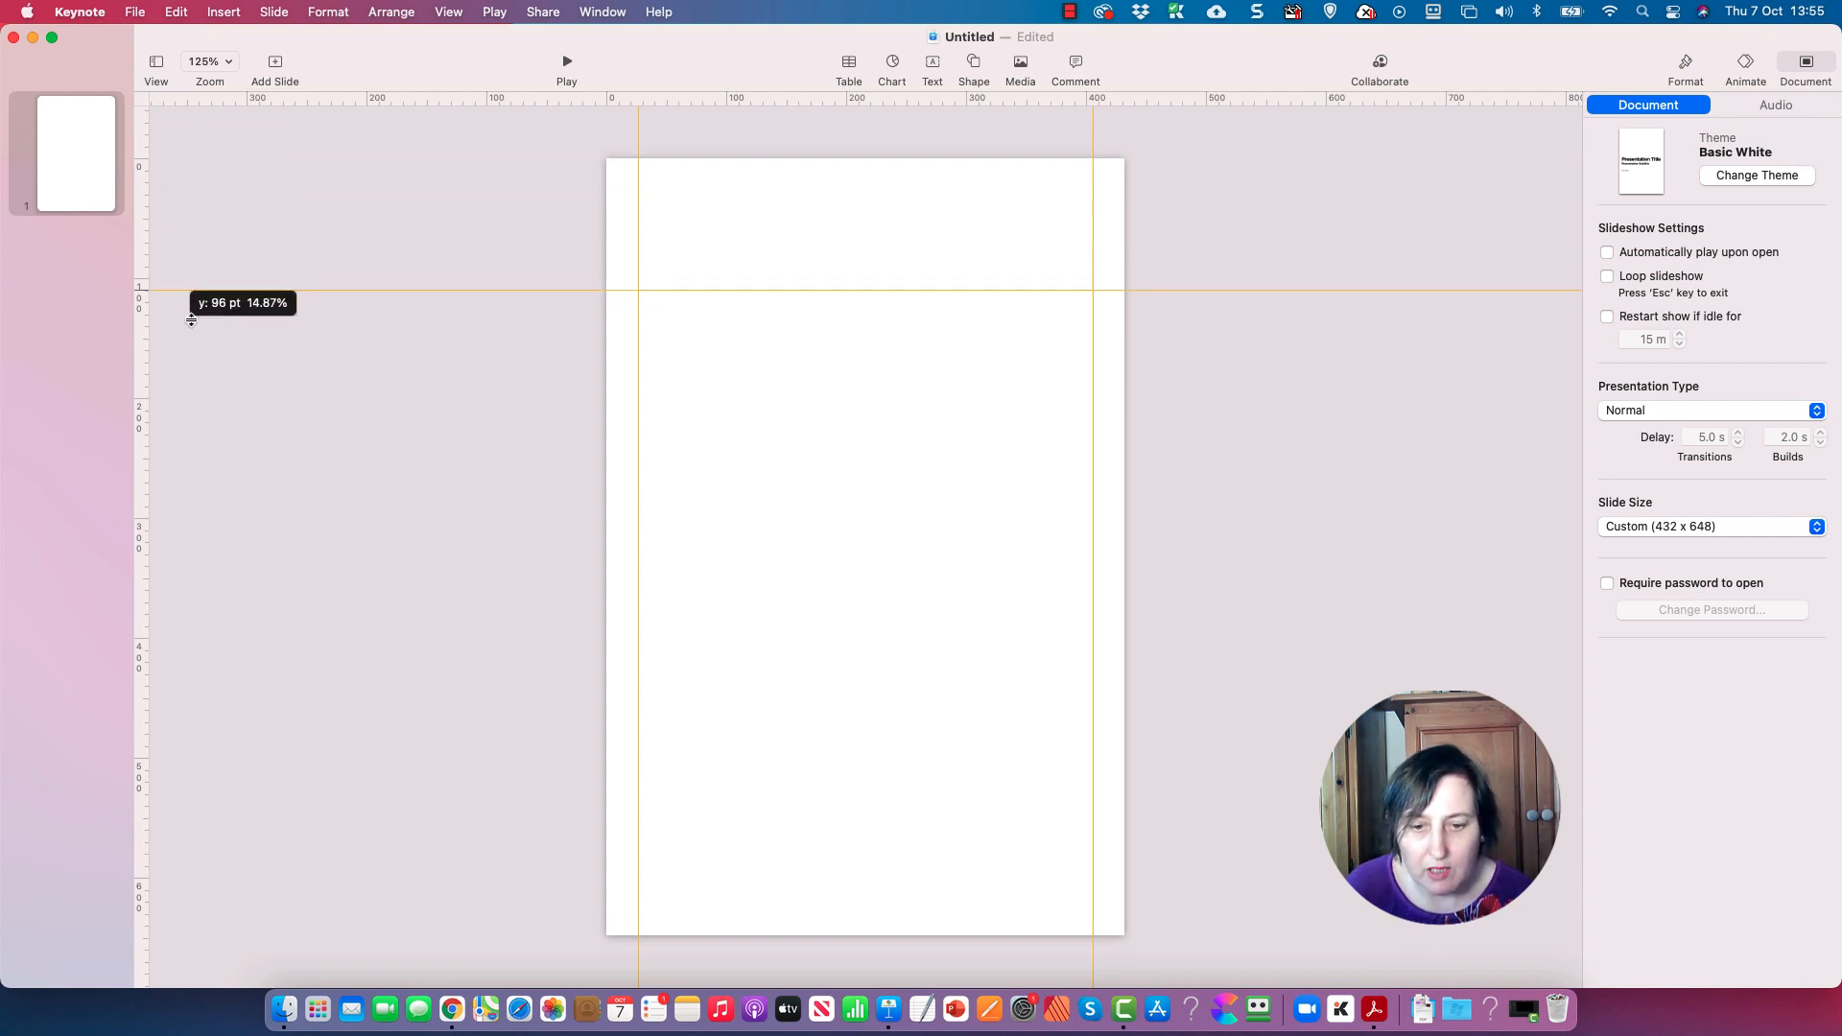
- Place horizontal guides at the bottom and top margins of the page
{"action": "left_click_drag", "start_coordinate": [190, 287], "coordinate": [259, 862]}
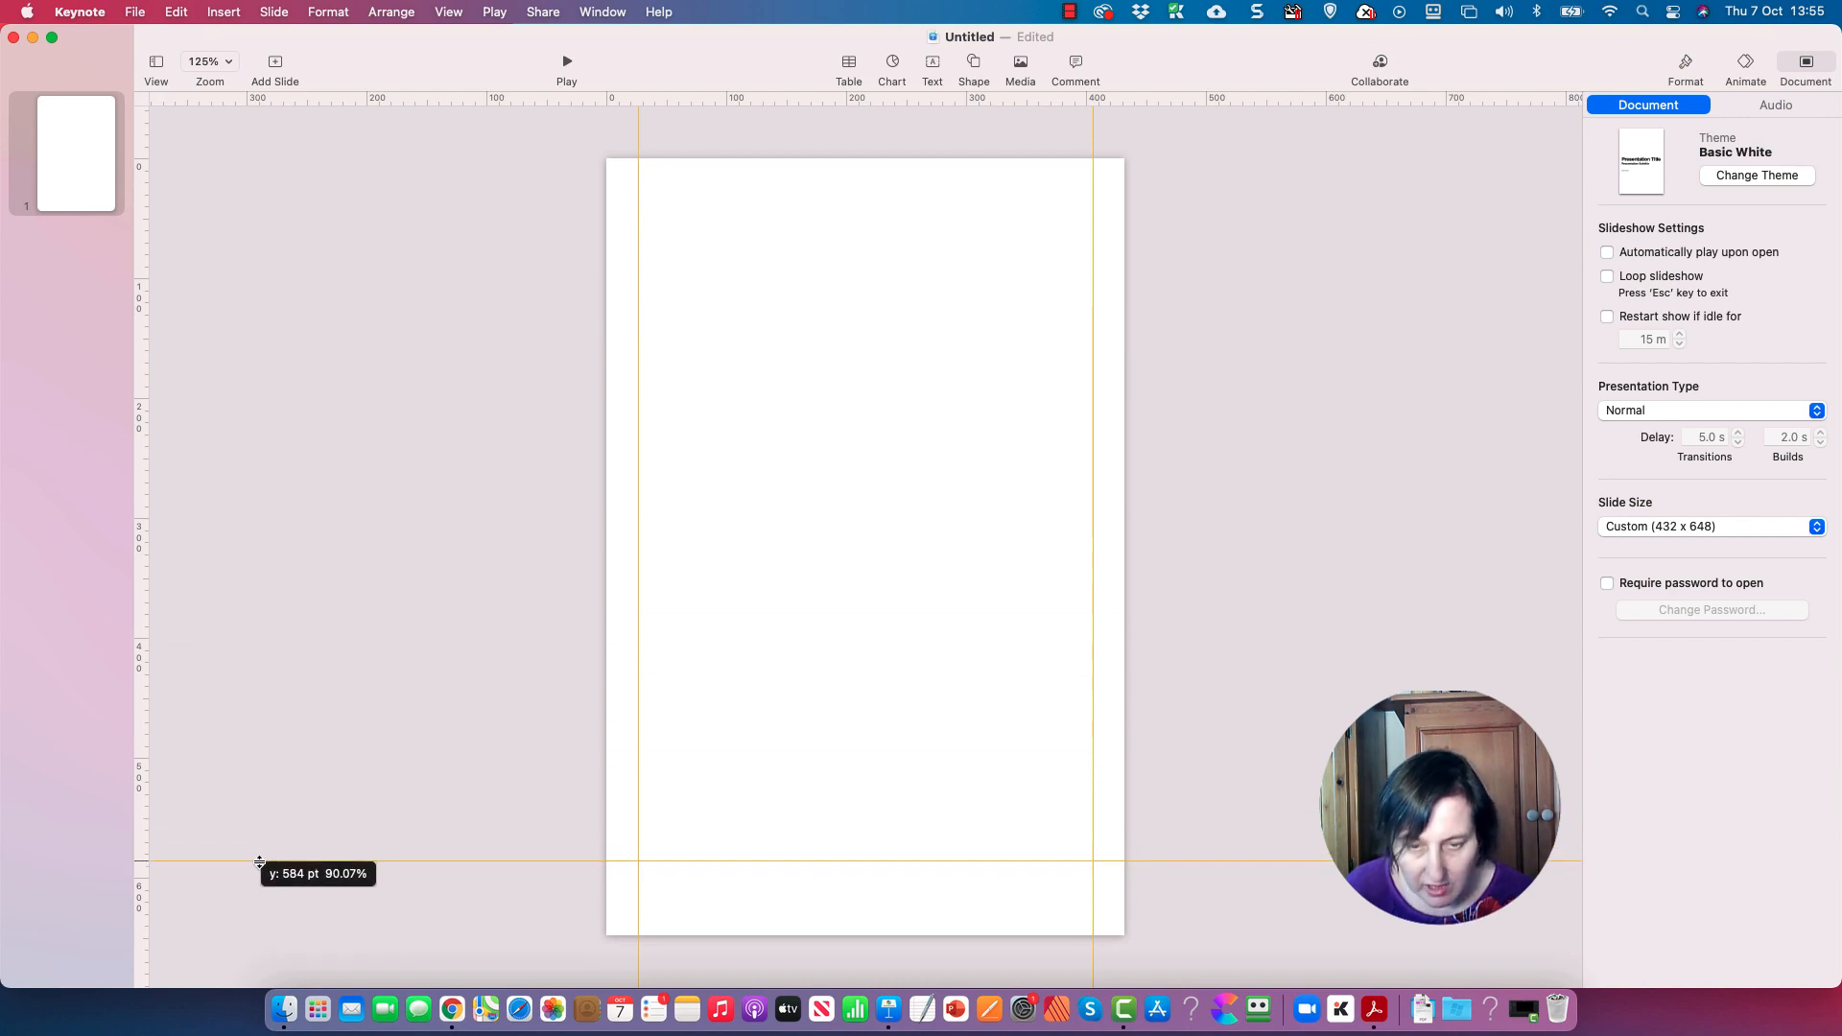
{"action": "left_click_drag", "start_coordinate": [259, 863], "coordinate": [269, 917]}
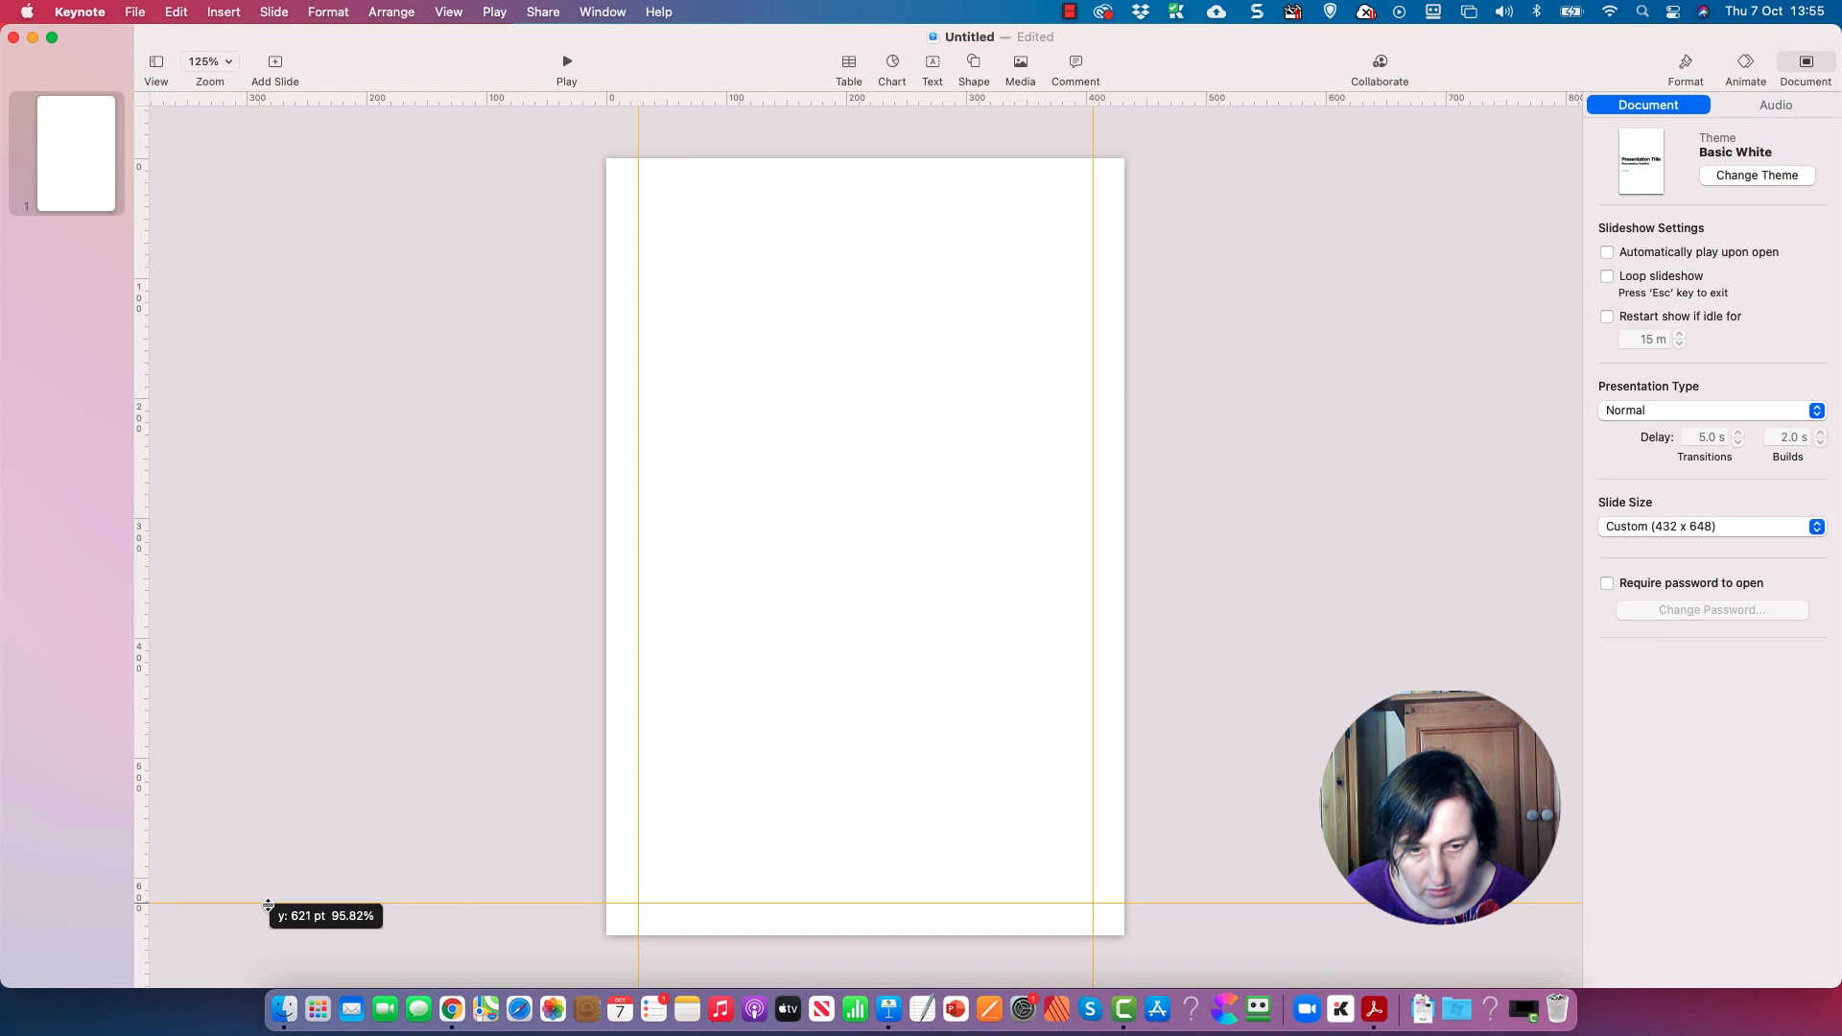
{"action": "mouse_move", "coordinate": [172, 186]}
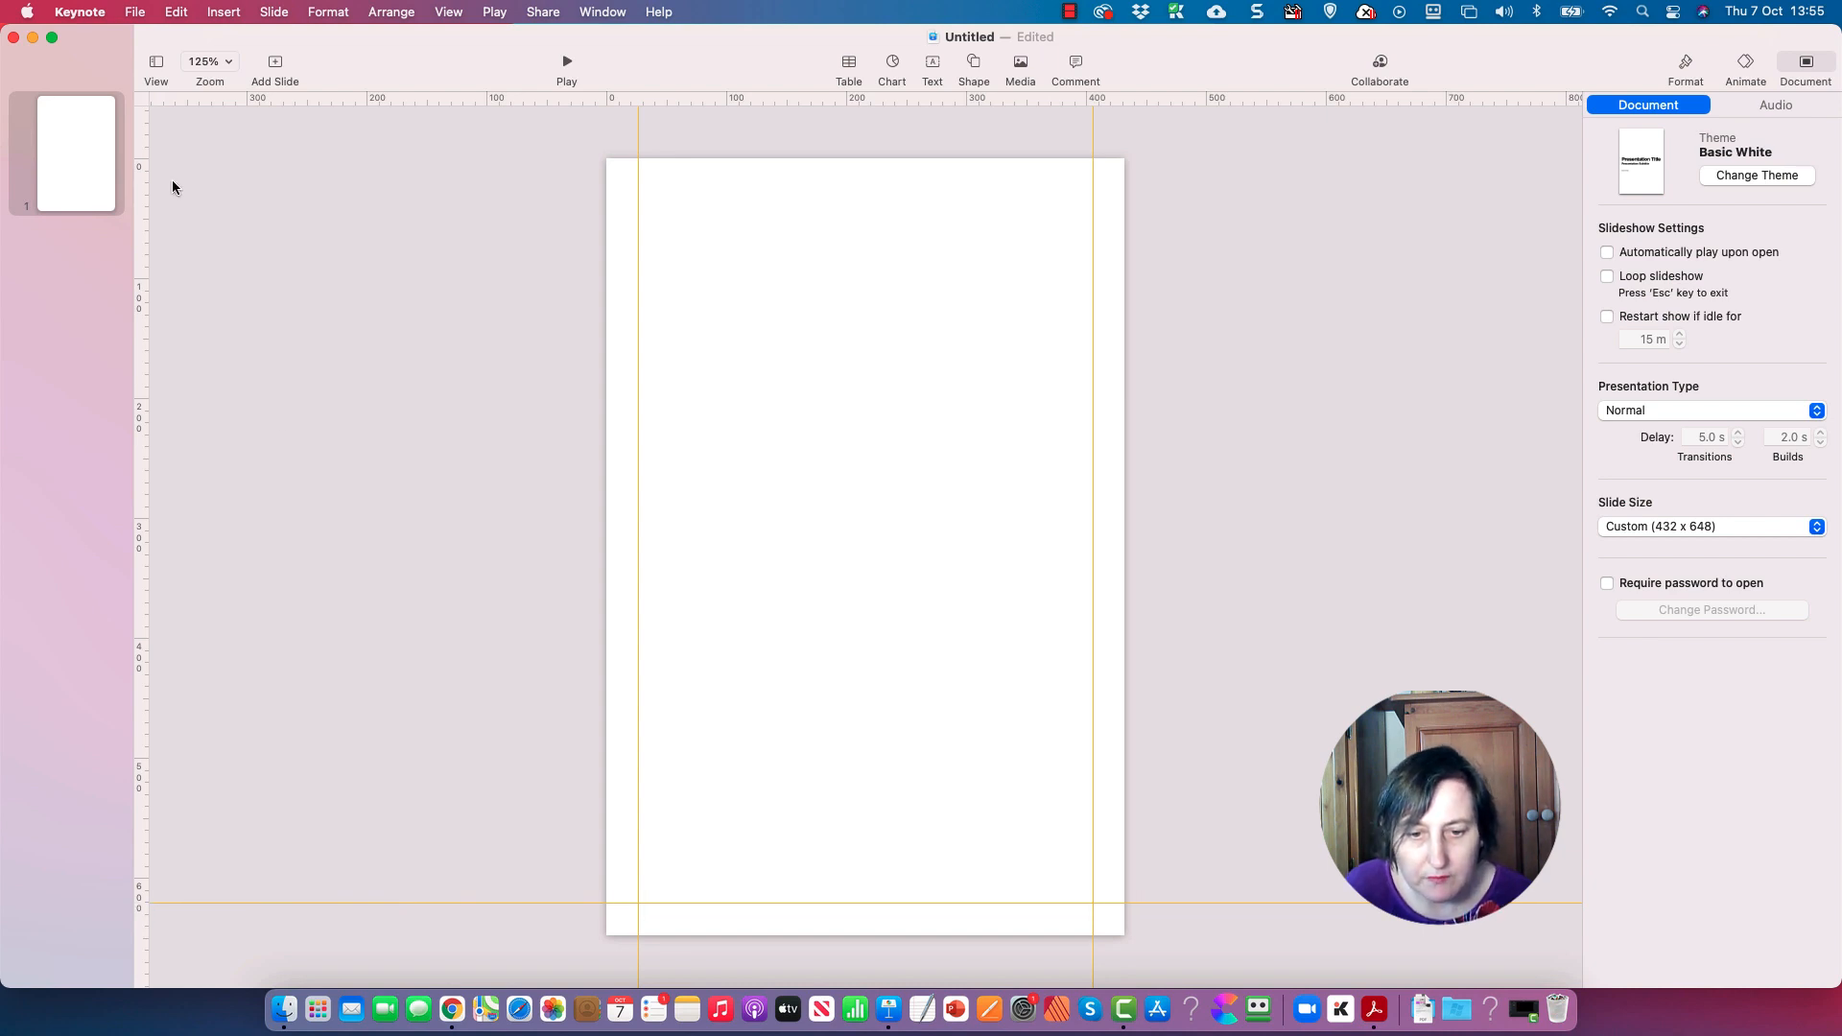
{"action": "mouse_move", "coordinate": [278, 150]}
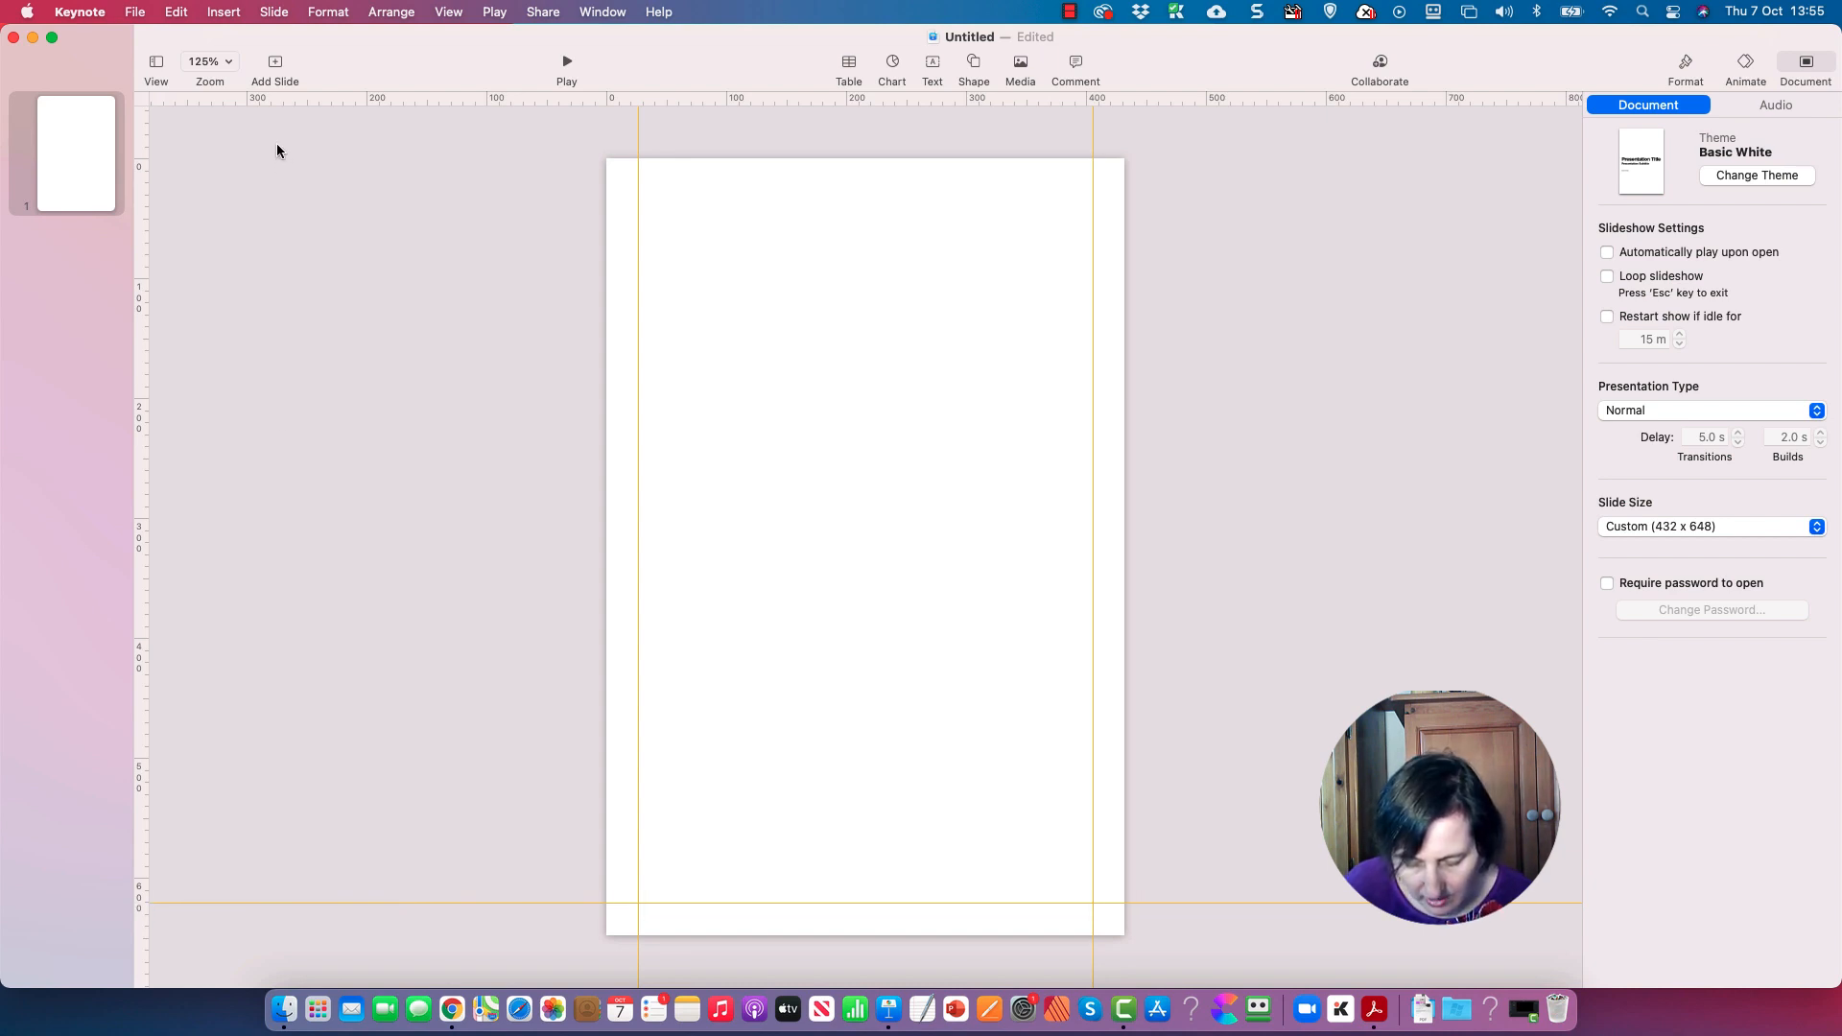
{"action": "left_click_drag", "start_coordinate": [255, 132], "coordinate": [255, 156]}
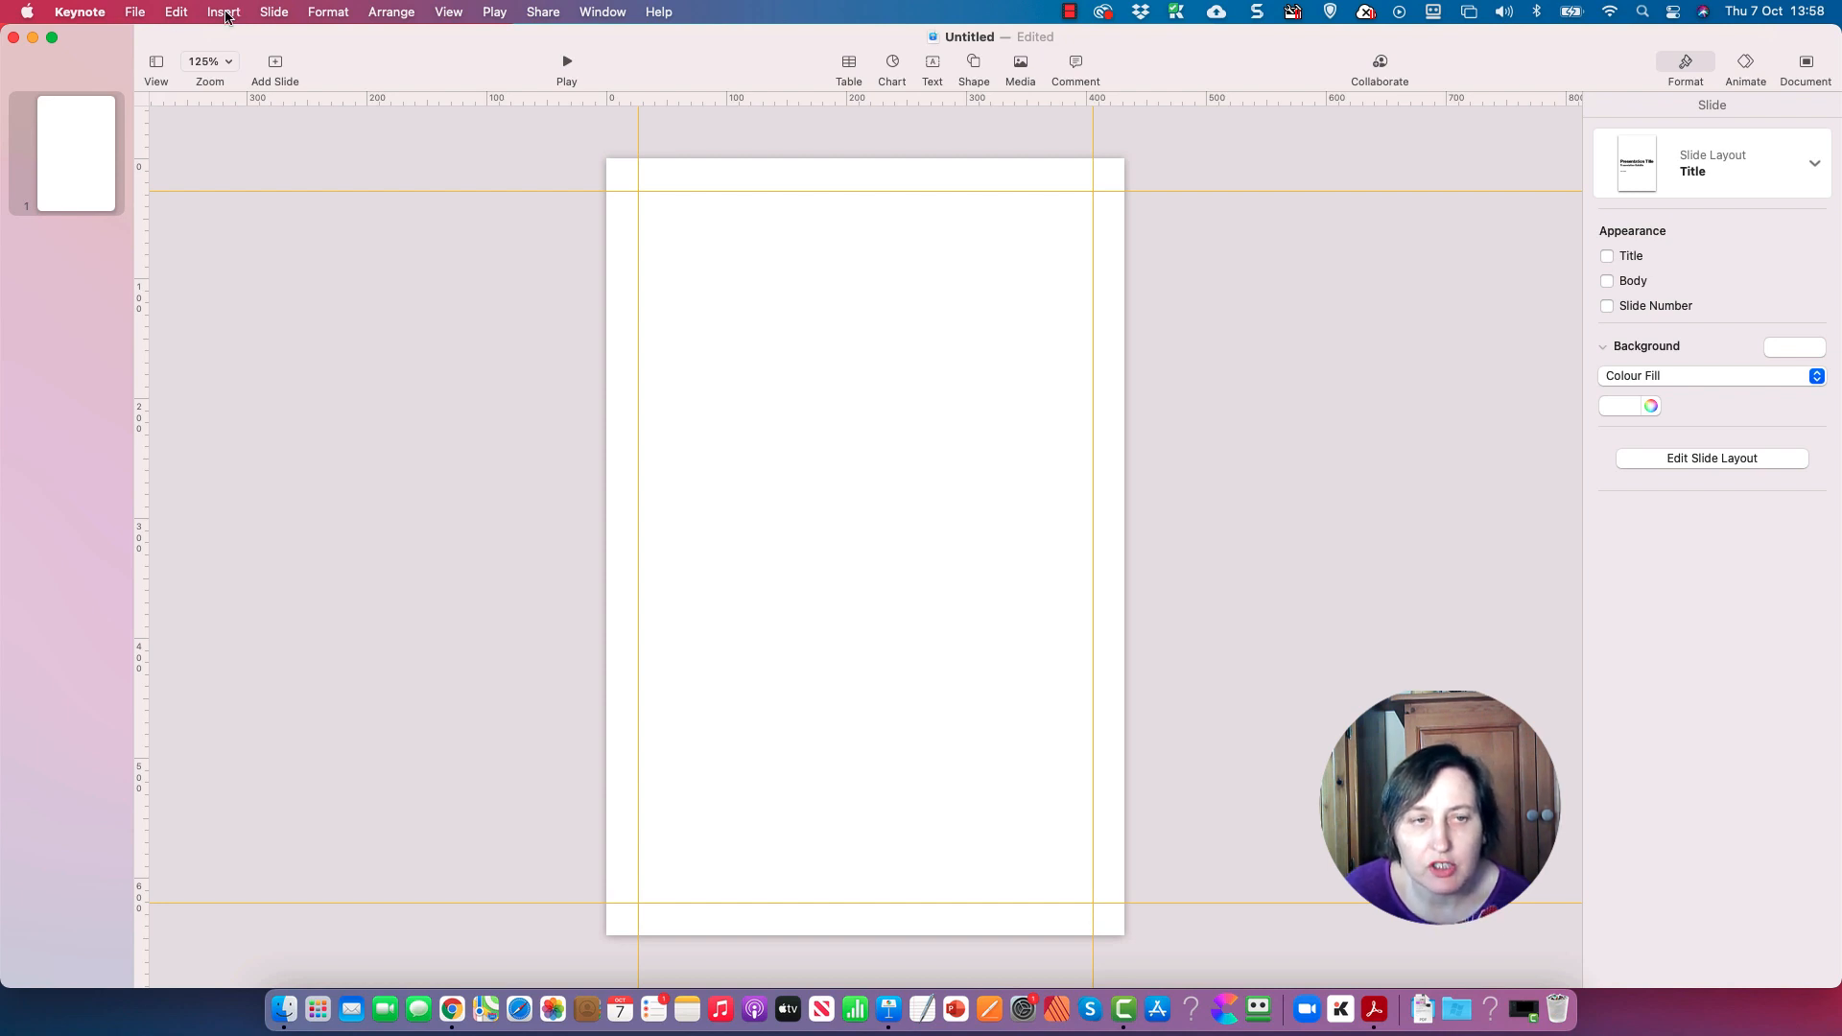
- Insert a plain table and give its first row a thicker solid bottom border
{"action": "left_click", "coordinate": [223, 11]}
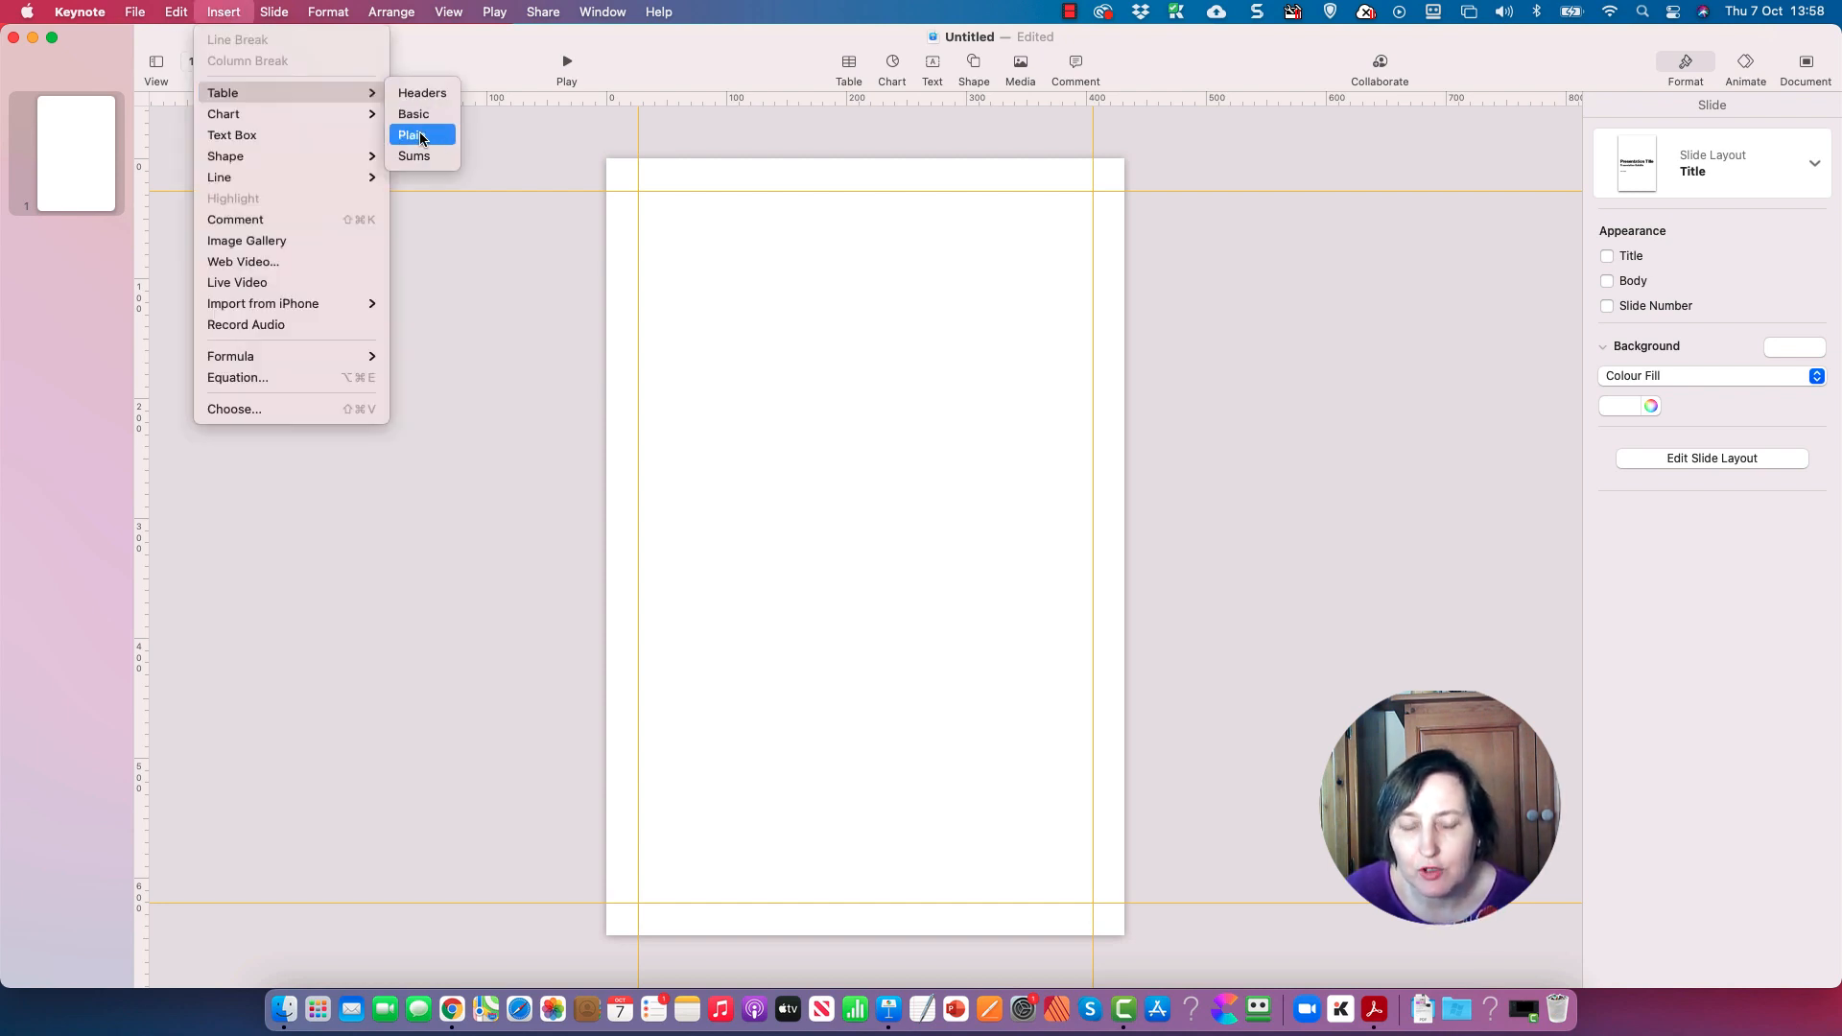
{"action": "left_click", "coordinate": [413, 135]}
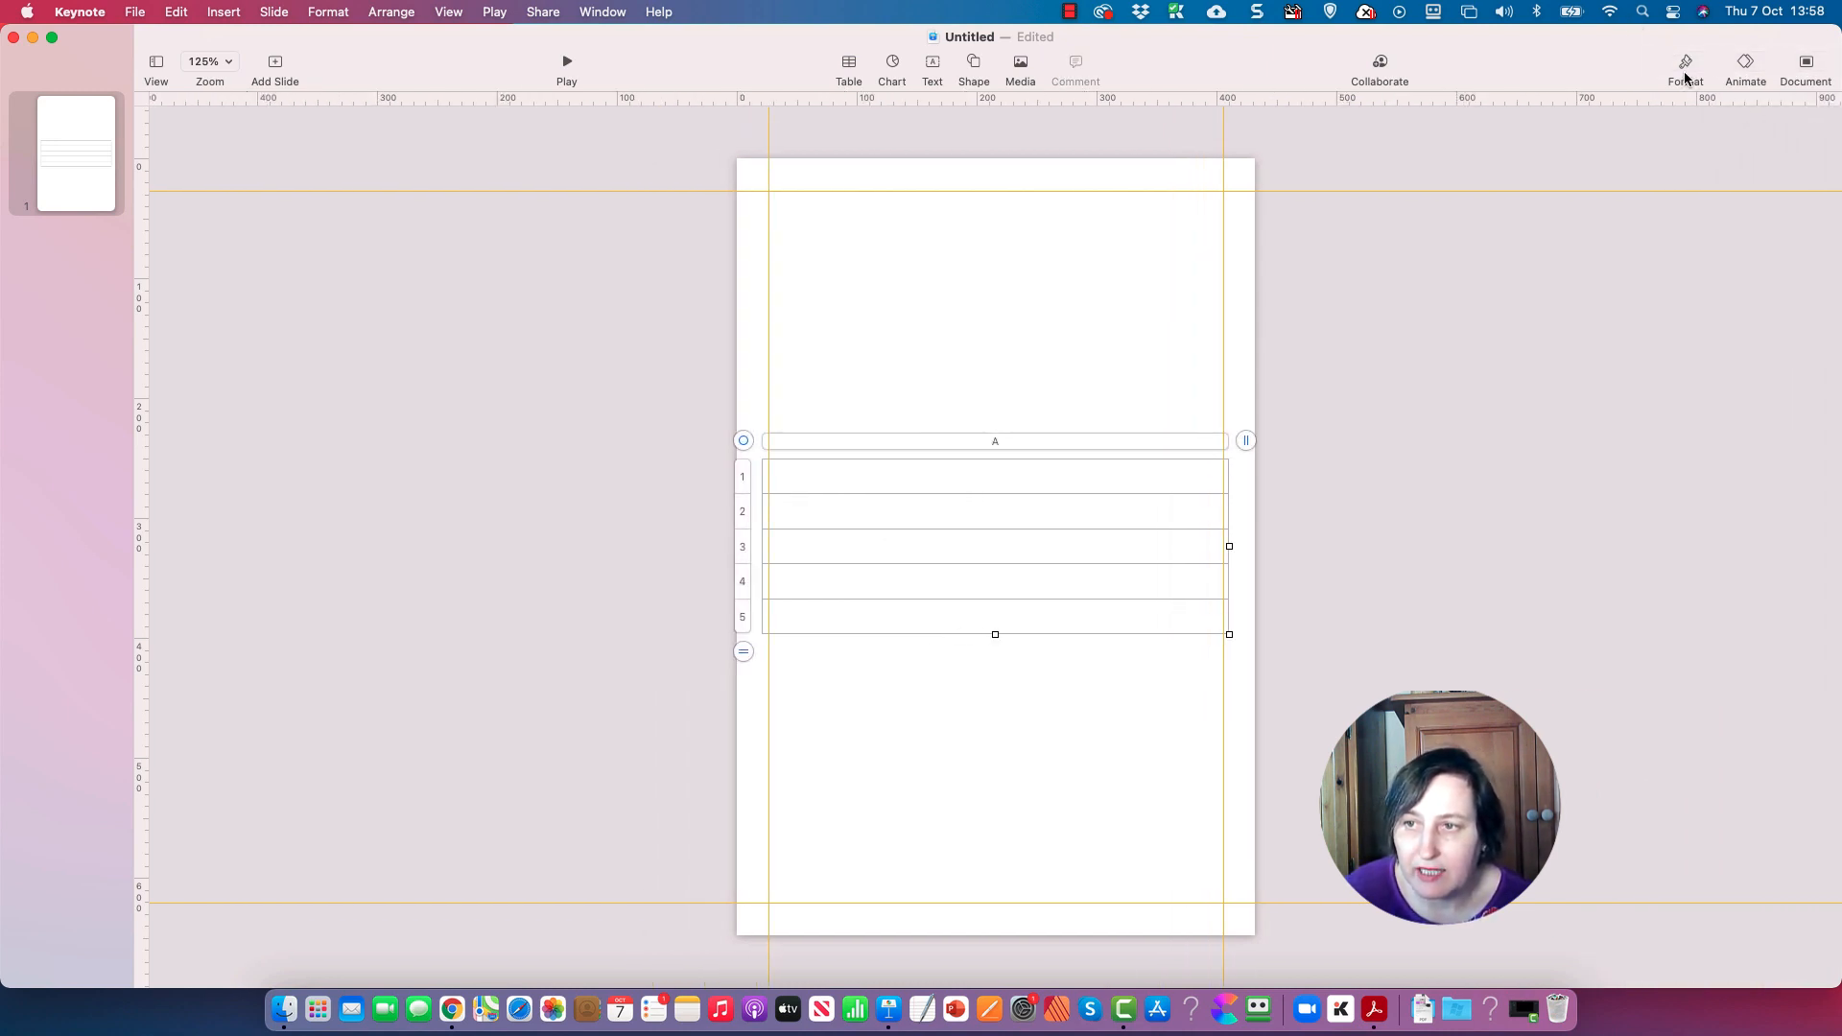
{"action": "left_click", "coordinate": [1685, 65]}
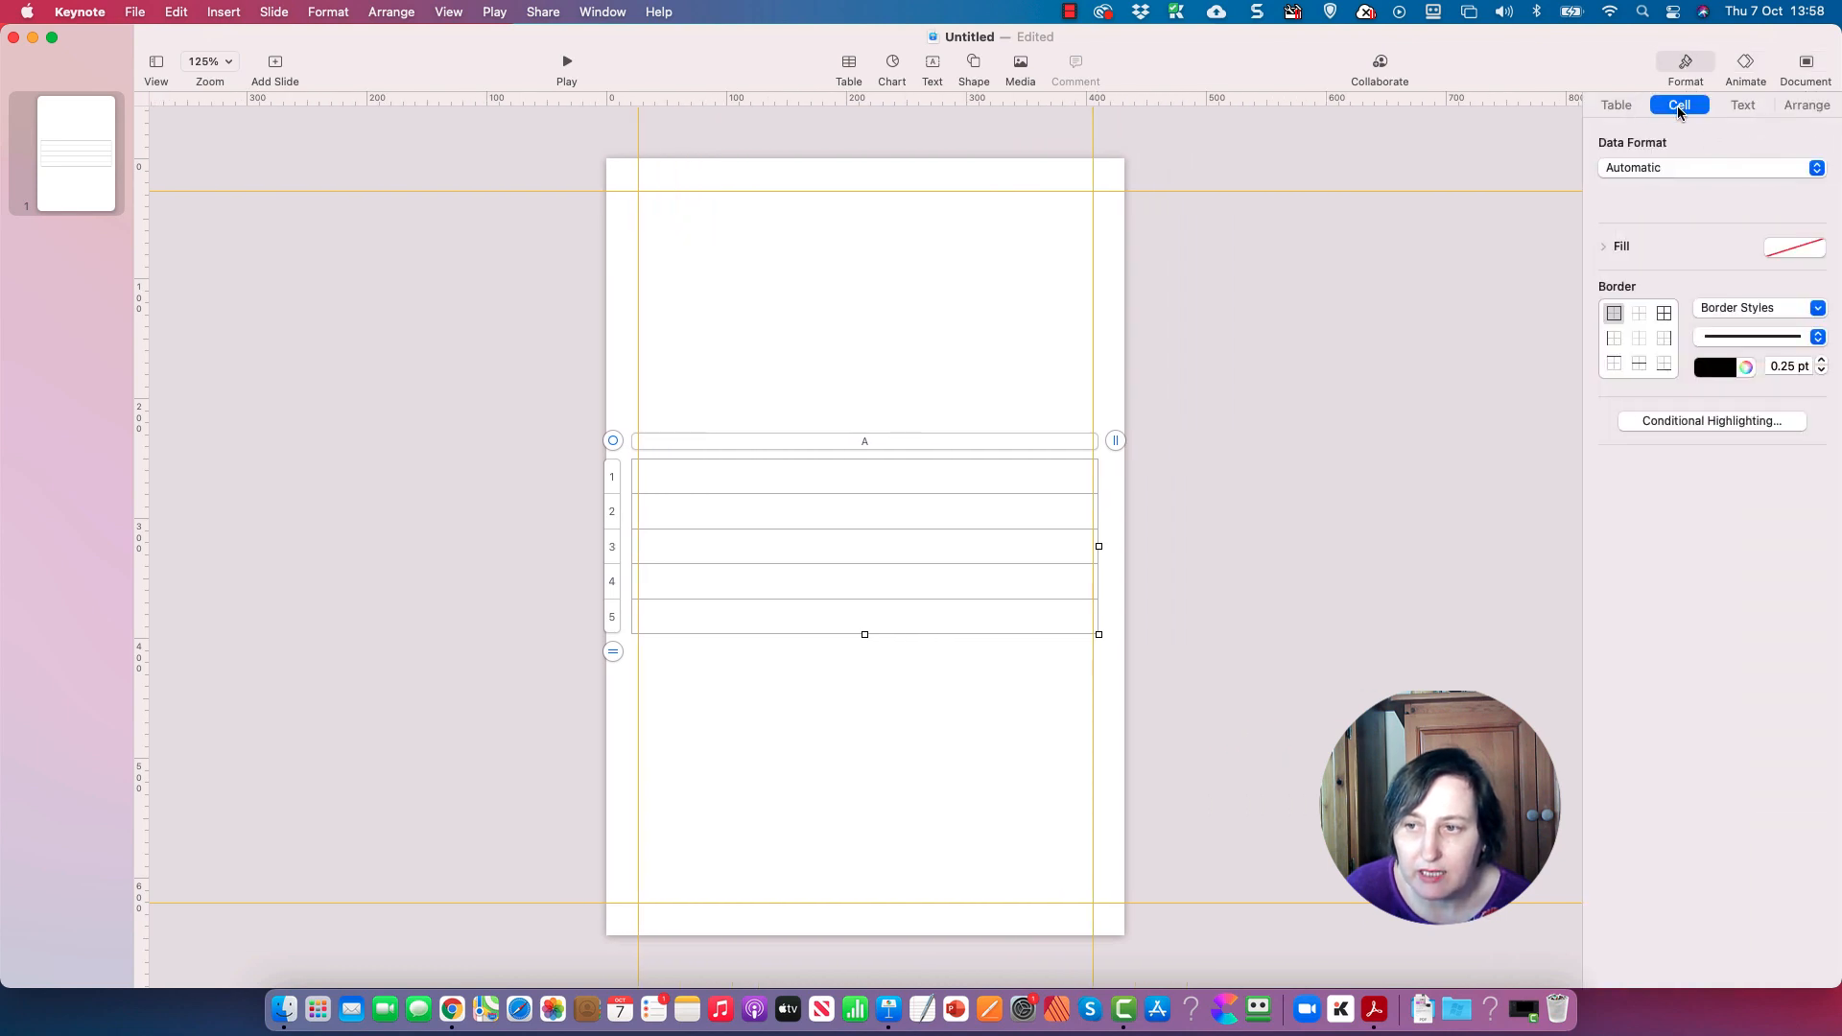
{"action": "left_click", "coordinate": [864, 476]}
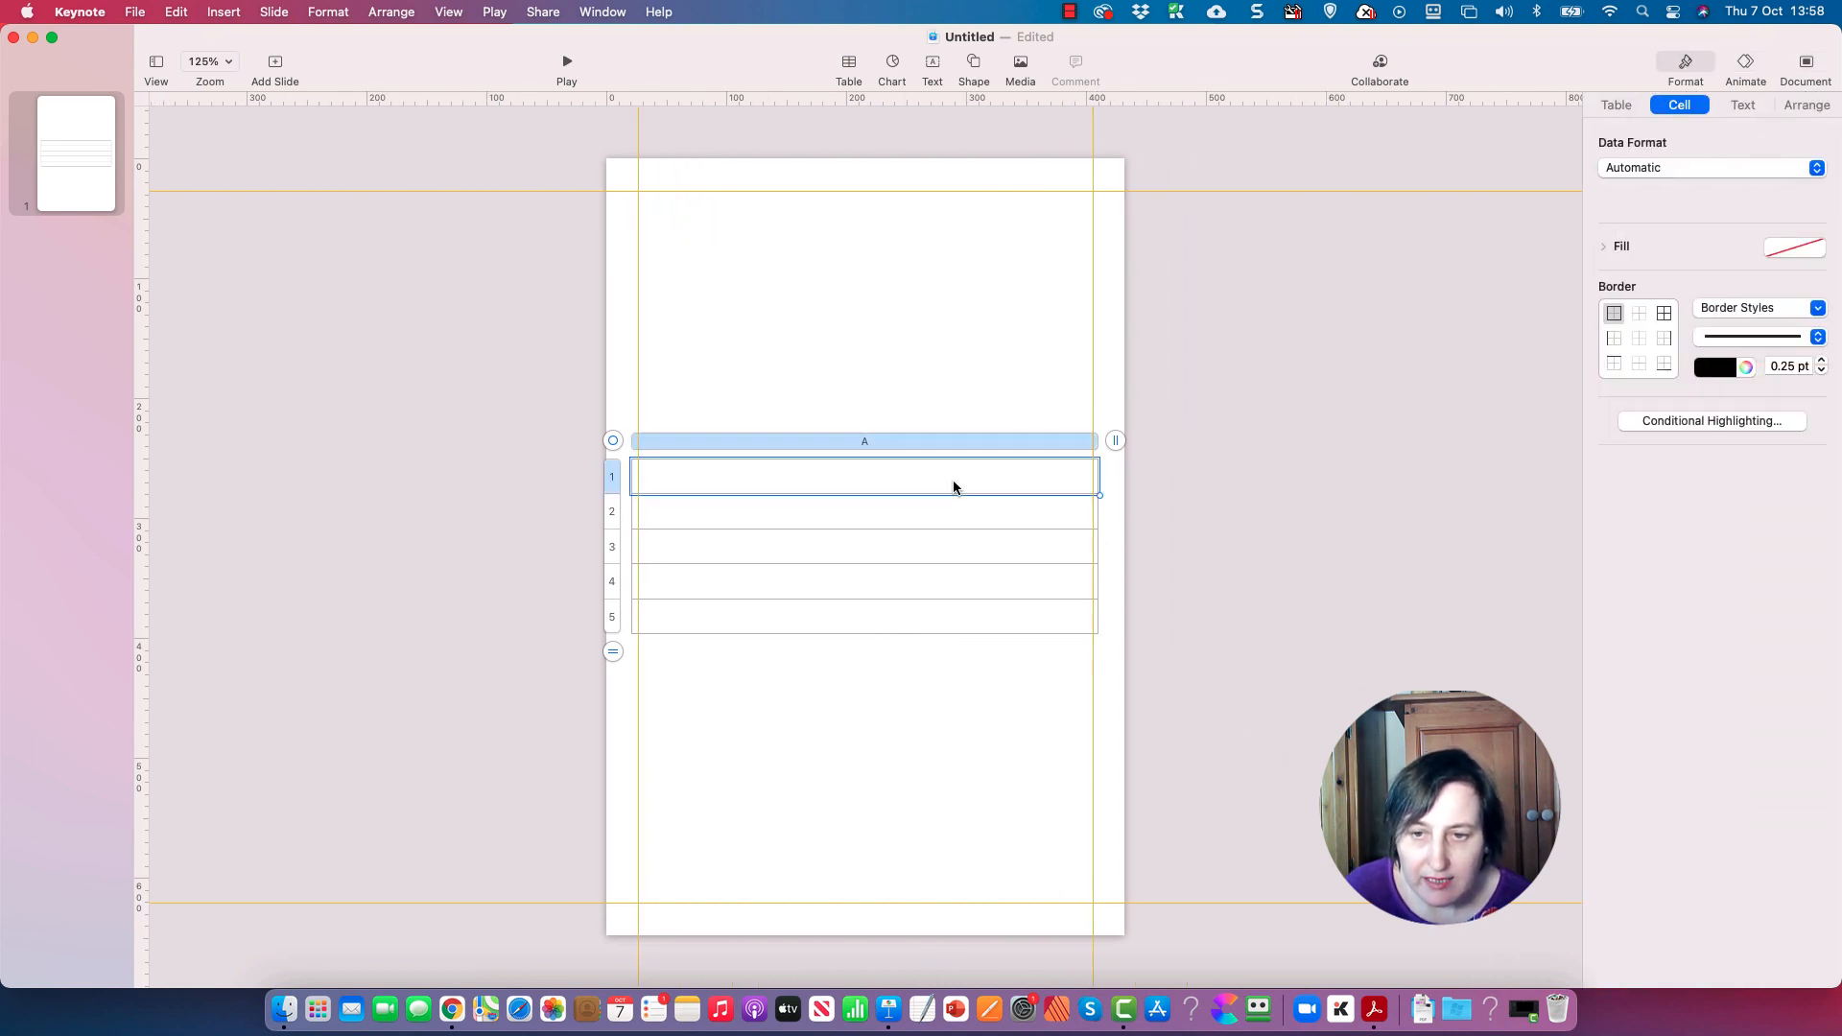
{"action": "mouse_move", "coordinate": [969, 484]}
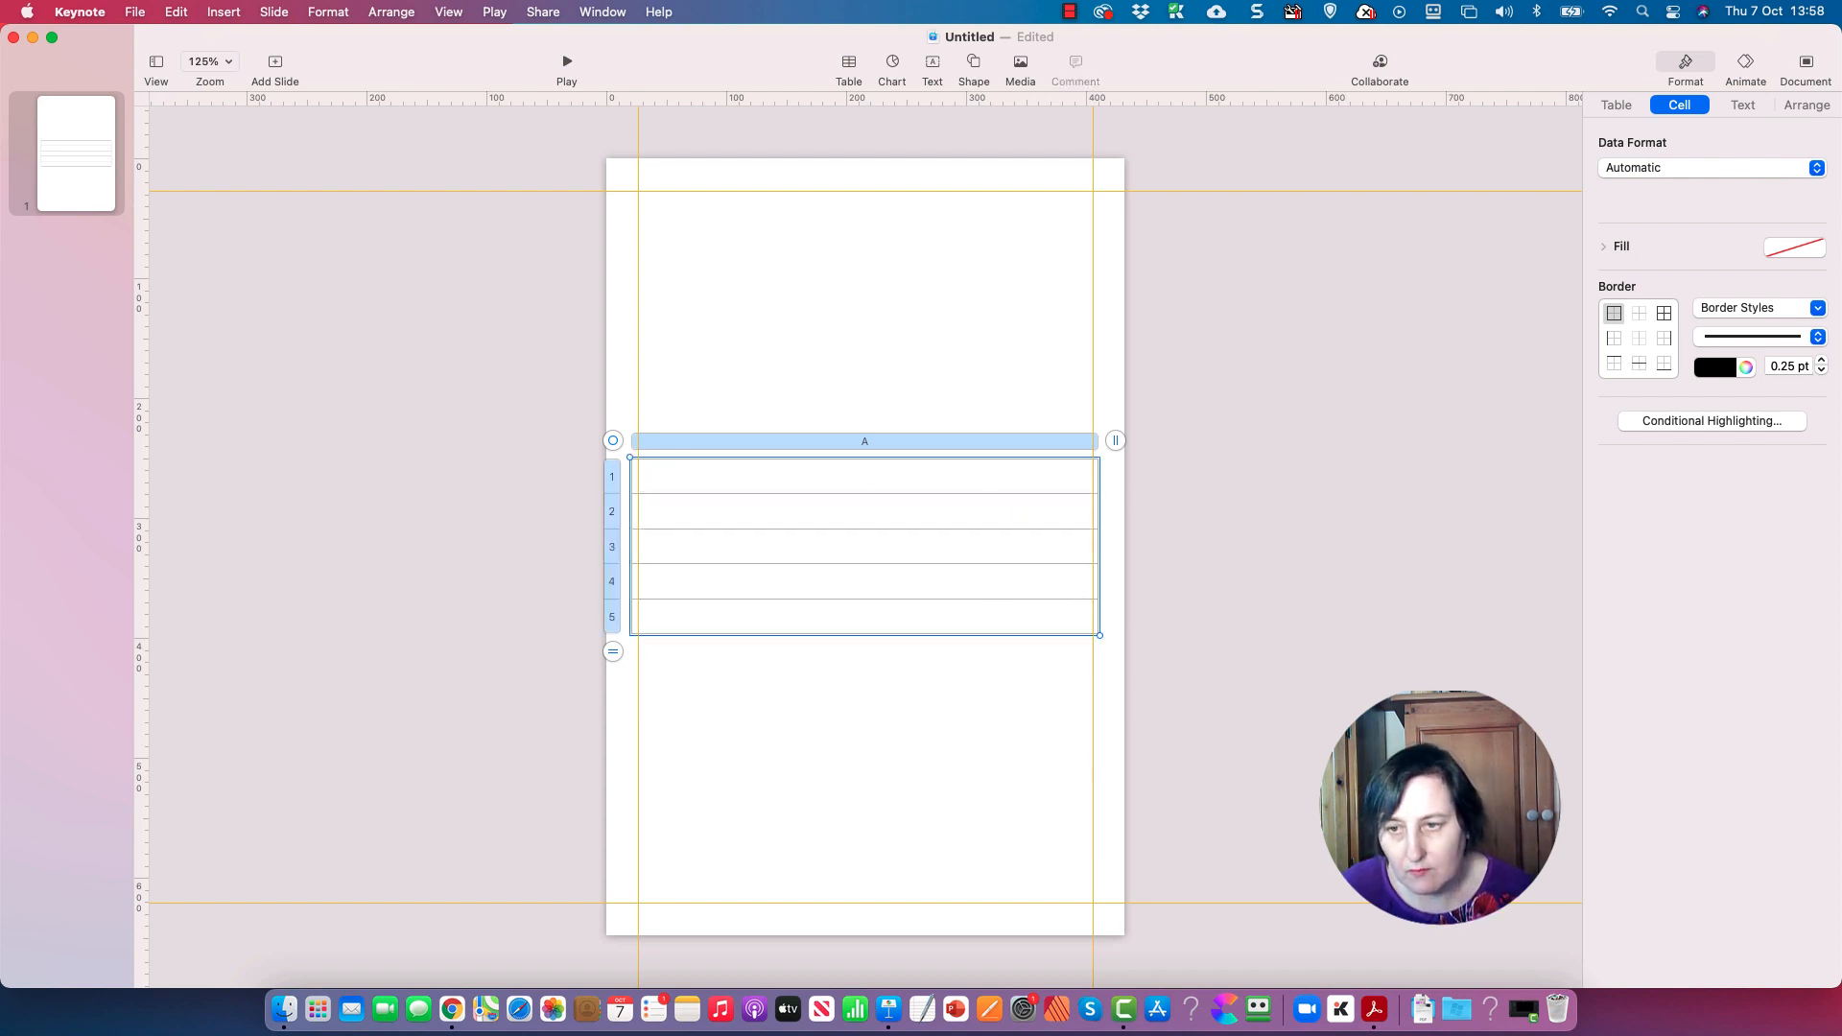
{"action": "left_click", "coordinate": [1818, 307]}
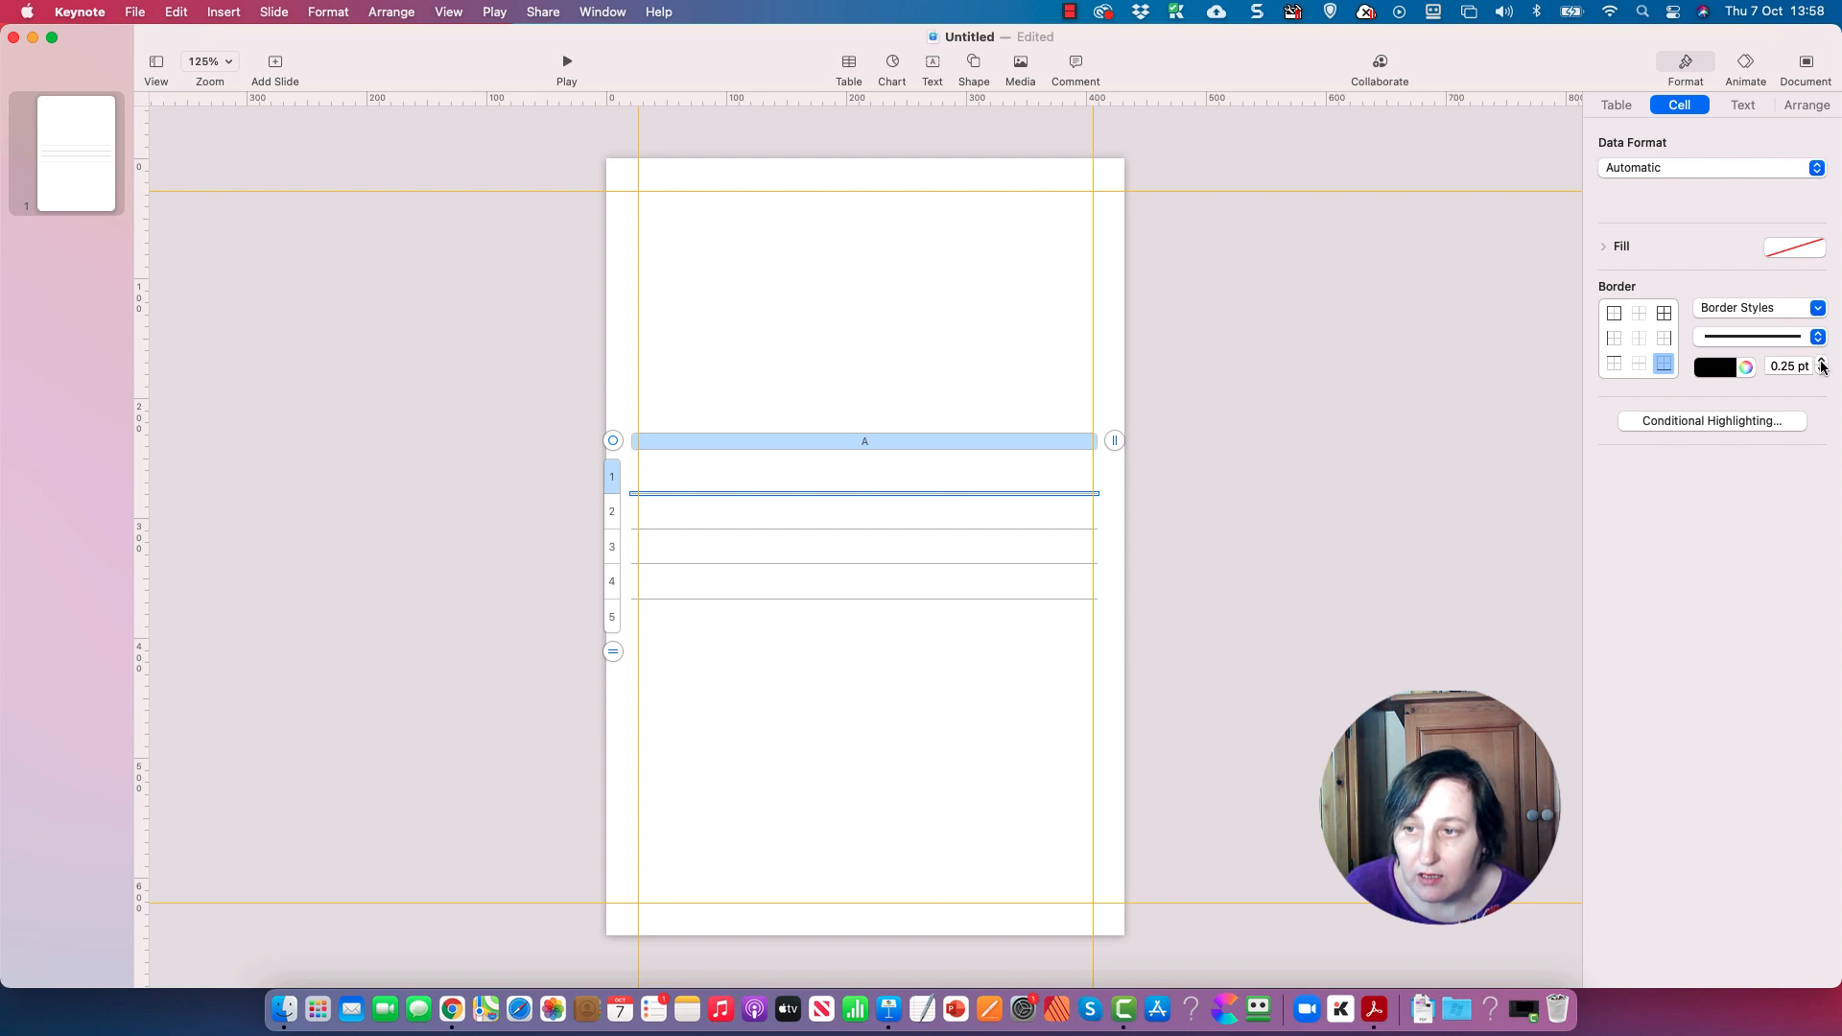
{"action": "left_click", "coordinate": [1818, 307]}
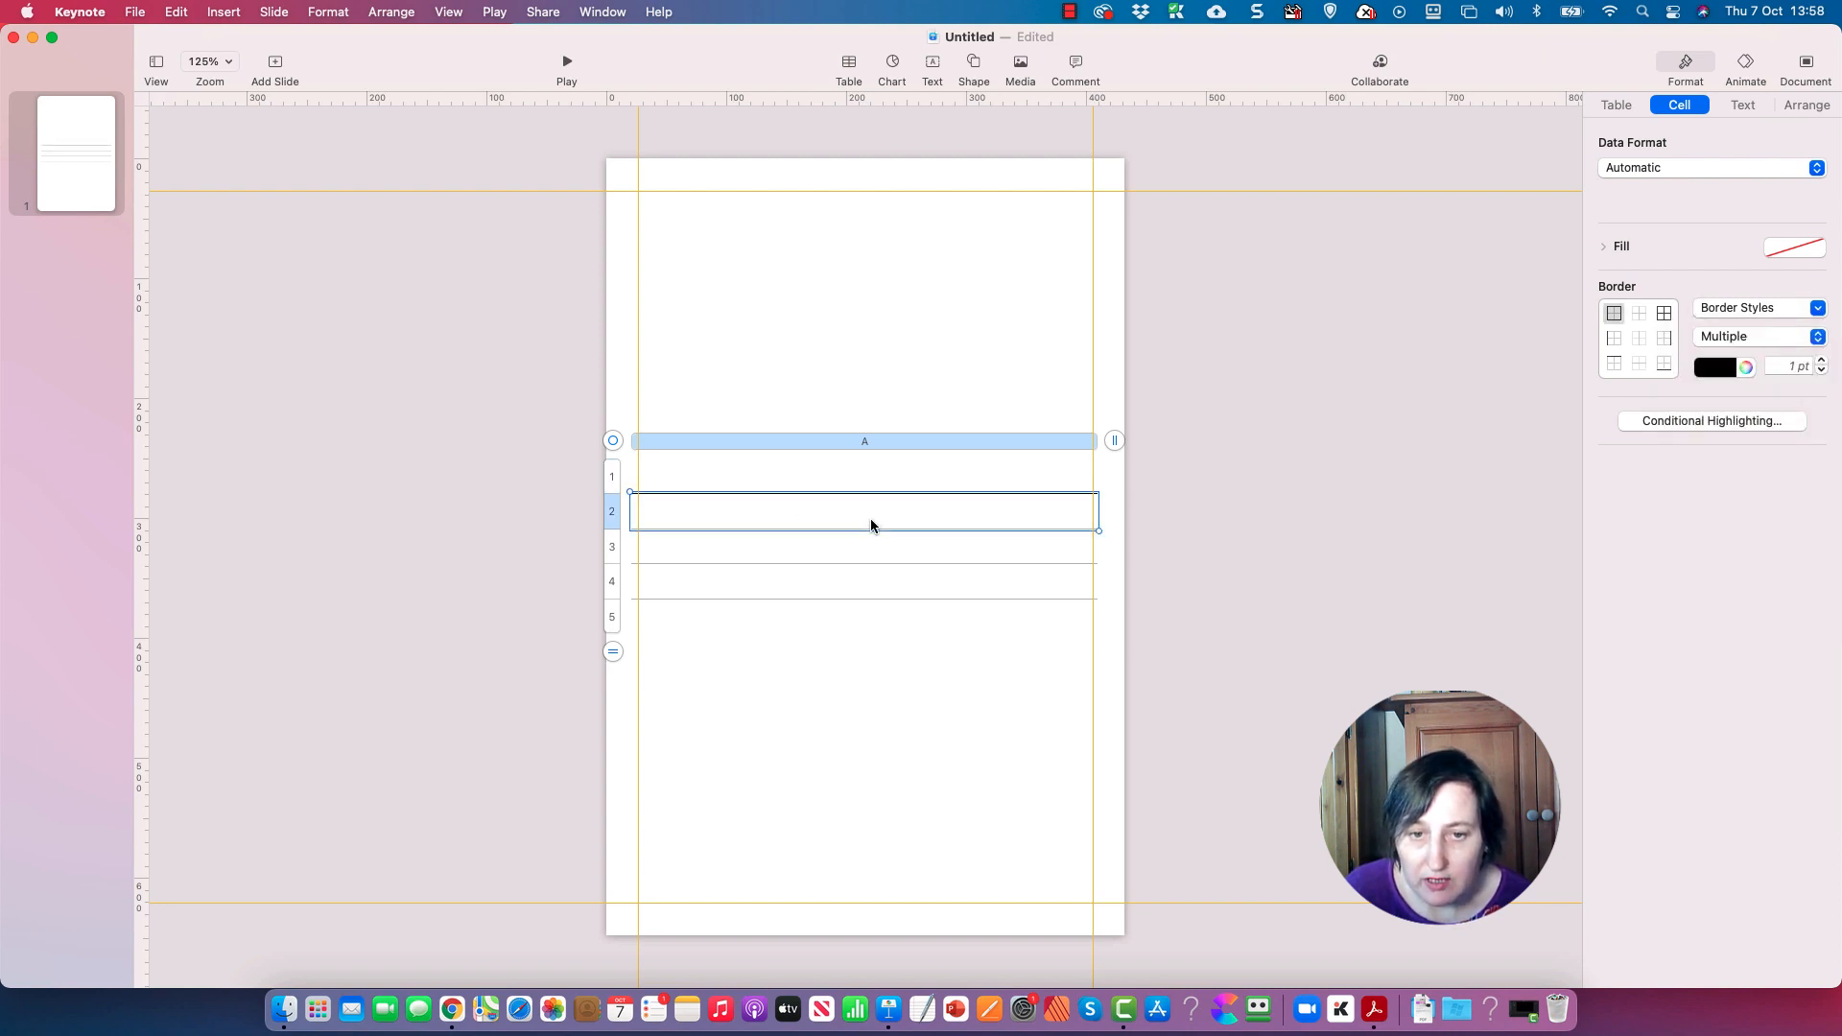
{"action": "left_click", "coordinate": [1817, 307]}
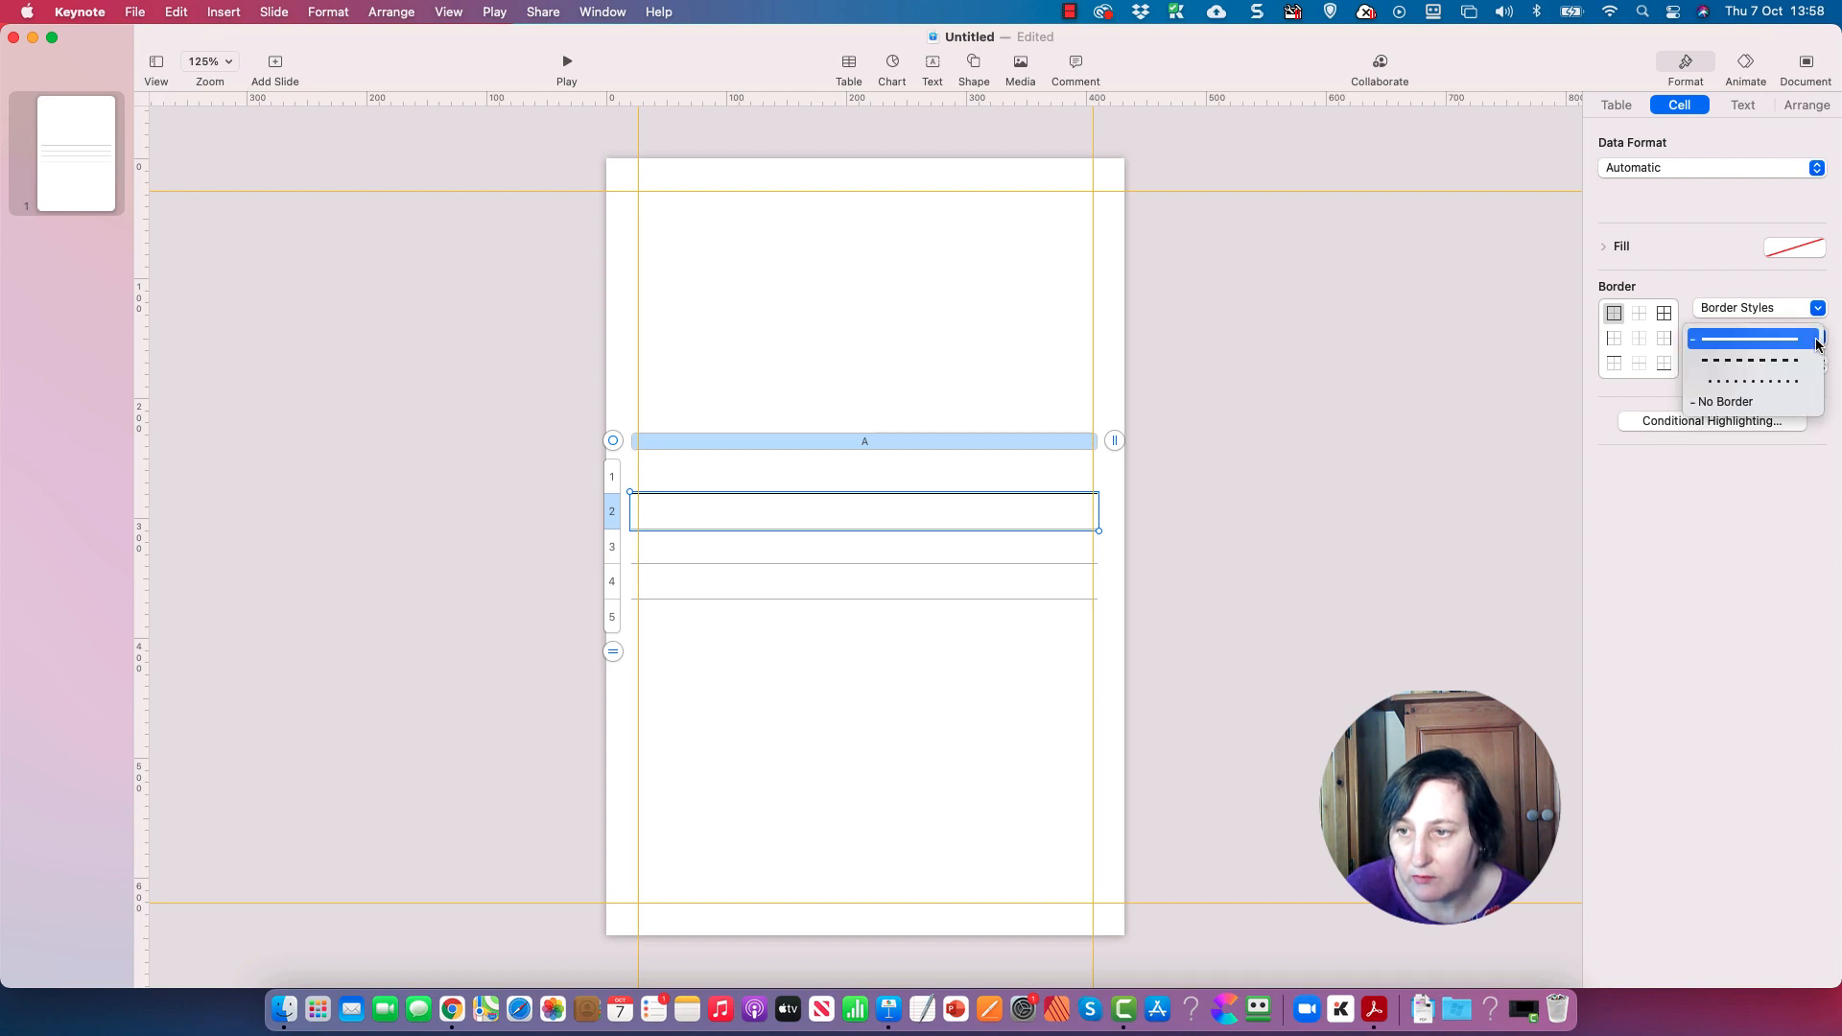
- Apply matching solid bottom borders to rows 2 through 4 so they read as ruled lines
{"action": "left_click", "coordinate": [1750, 340]}
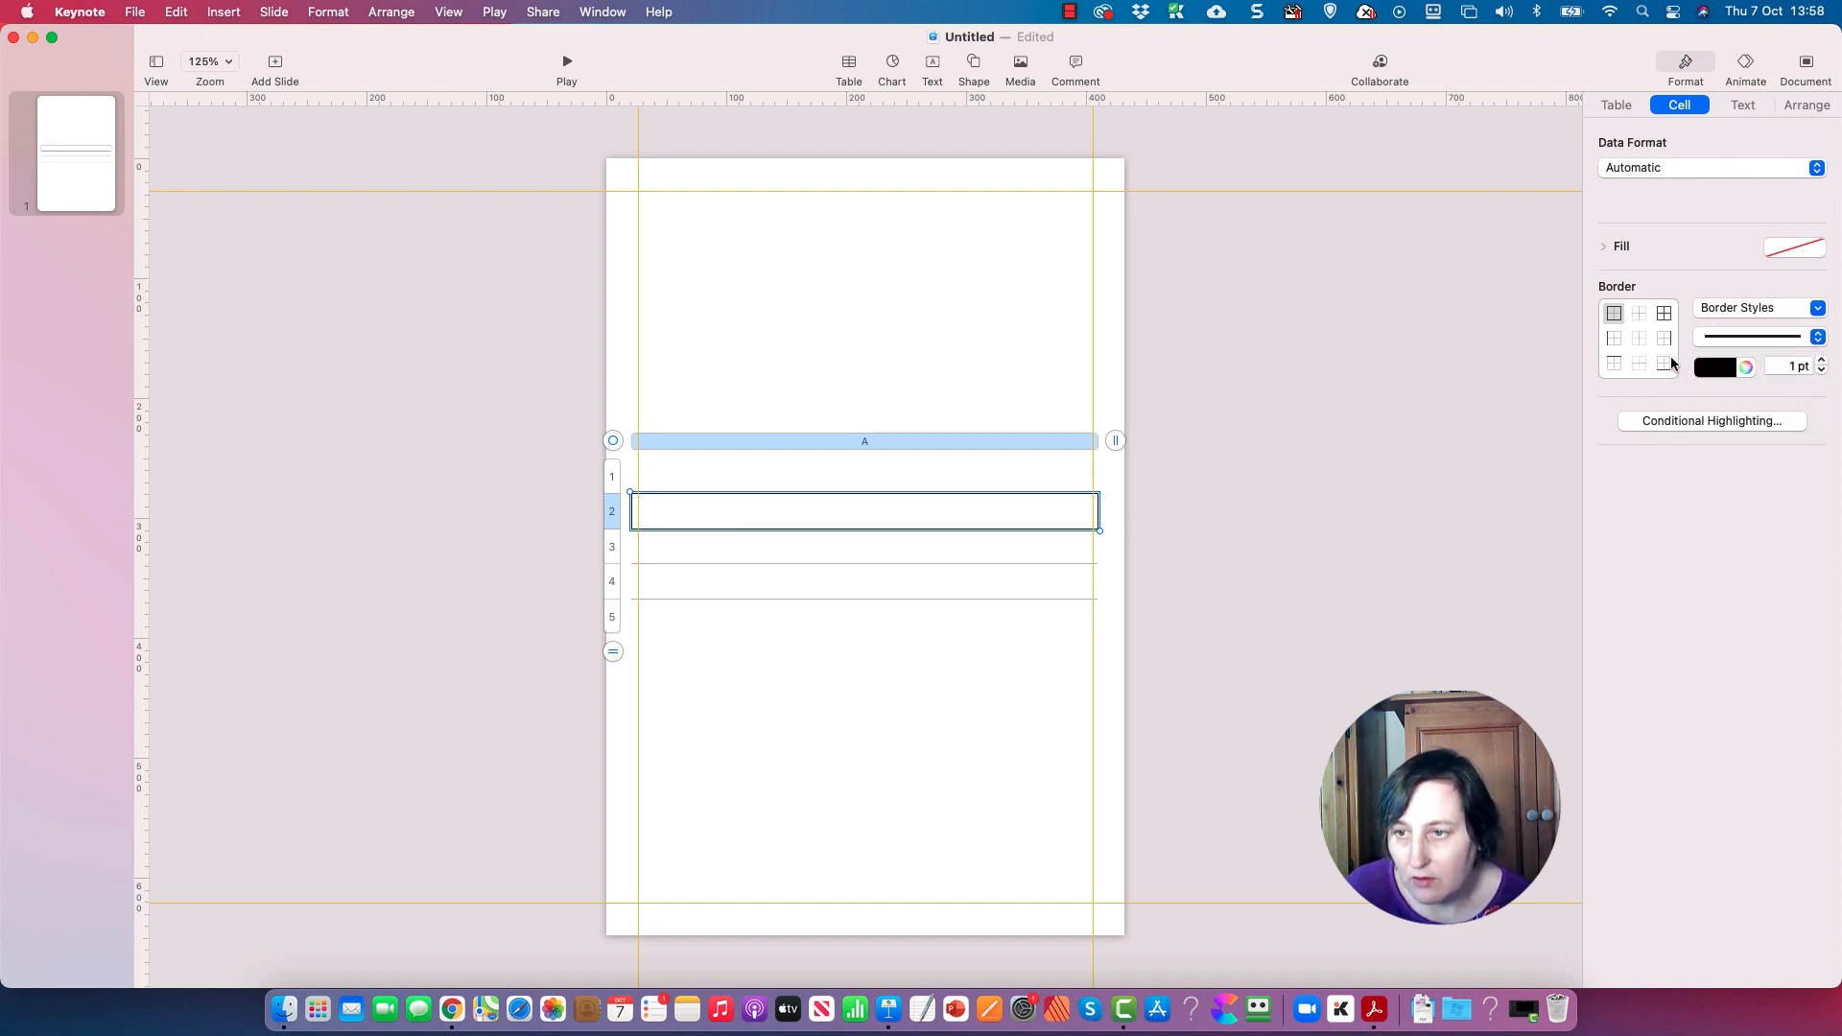
{"action": "left_click", "coordinate": [1664, 338]}
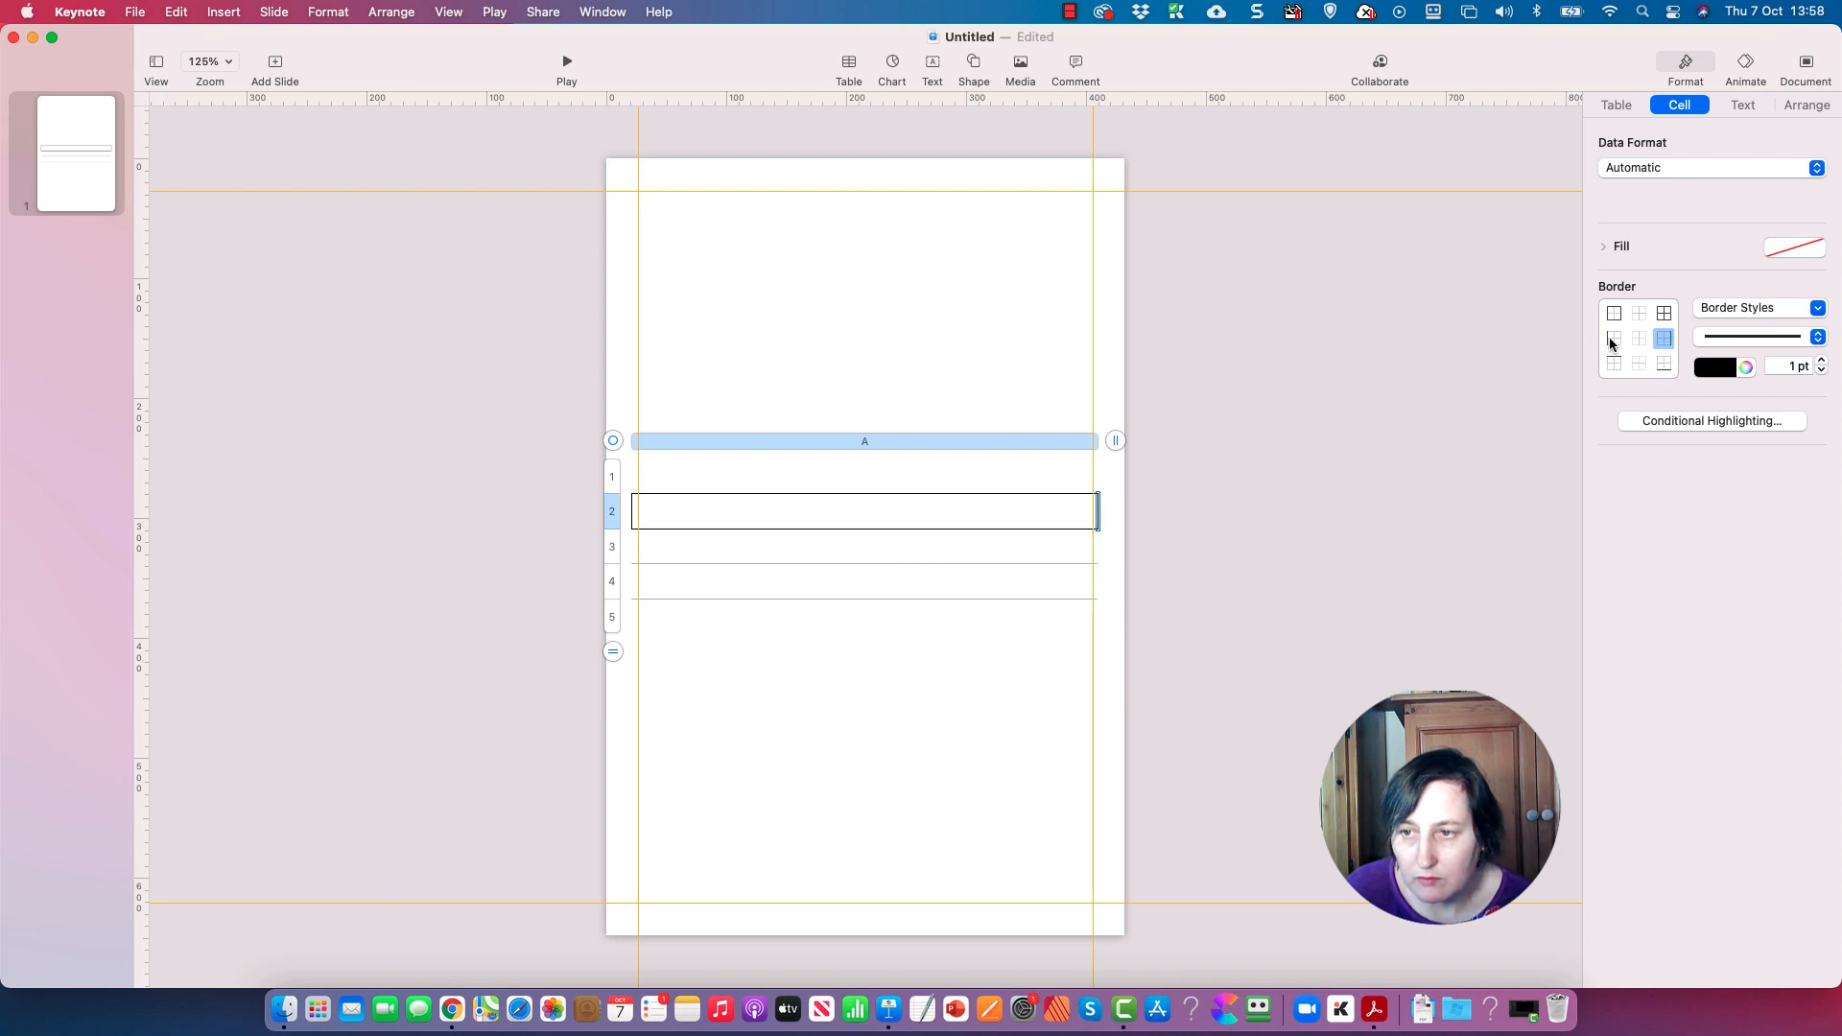
{"action": "left_click", "coordinate": [1614, 338]}
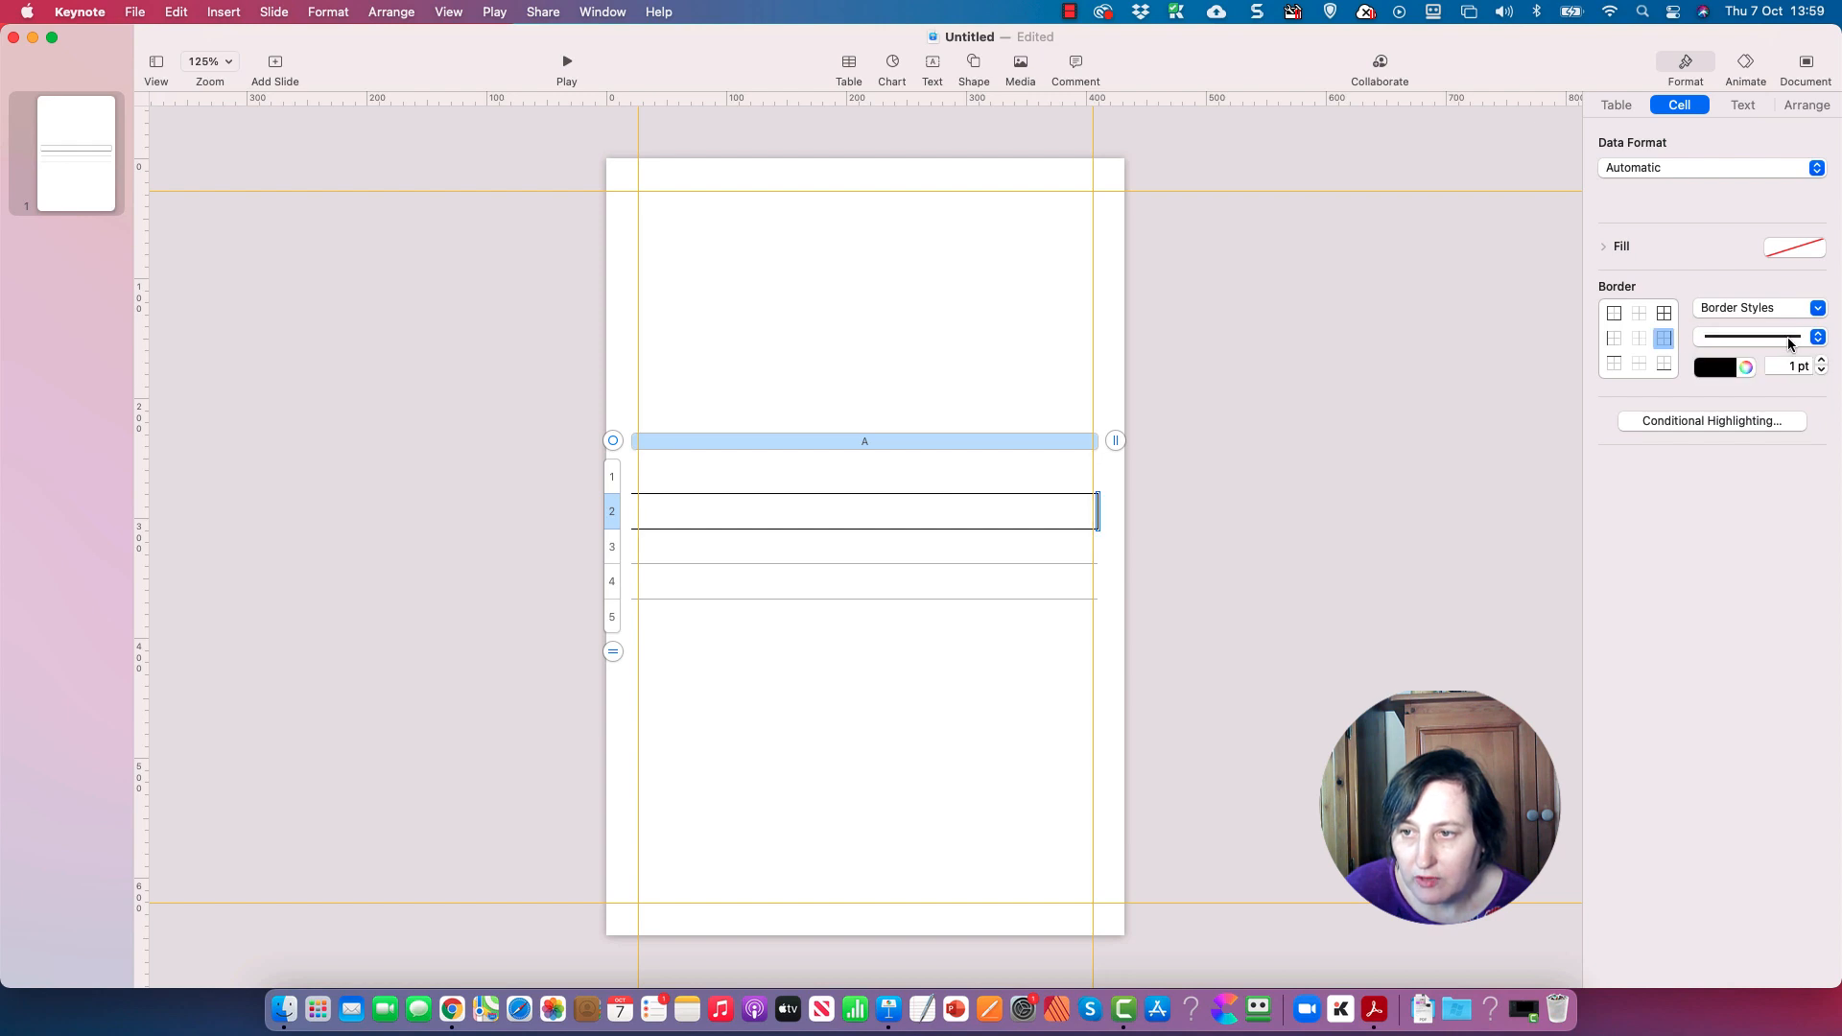
{"action": "left_click", "coordinate": [1819, 338]}
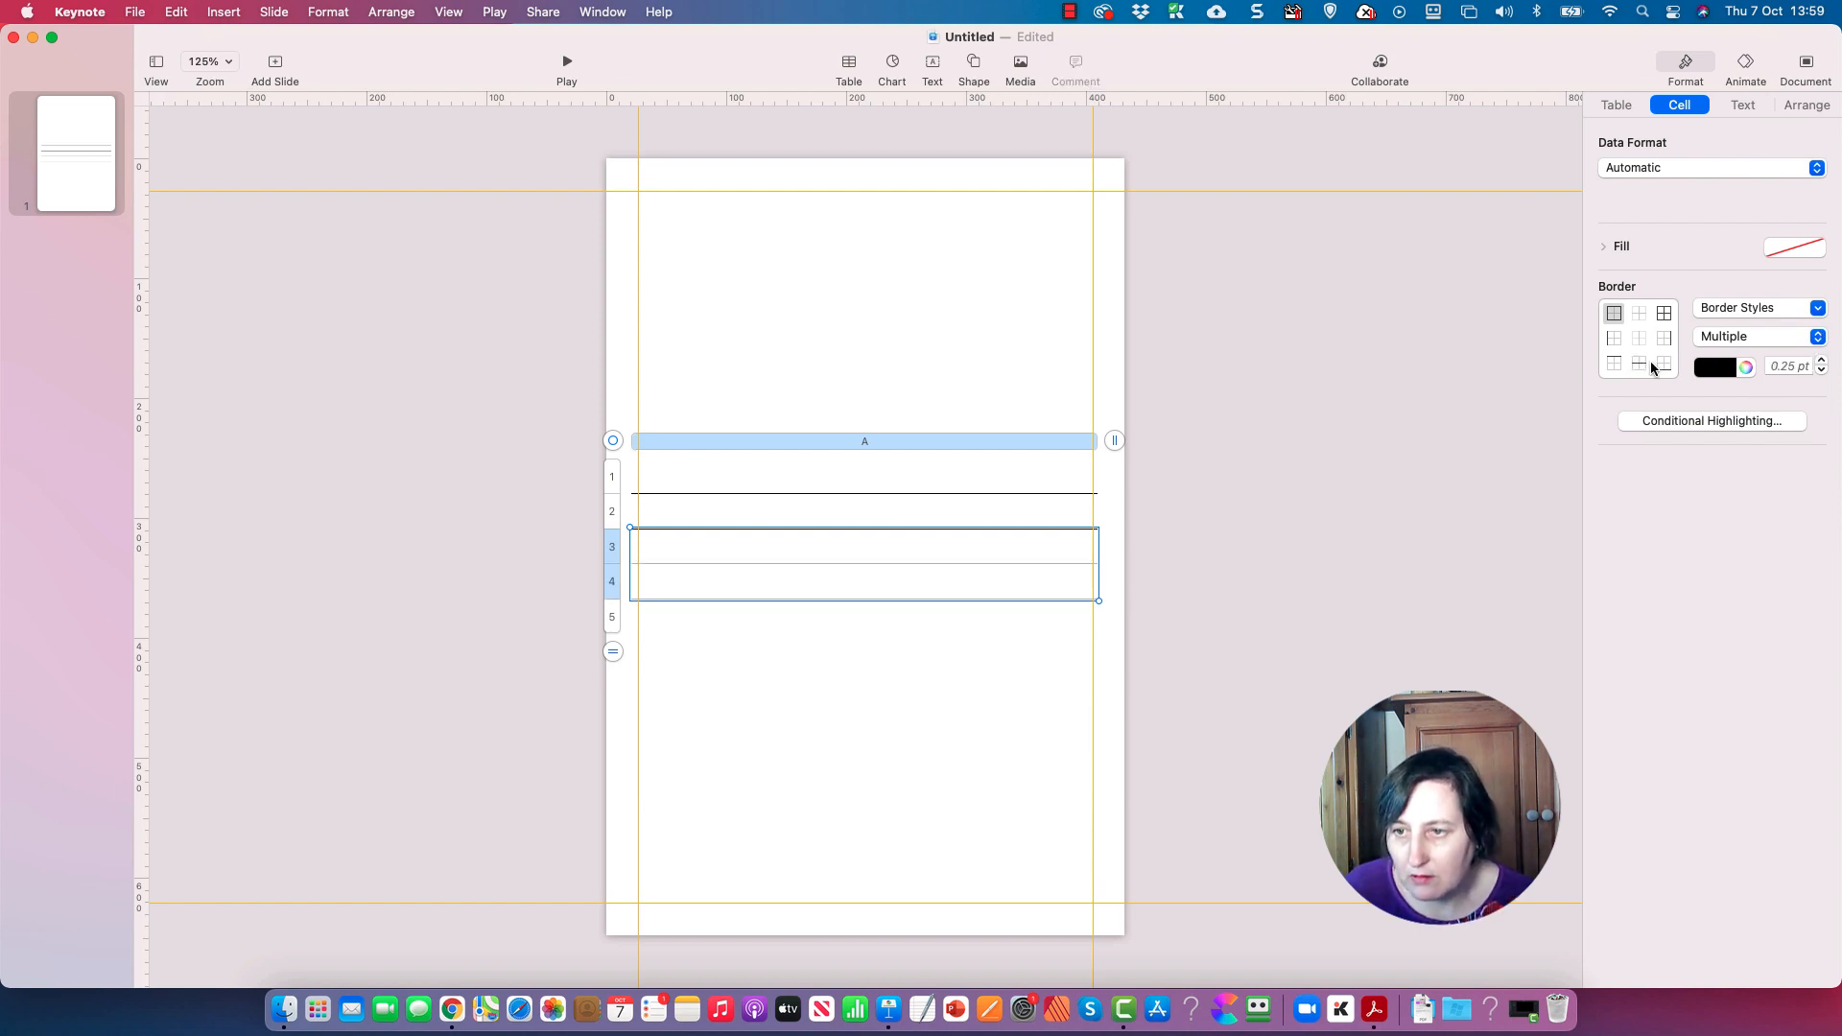
{"action": "left_click", "coordinate": [1664, 363]}
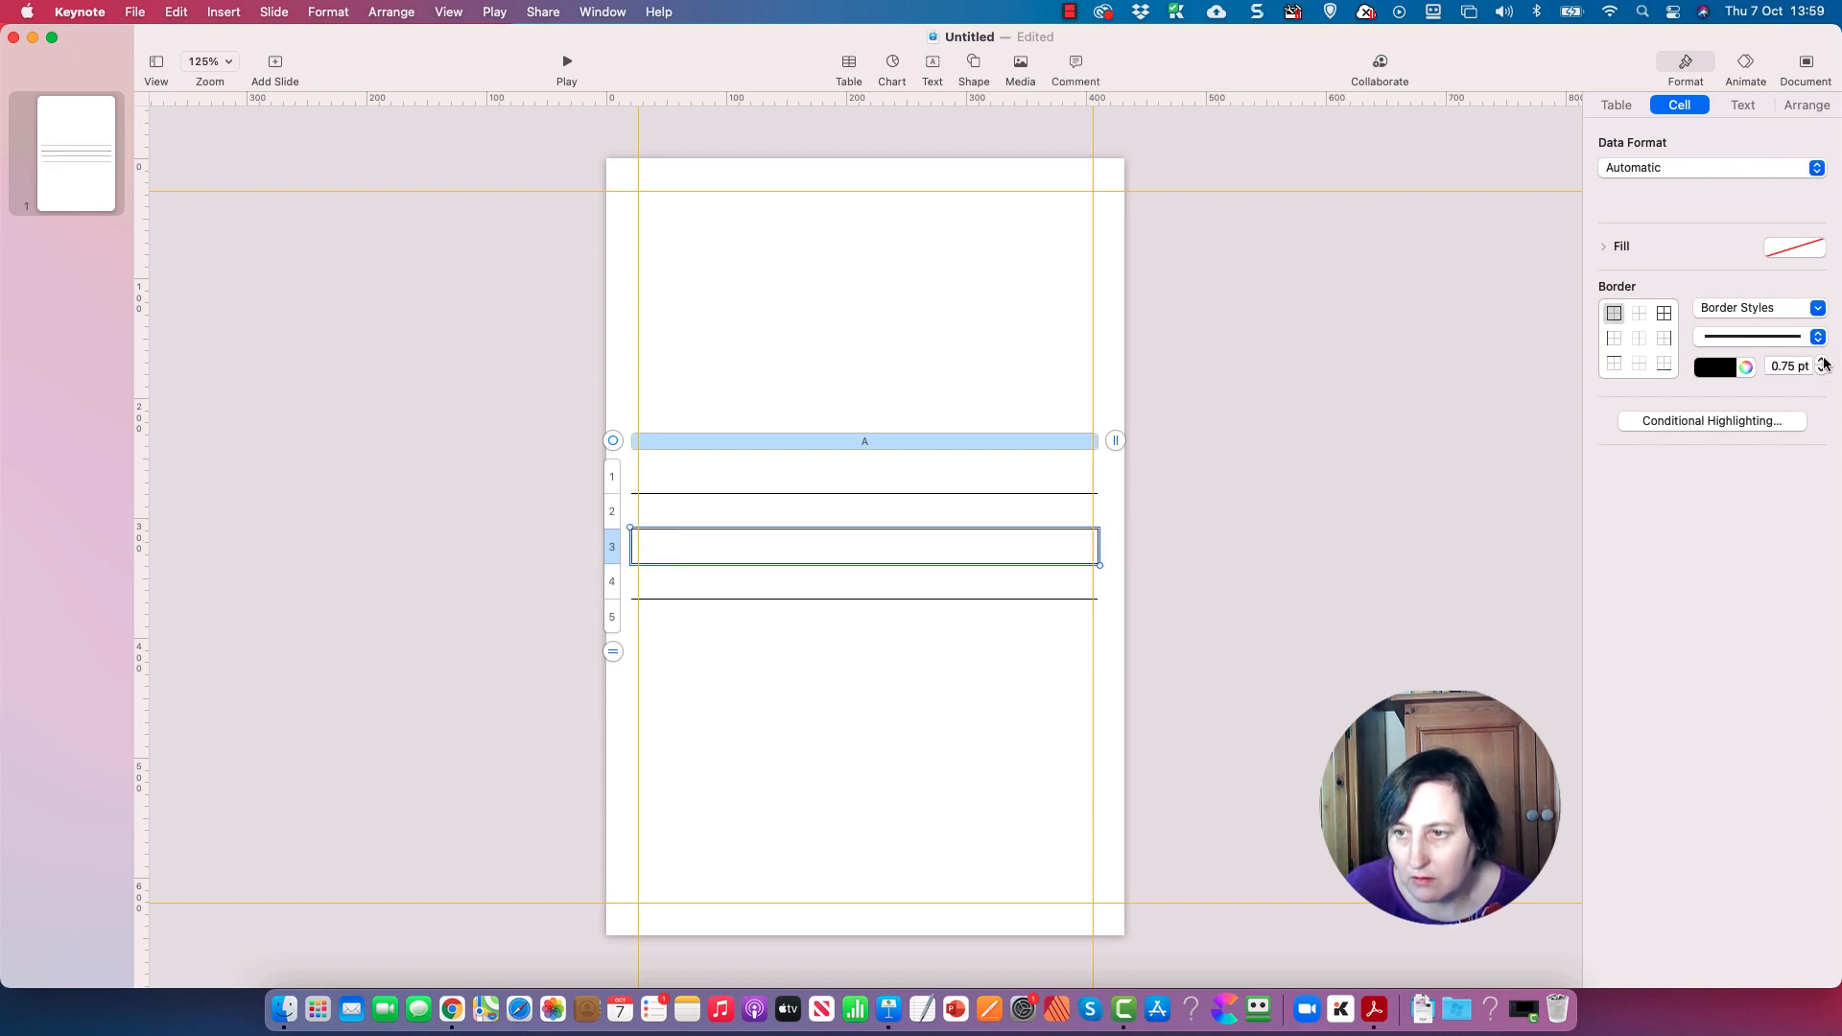
{"action": "left_click", "coordinate": [1823, 362]}
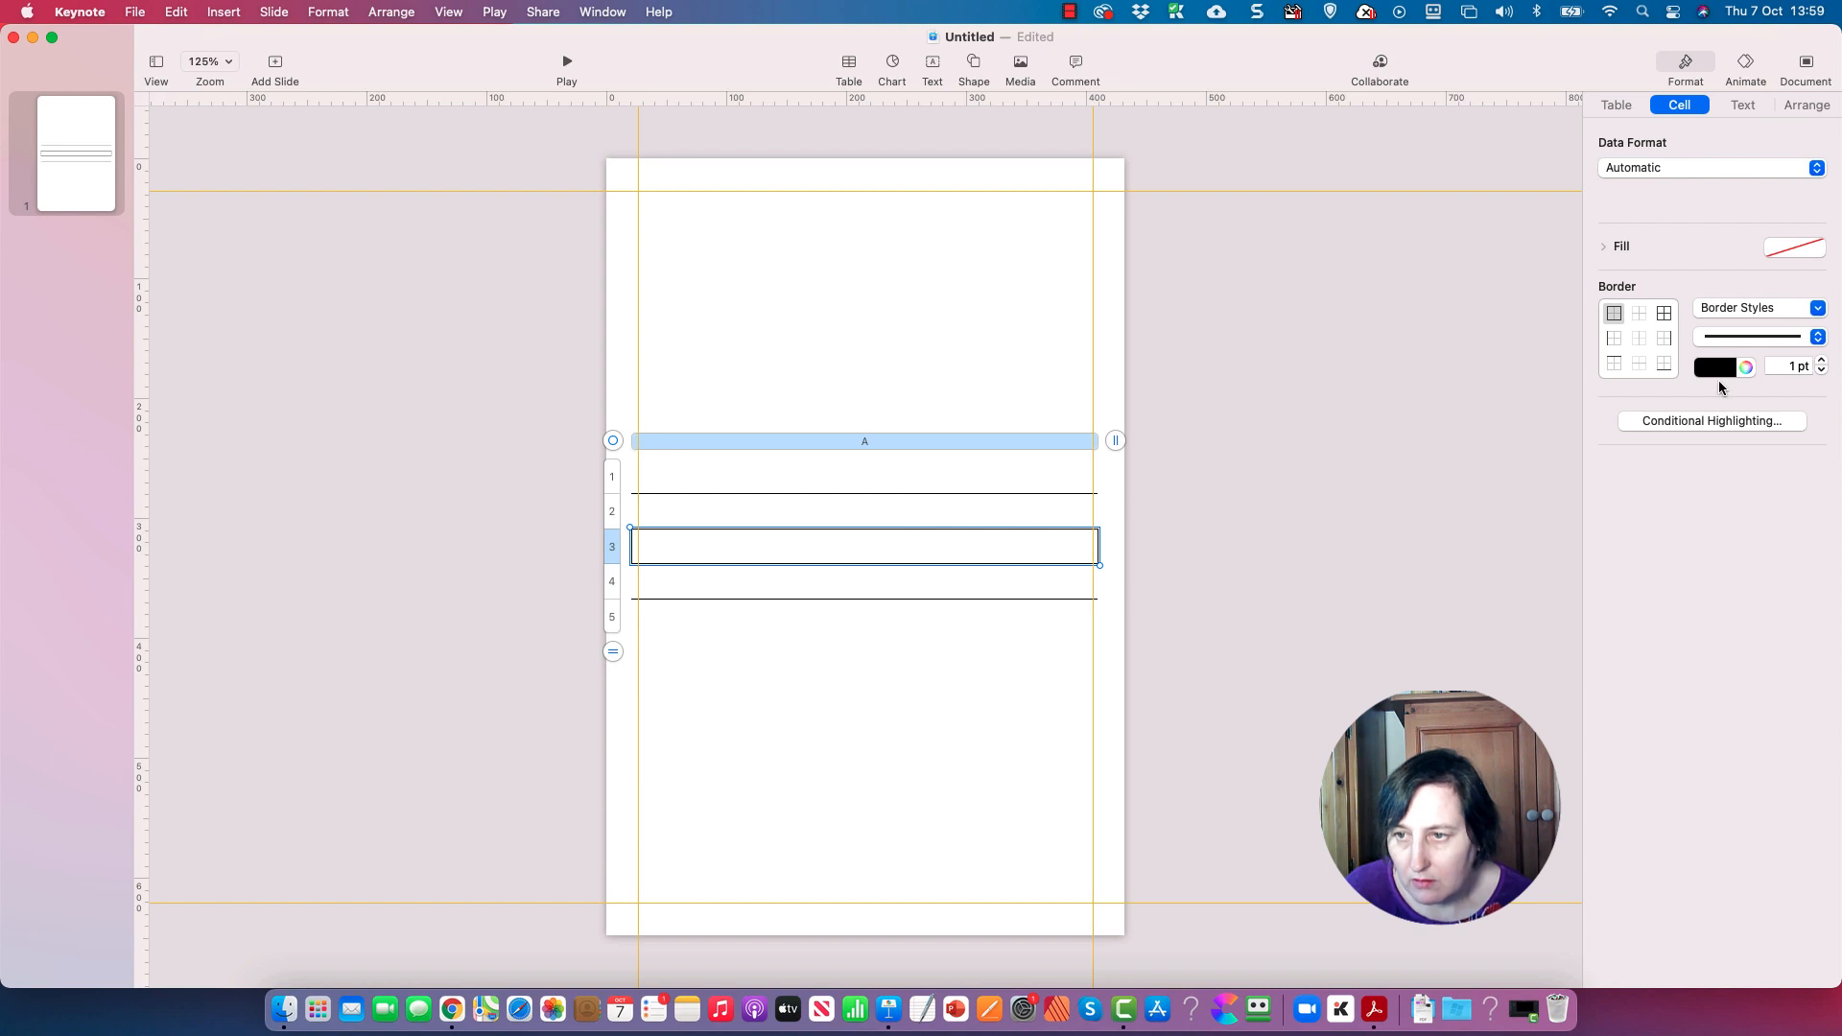
{"action": "left_click", "coordinate": [1817, 307]}
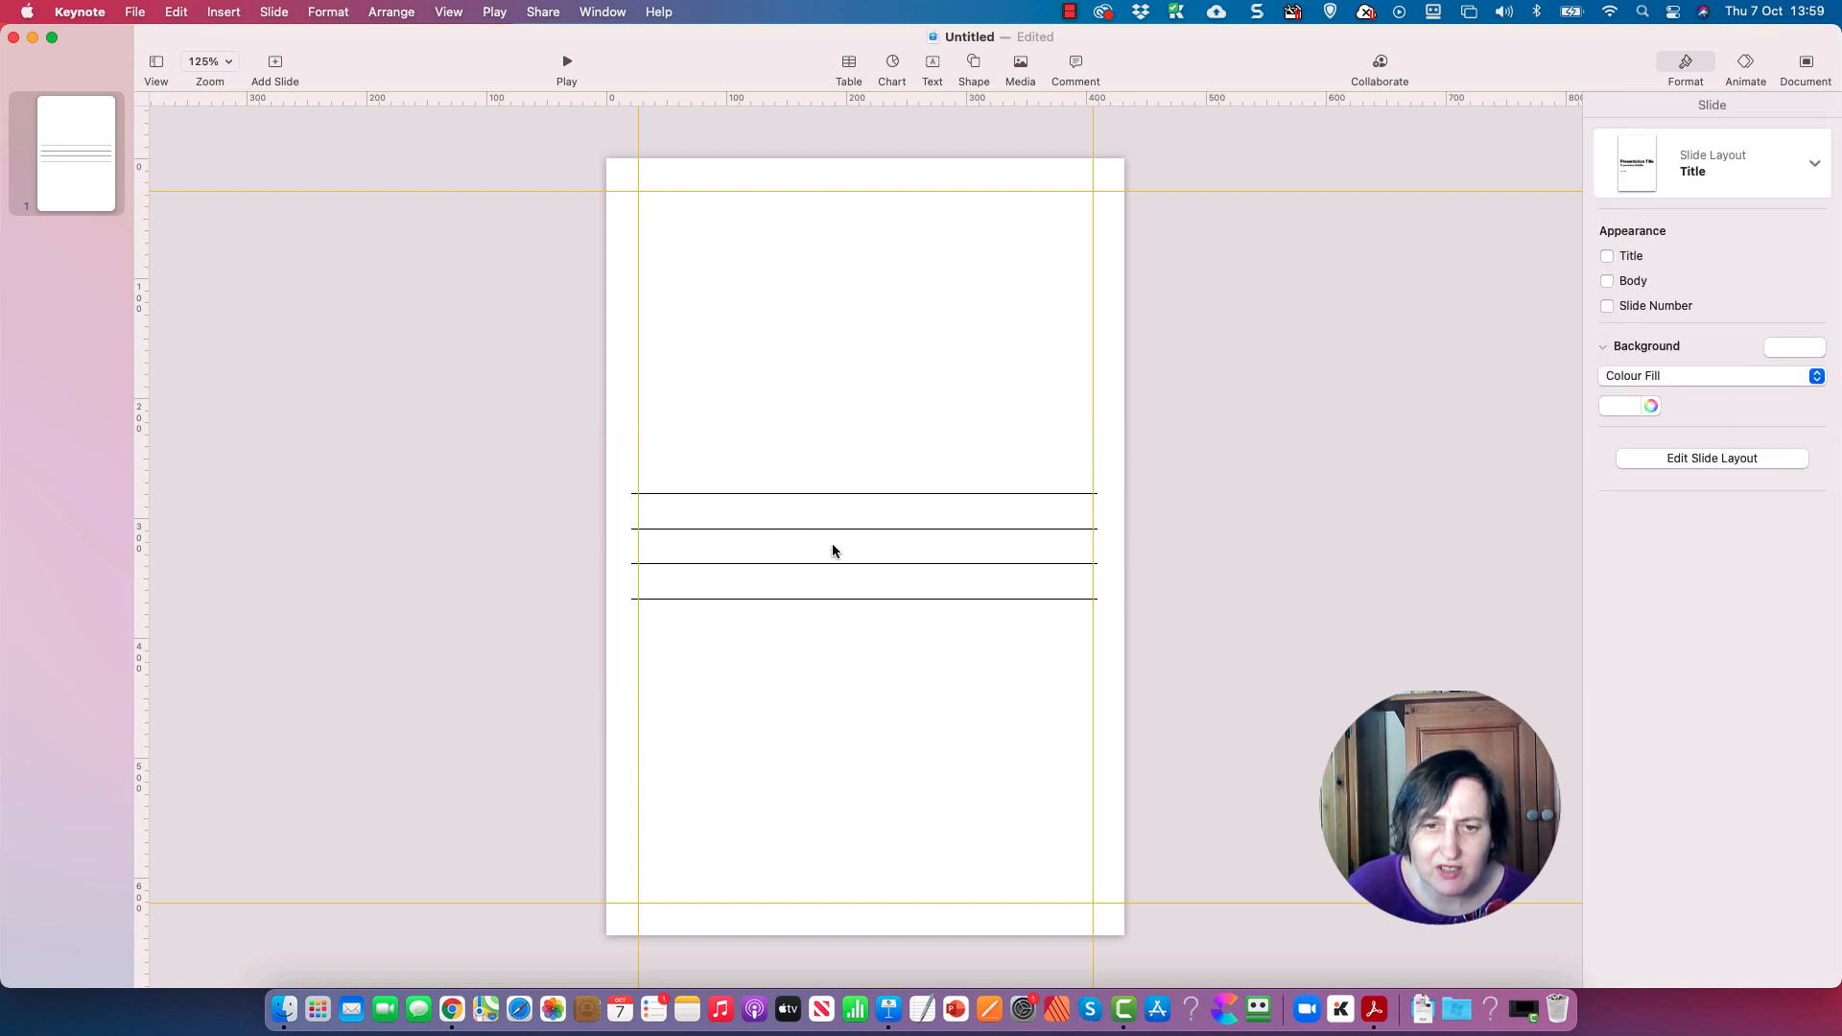
- Preview the ruled lines, then give row 1 a solid border with adjusted weight
{"action": "left_click", "coordinate": [863, 547]}
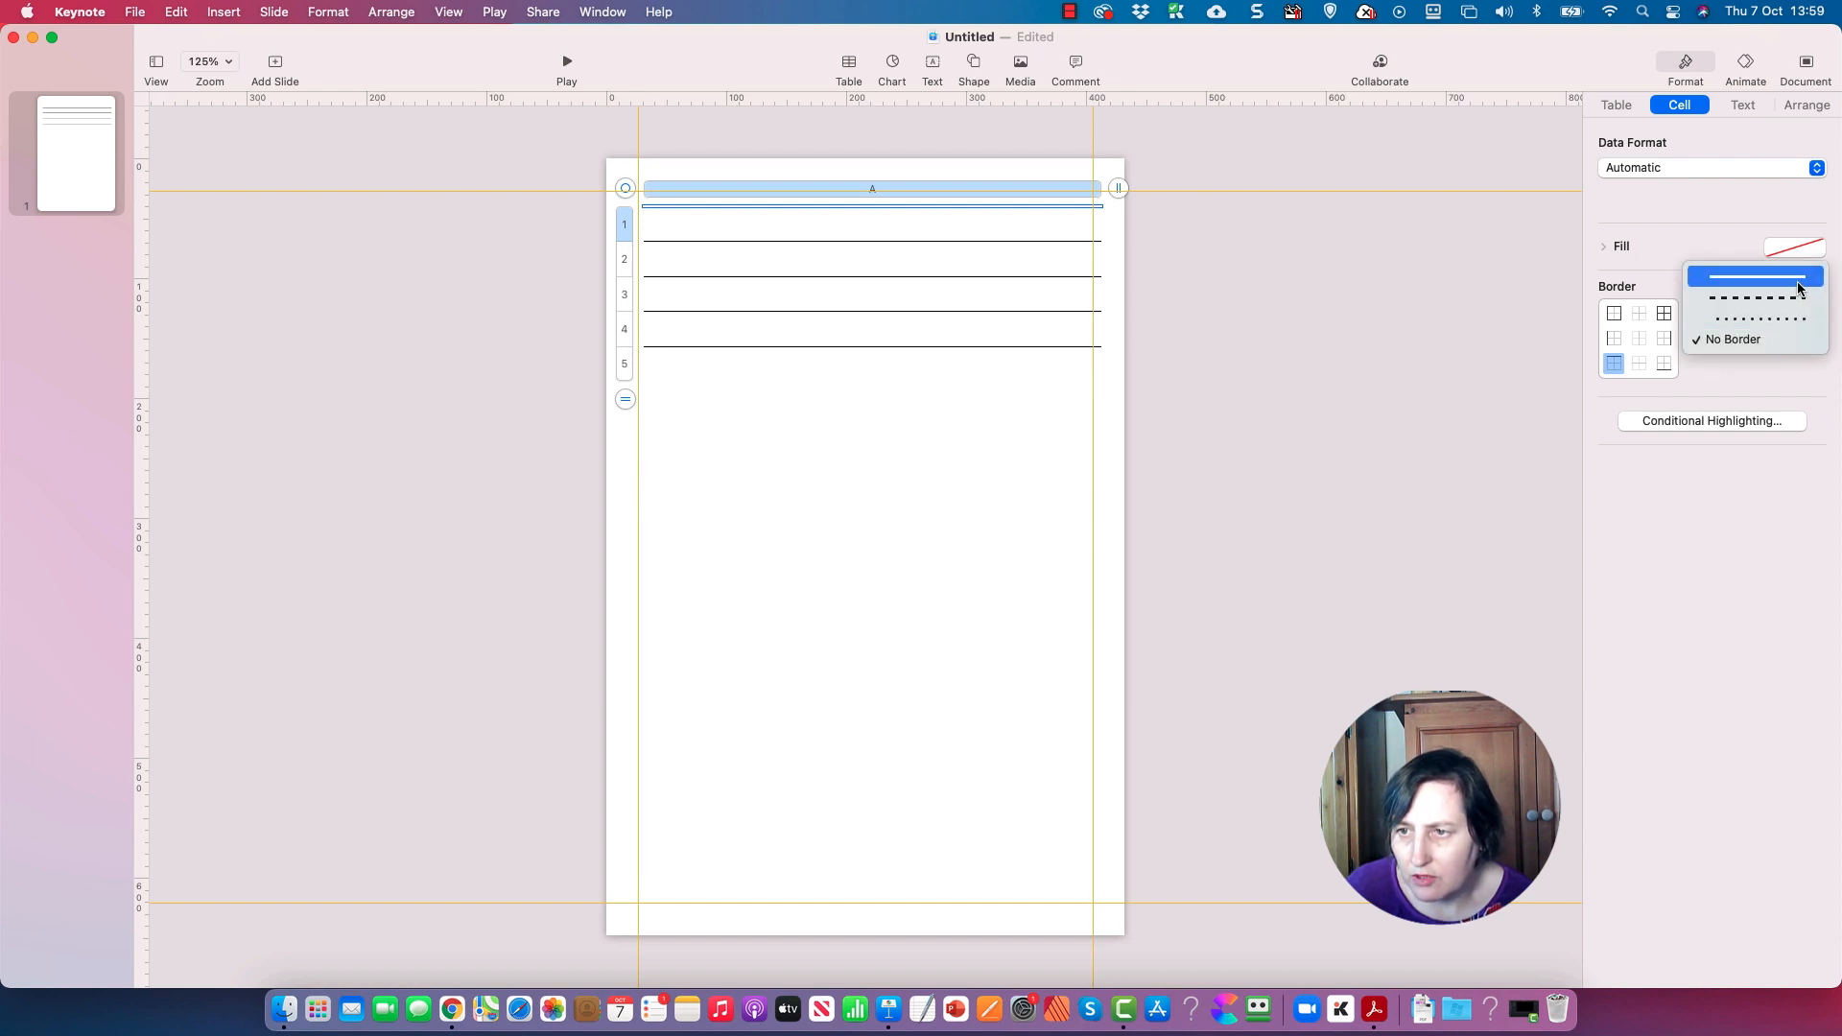
{"action": "left_click", "coordinate": [1756, 276]}
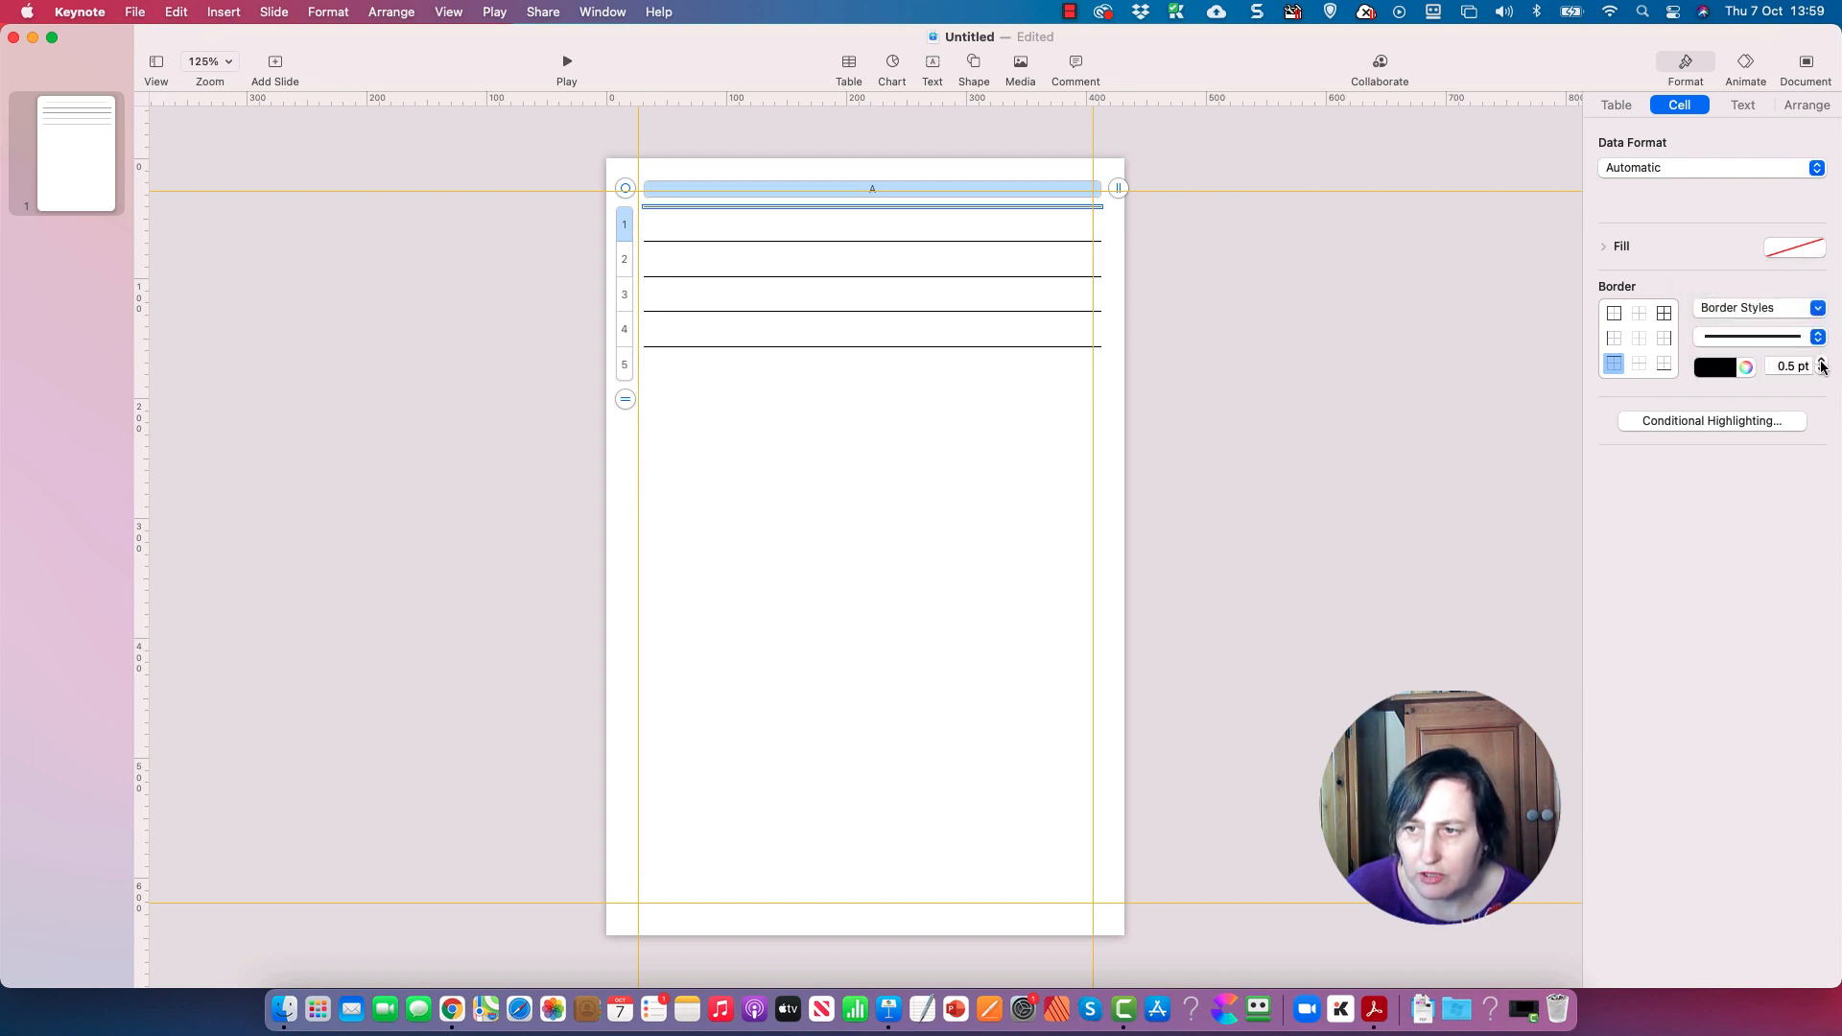
{"action": "left_click", "coordinate": [1213, 309]}
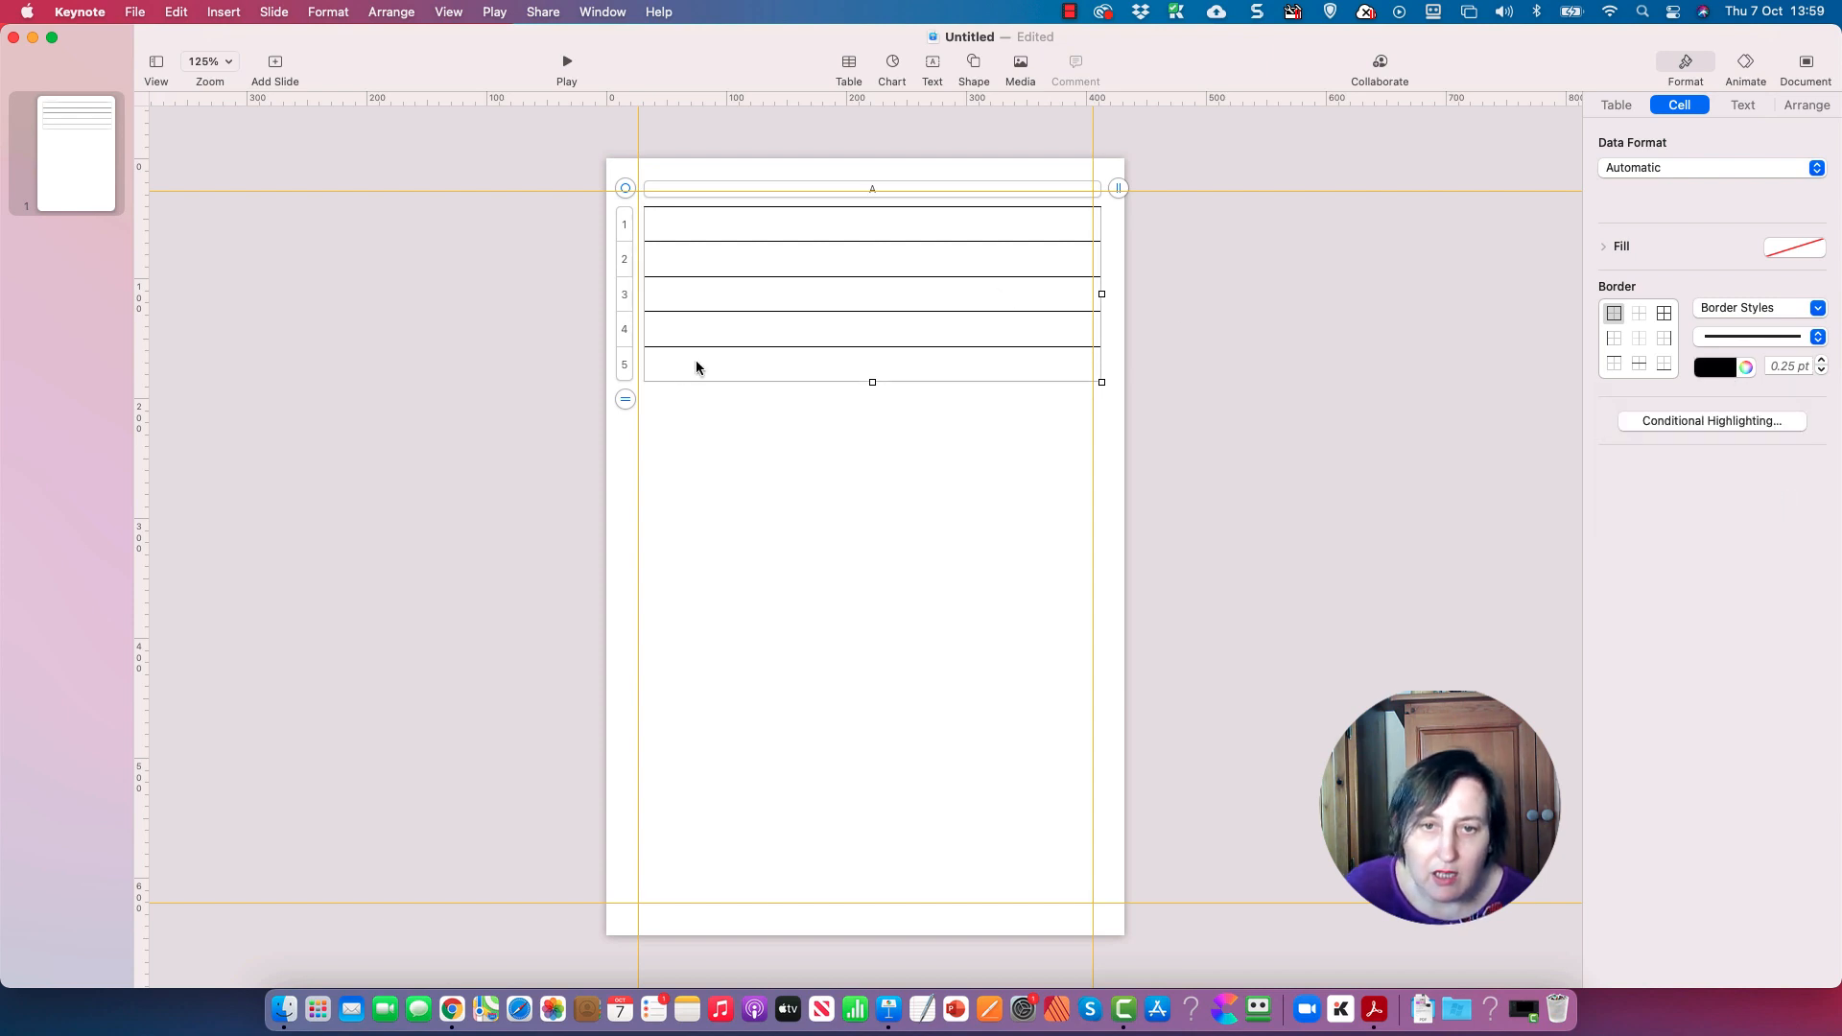
- Grow the table to 23 rows and stretch it down to the bottom margin
{"action": "left_click", "coordinate": [625, 399]}
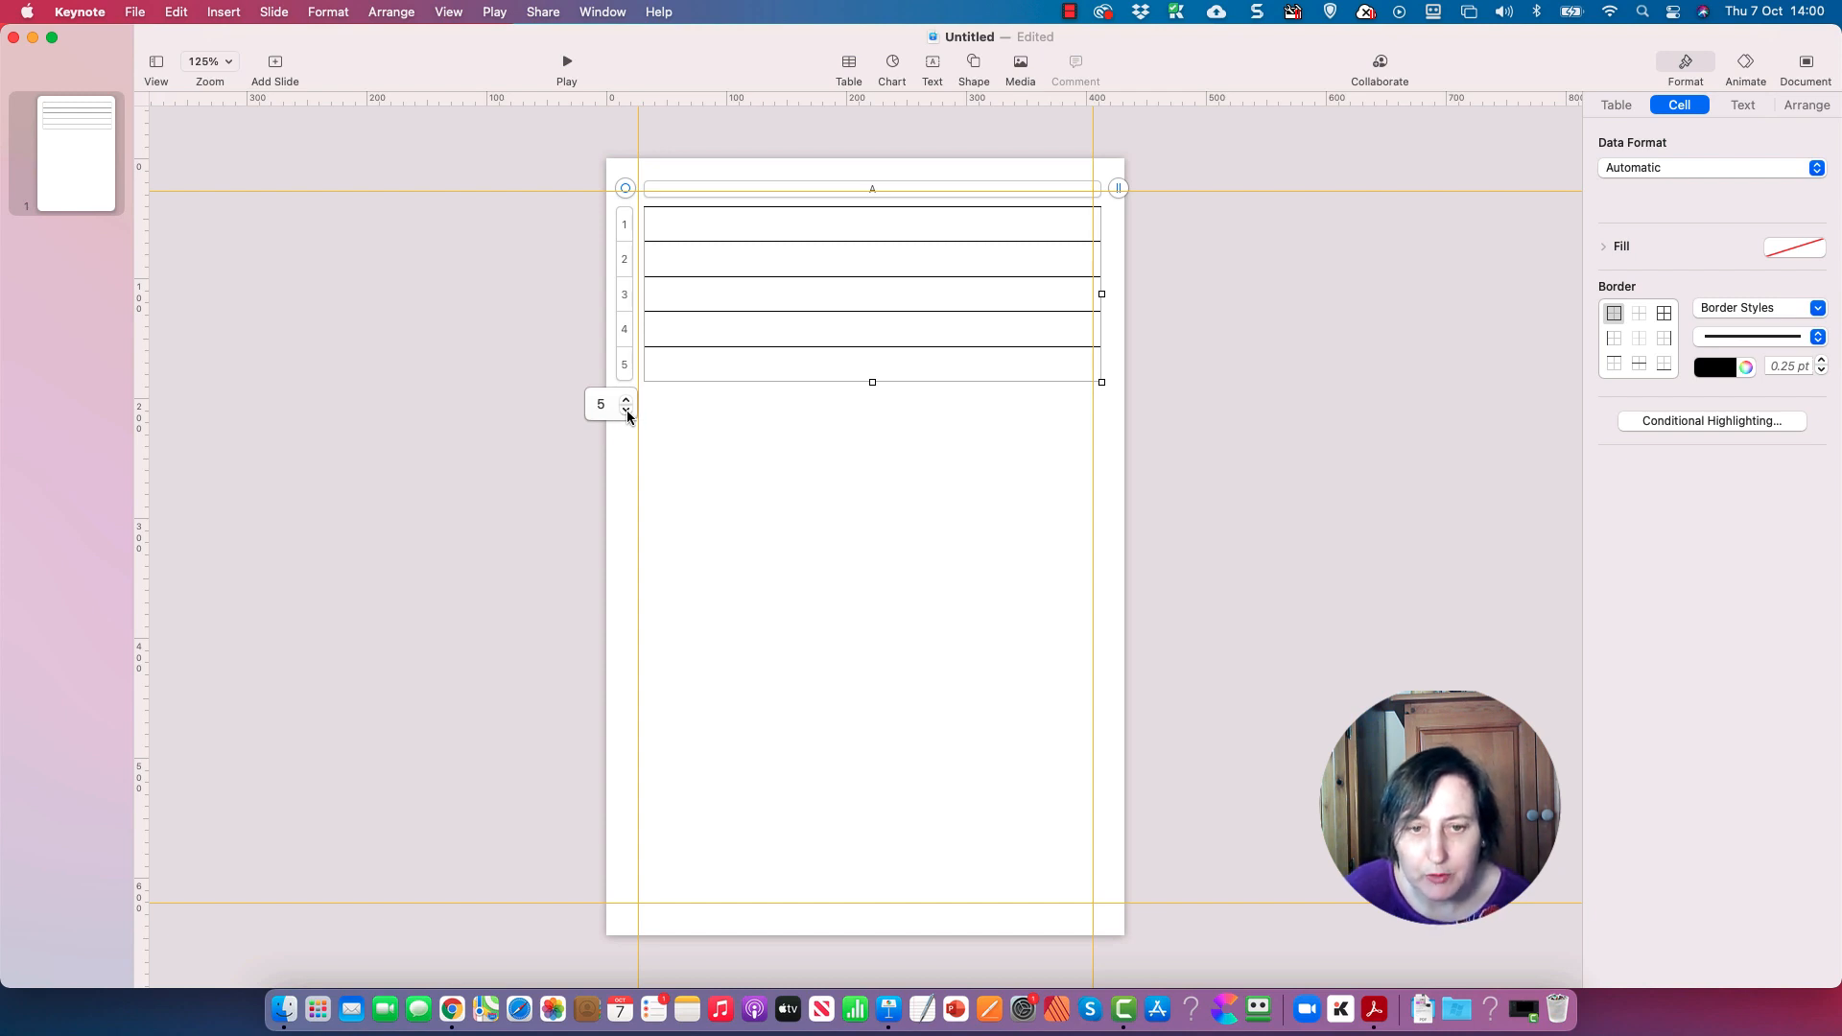
{"action": "left_click", "coordinate": [626, 399]}
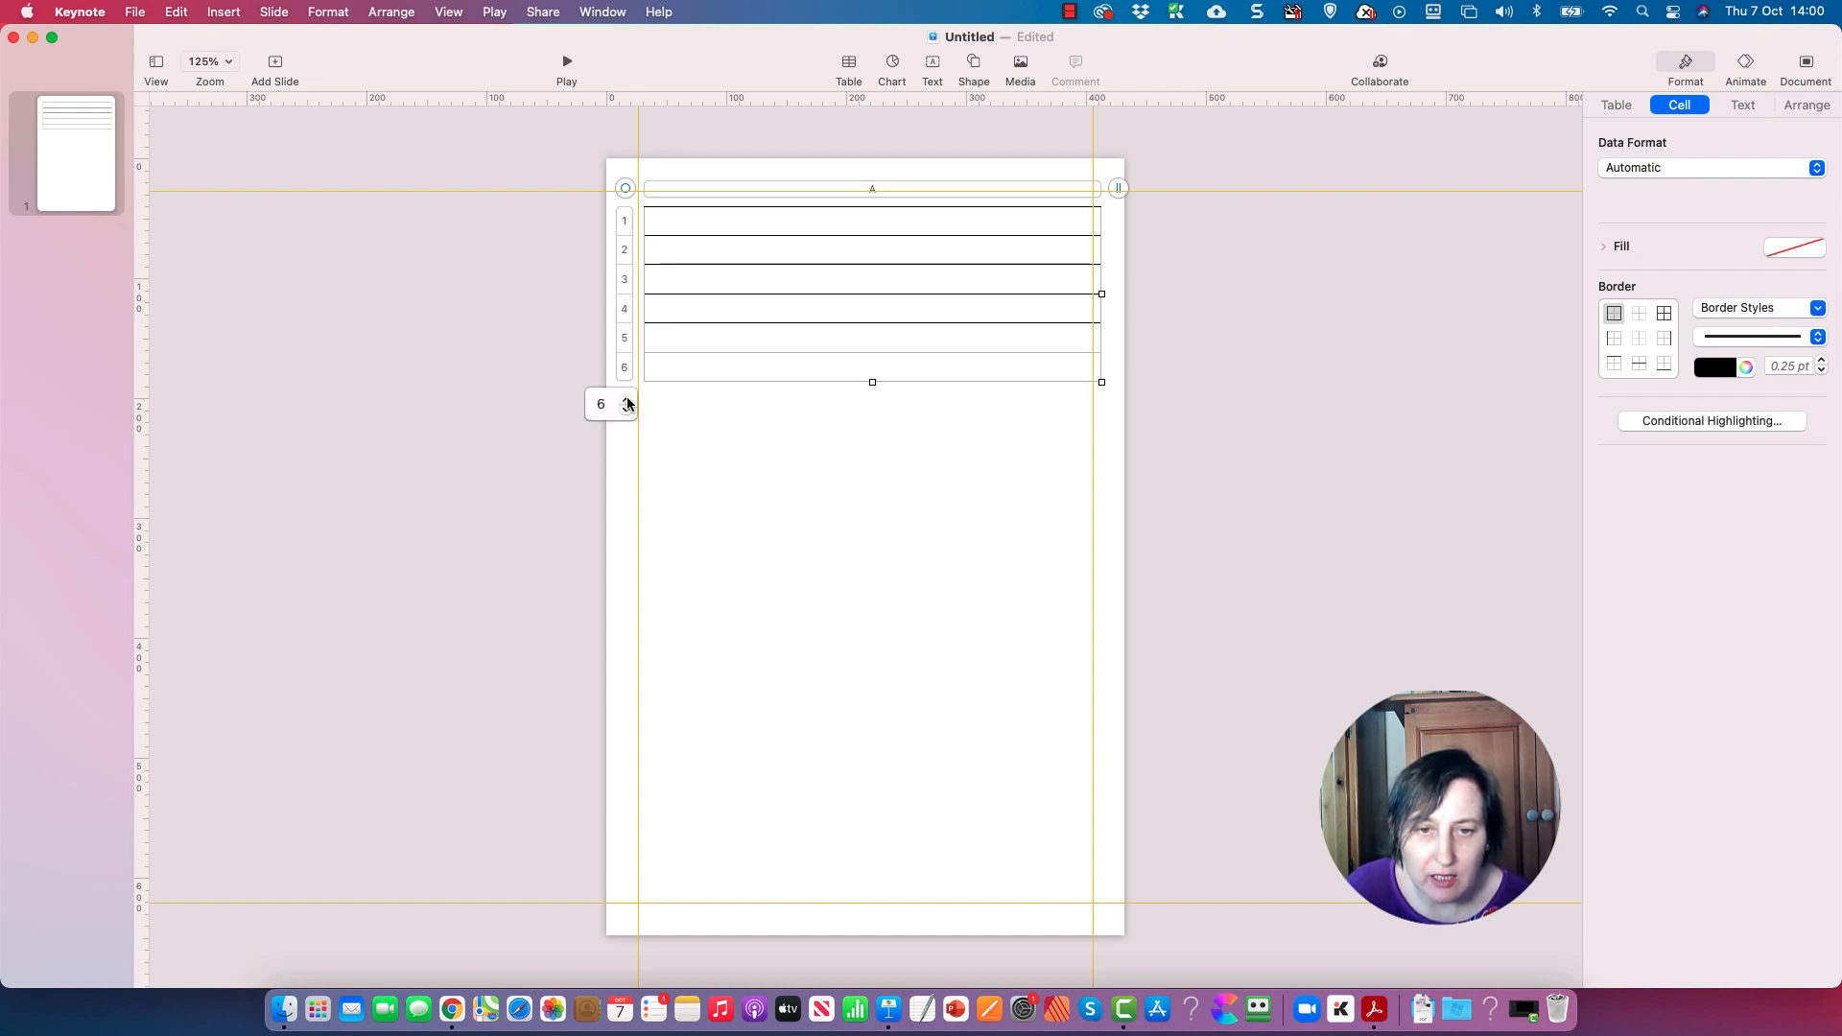
{"action": "left_click", "coordinate": [628, 400]}
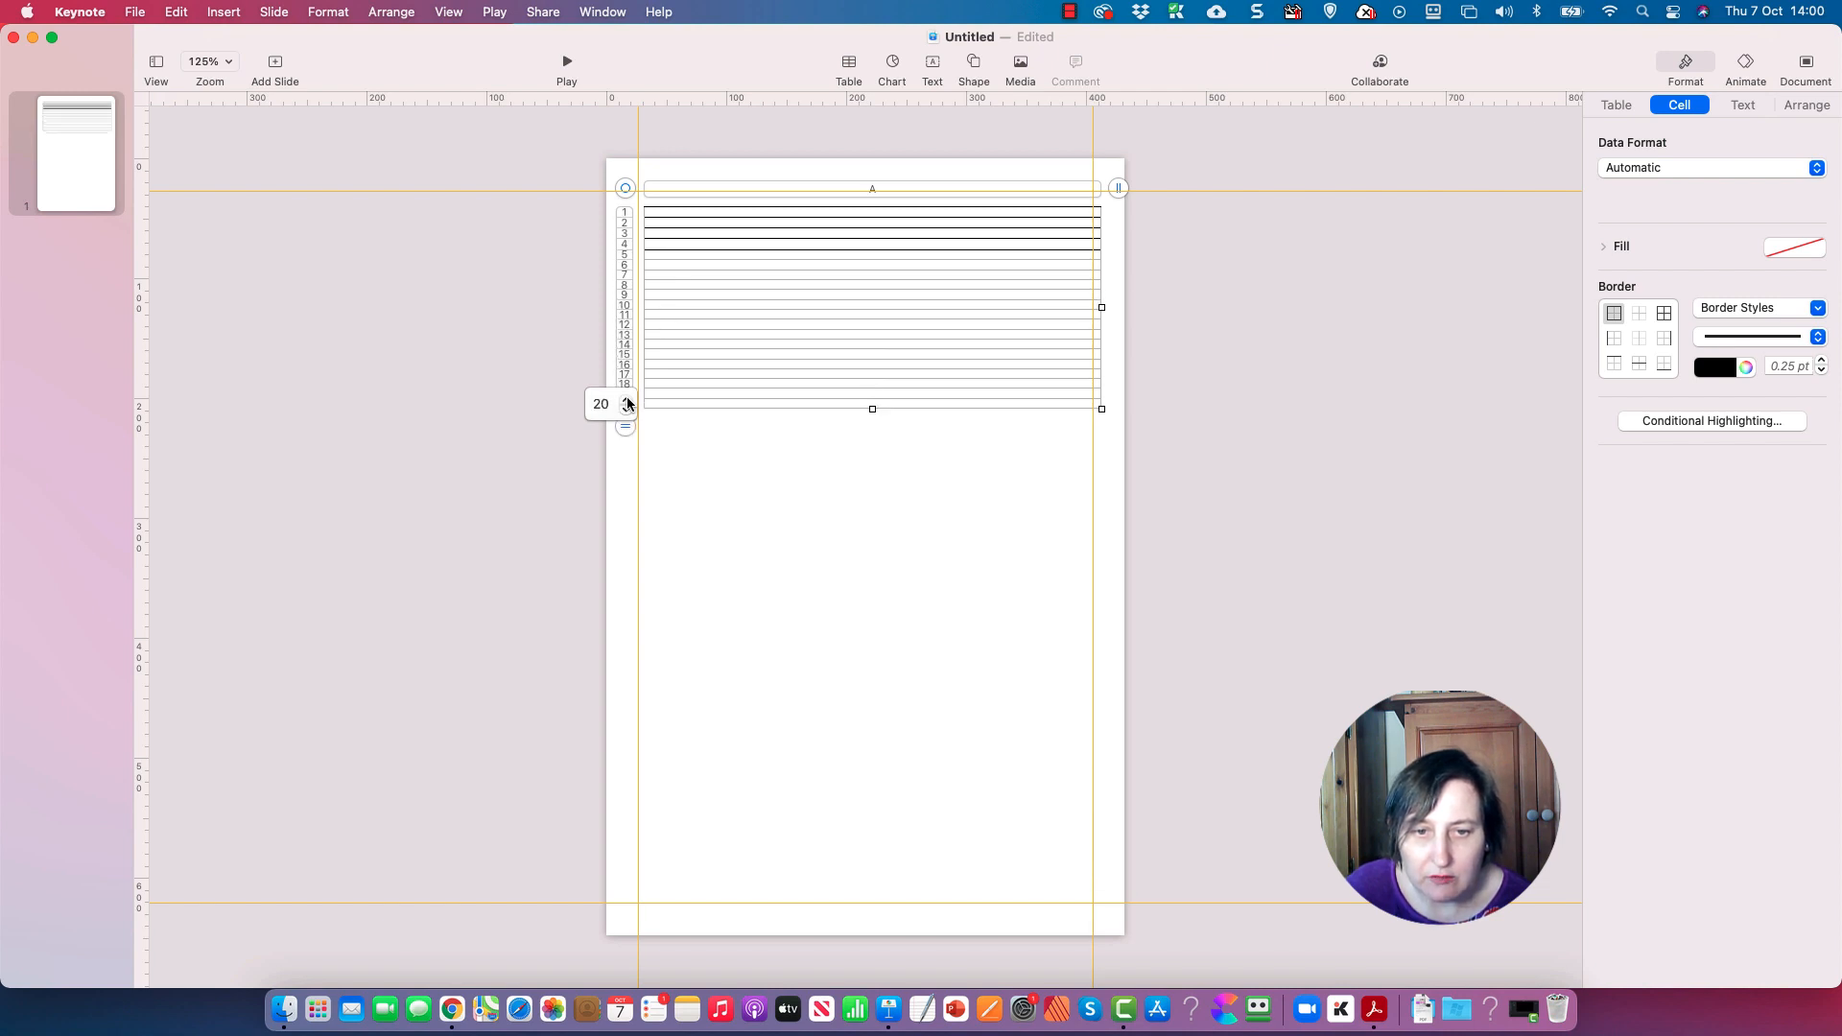
{"action": "left_click", "coordinate": [626, 399]}
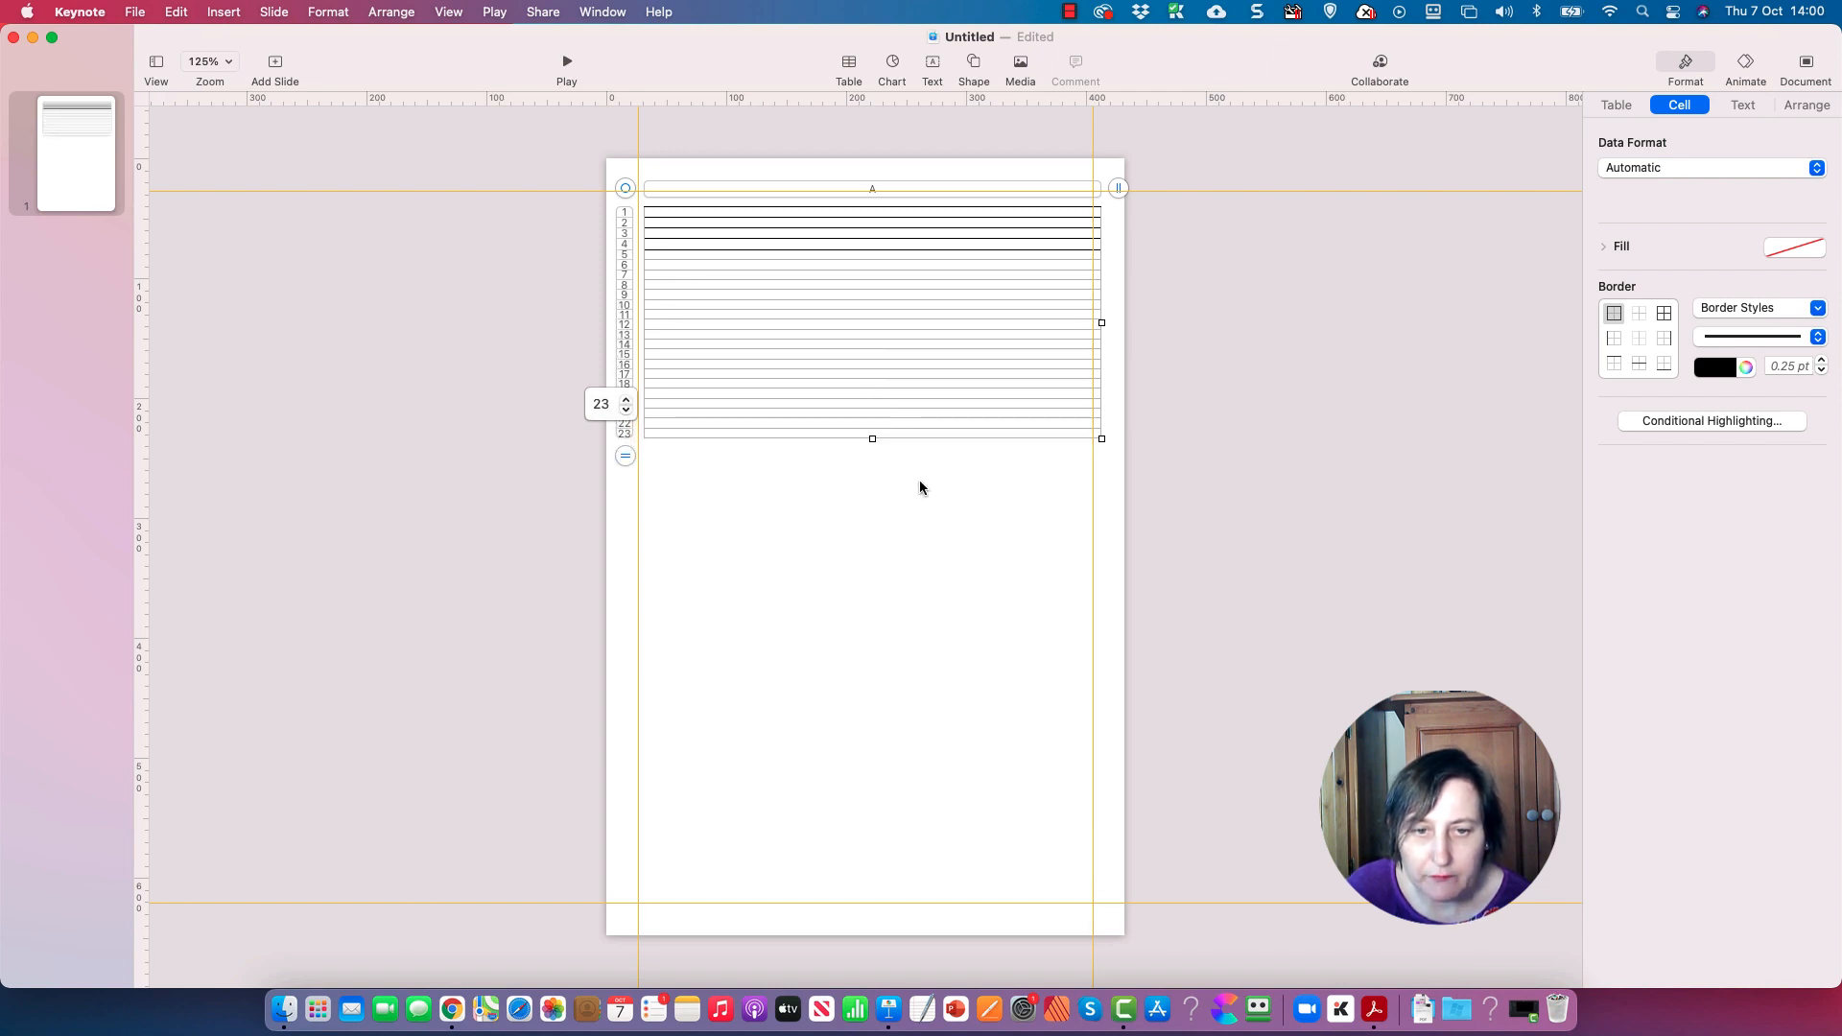
{"action": "left_click_drag", "start_coordinate": [871, 437], "coordinate": [872, 856]}
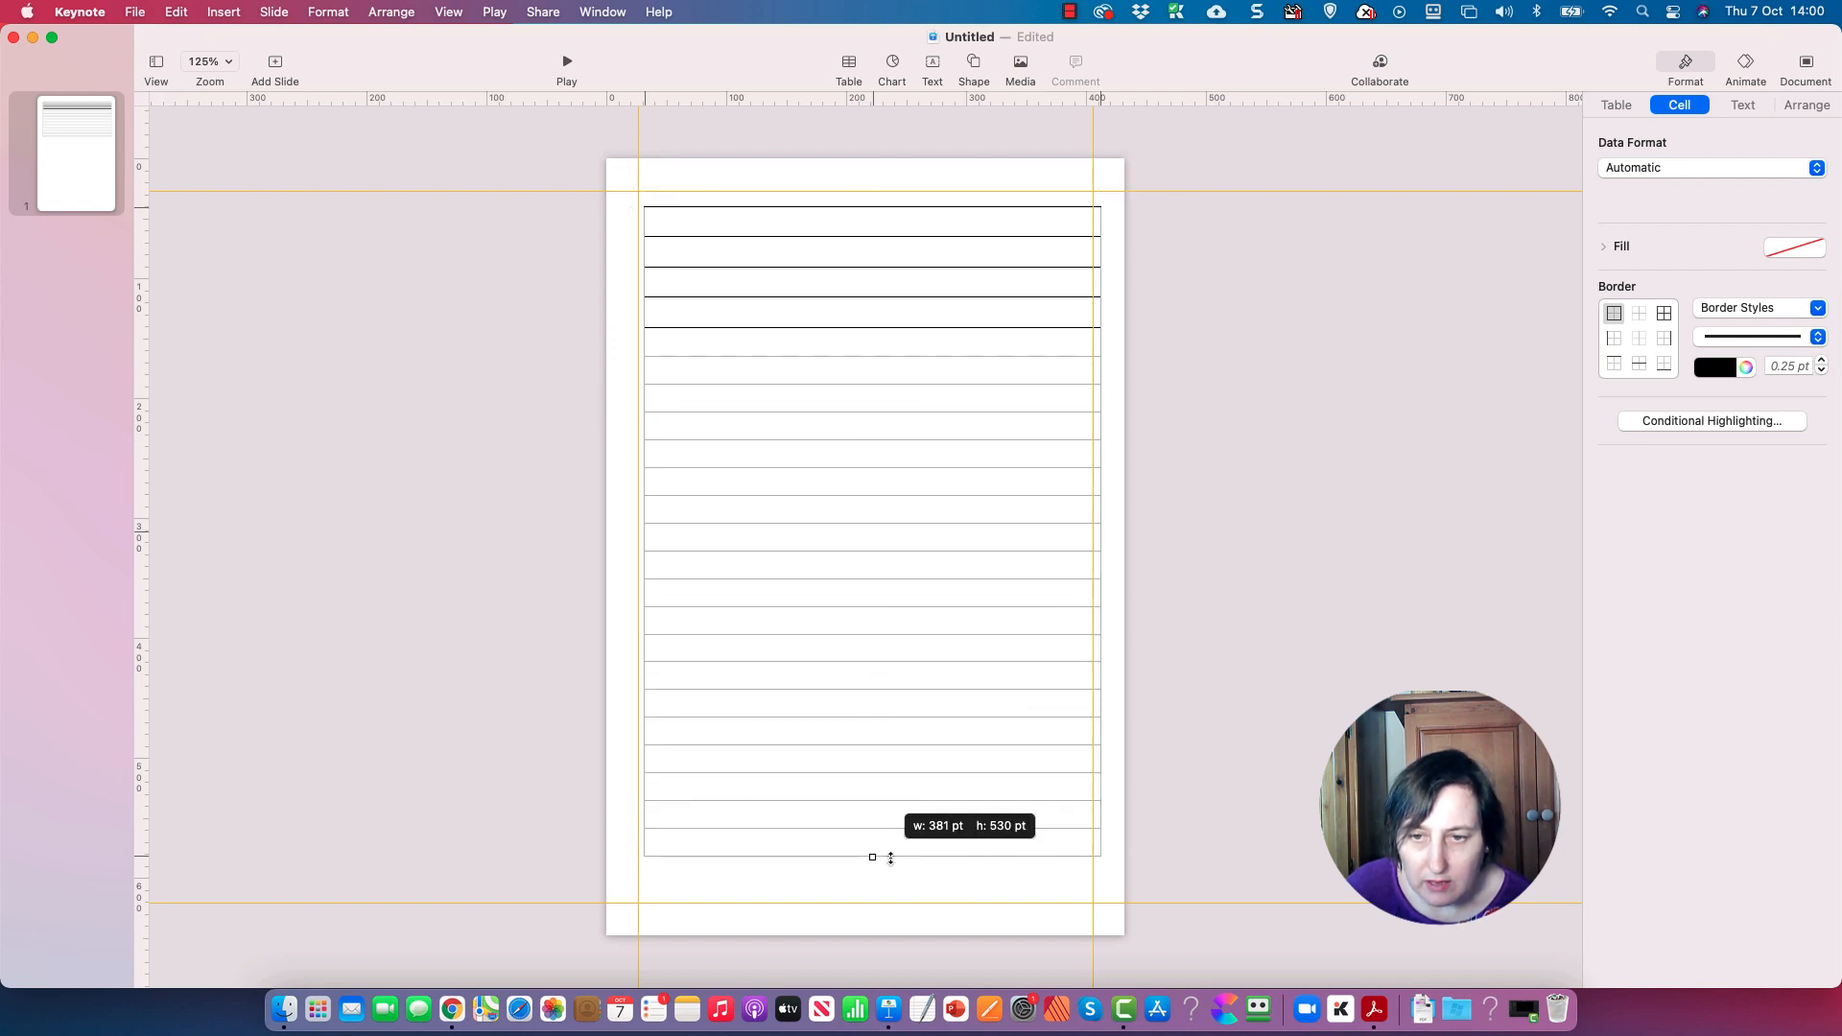
{"action": "left_click_drag", "start_coordinate": [872, 856], "coordinate": [871, 906]}
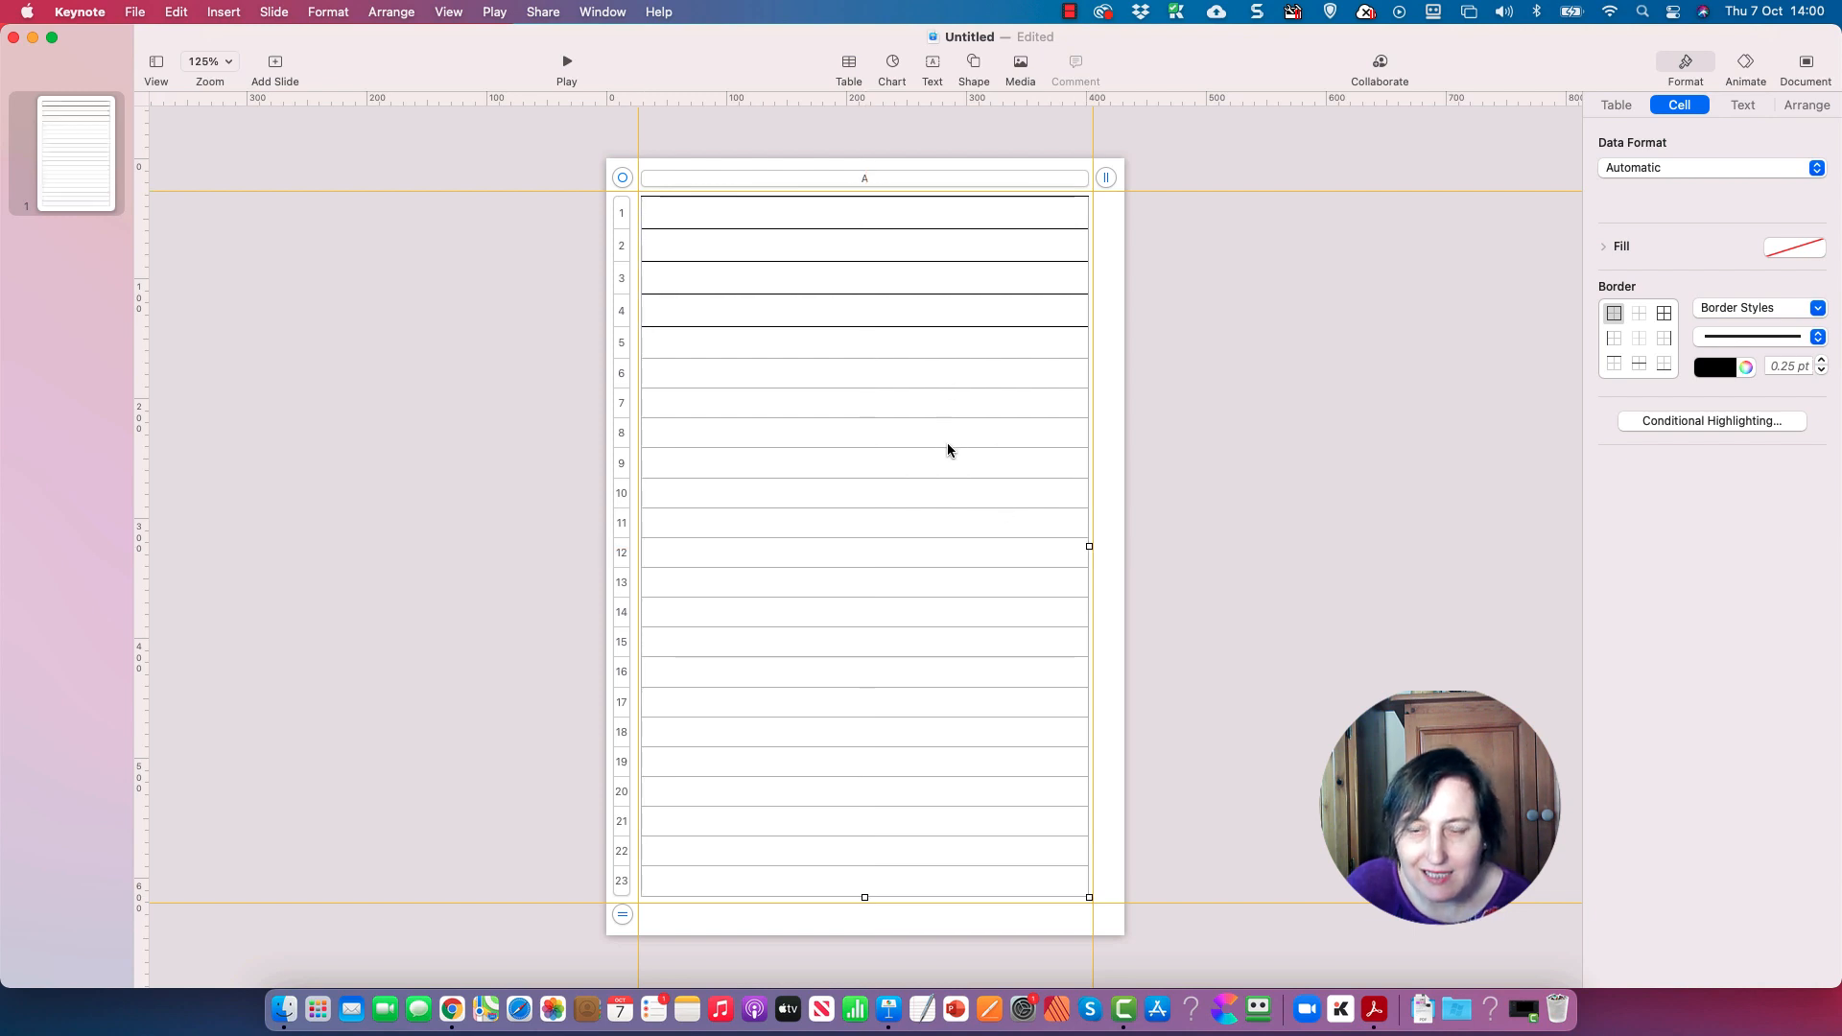
- Set the lower rows' borders to 1 pt and remove their left edge border
{"action": "left_click", "coordinate": [863, 341]}
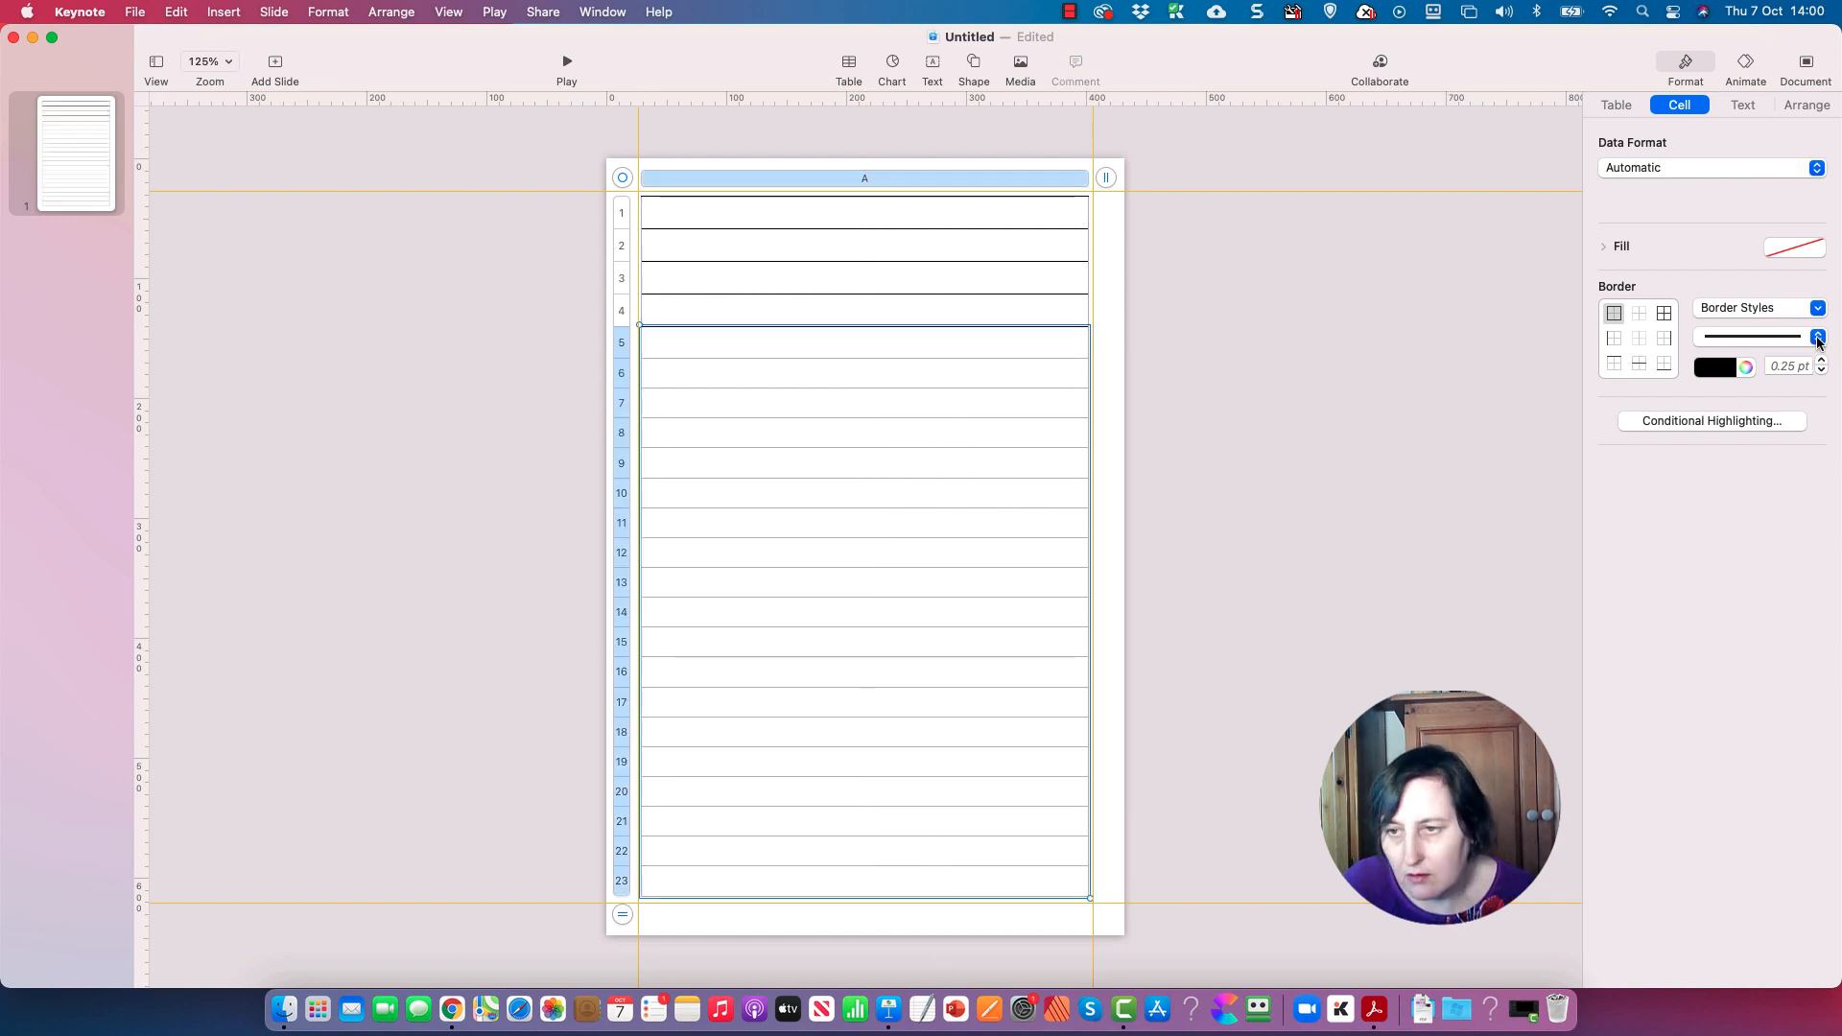
{"action": "left_click", "coordinate": [1819, 338]}
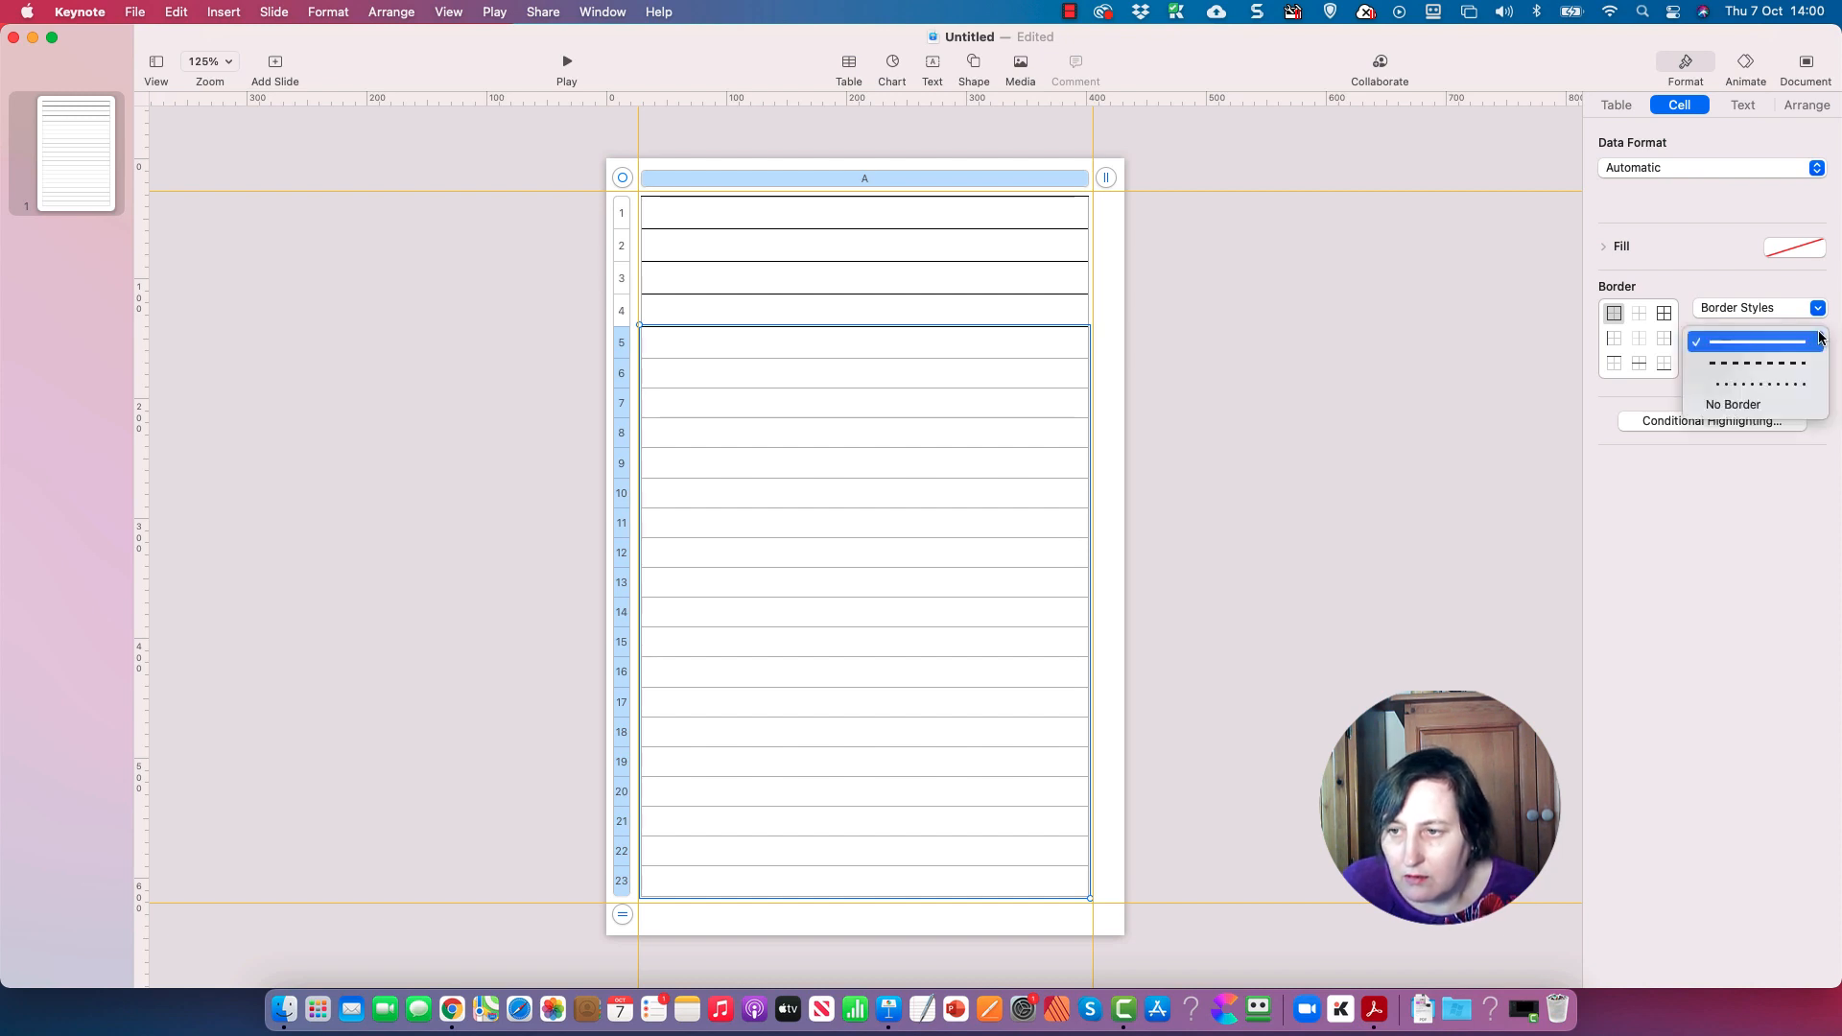
{"action": "left_click", "coordinate": [1751, 342]}
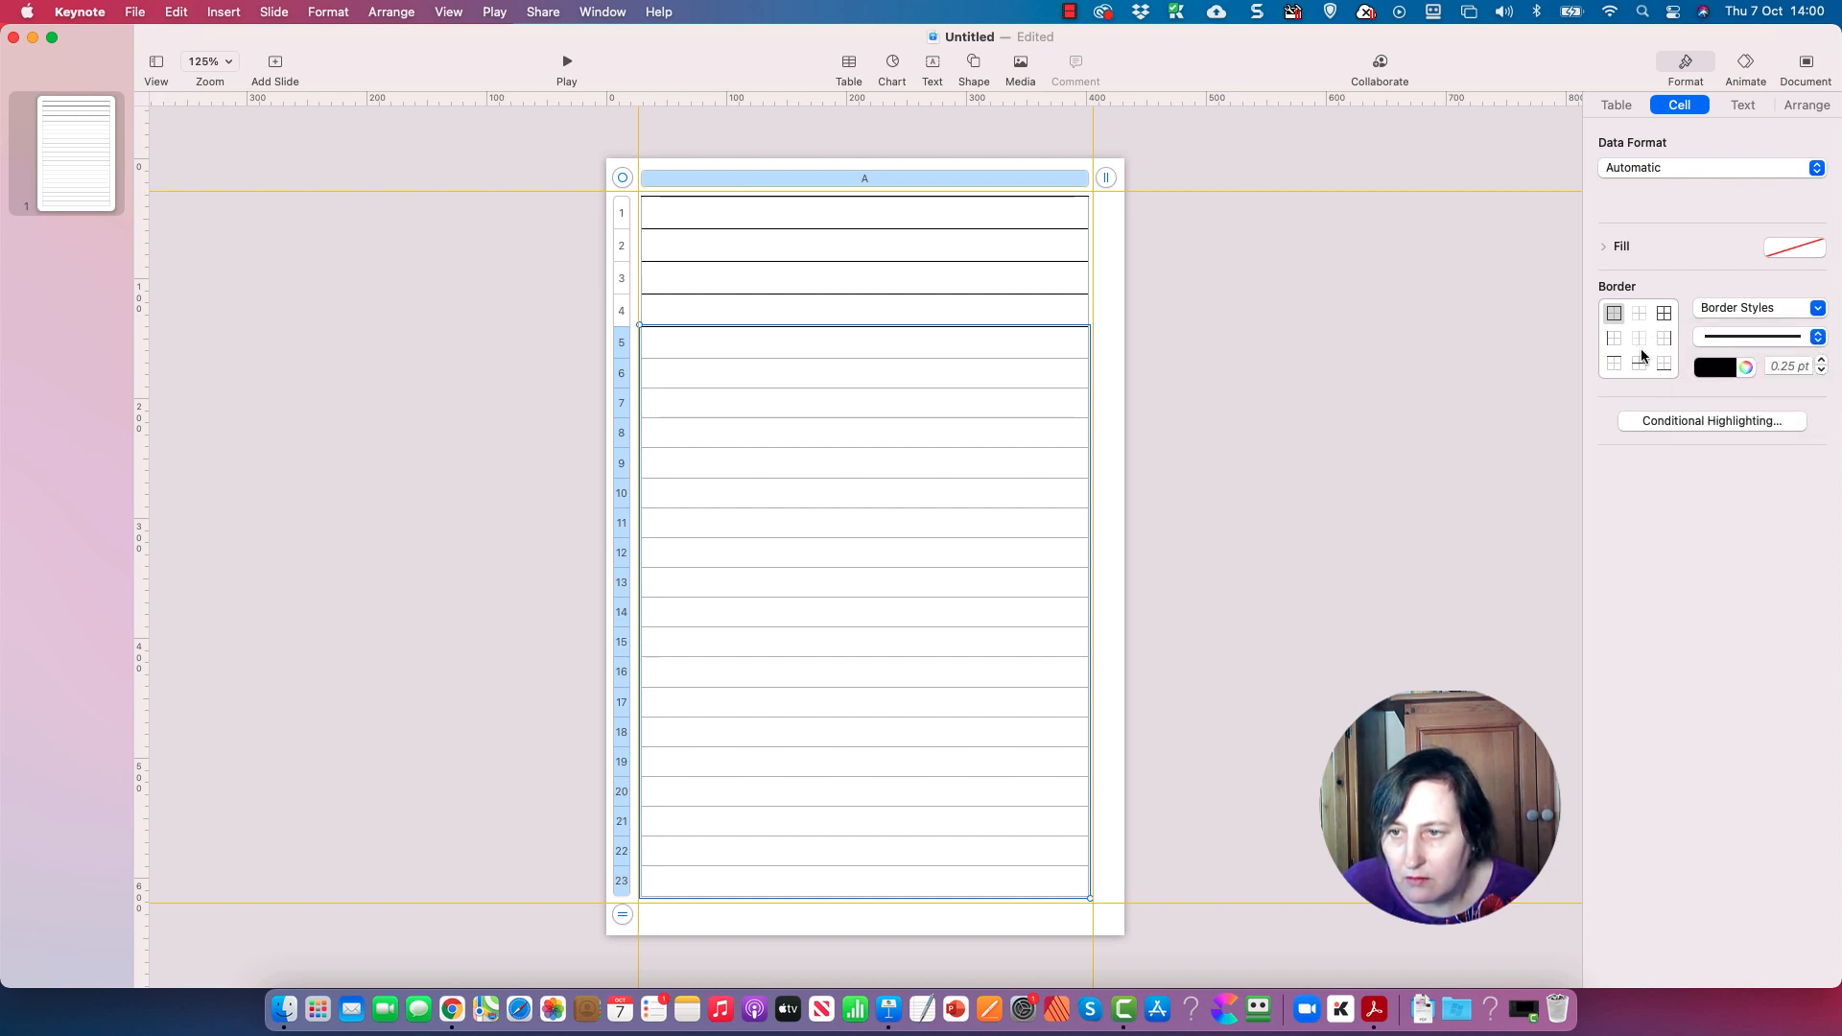
{"action": "left_click", "coordinate": [1664, 313]}
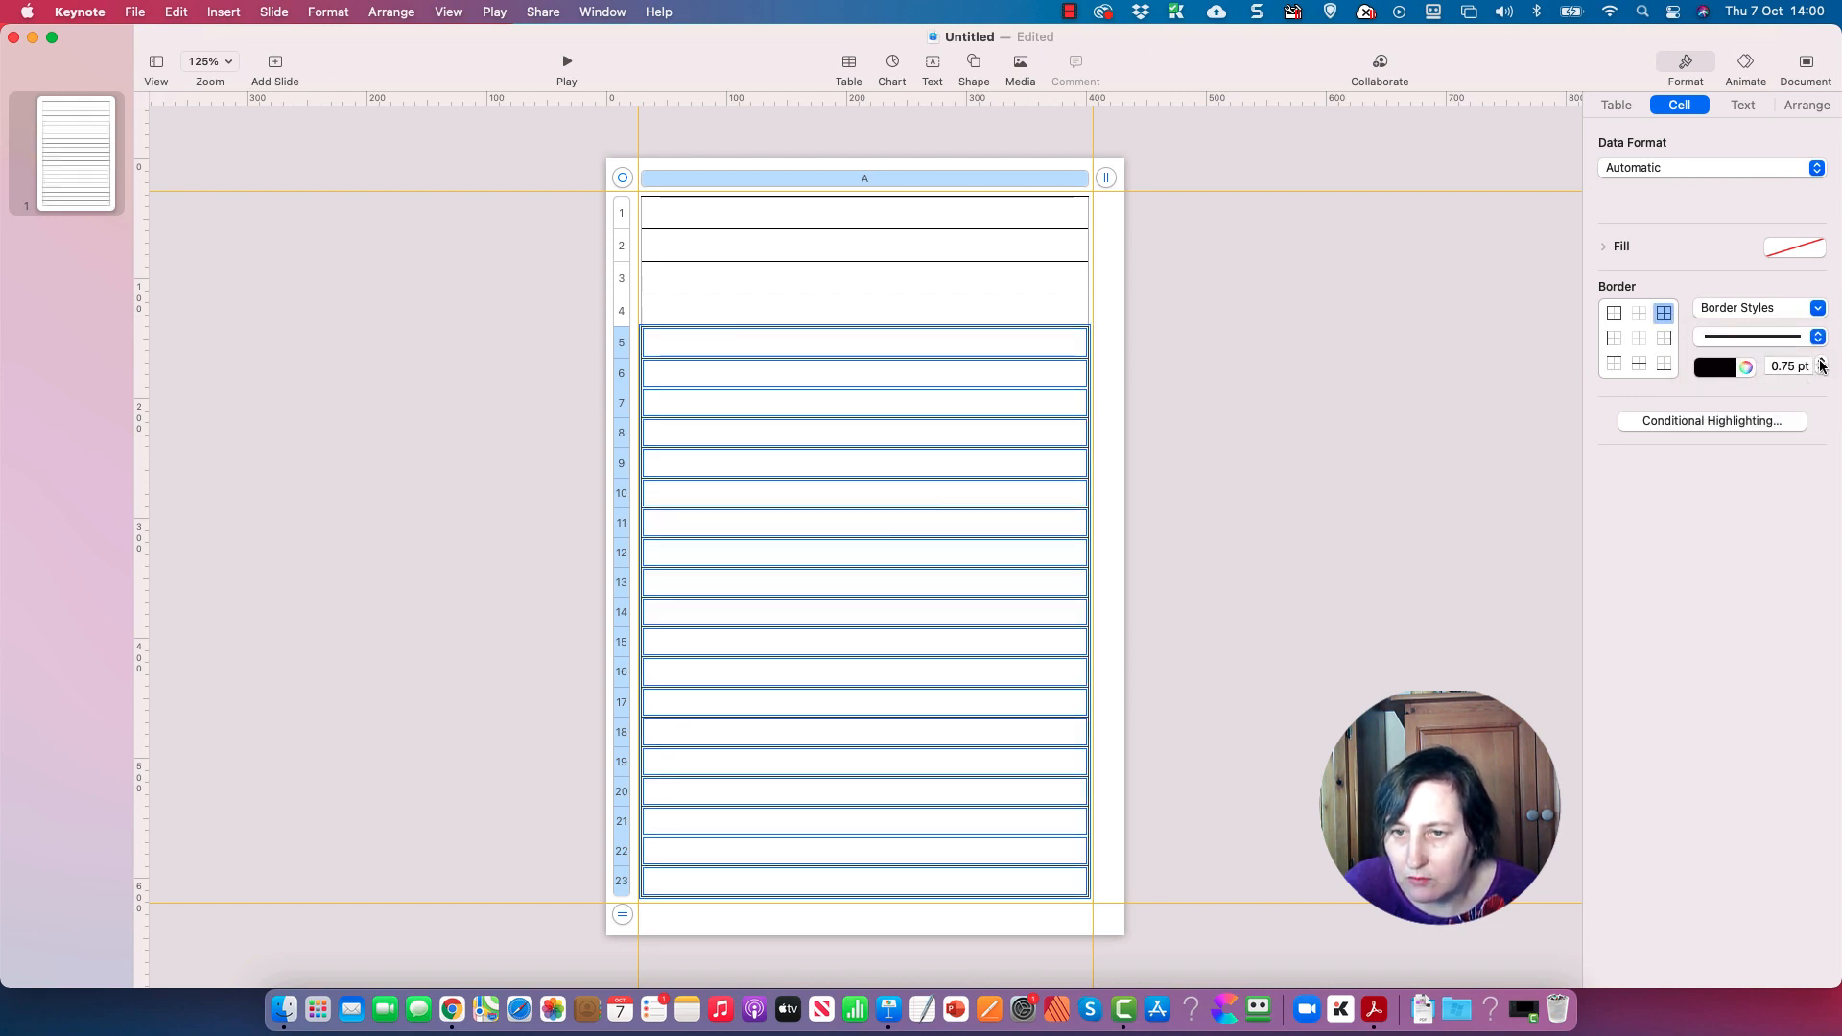
{"action": "left_click", "coordinate": [1823, 360]}
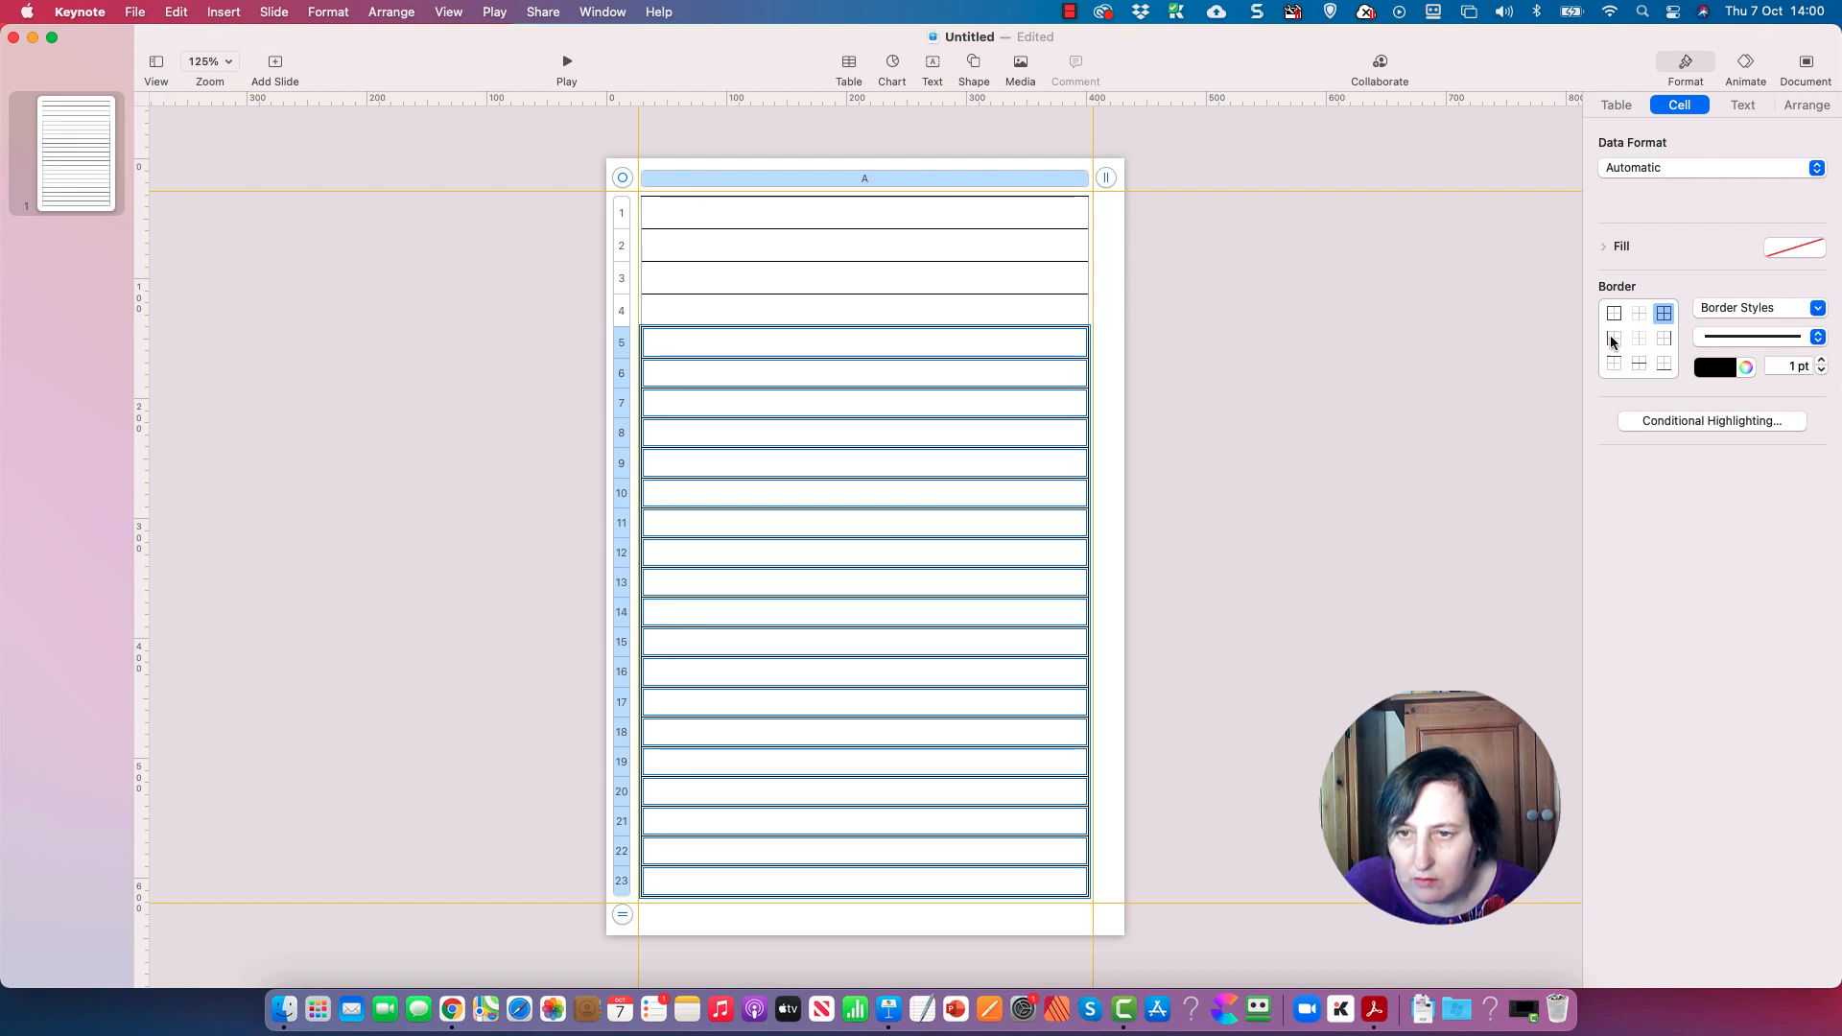
{"action": "left_click", "coordinate": [1614, 337]}
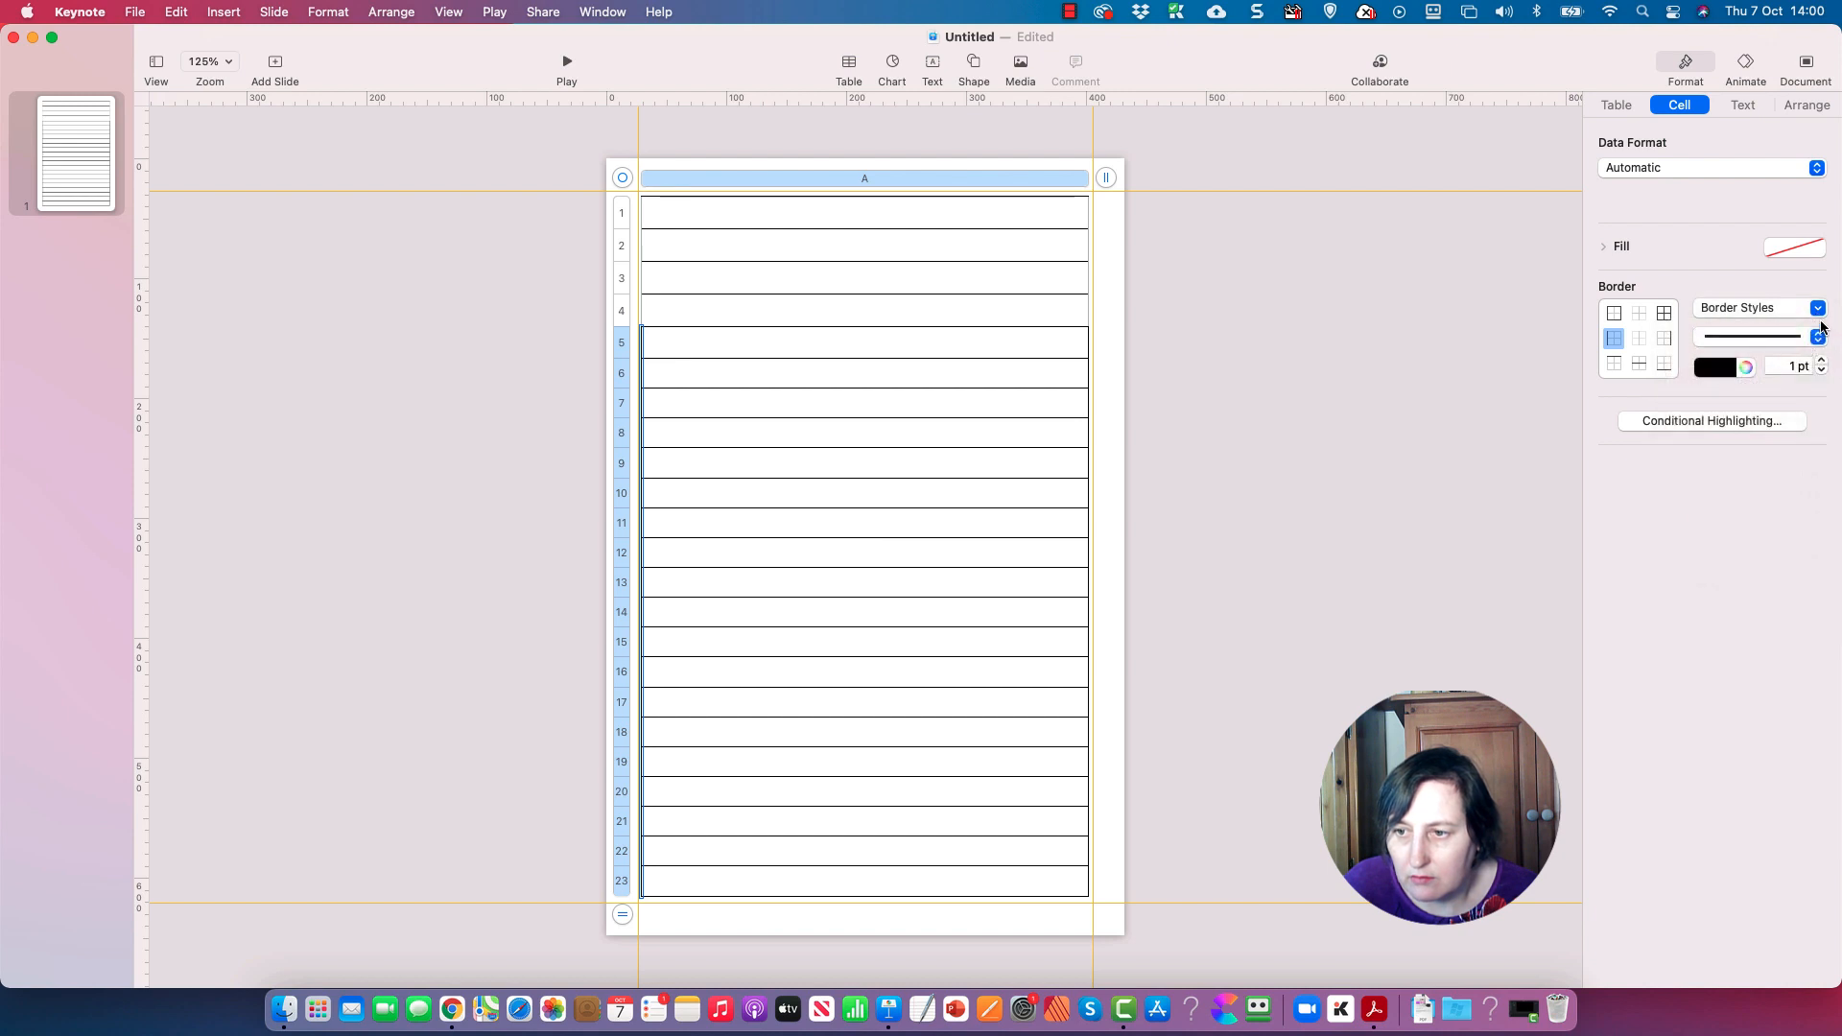
{"action": "left_click", "coordinate": [1819, 307]}
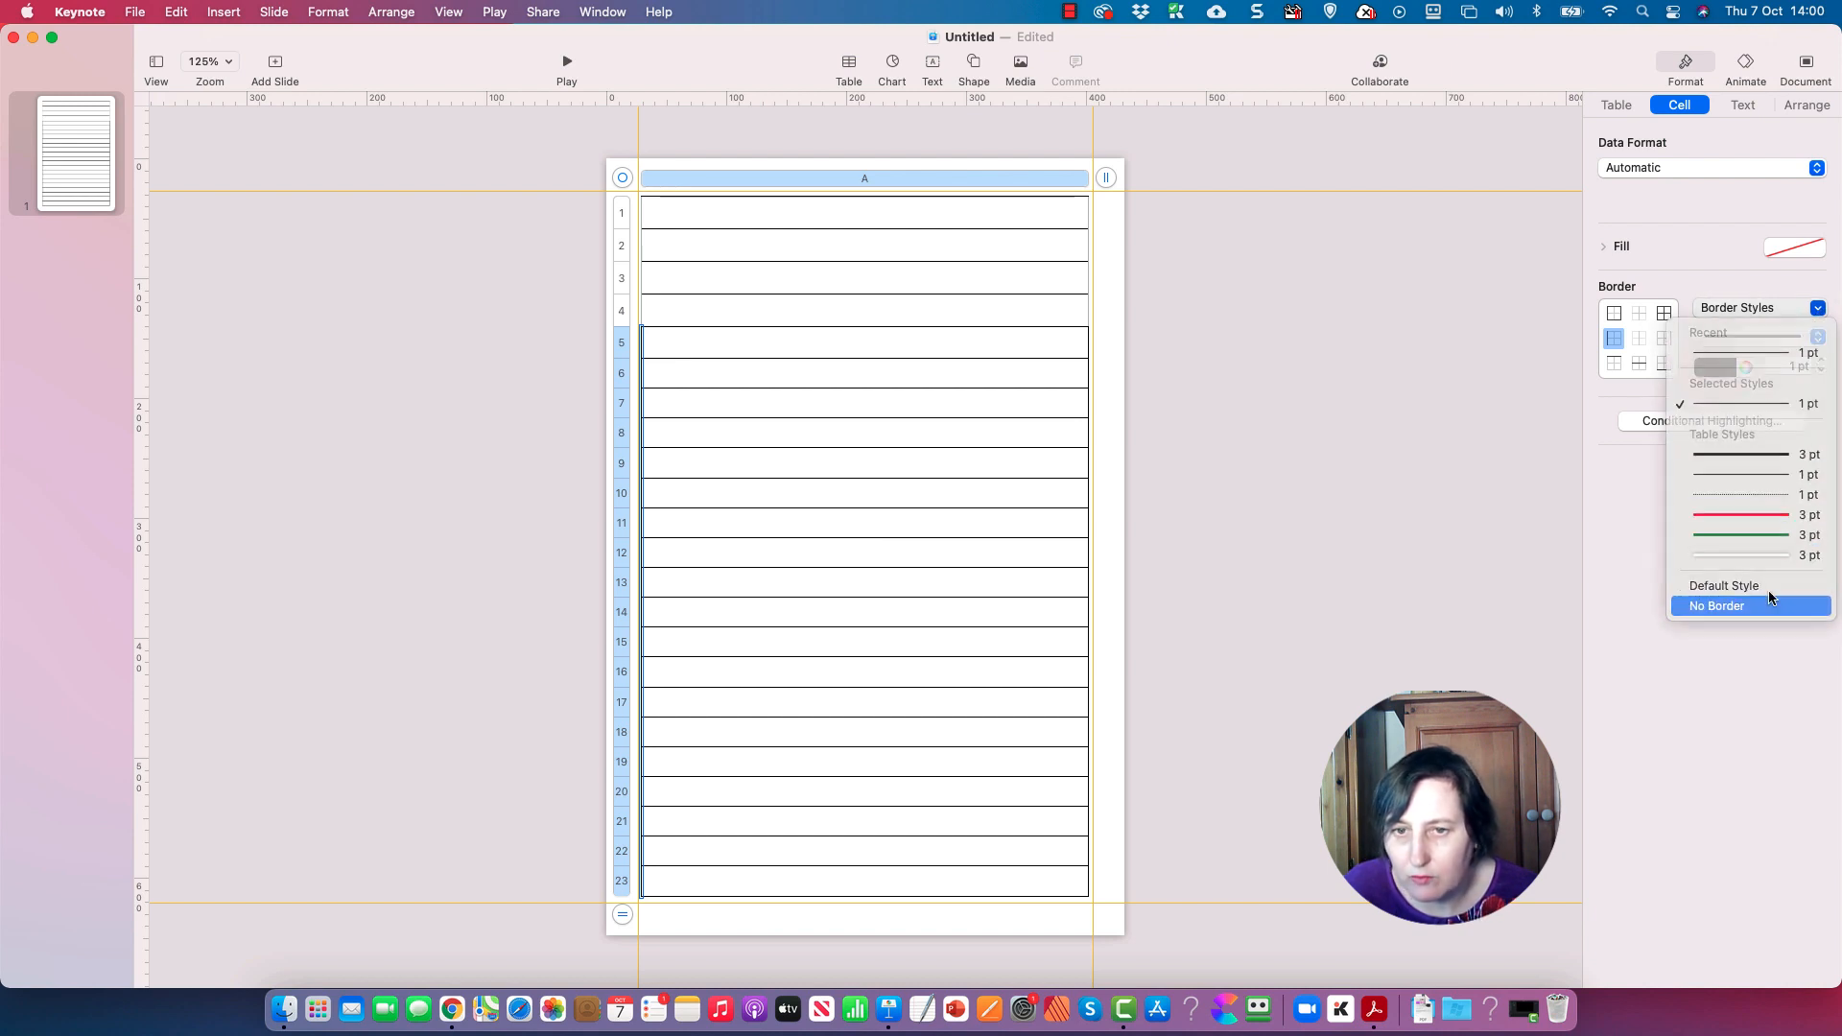
{"action": "left_click", "coordinate": [1716, 606]}
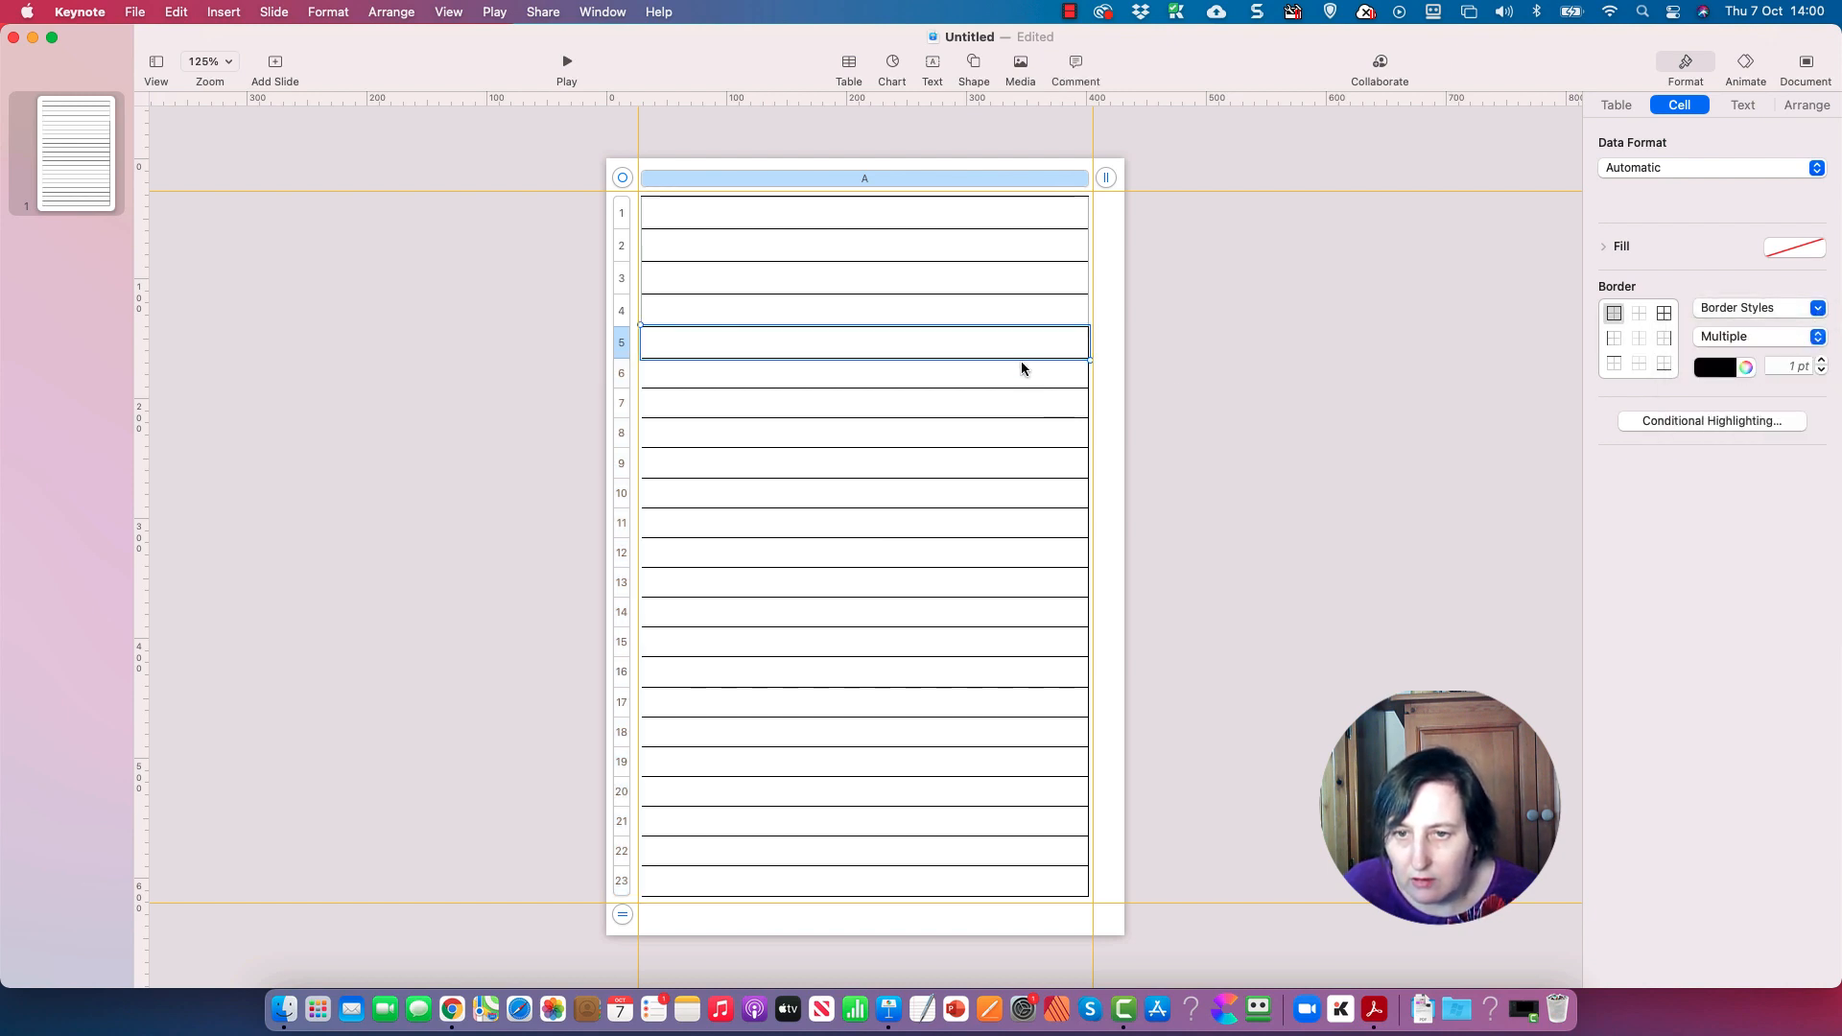
- Remove the right edge border from rows 5–23 and the left border from the top rows
{"action": "left_click_drag", "start_coordinate": [864, 341], "coordinate": [863, 881]}
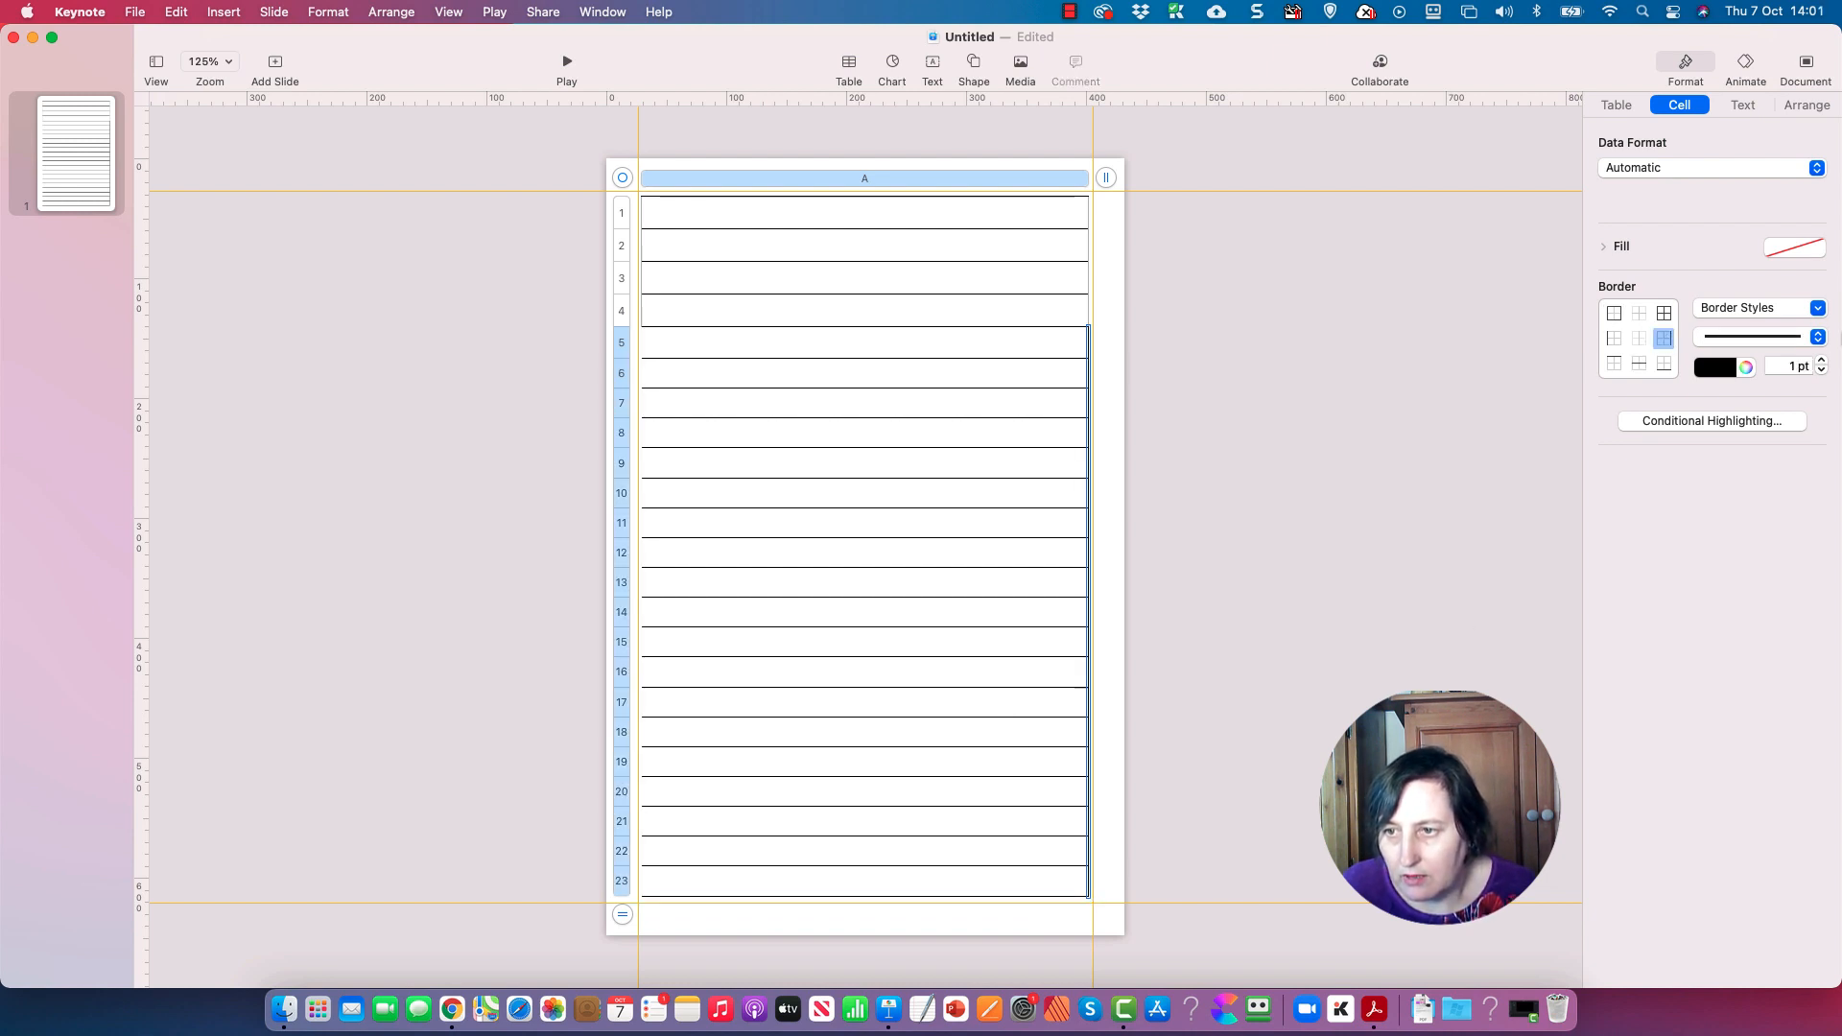
{"action": "left_click", "coordinate": [1819, 307]}
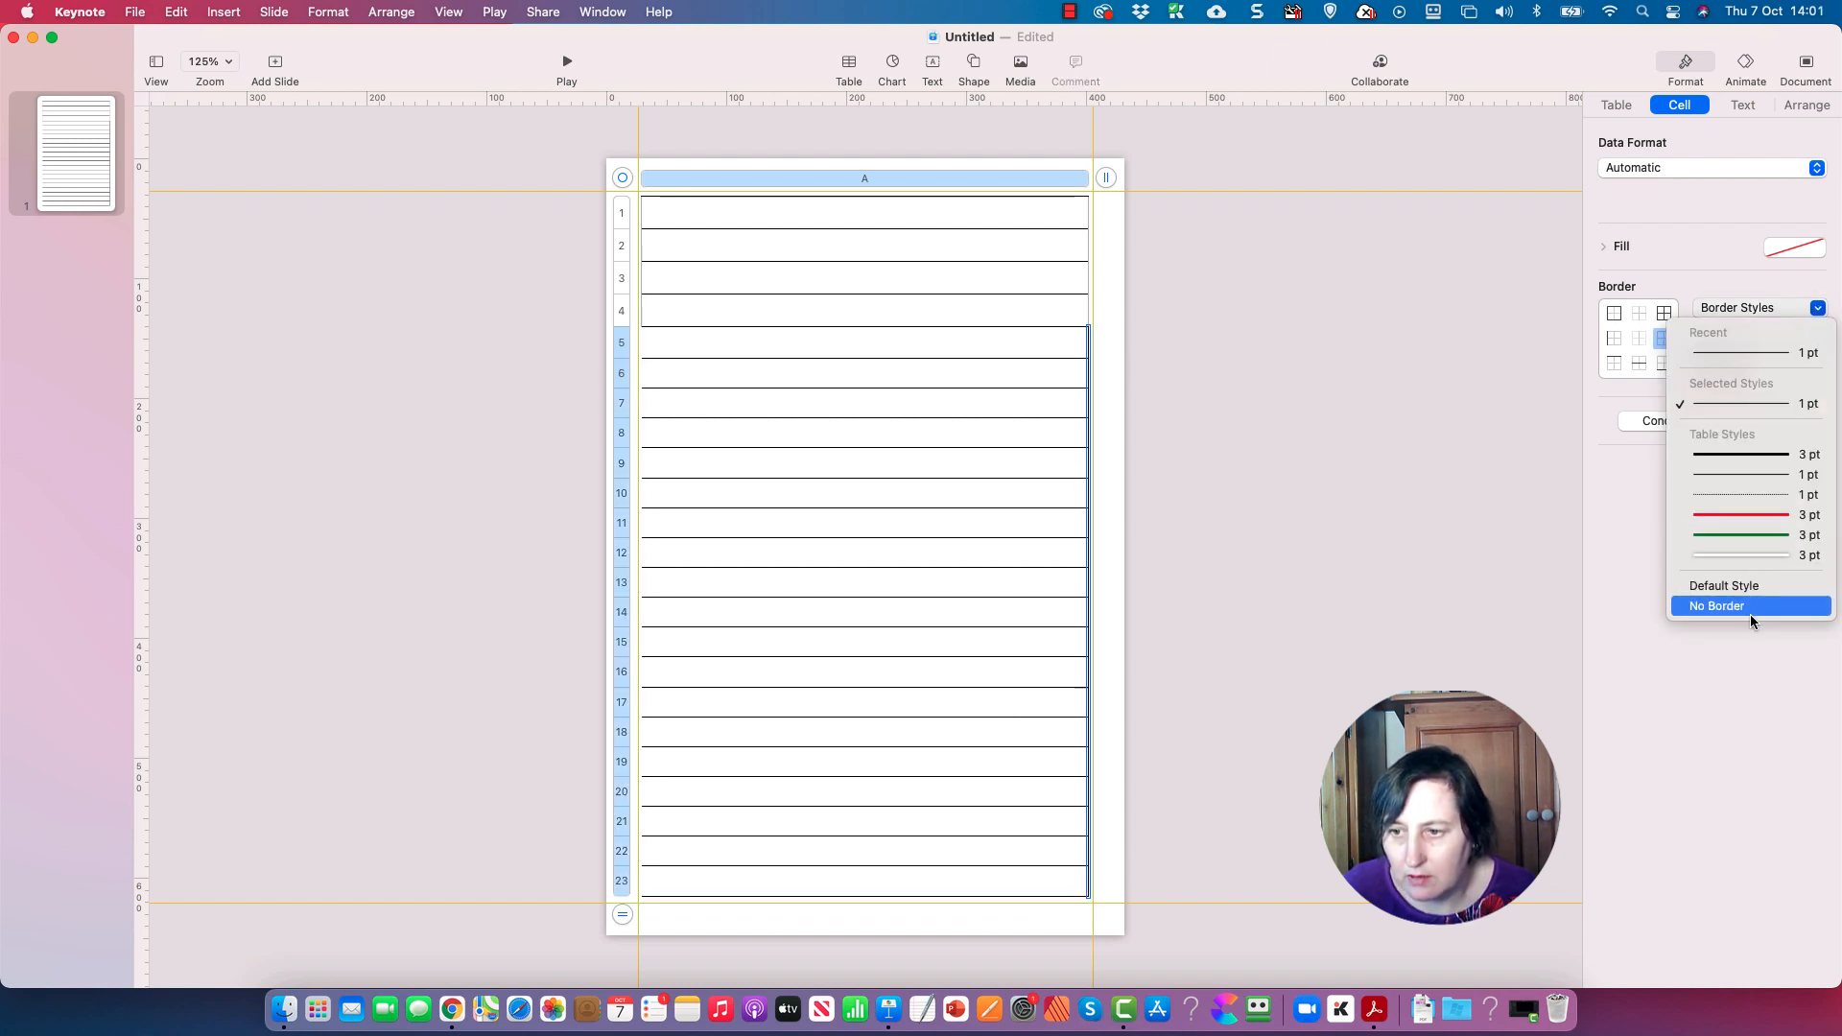
{"action": "left_click", "coordinate": [1716, 604]}
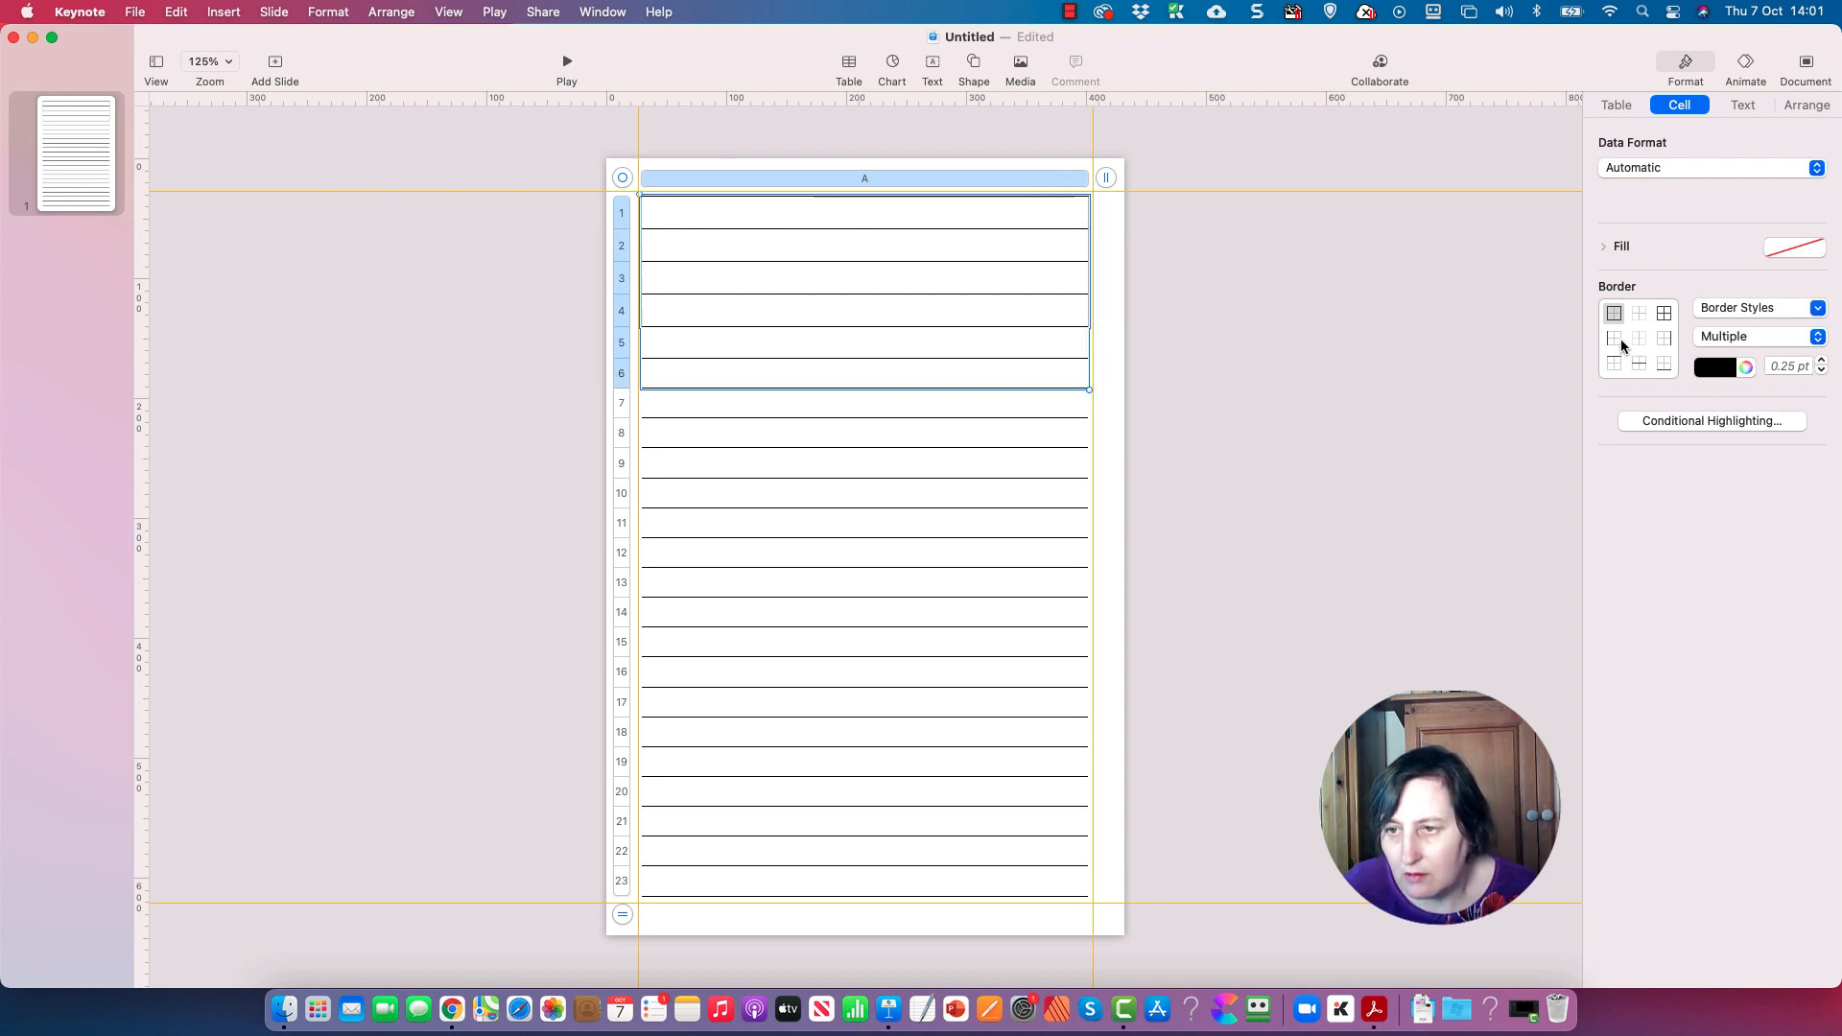
{"action": "left_click", "coordinate": [1614, 338]}
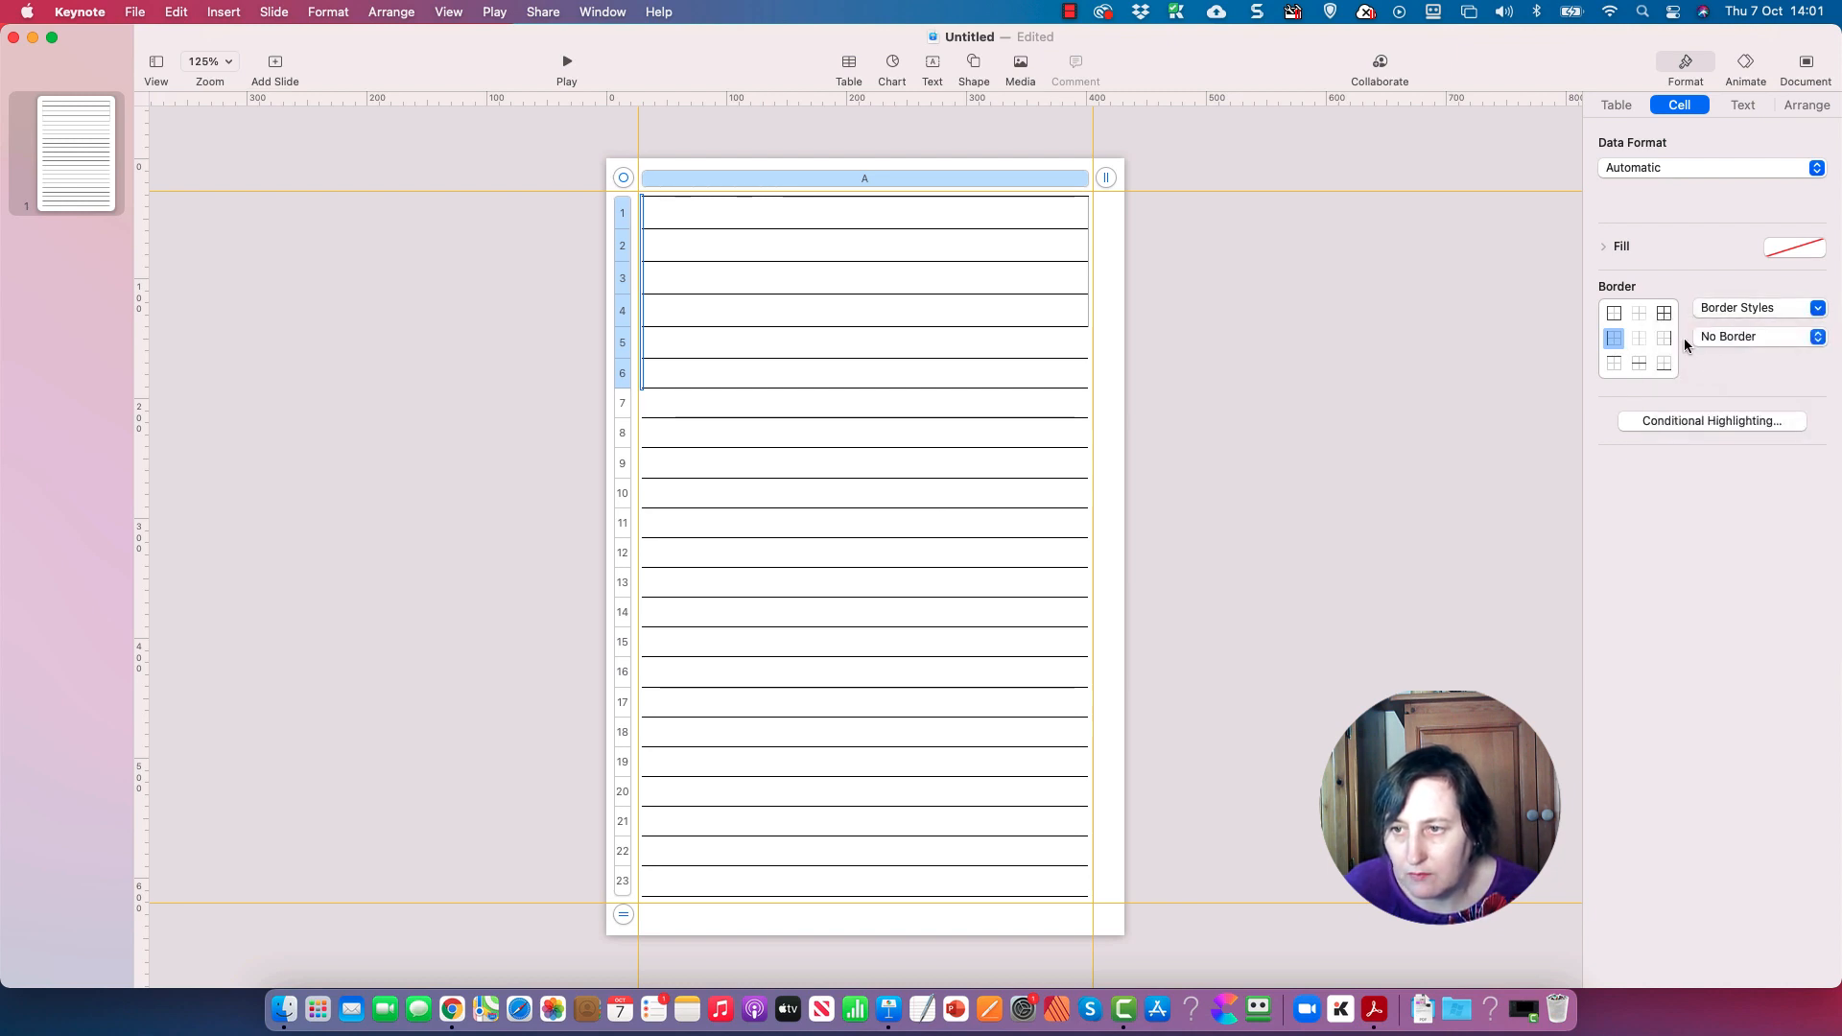
{"action": "left_click", "coordinate": [1820, 307]}
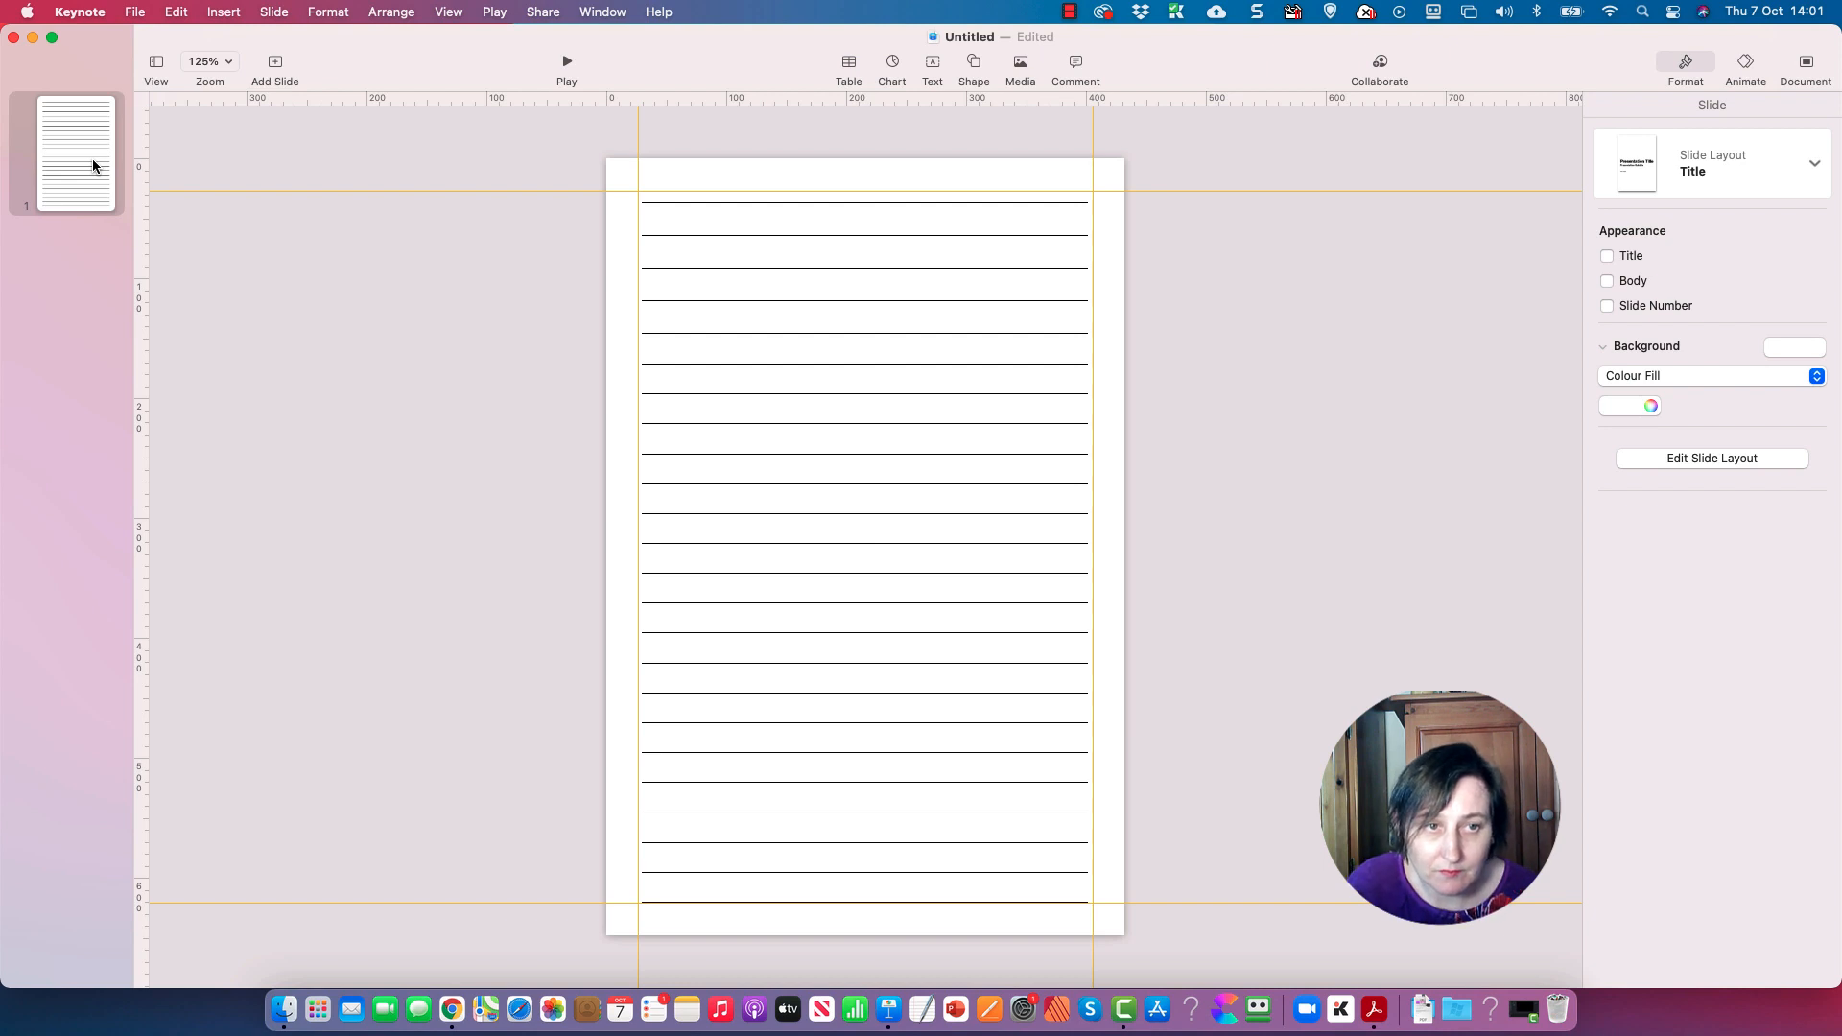
- Duplicate the lined slide until the presentation holds seven pages
{"action": "left_click", "coordinate": [75, 149]}
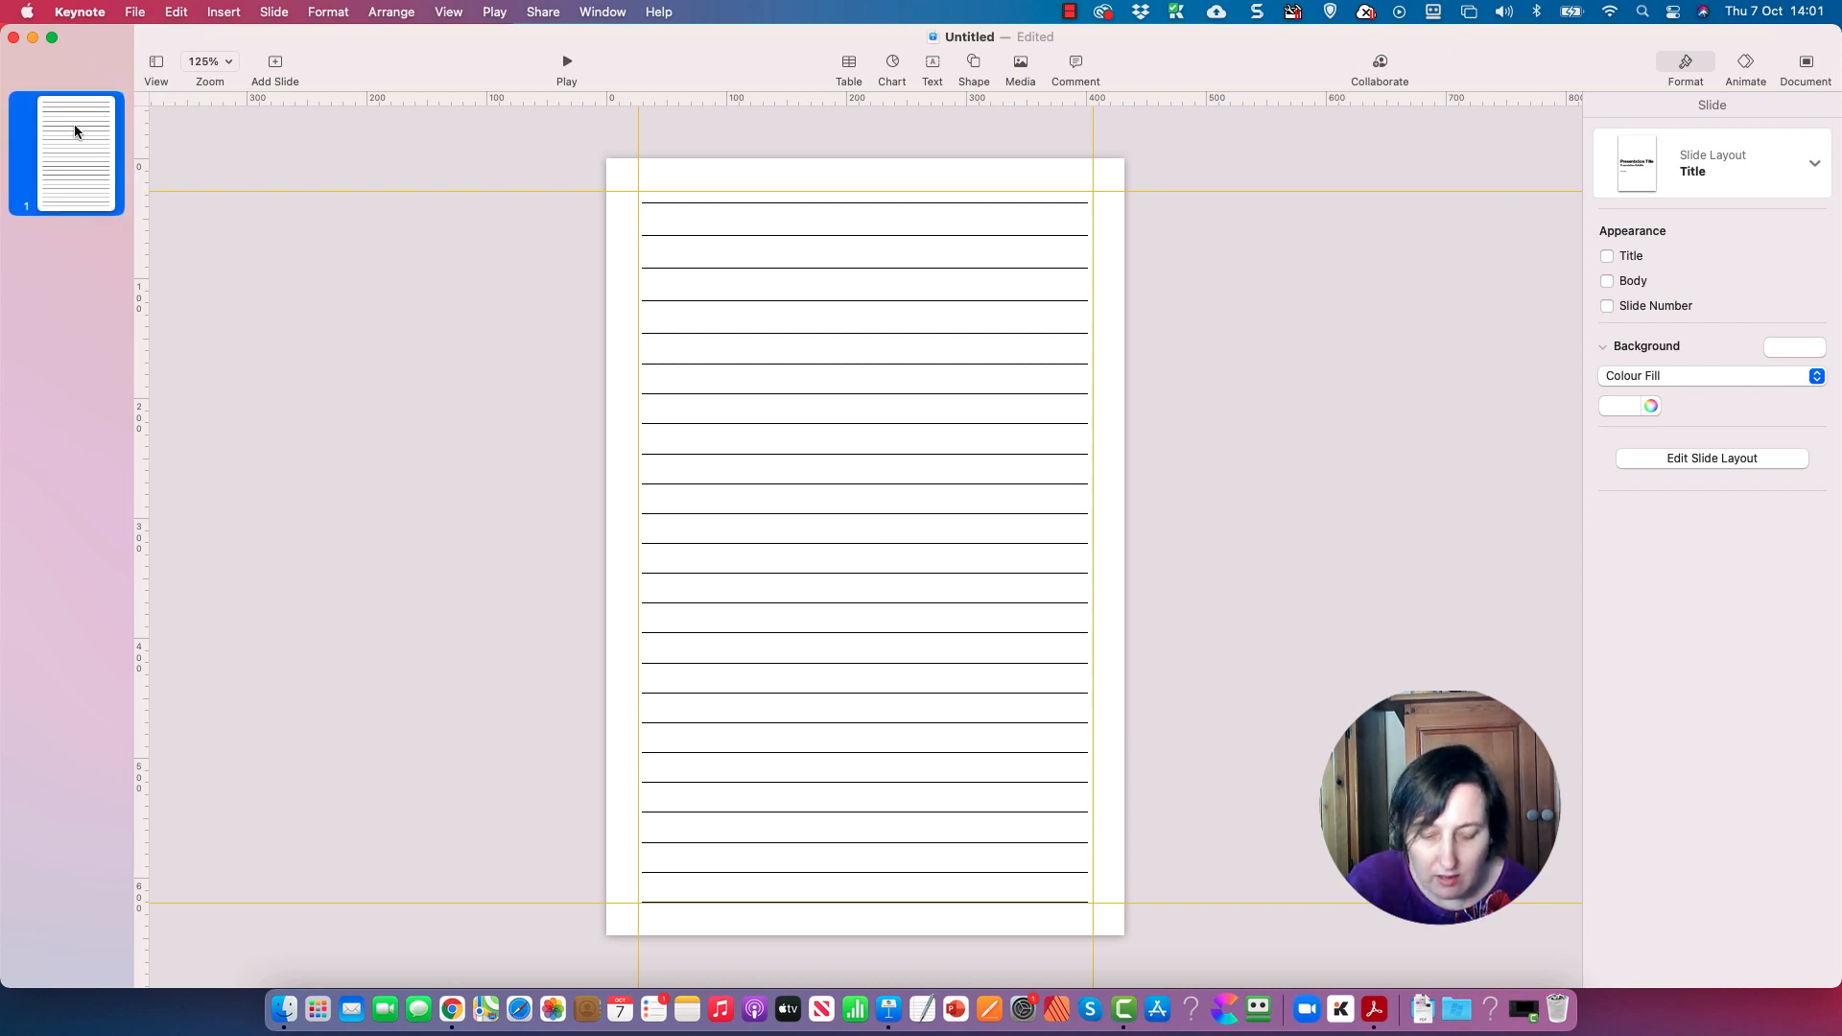
{"action": "left_click", "coordinate": [275, 62]}
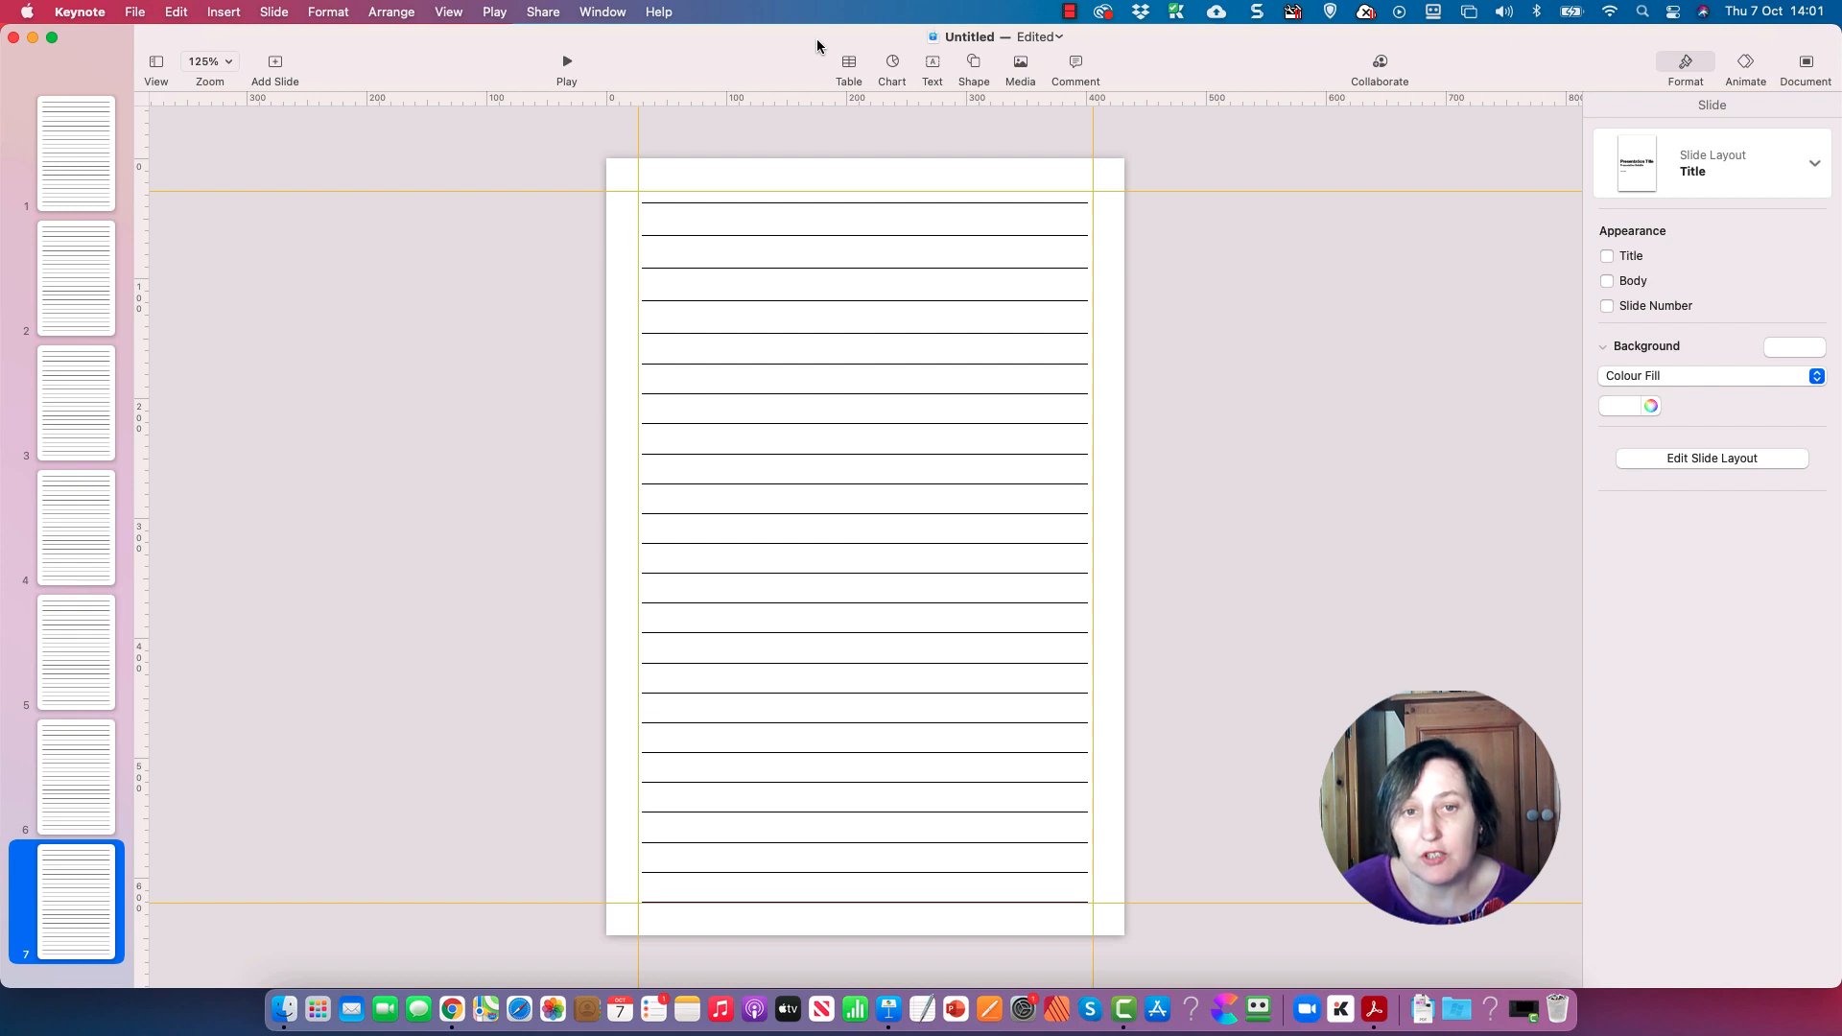
{"action": "left_click", "coordinate": [134, 12]}
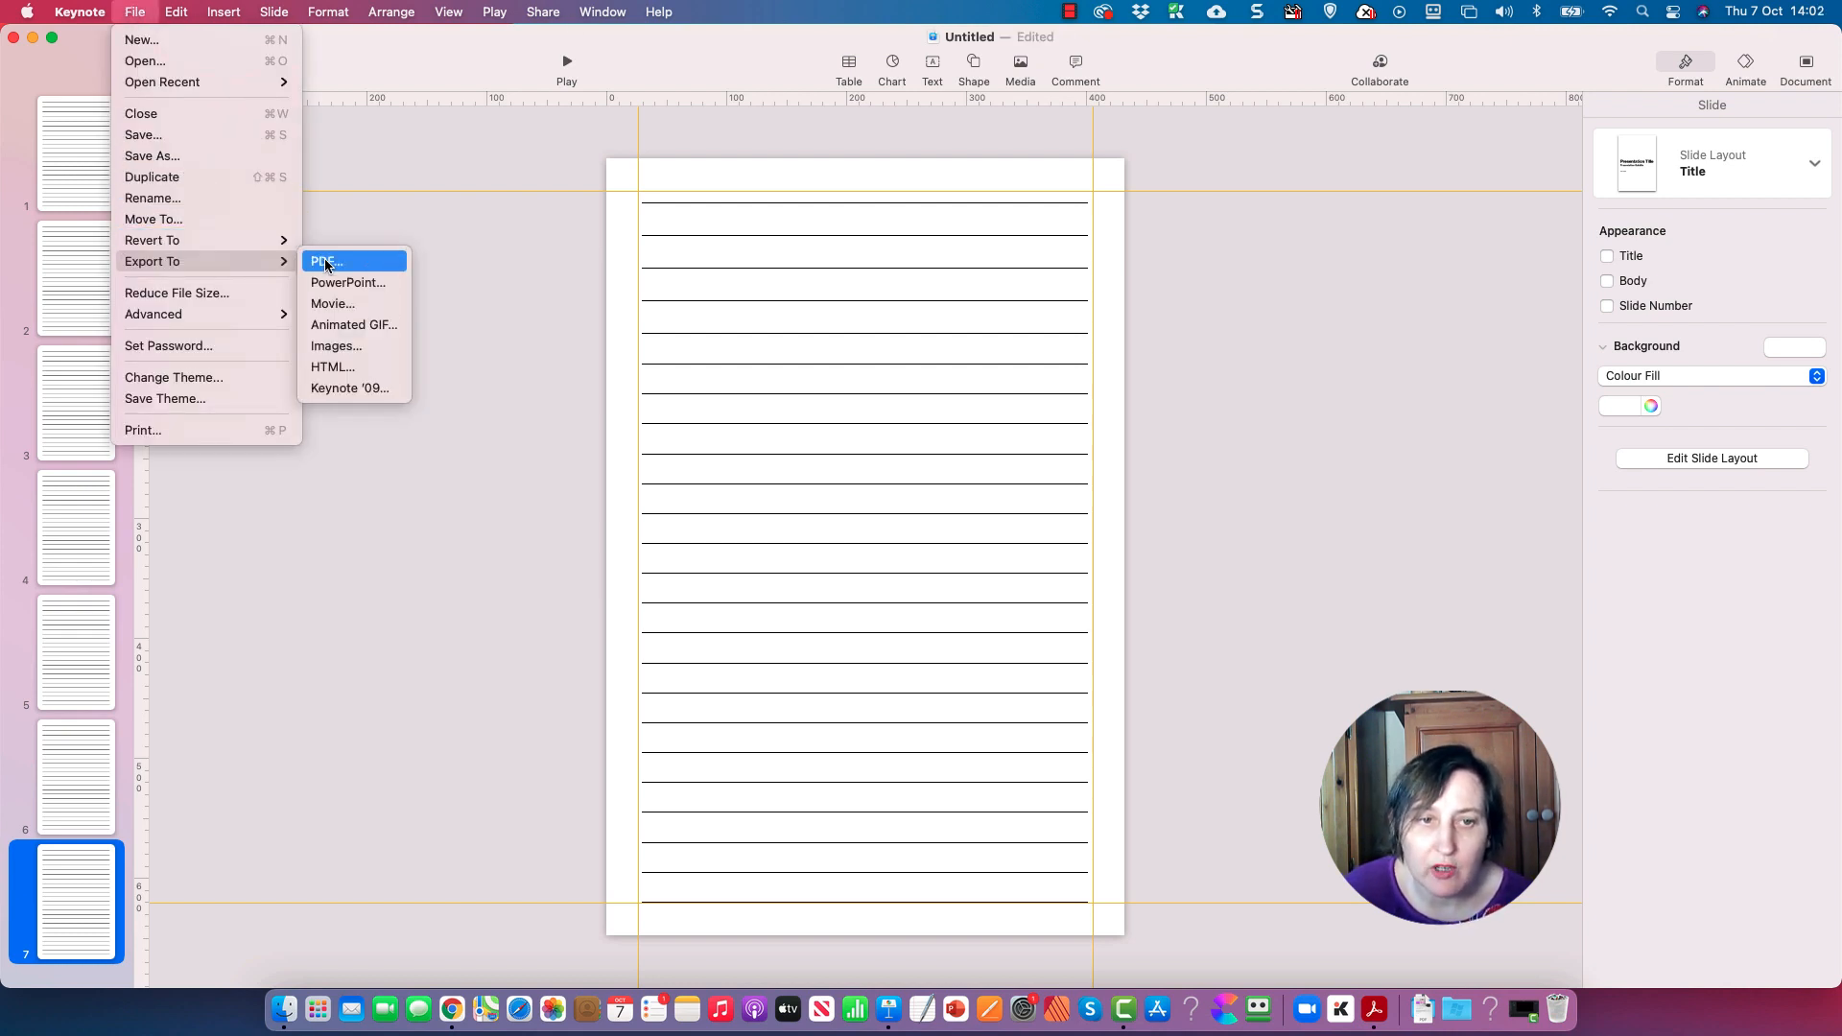
{"action": "mouse_move", "coordinate": [364, 186]}
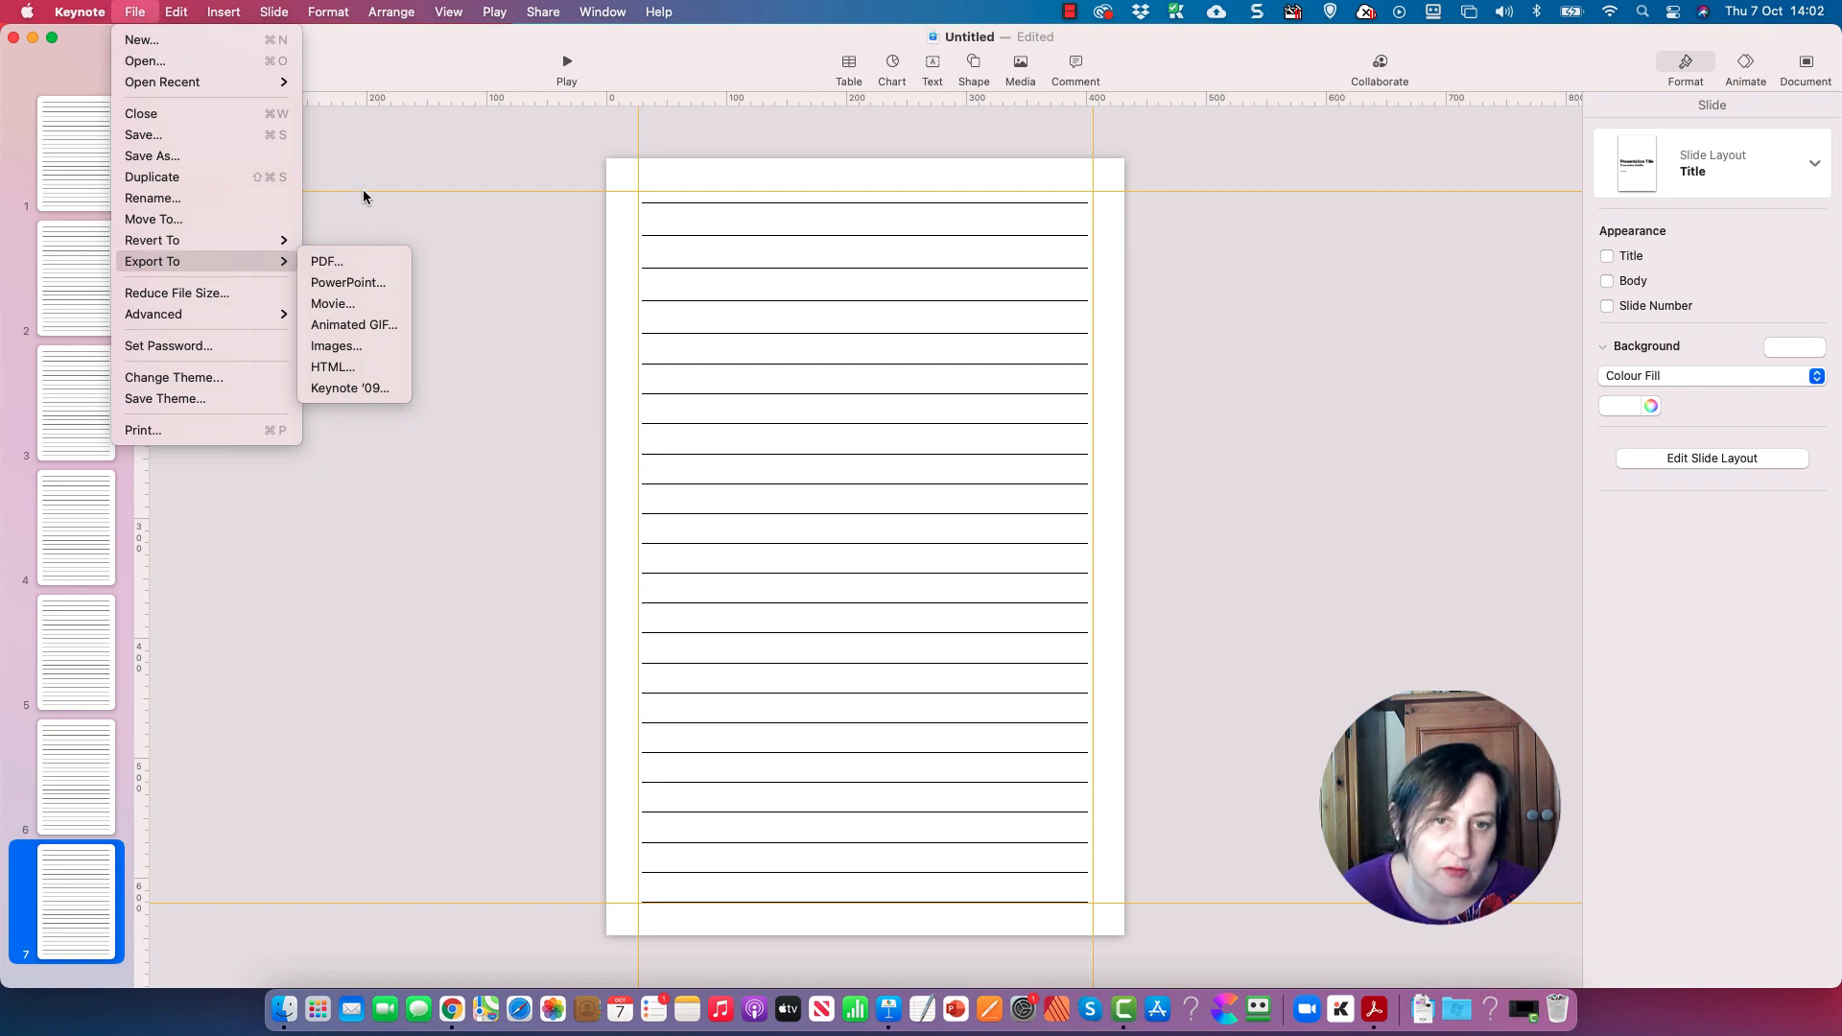
{"action": "mouse_move", "coordinate": [347, 282]}
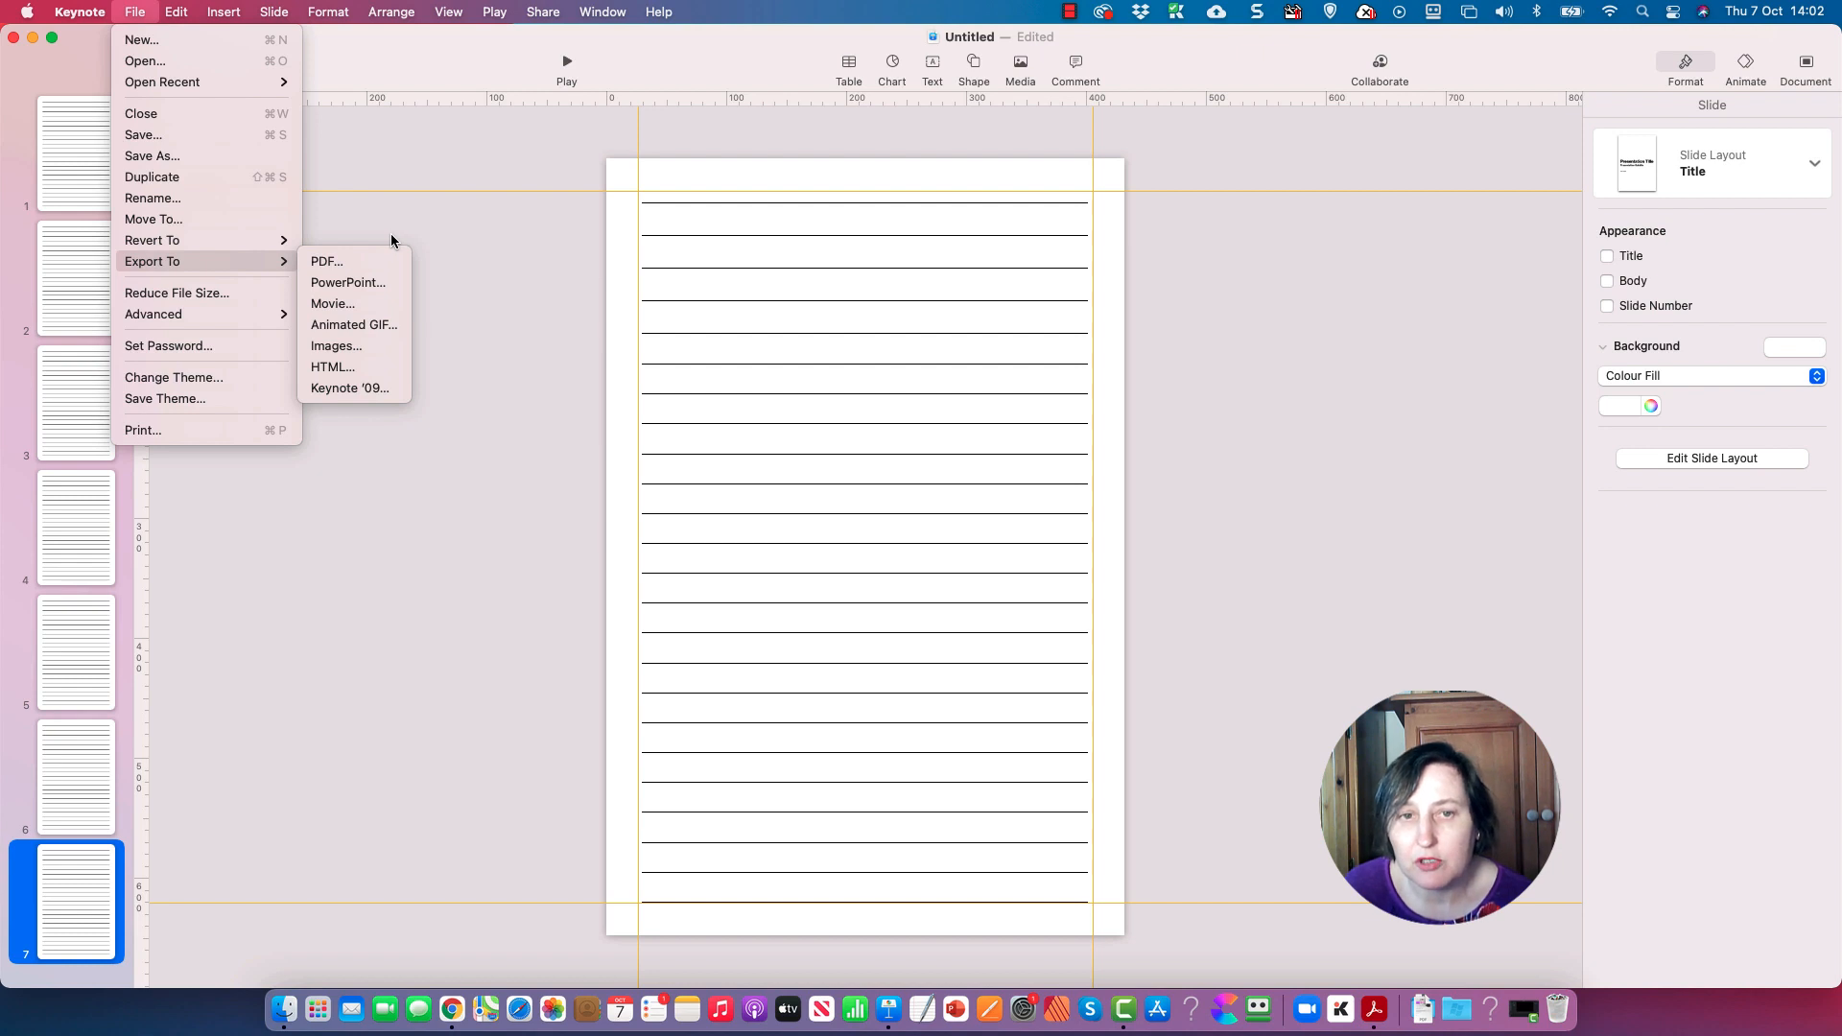
{"action": "mouse_move", "coordinate": [376, 209]}
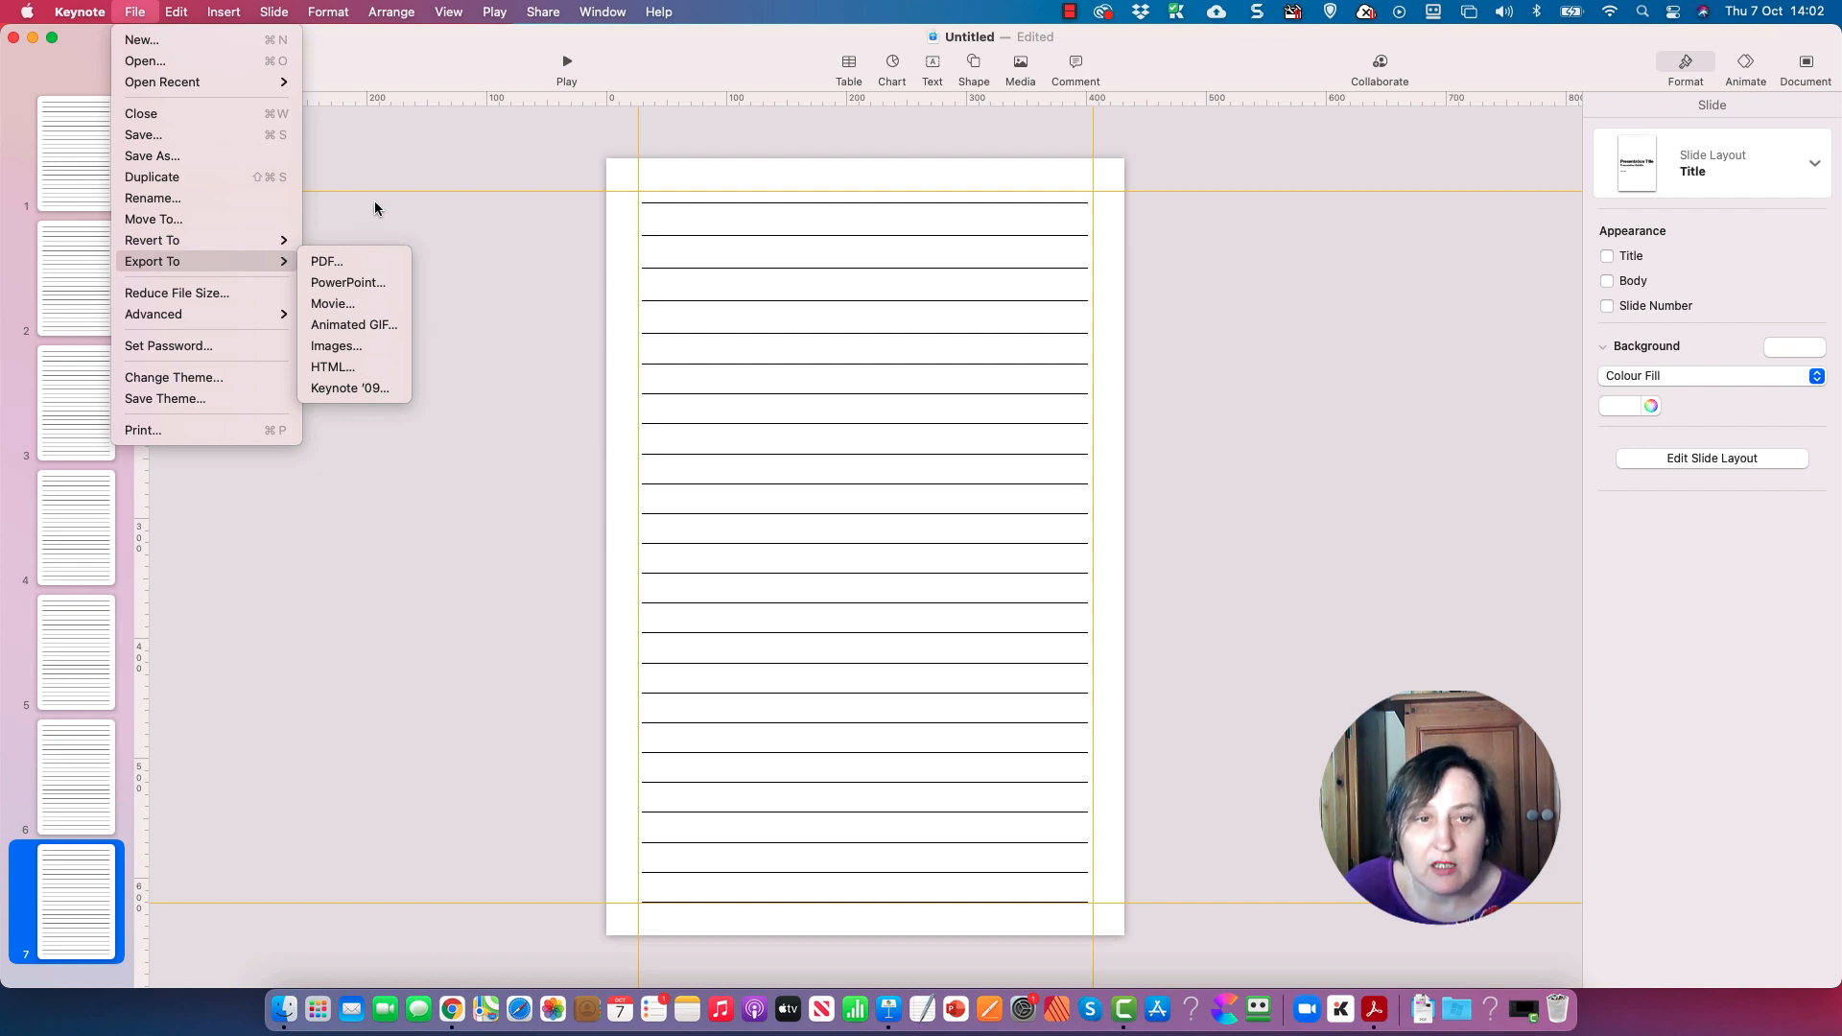
{"action": "left_click", "coordinate": [134, 12]}
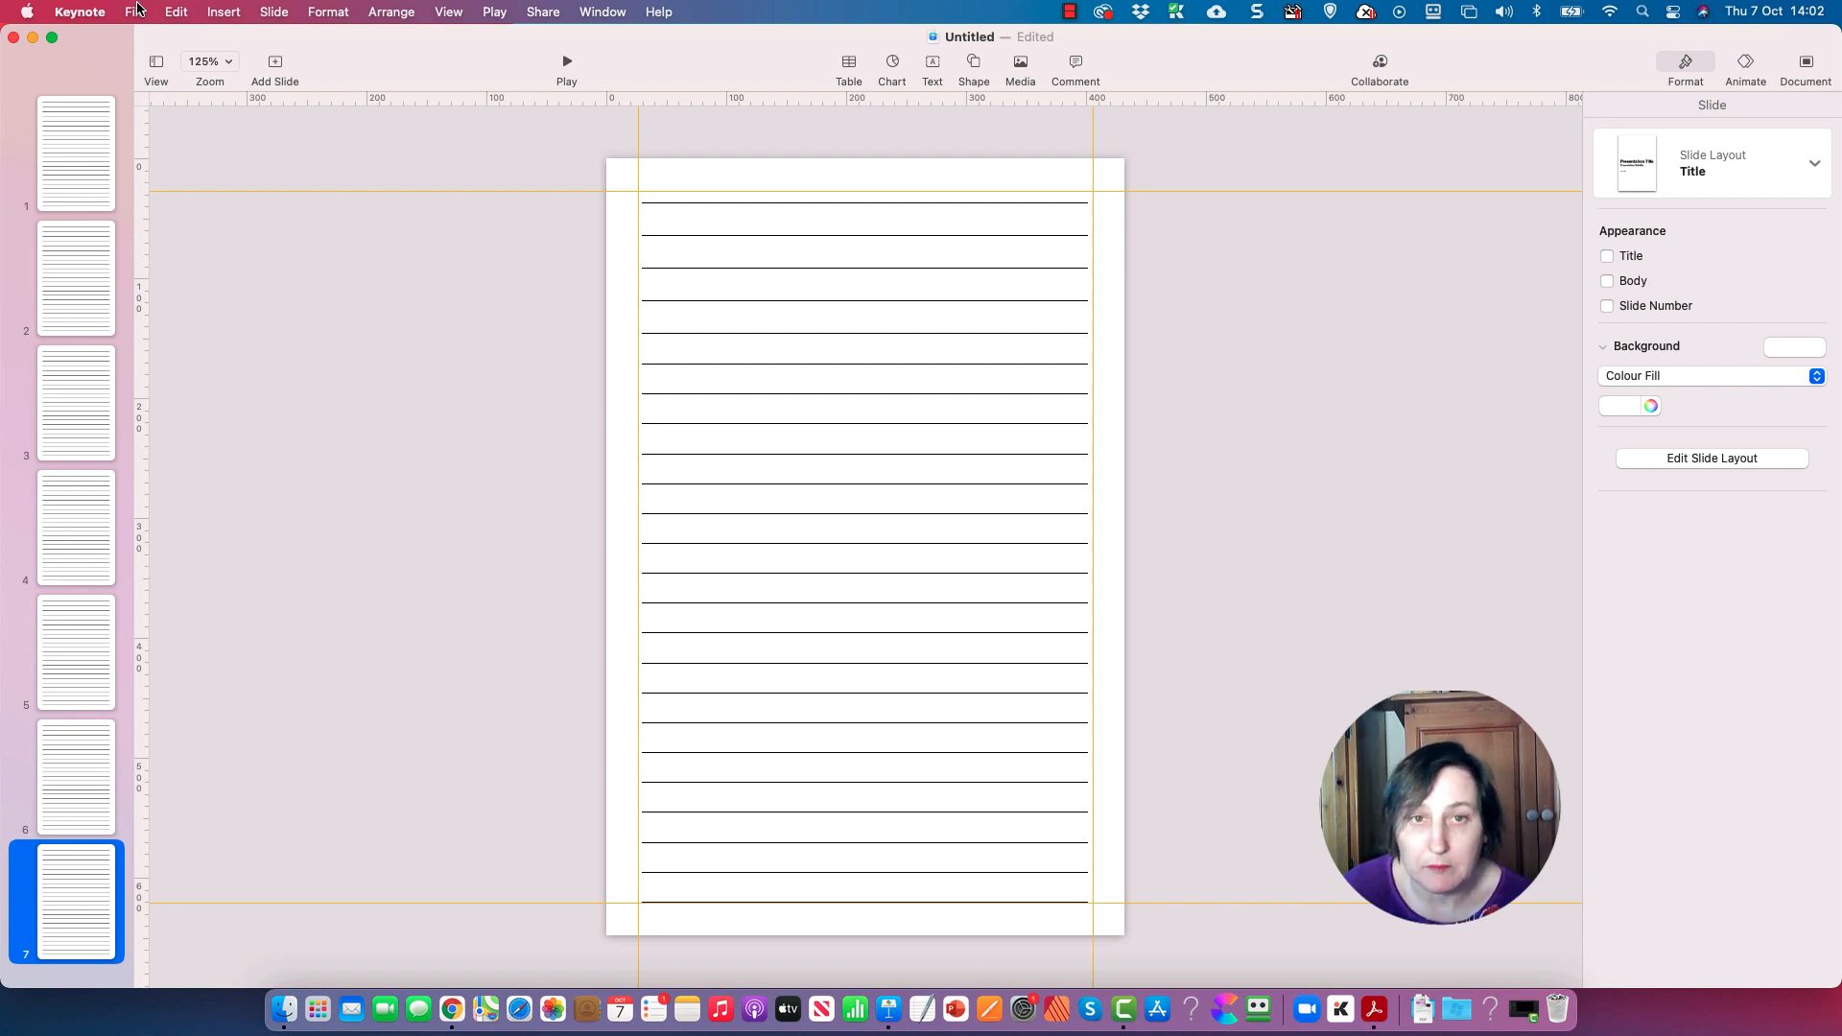
{"action": "left_click", "coordinate": [564, 61]}
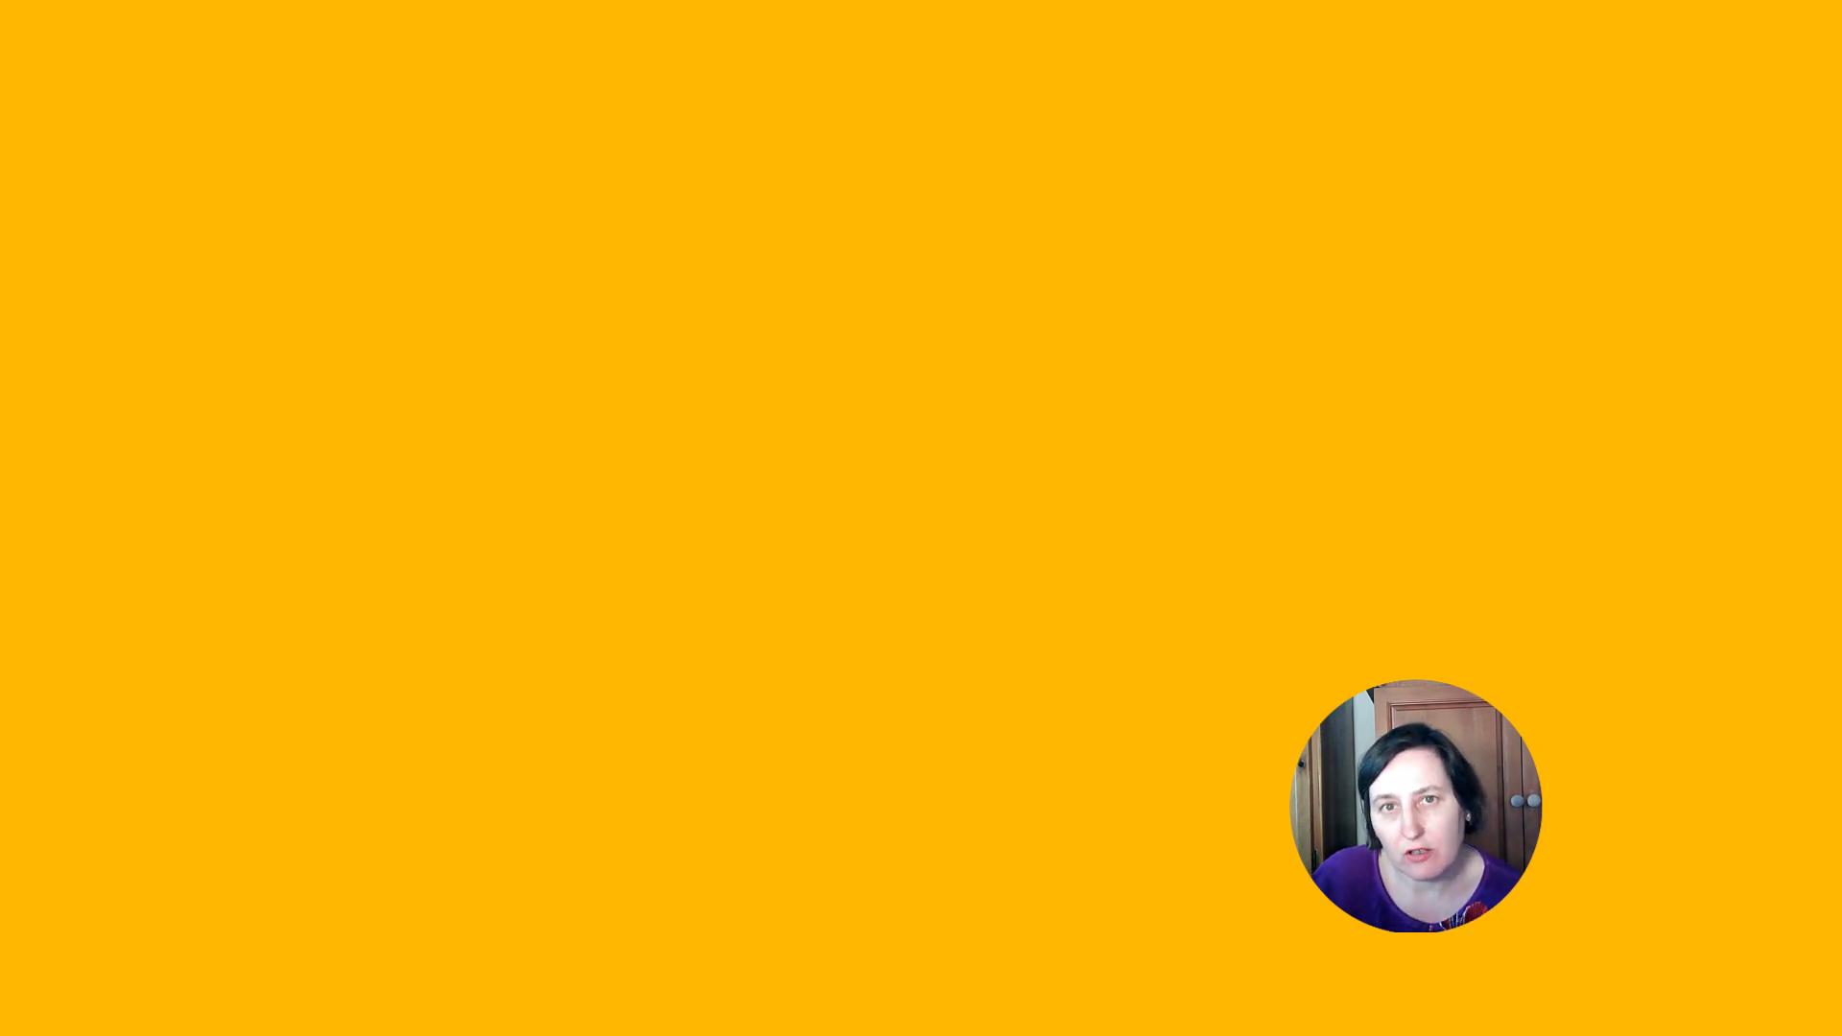